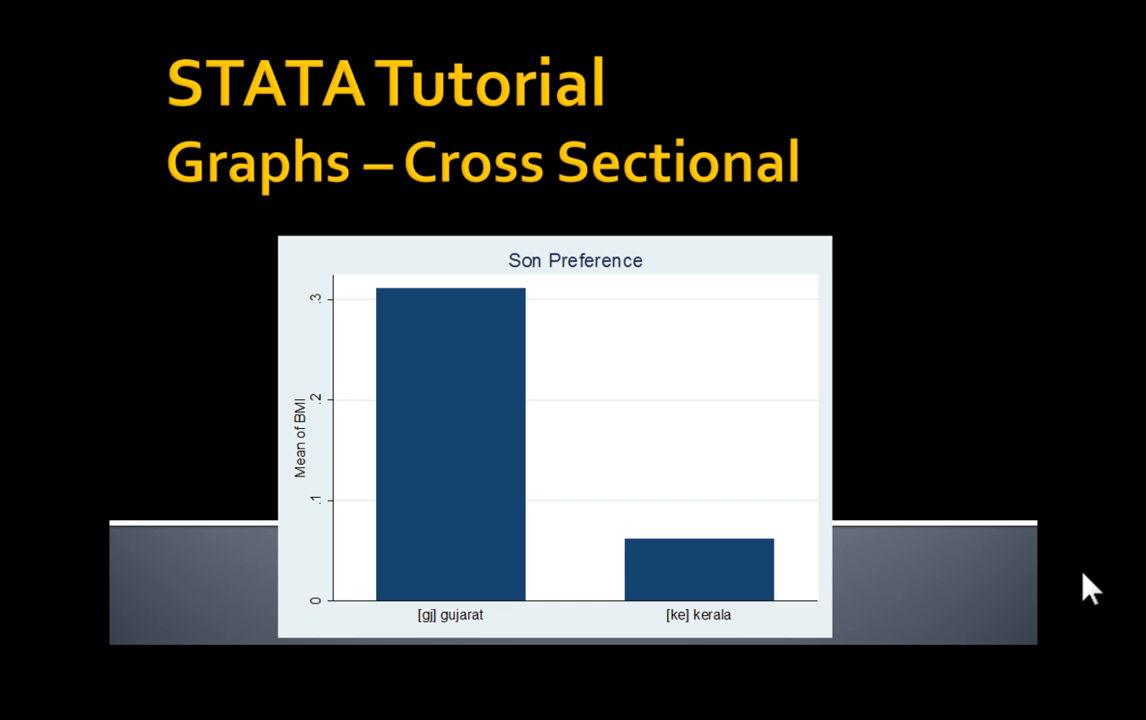
End the PowerPoint slide show with Escape.
key("Escape")
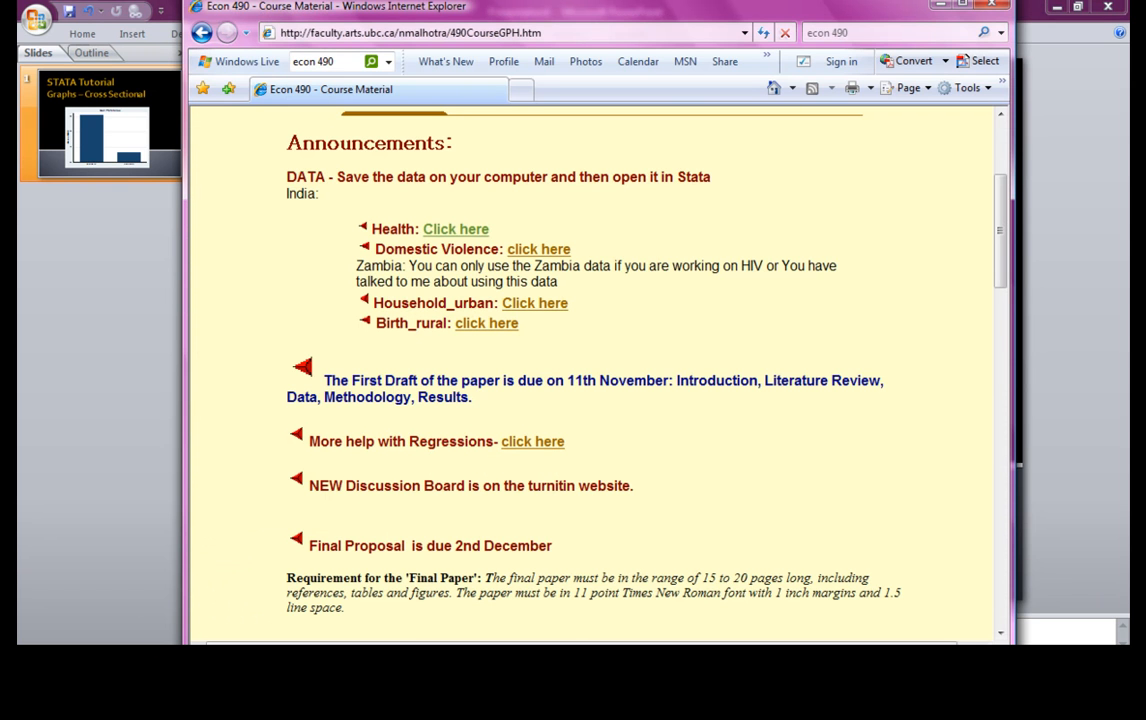
mouse_move(564, 206)
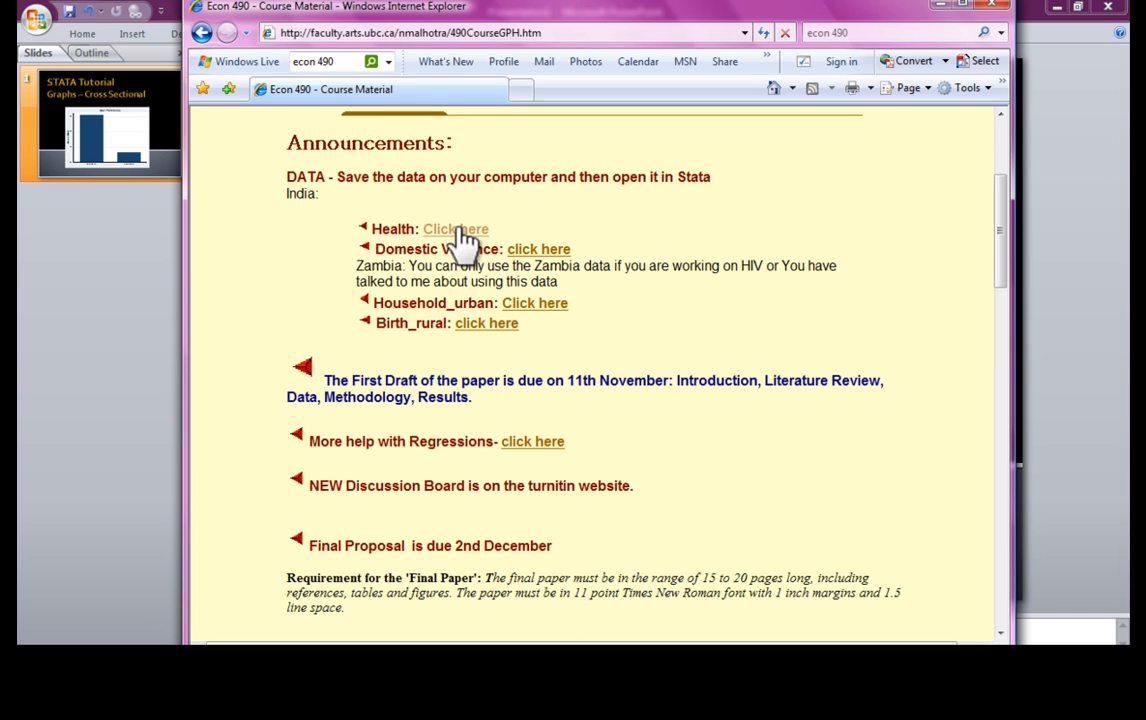
Download the India Health dataset from the course page and open it directly in Stata.
left_click(456, 228)
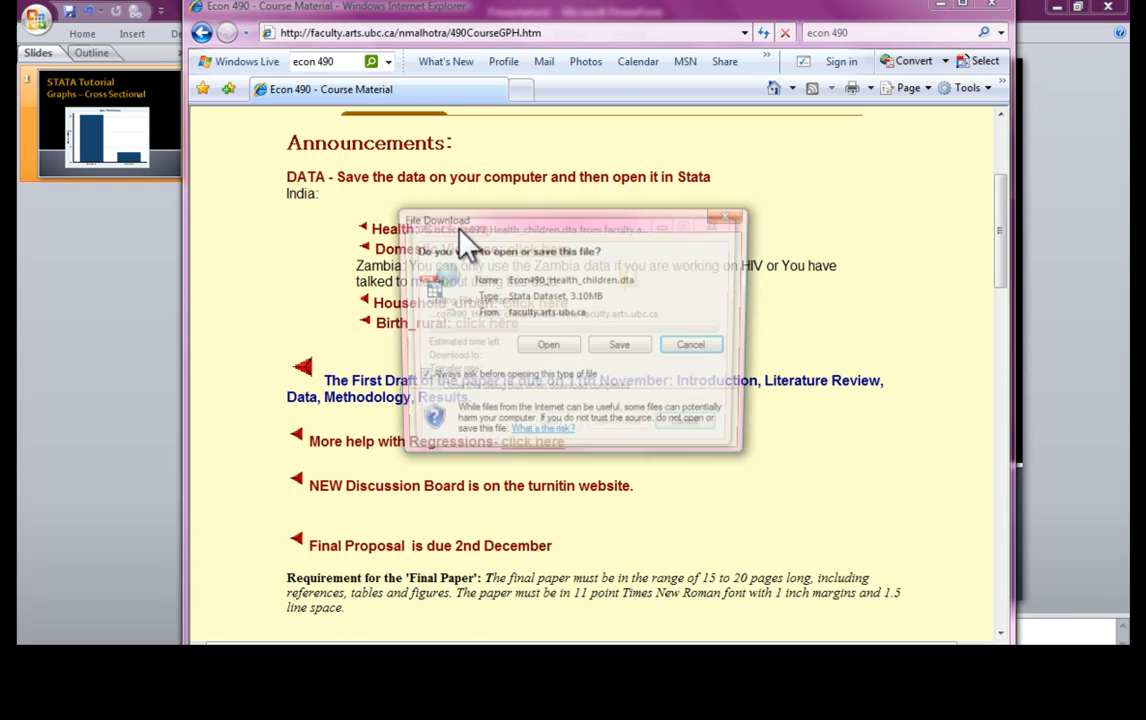
left_click(548, 344)
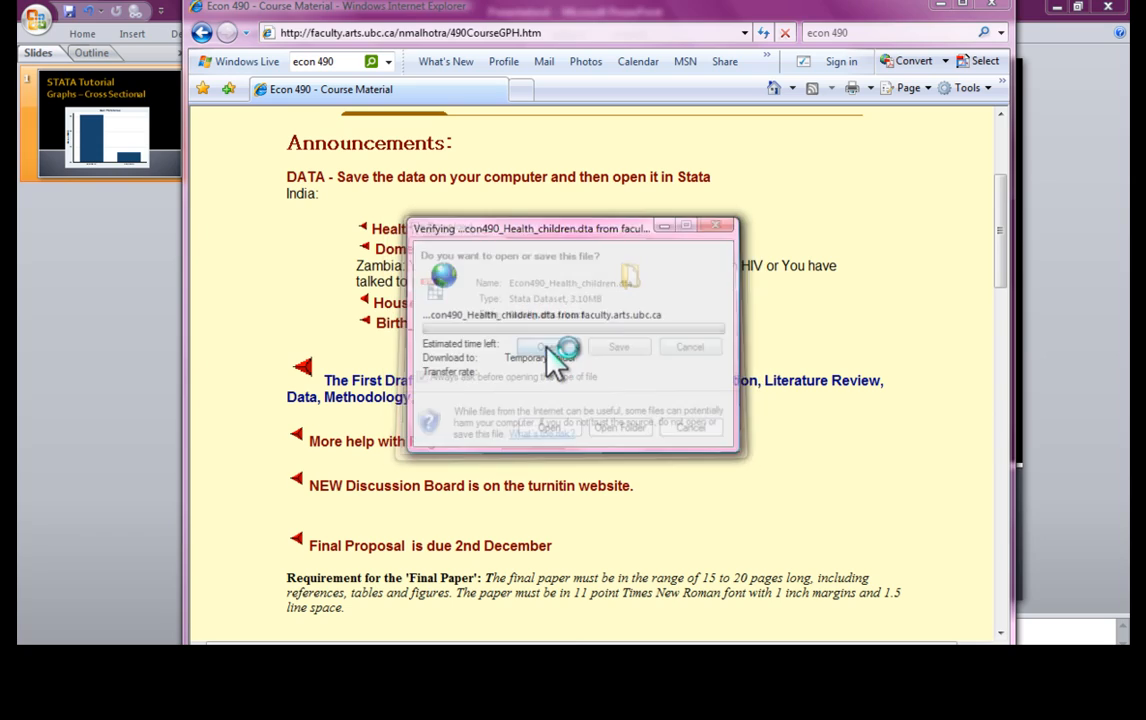
left_click(548, 348)
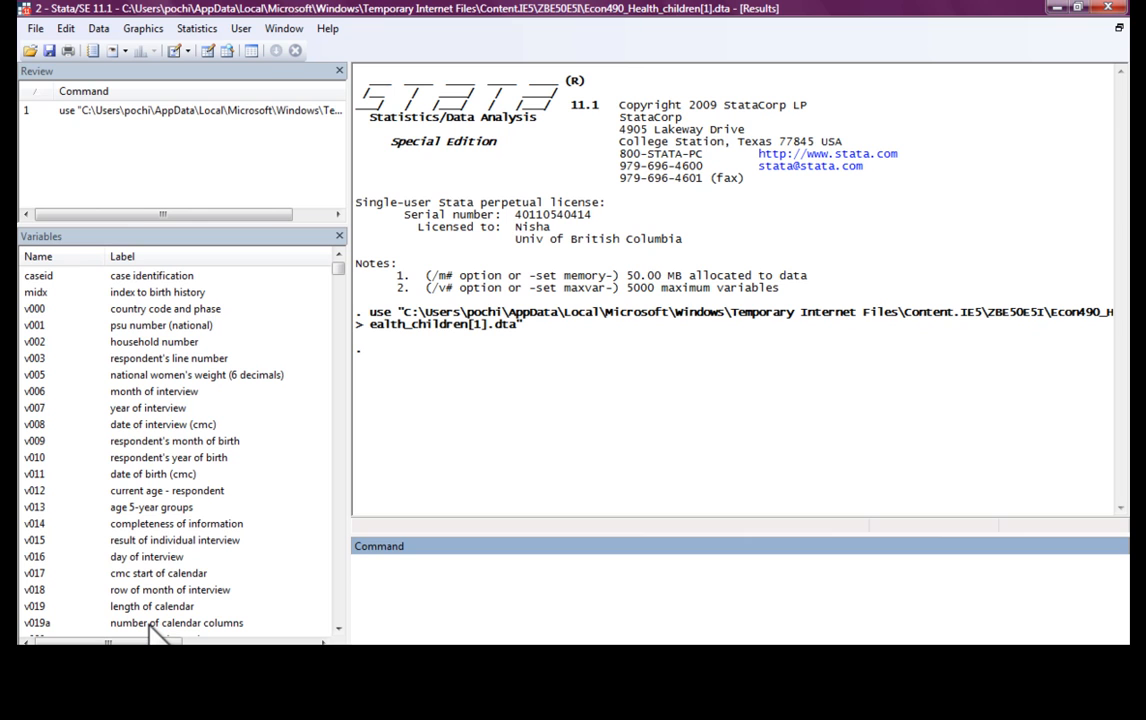
mouse_move(220, 184)
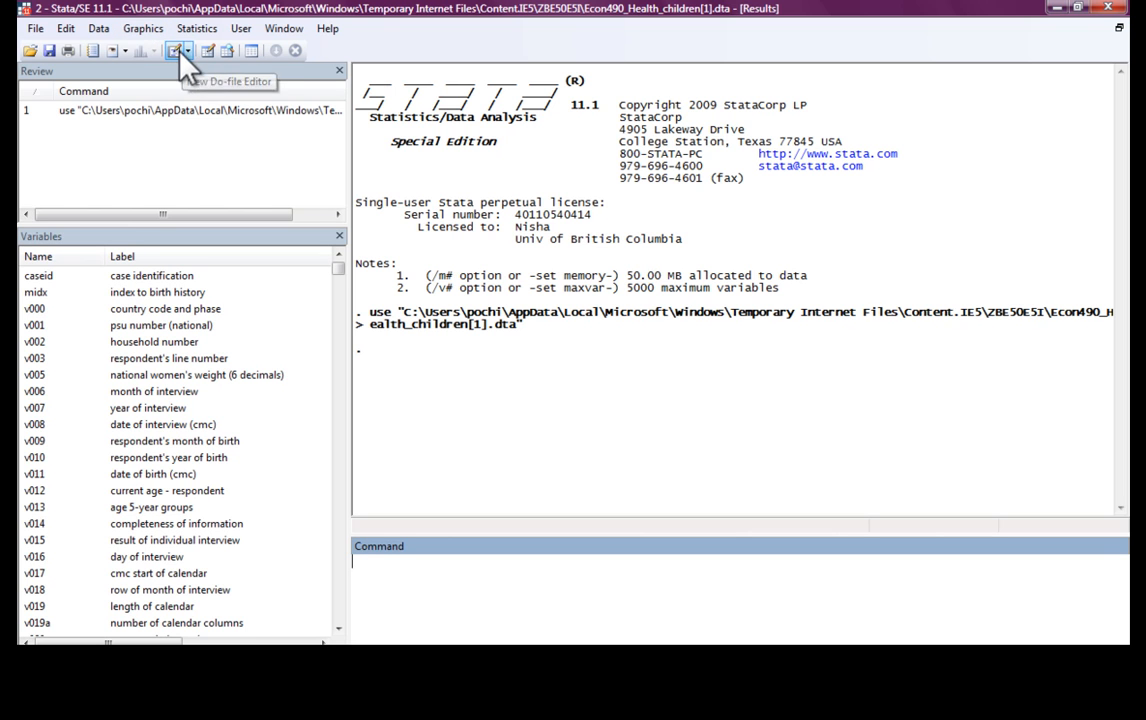
mouse_move(208, 50)
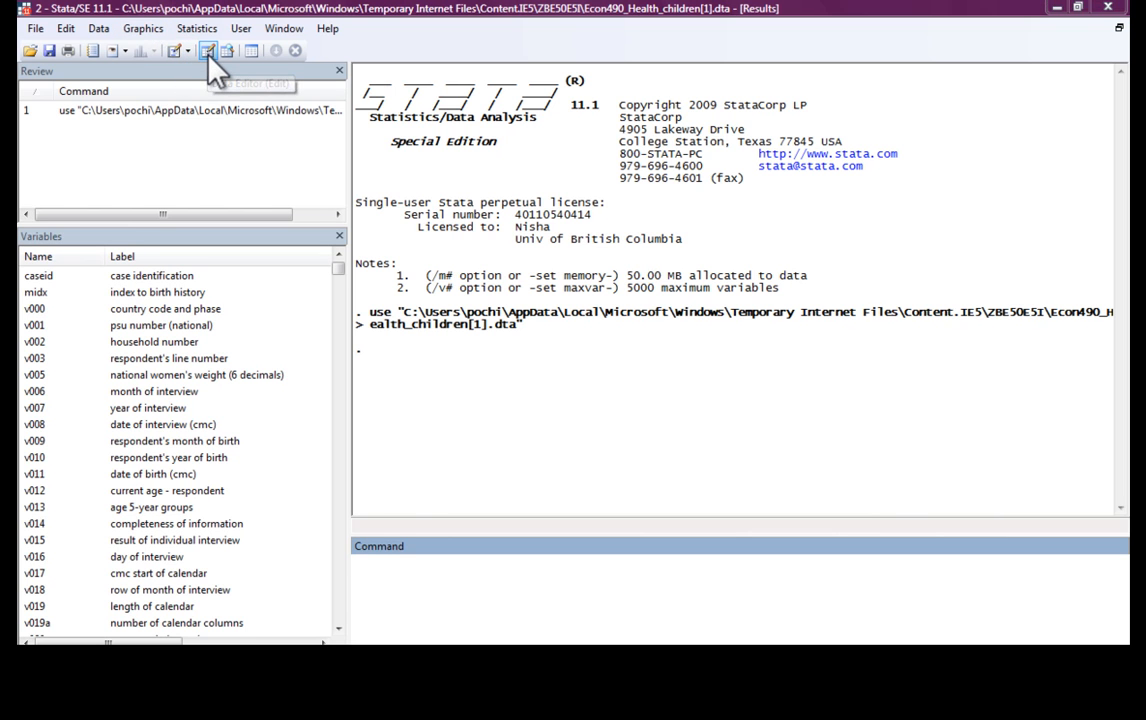
left_click(208, 50)
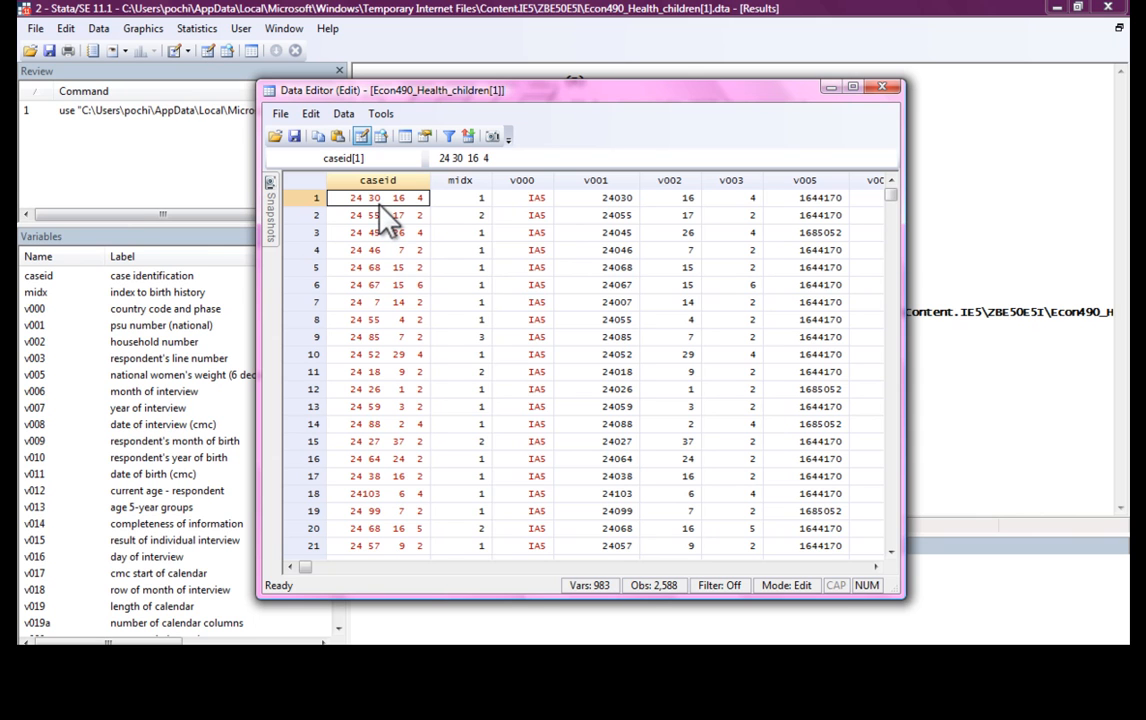
mouse_move(380, 216)
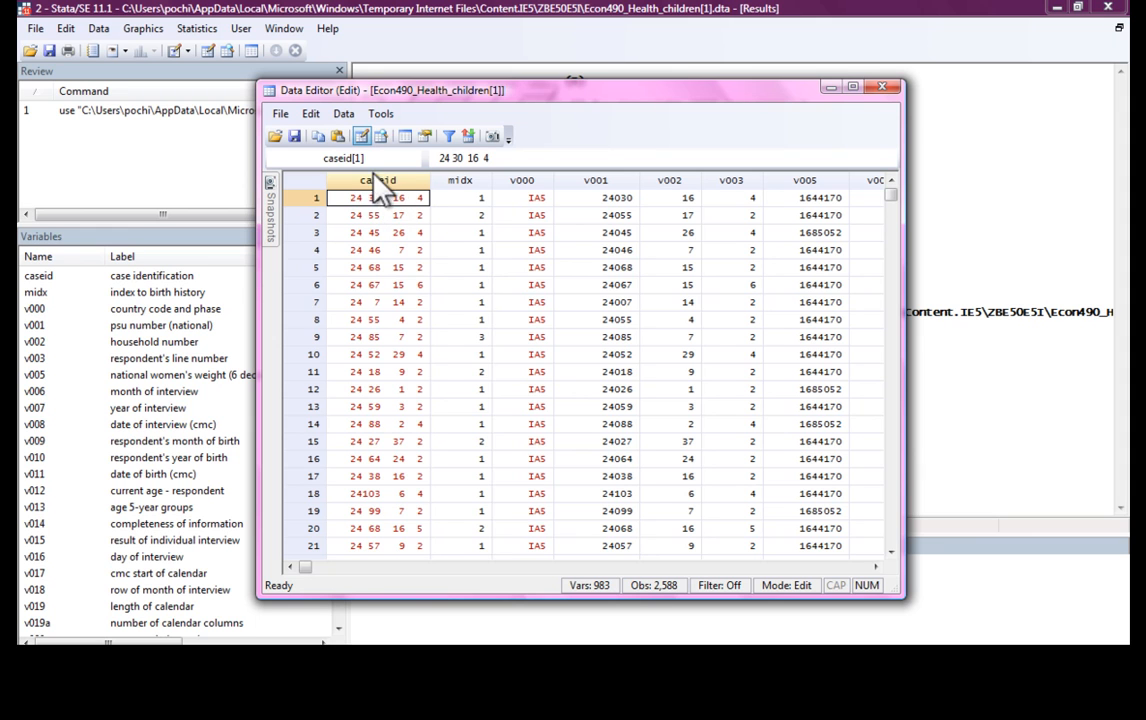
mouse_move(360, 218)
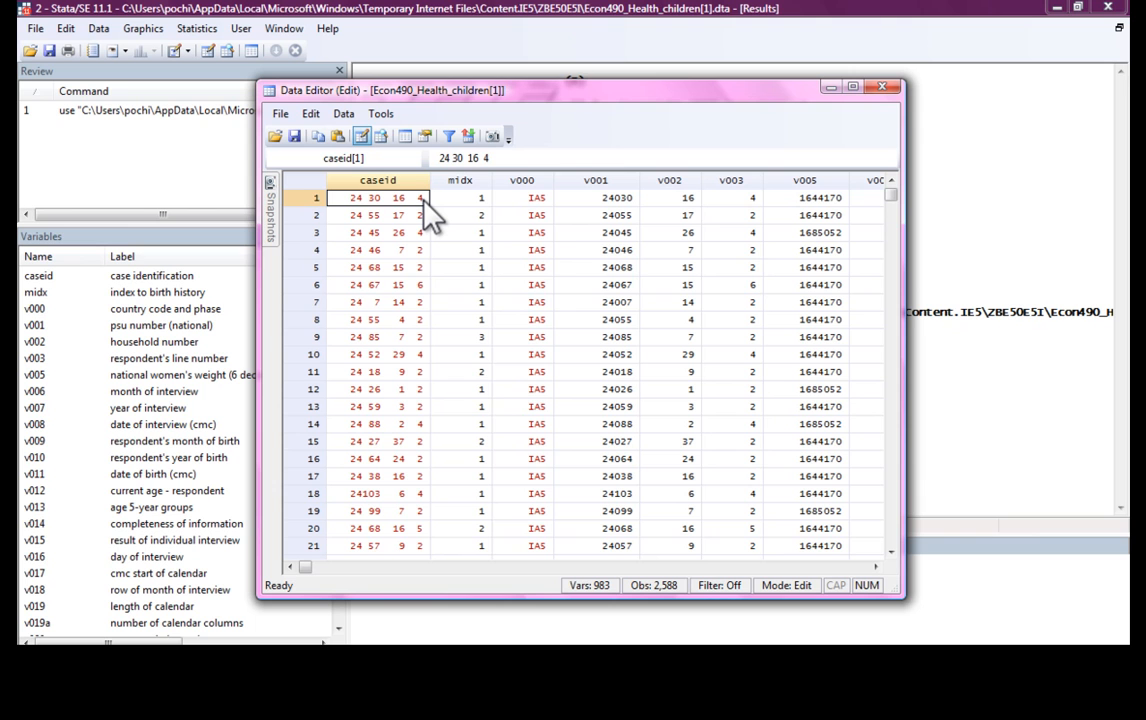
left_click(804, 198)
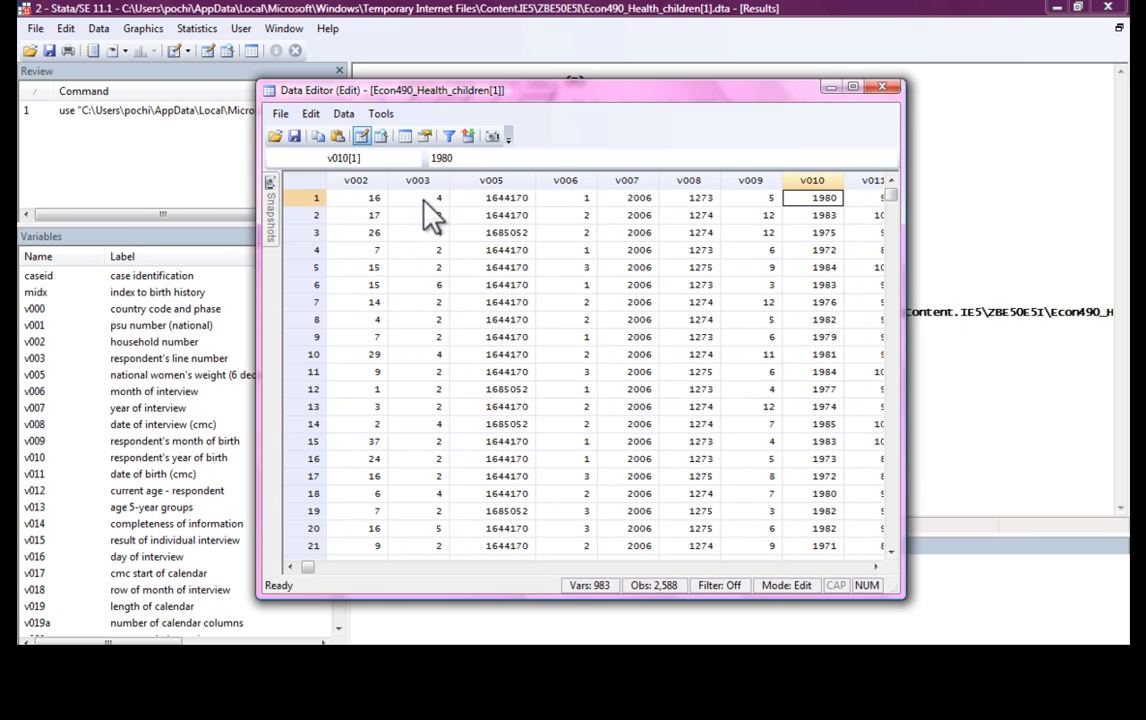
mouse_move(682, 206)
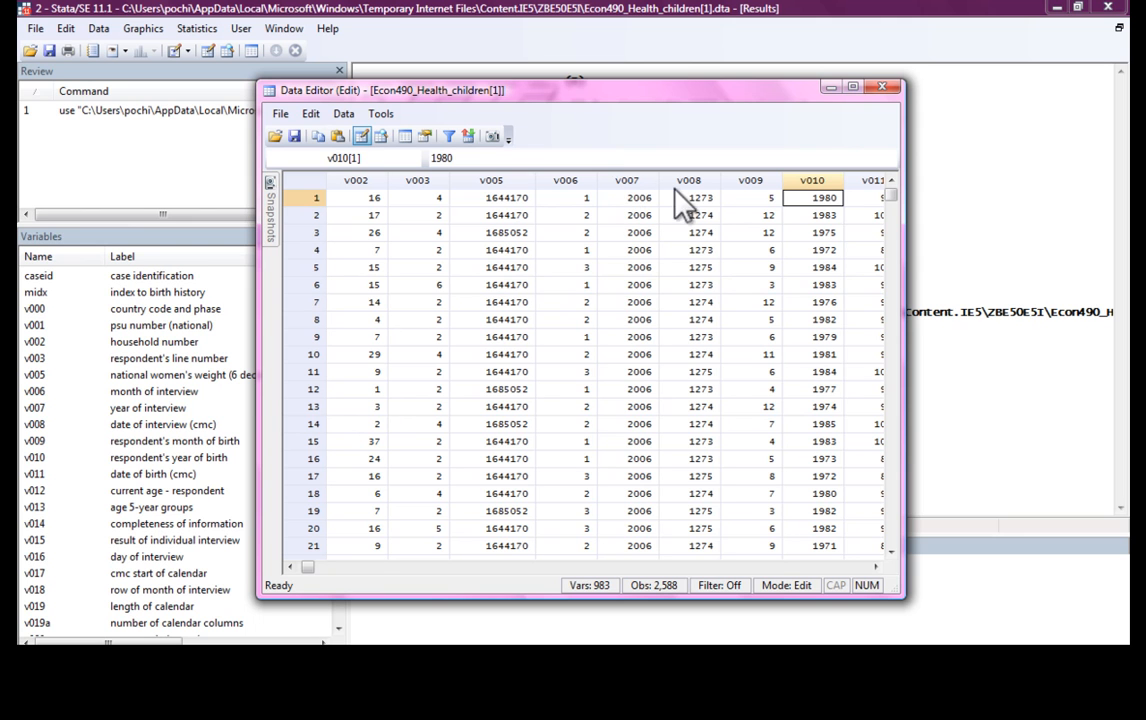
scroll("right", 3)
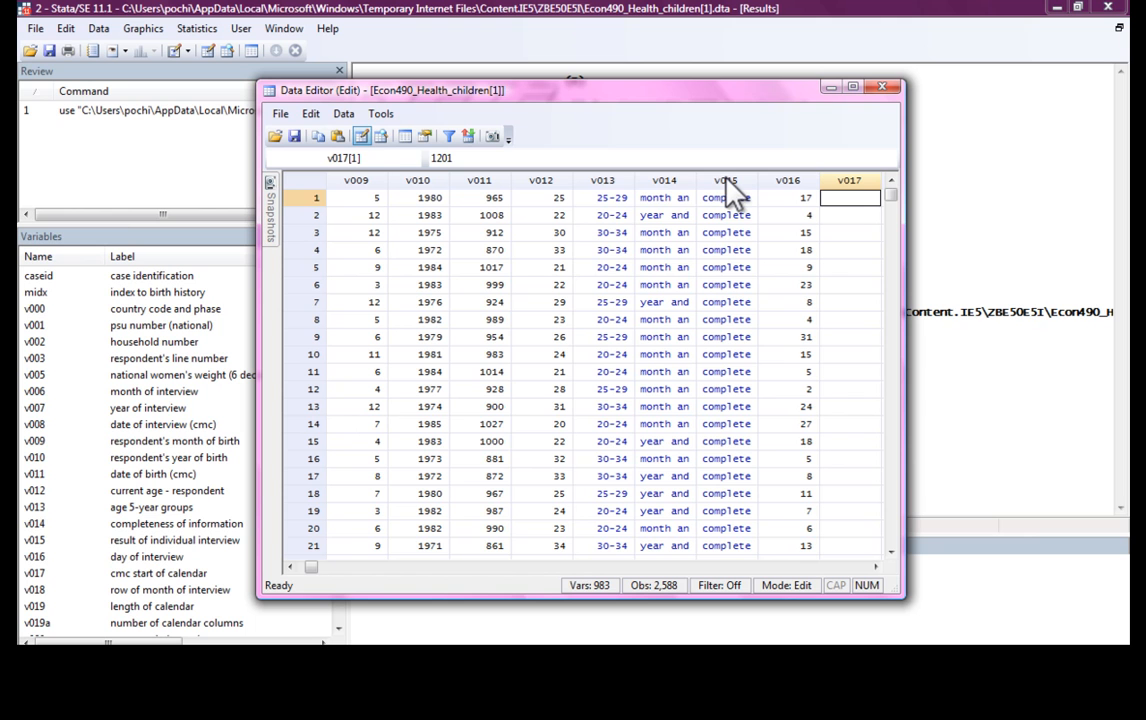
left_click(602, 198)
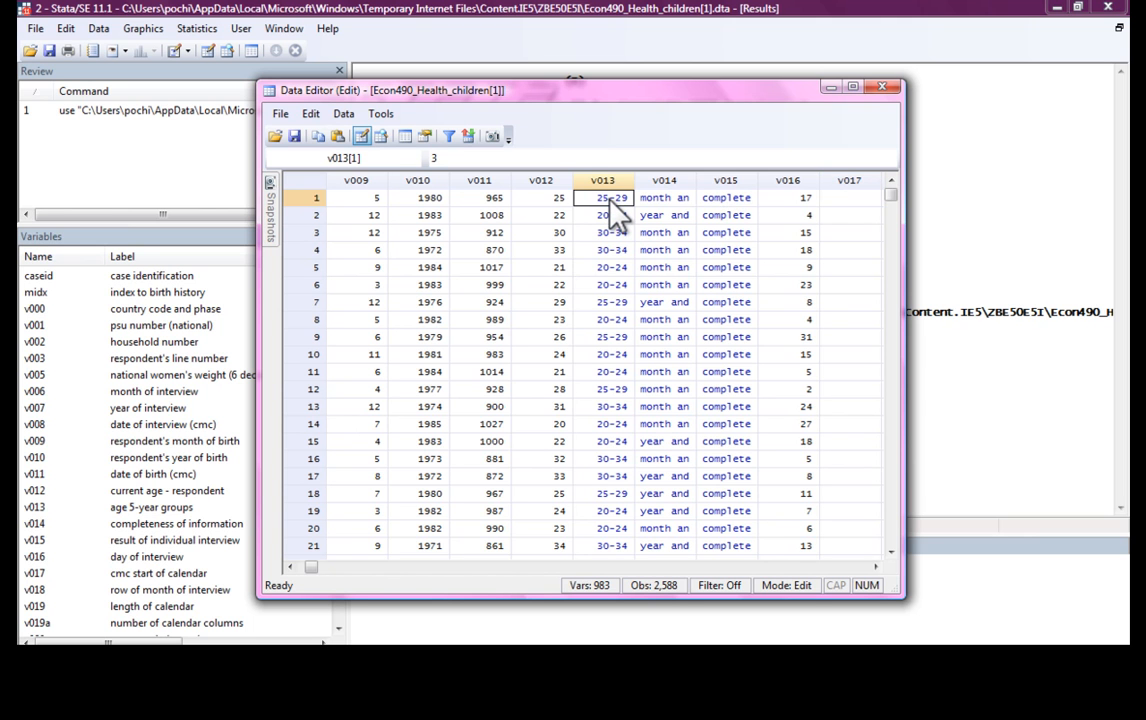
scroll("right", 3)
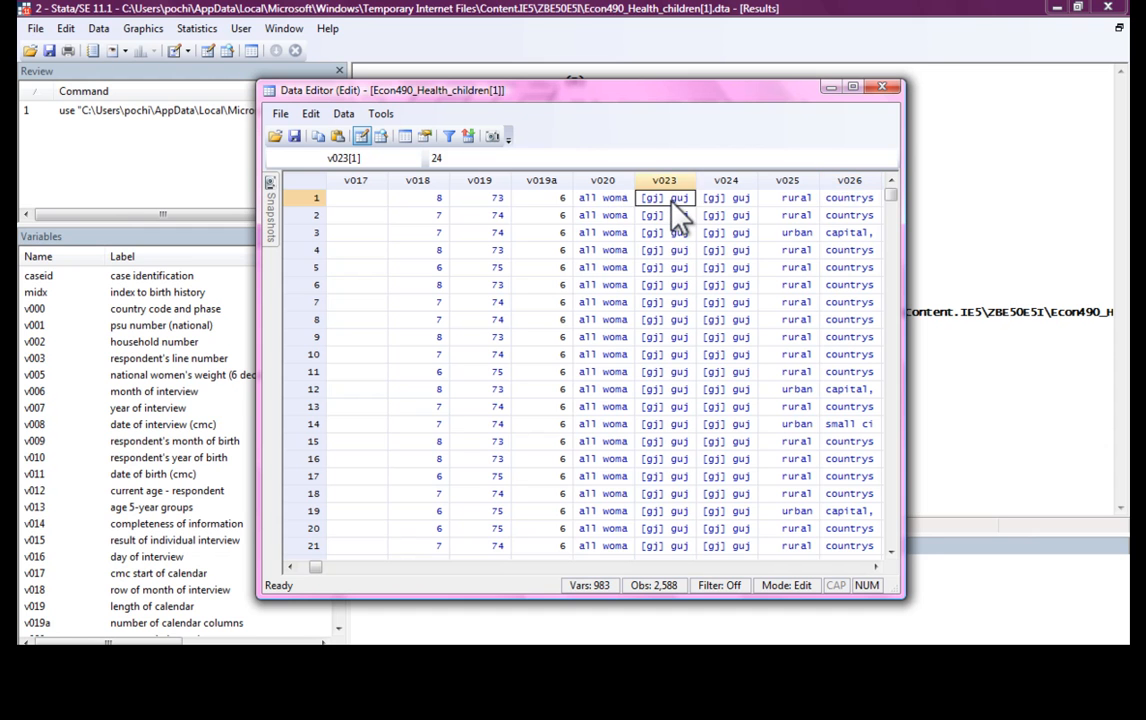
left_click(788, 198)
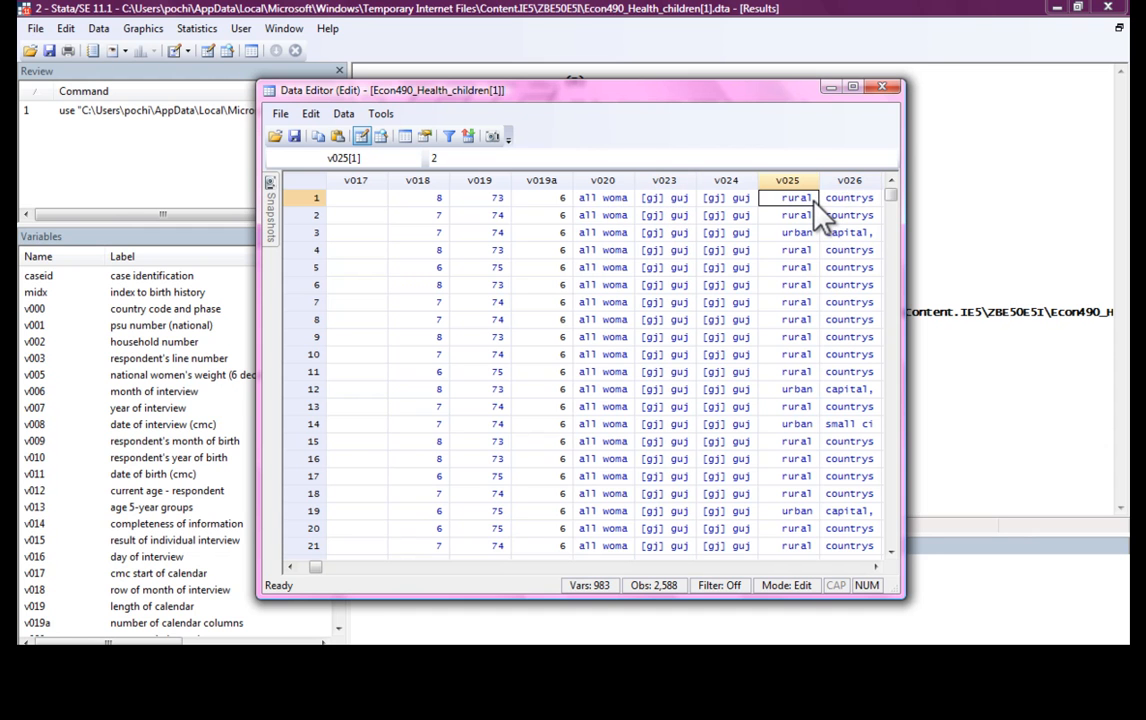
scroll("right", 3)
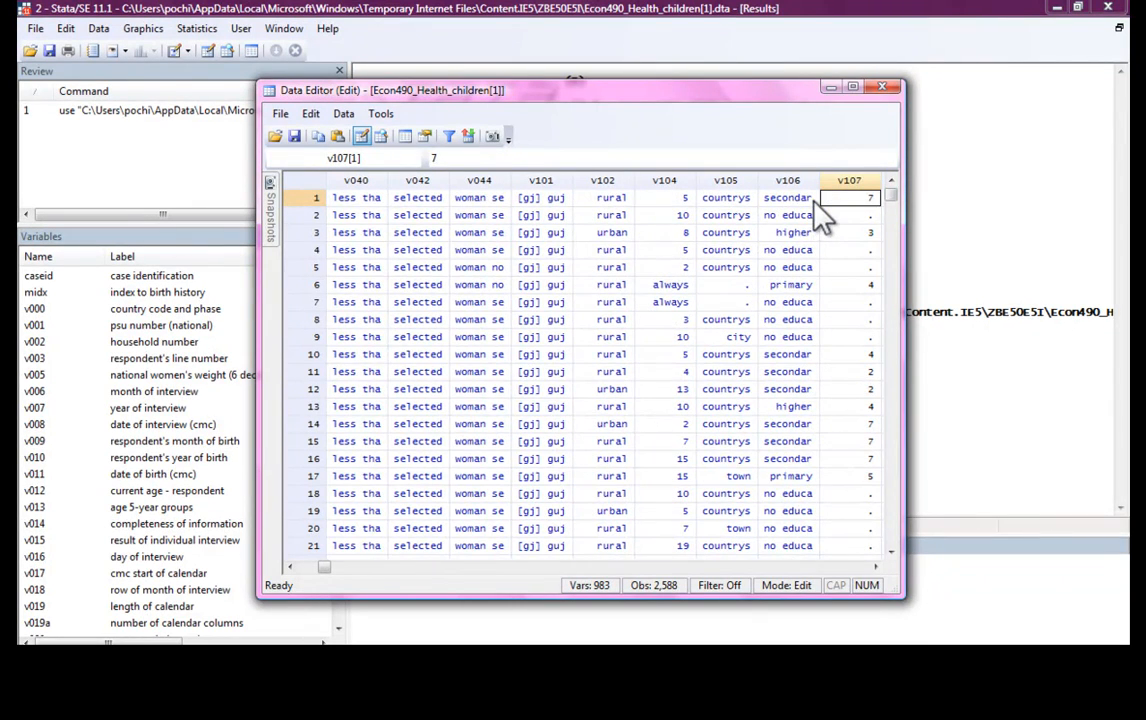
scroll("right", 3)
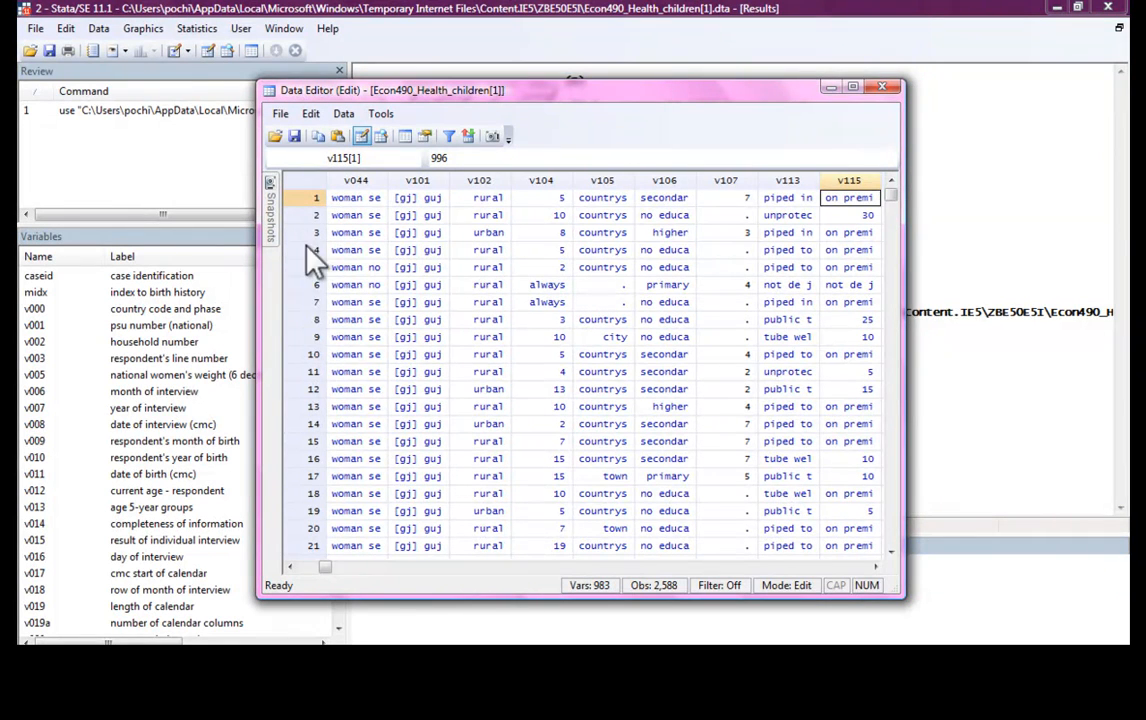
mouse_move(864, 120)
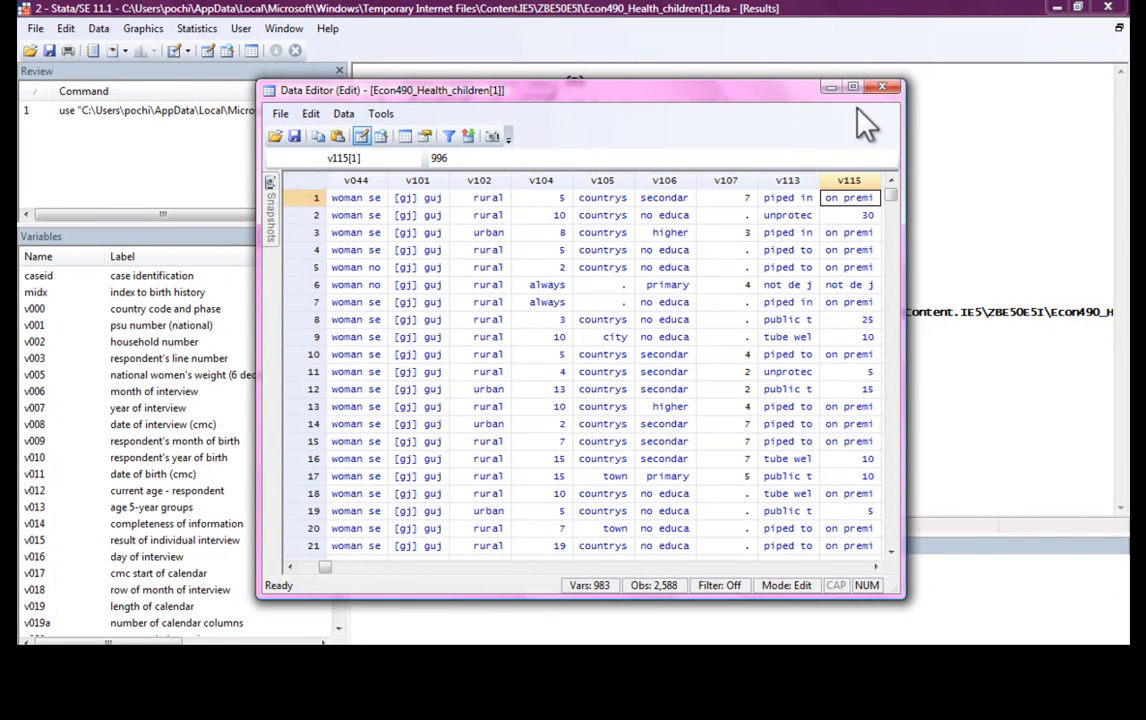
left_click(882, 86)
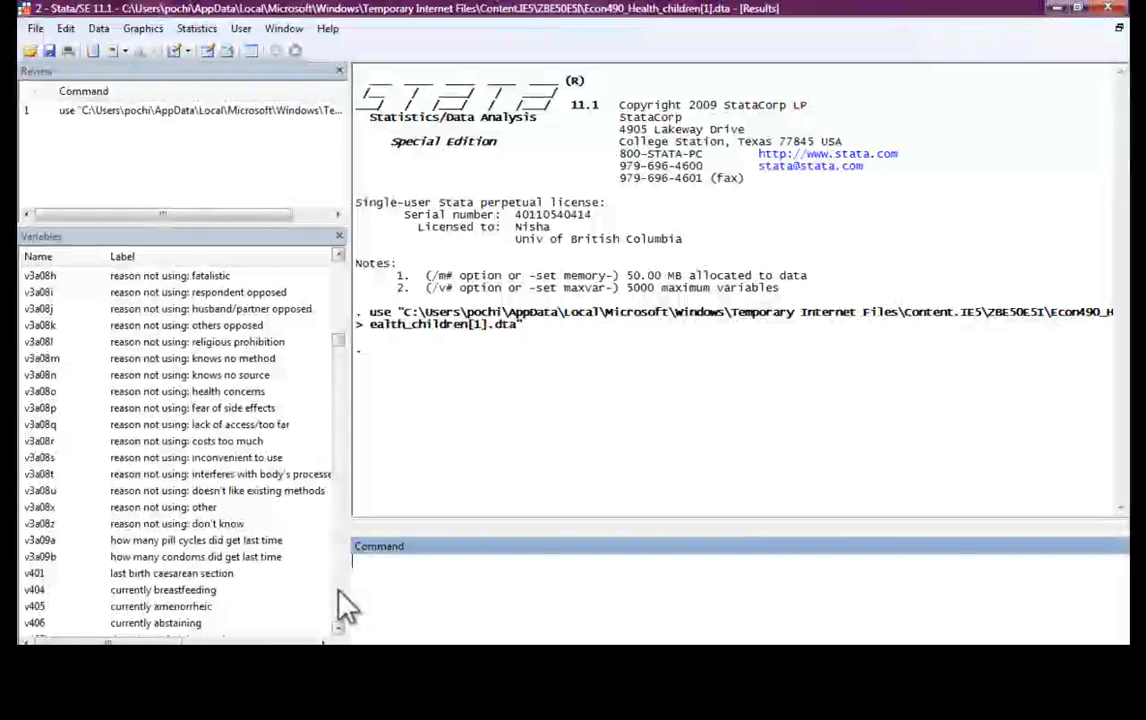
Generate a BMI variable from v445.
scroll("down", 3)
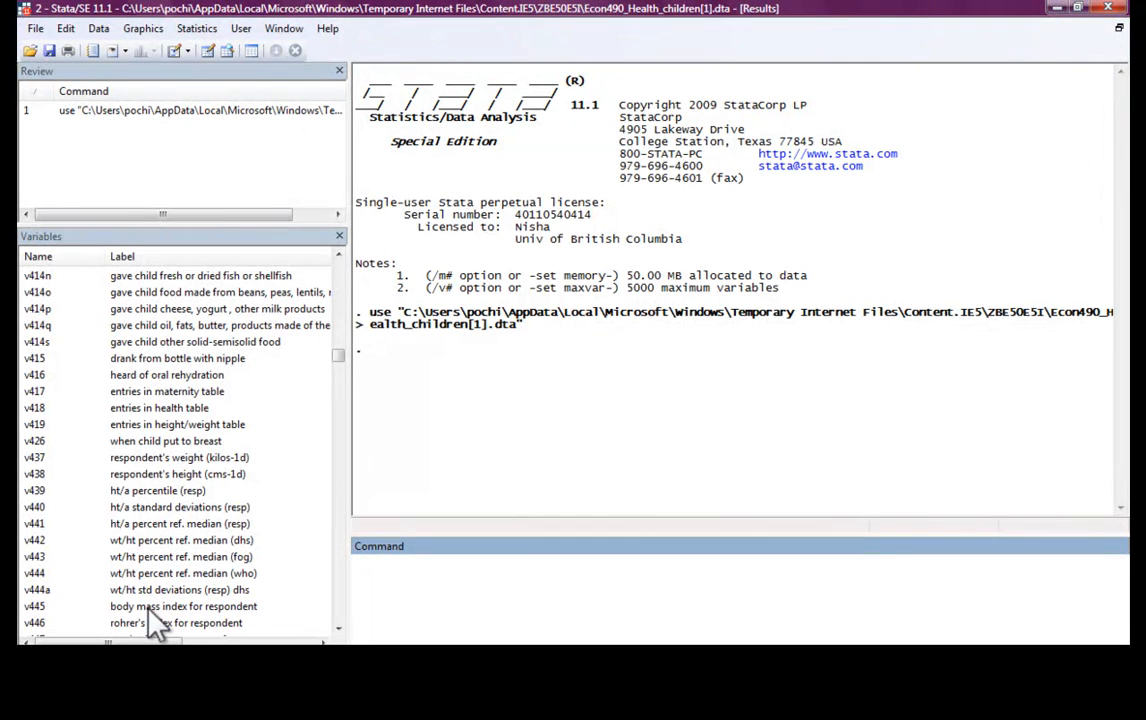
mouse_move(324, 630)
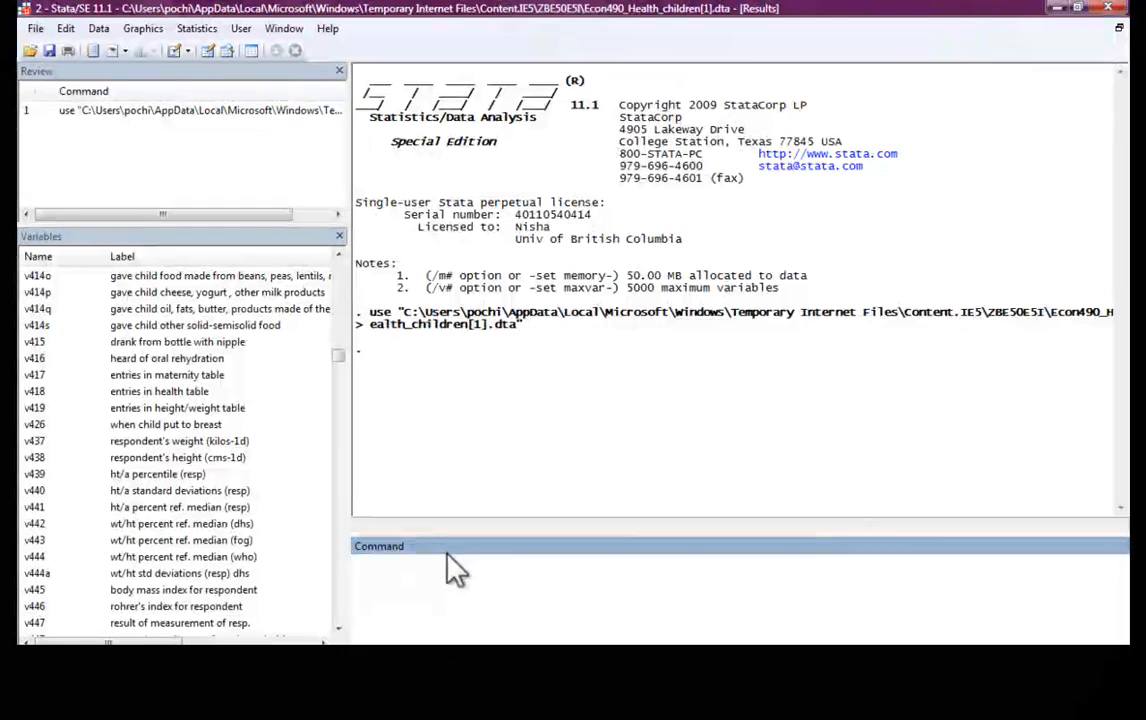
left_click(420, 564)
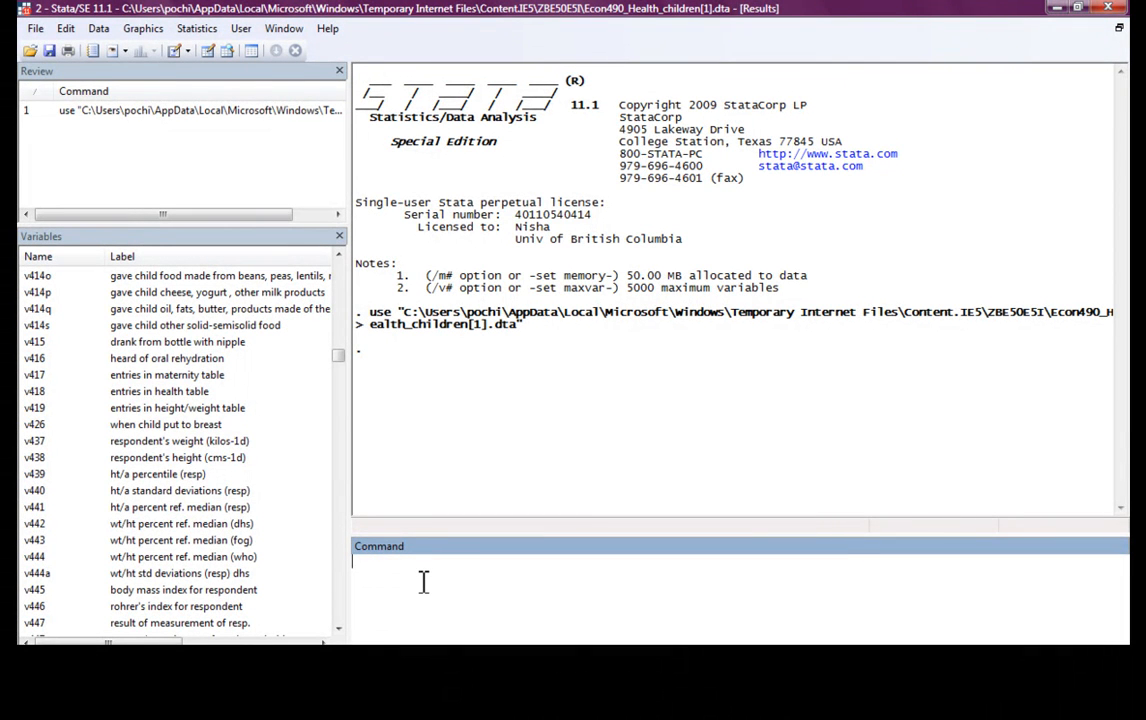
type("gen BMI=")
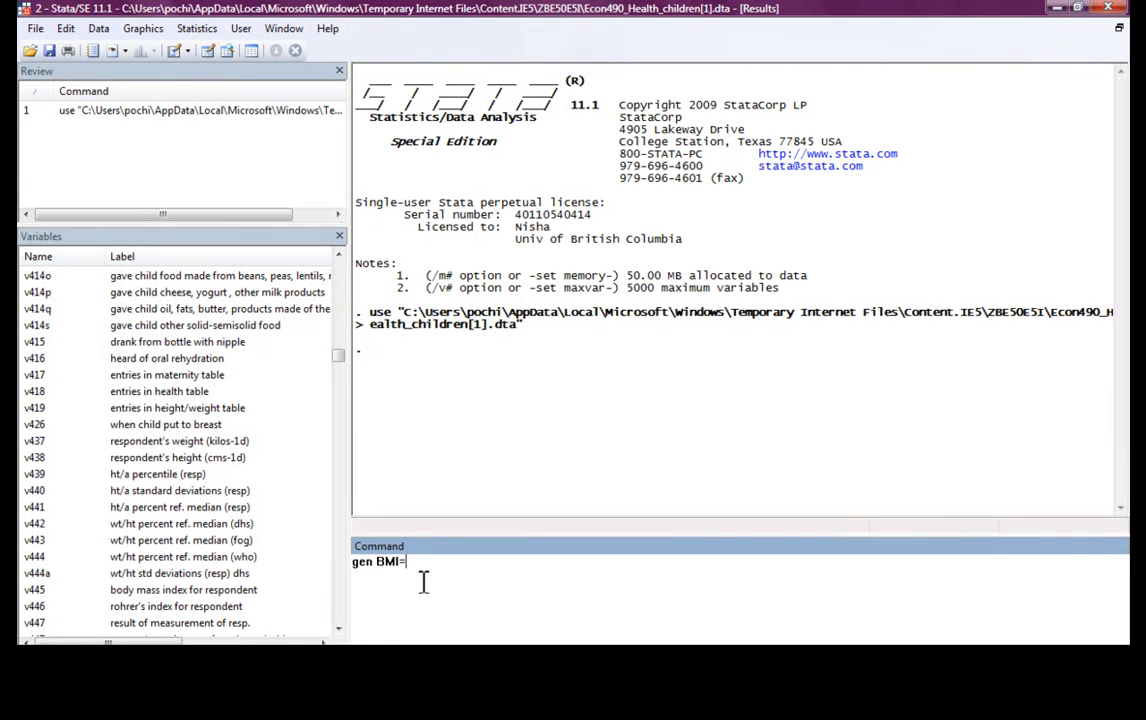
type("v445")
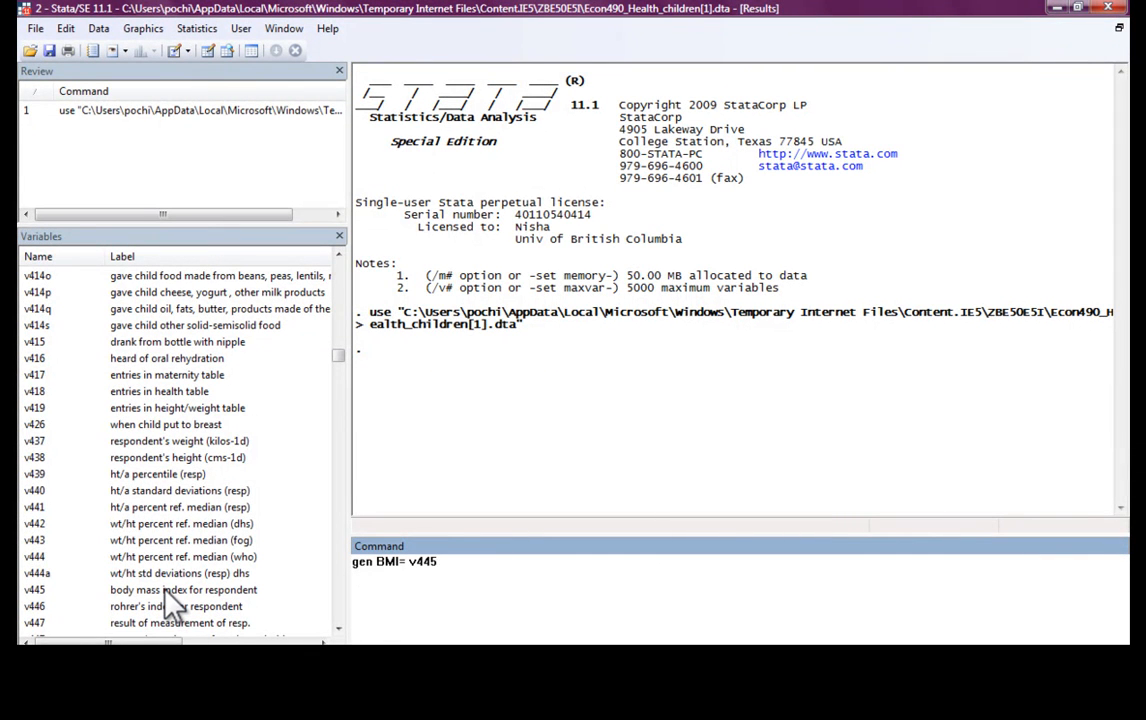
key("Return")
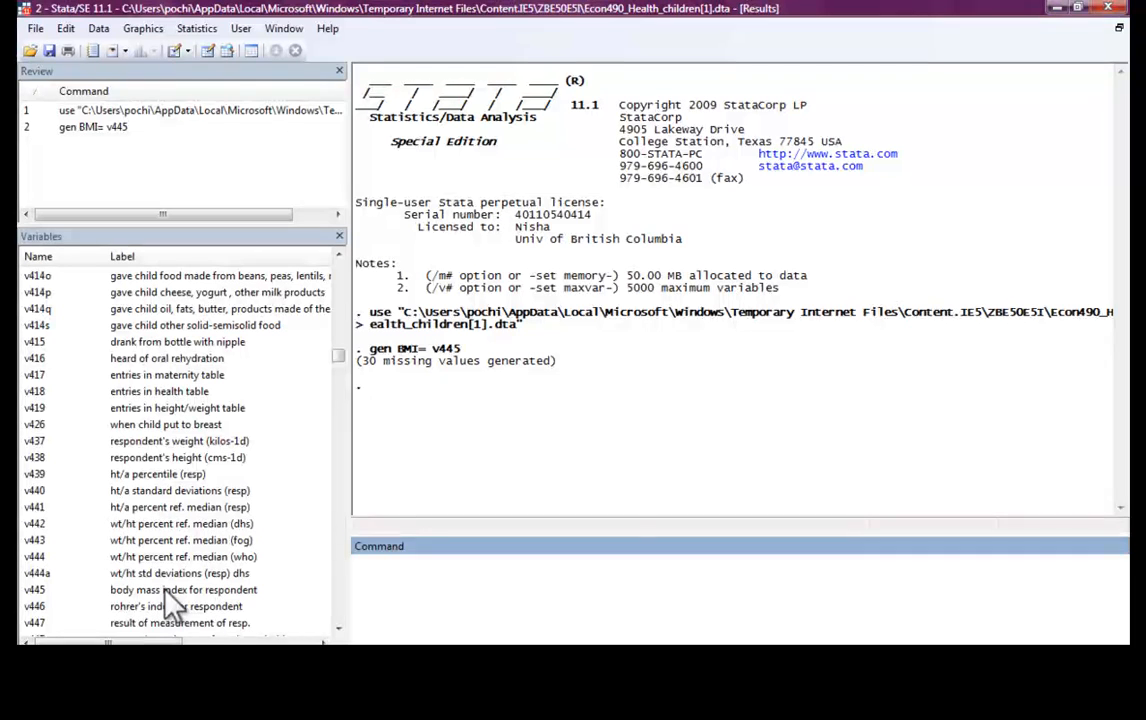
Label the BMI variable "Body Mass Index".
type("label")
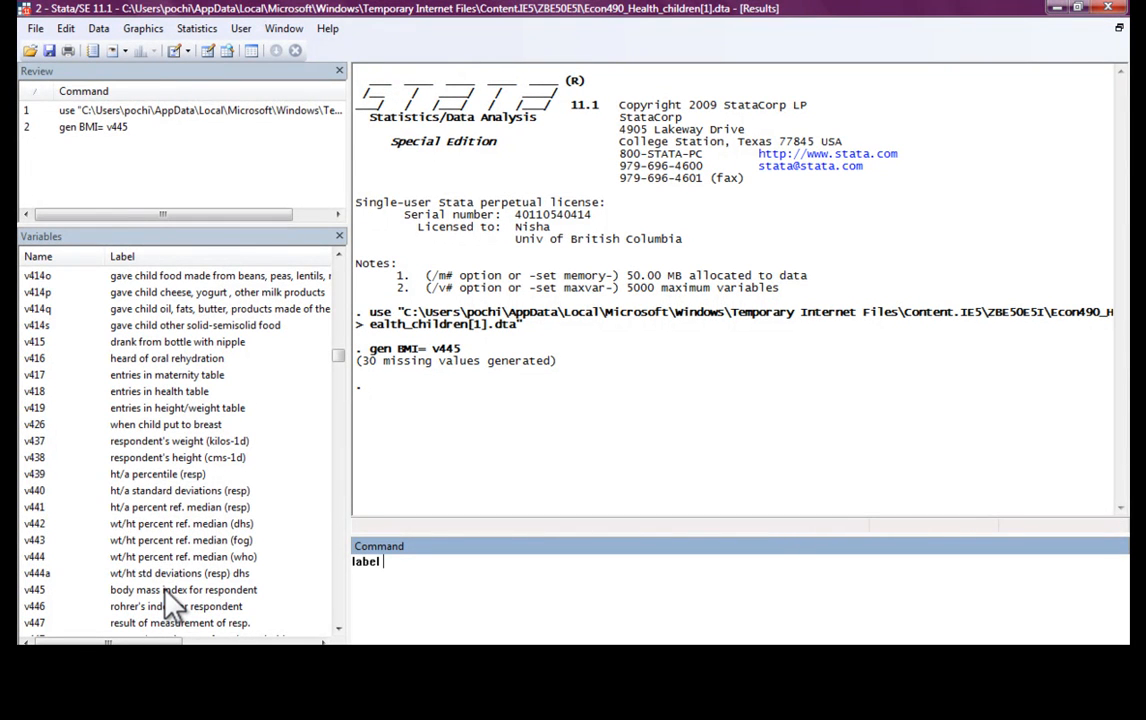
type("BMI \"")
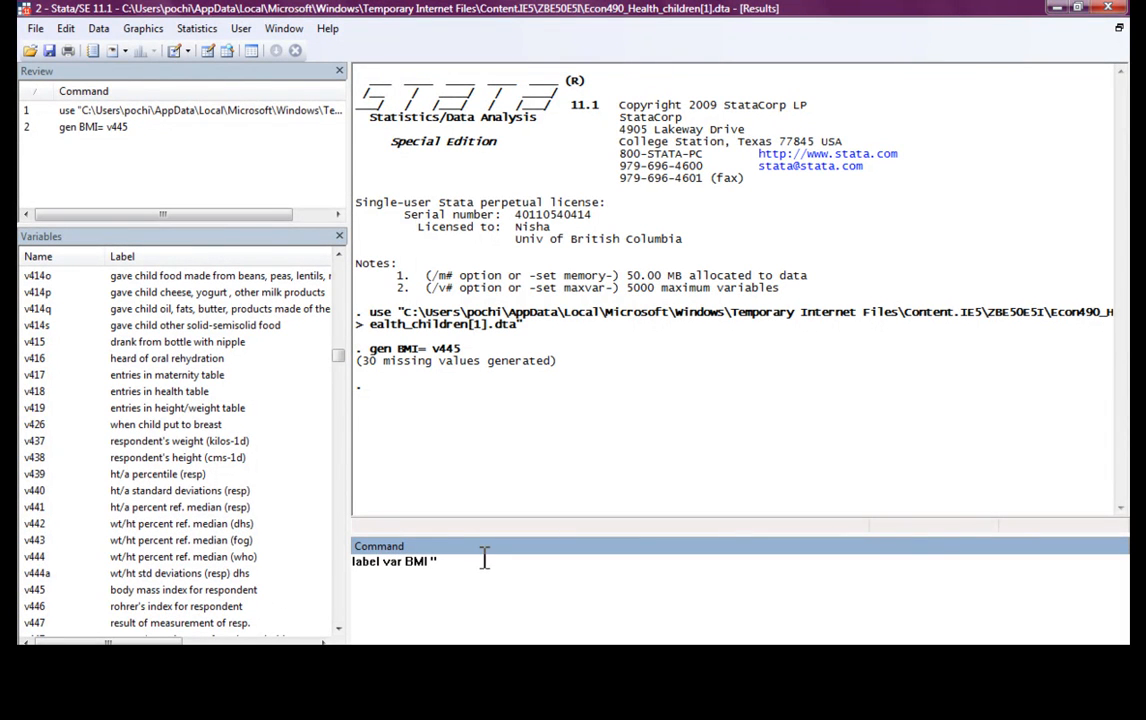
type("Bio")
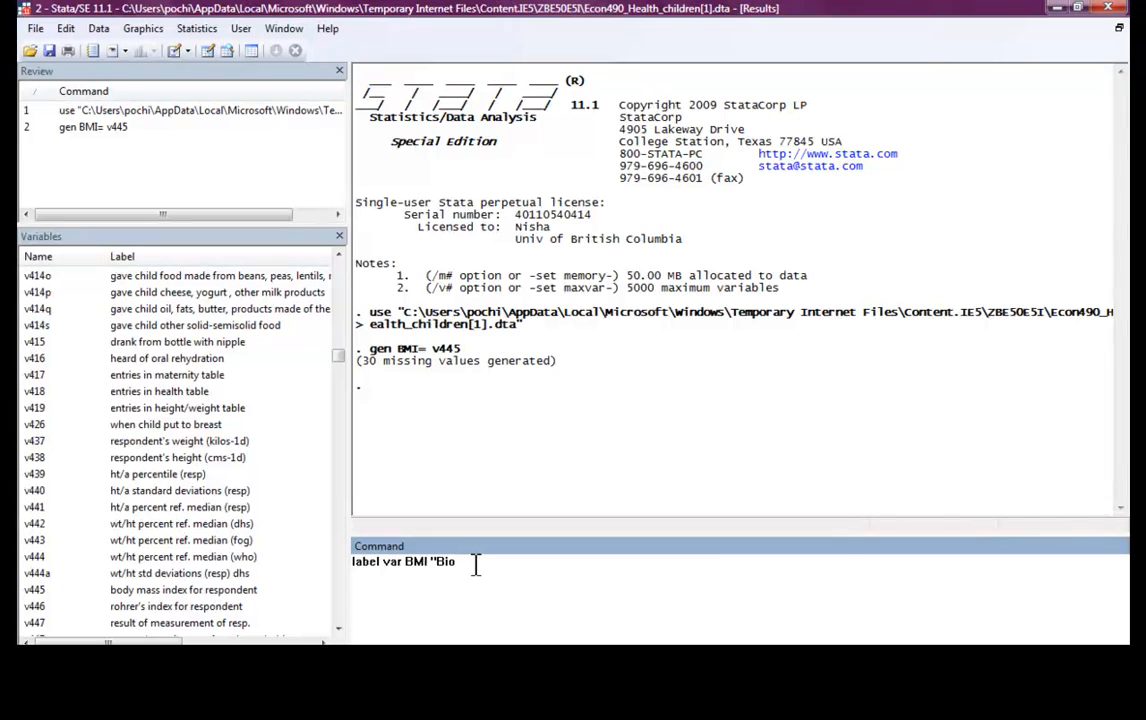
key("BackSpace")
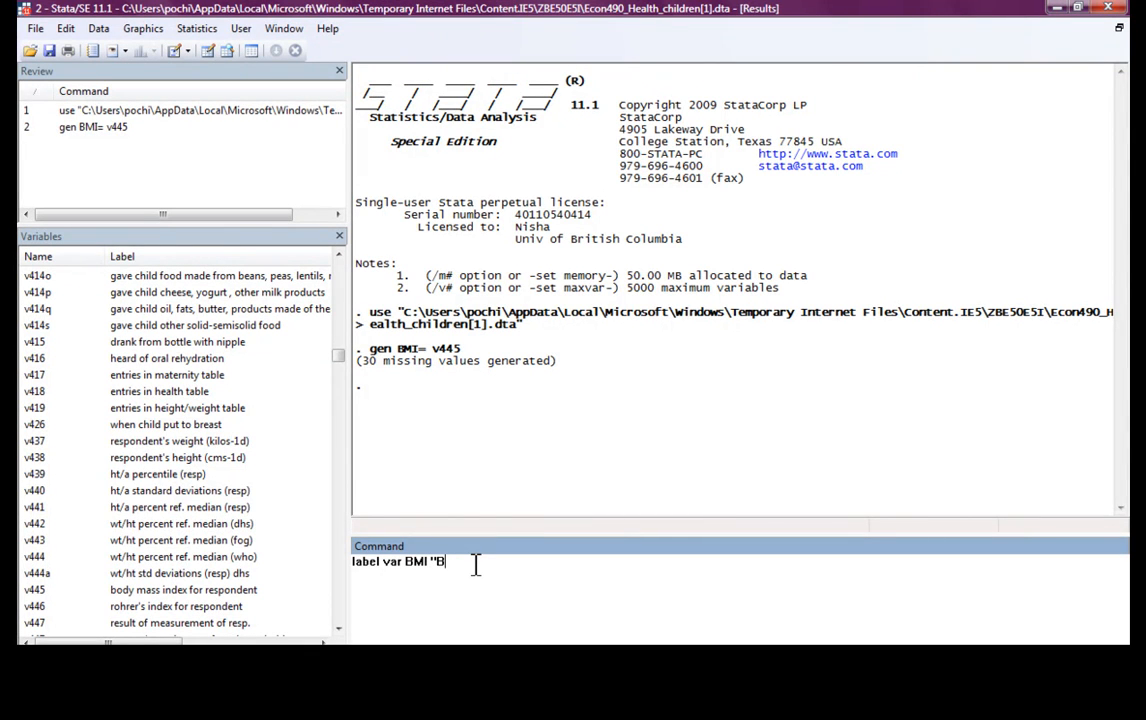
type("ody Mass")
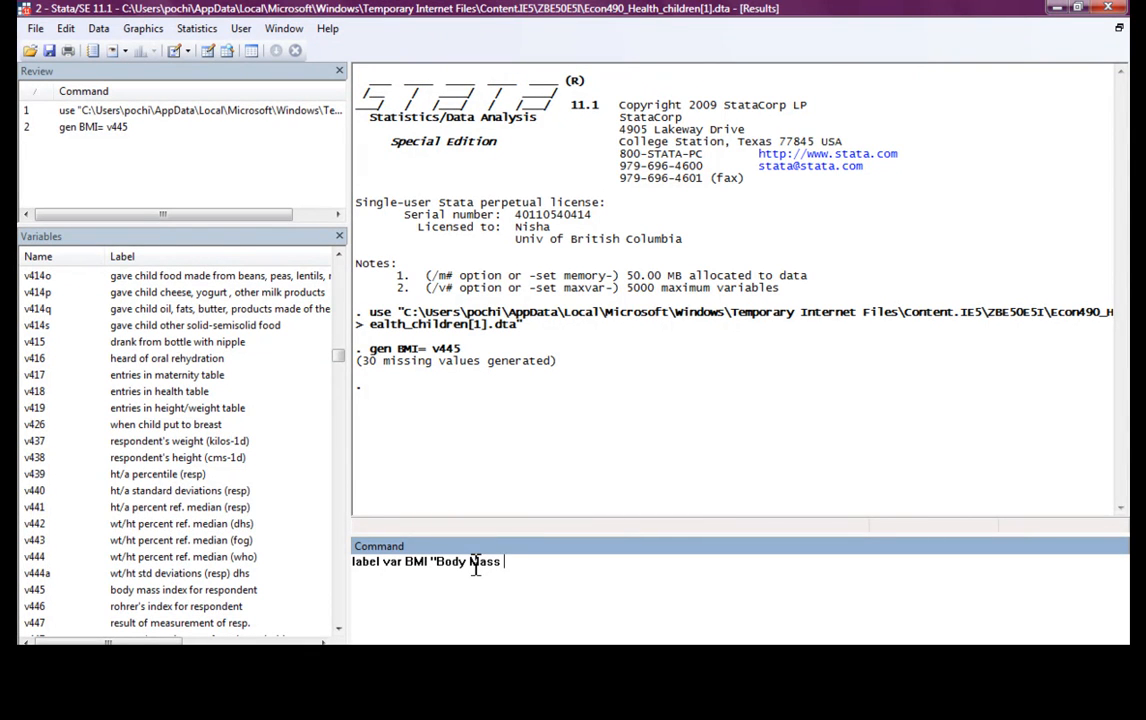
type("Index")
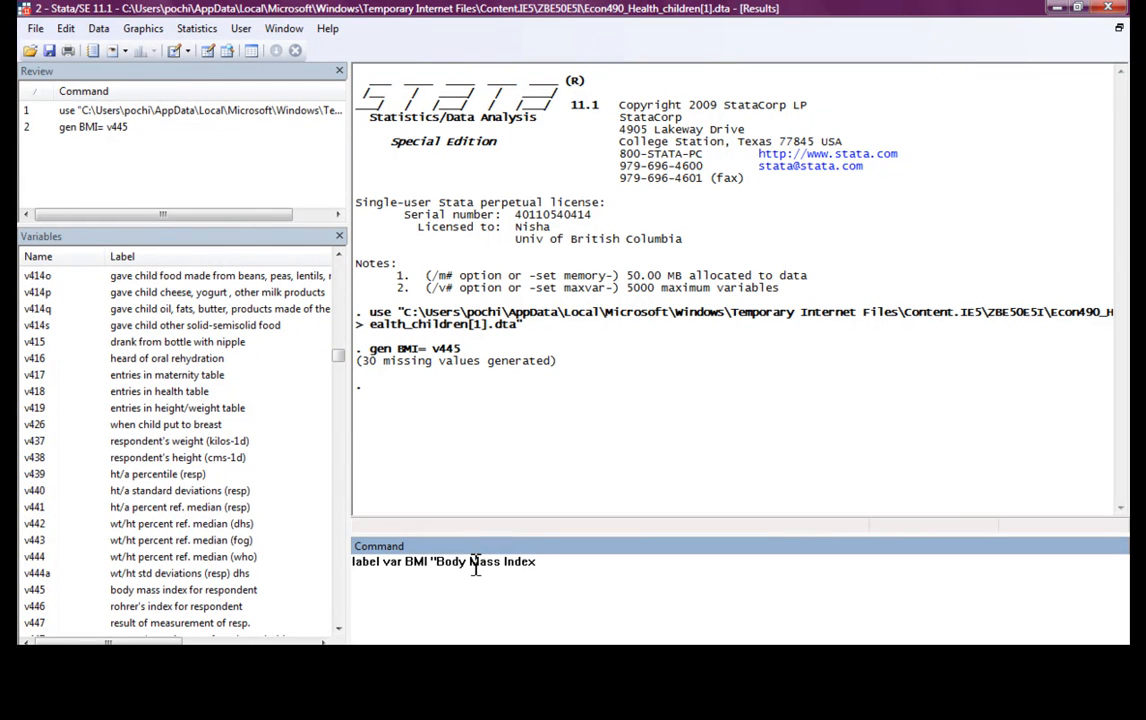
key("Return")
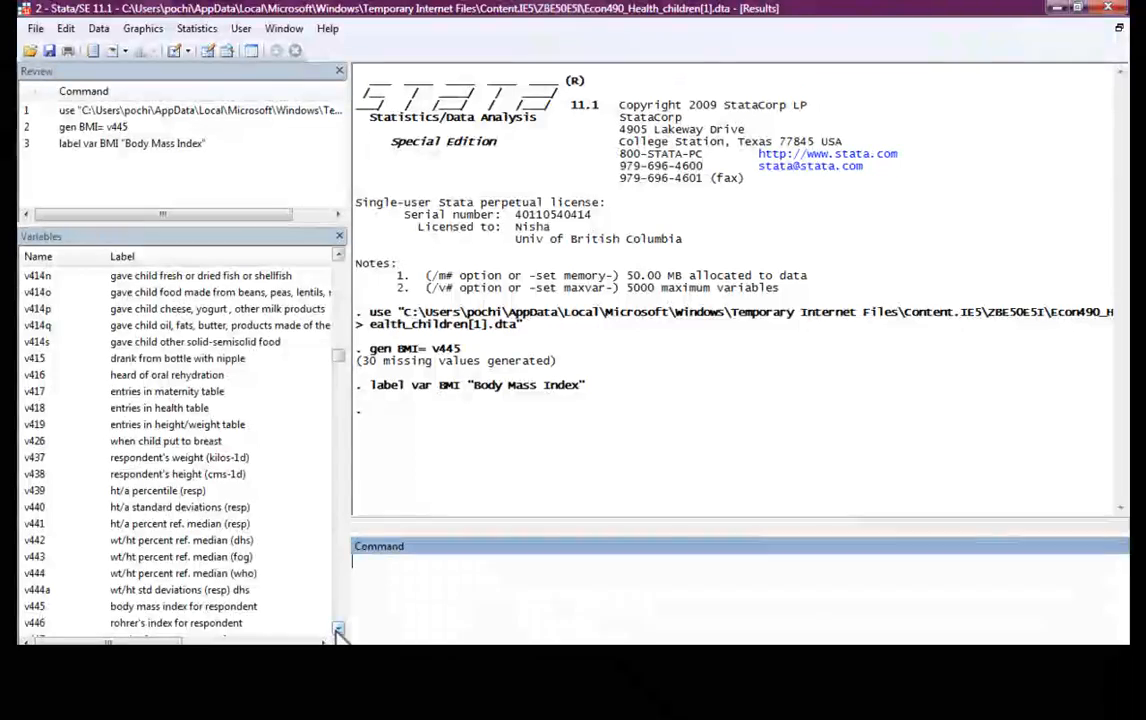
Tabulate v024 to show Gujarat (1,571) and Kerala (1,017) frequencies.
scroll("down", 3)
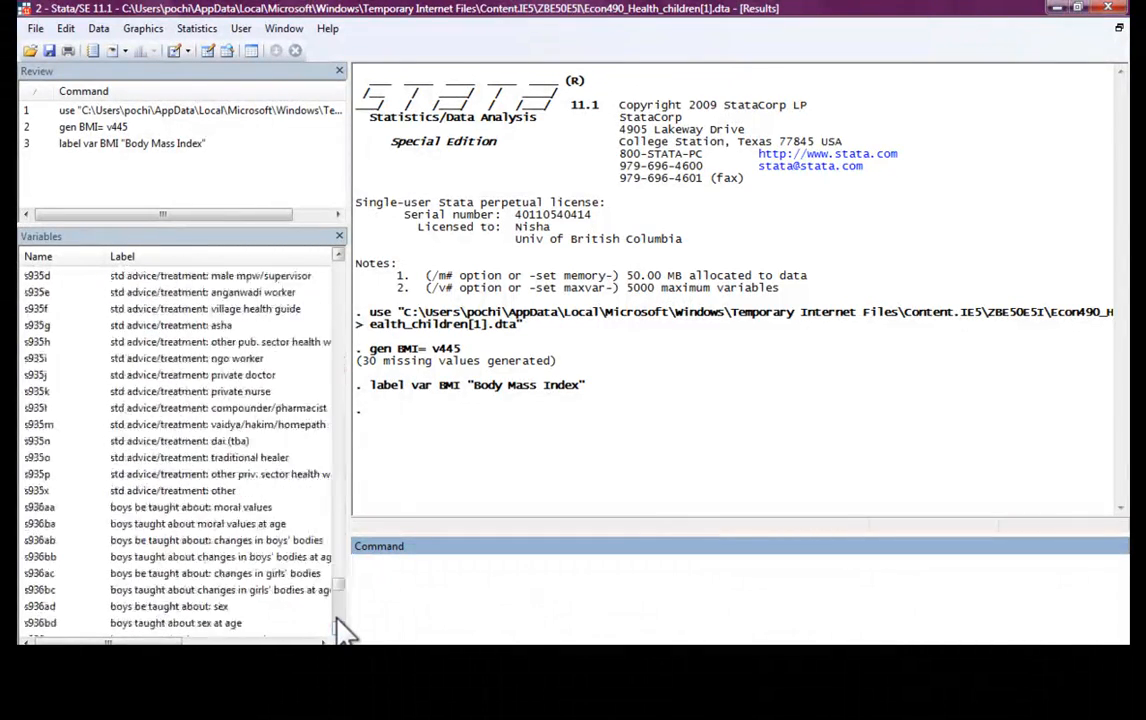
type("BMI")
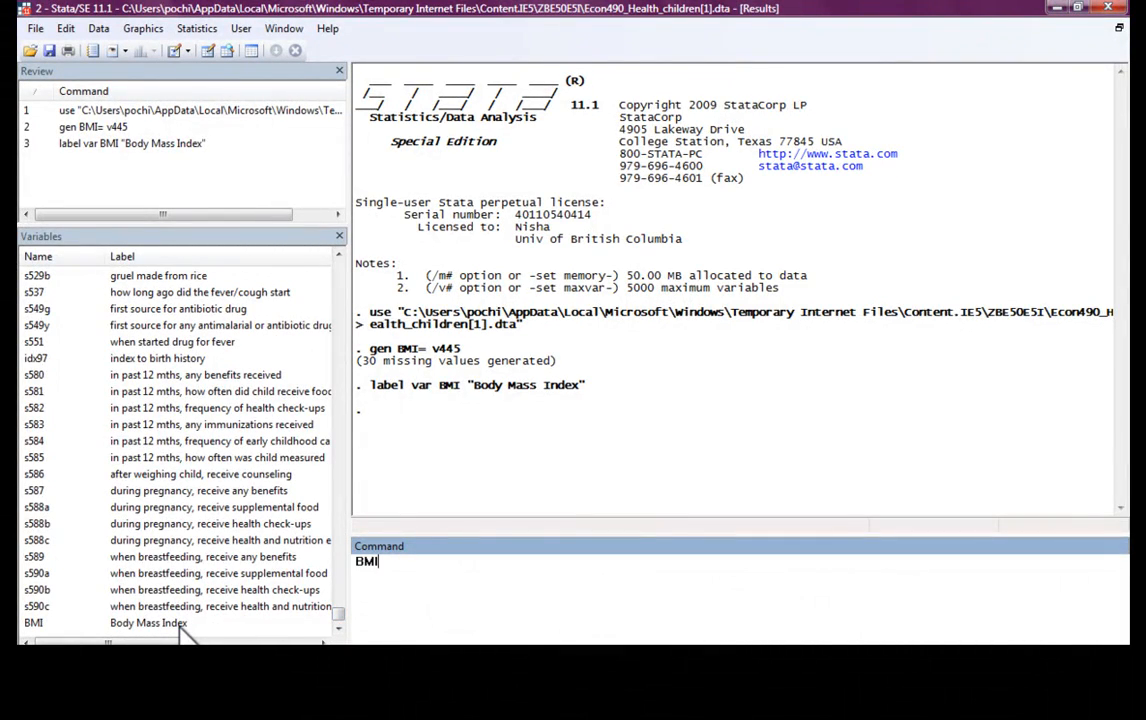
key("ctrl+a")
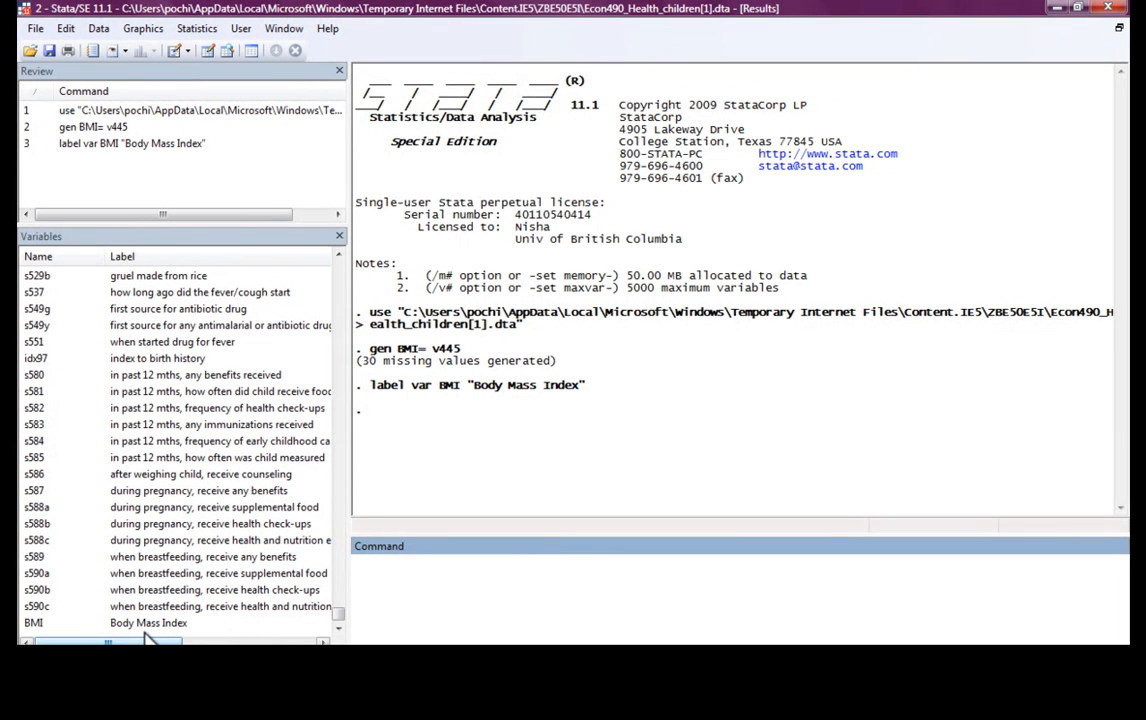
type("BMI")
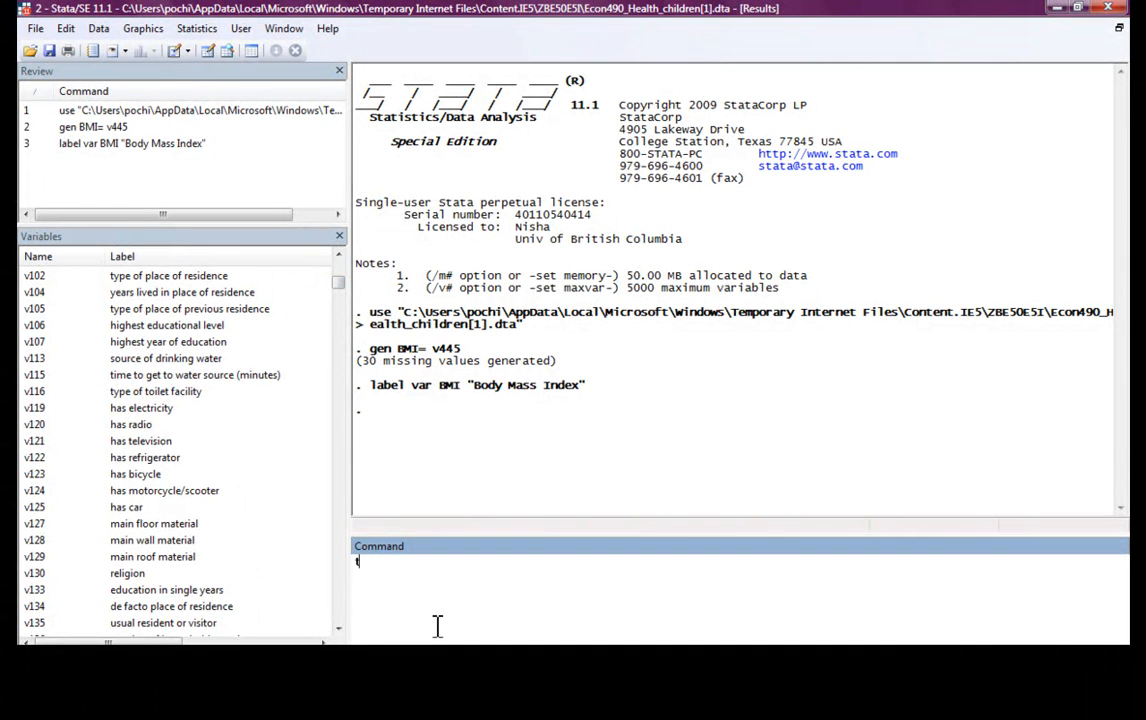
type("ab v024")
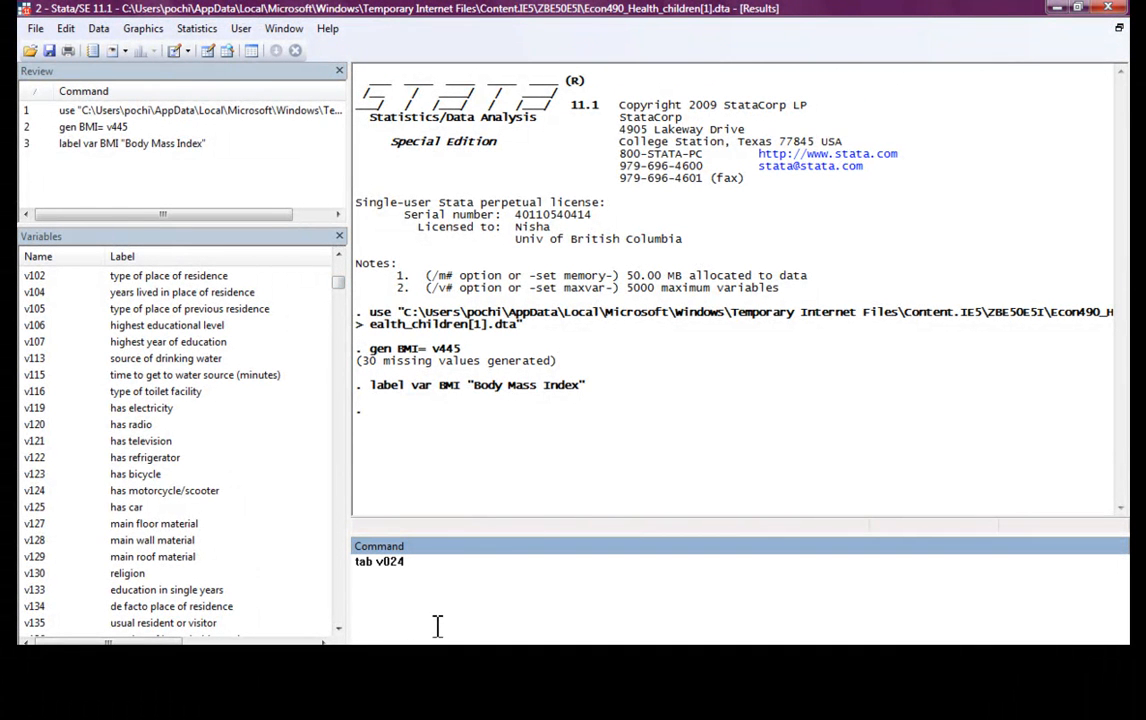
key("Return")
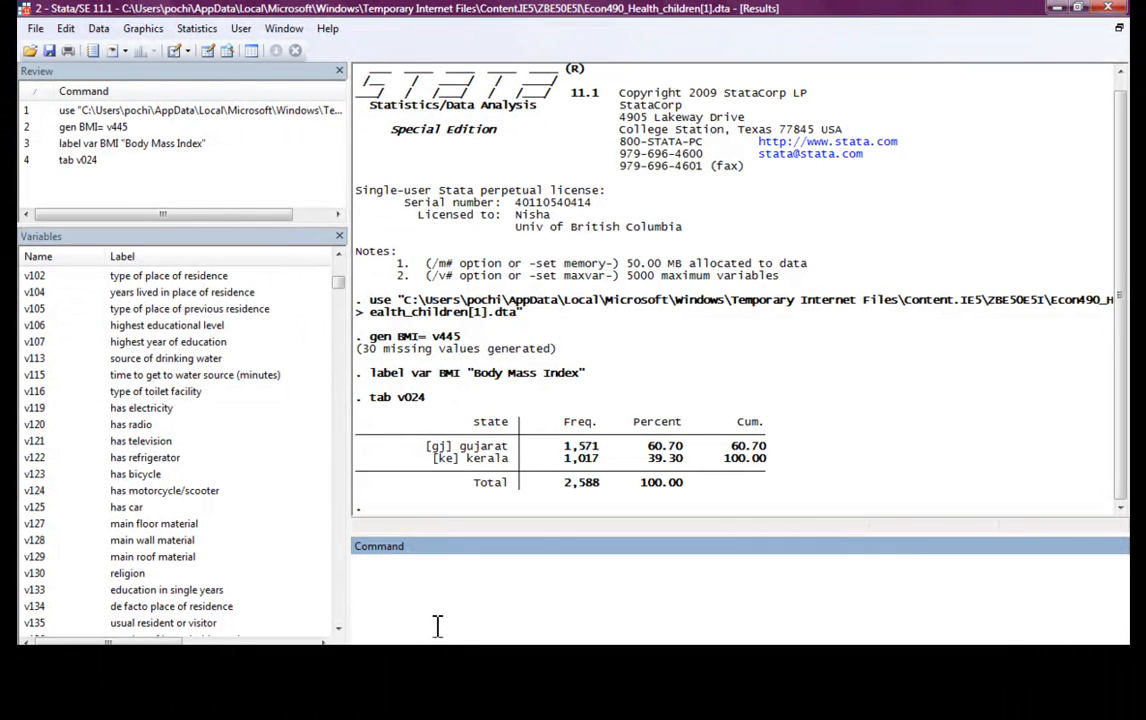
mouse_move(516, 478)
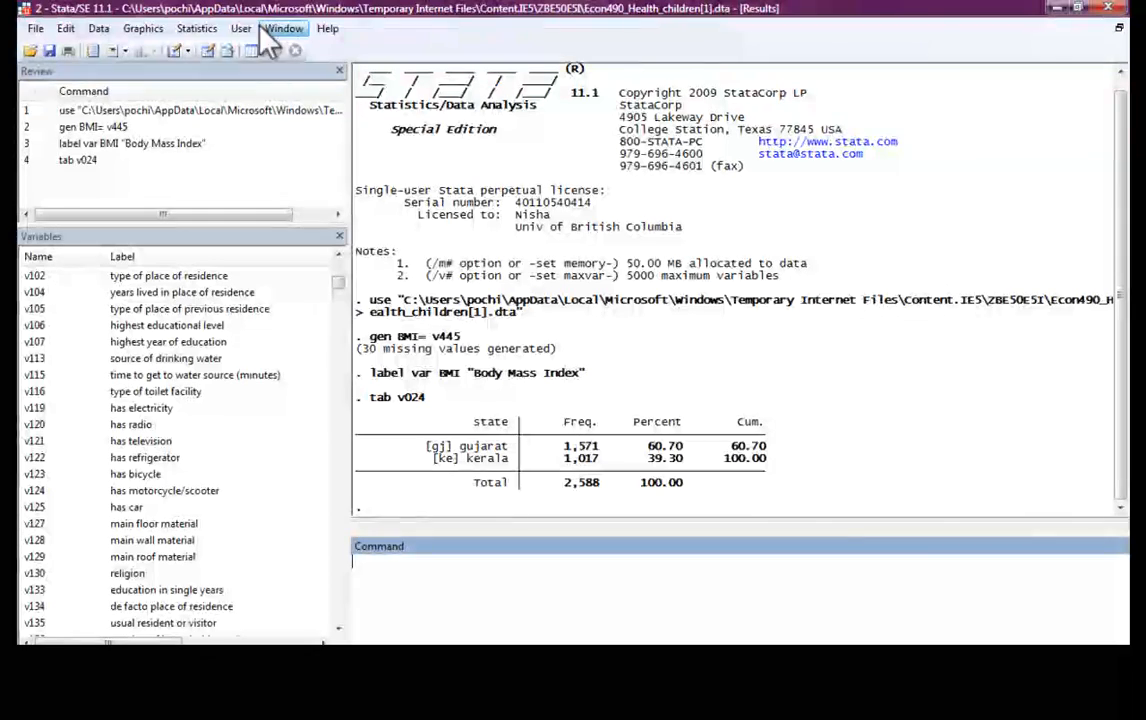
Start a bar chart of mean BMI grouped by state v024.
left_click(142, 28)
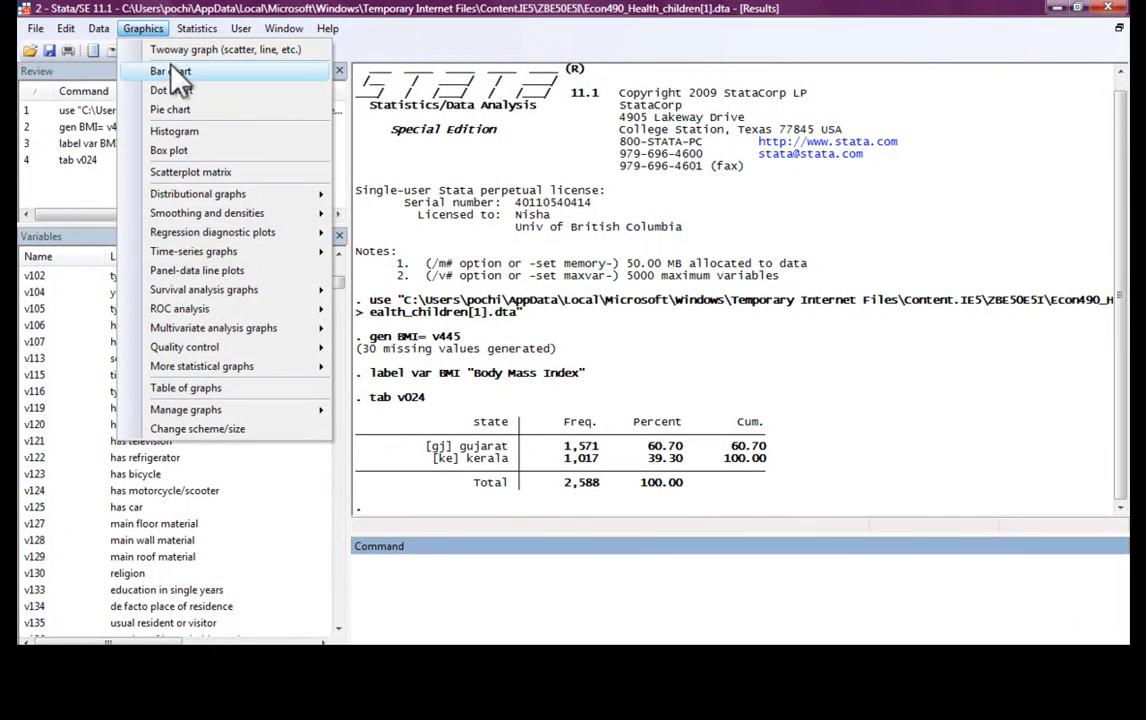
left_click(158, 70)
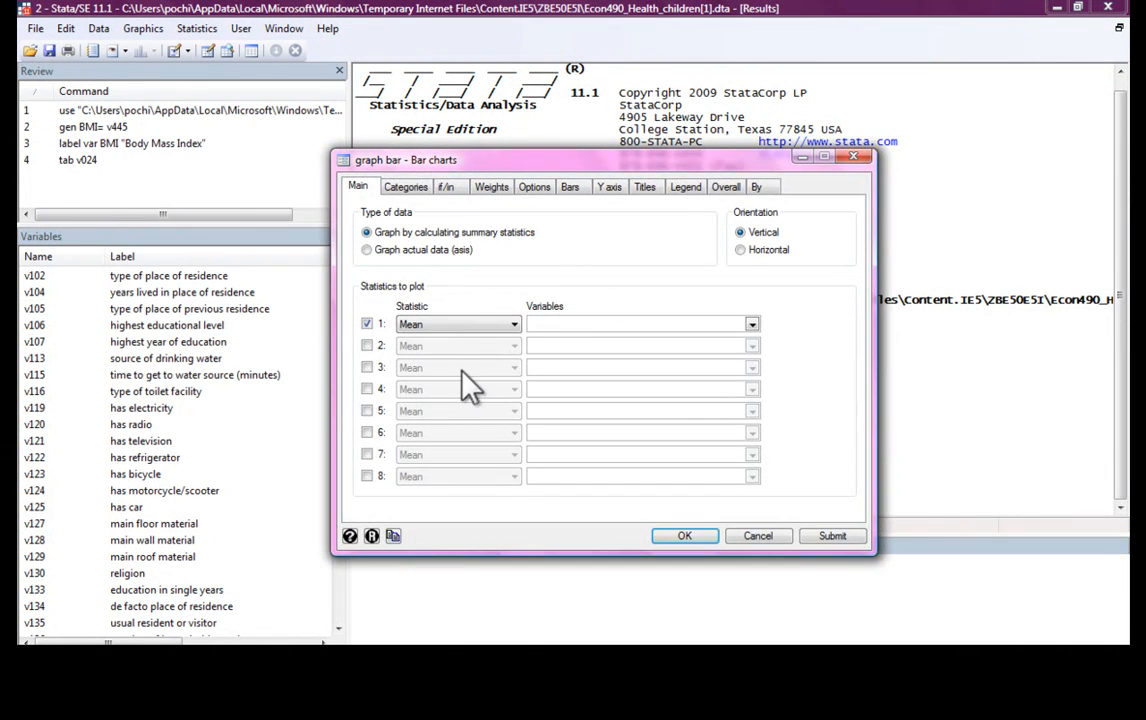
type("BMI")
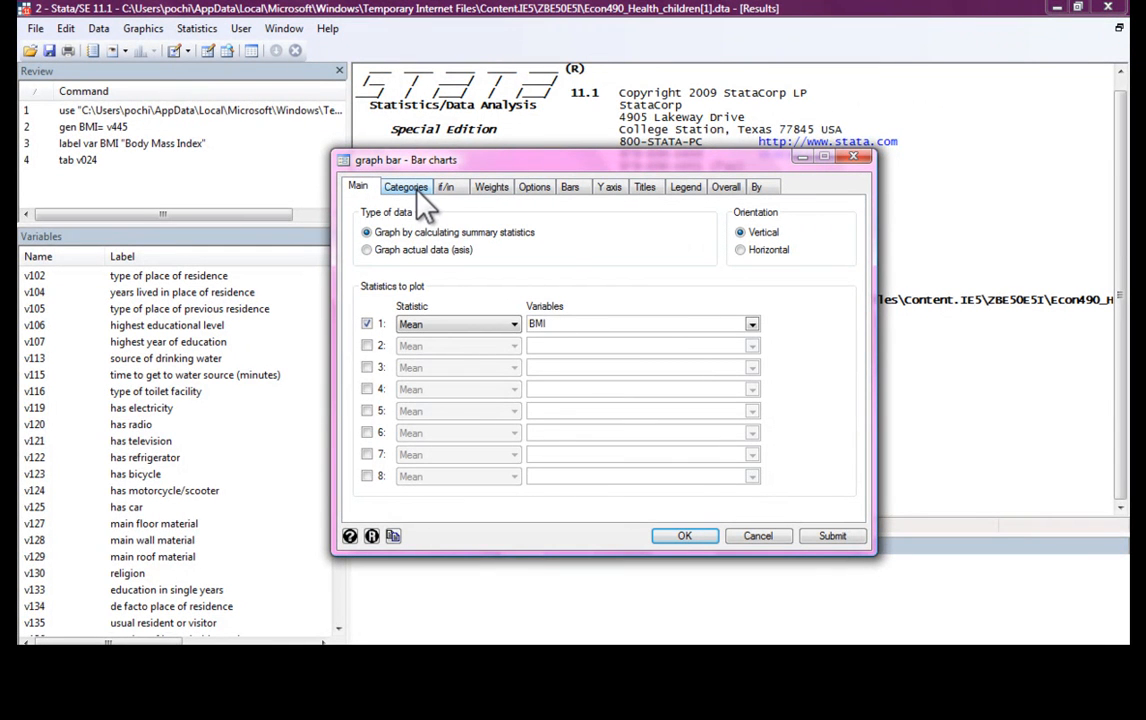
left_click(406, 186)
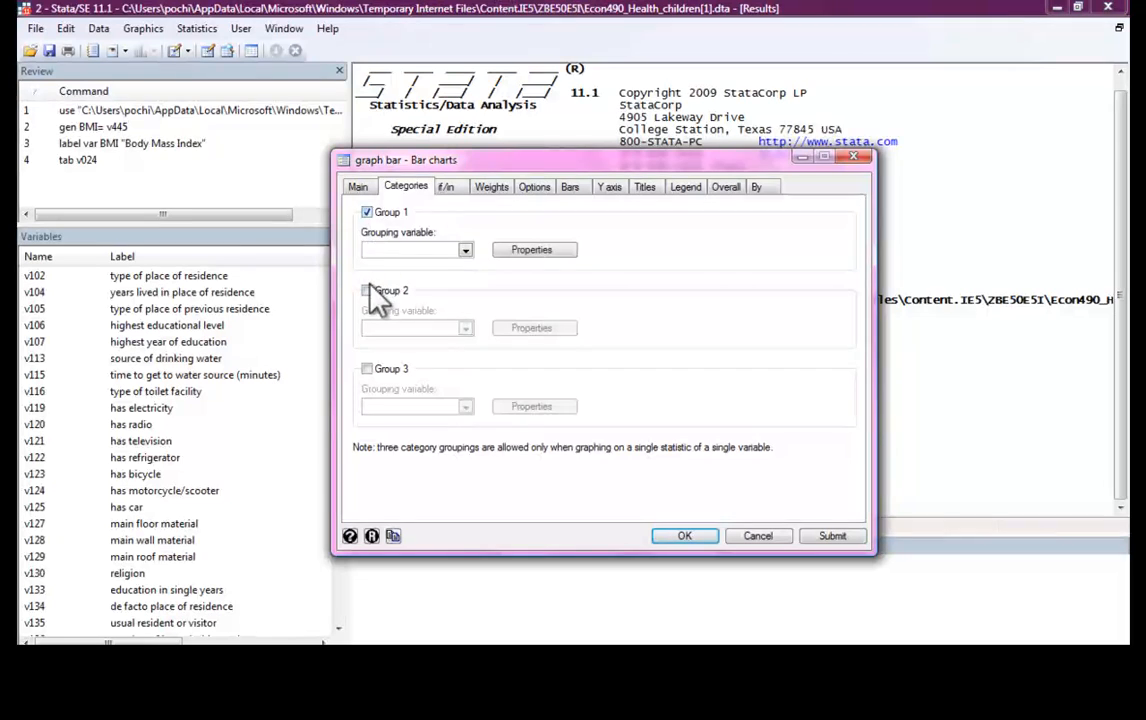
type("v")
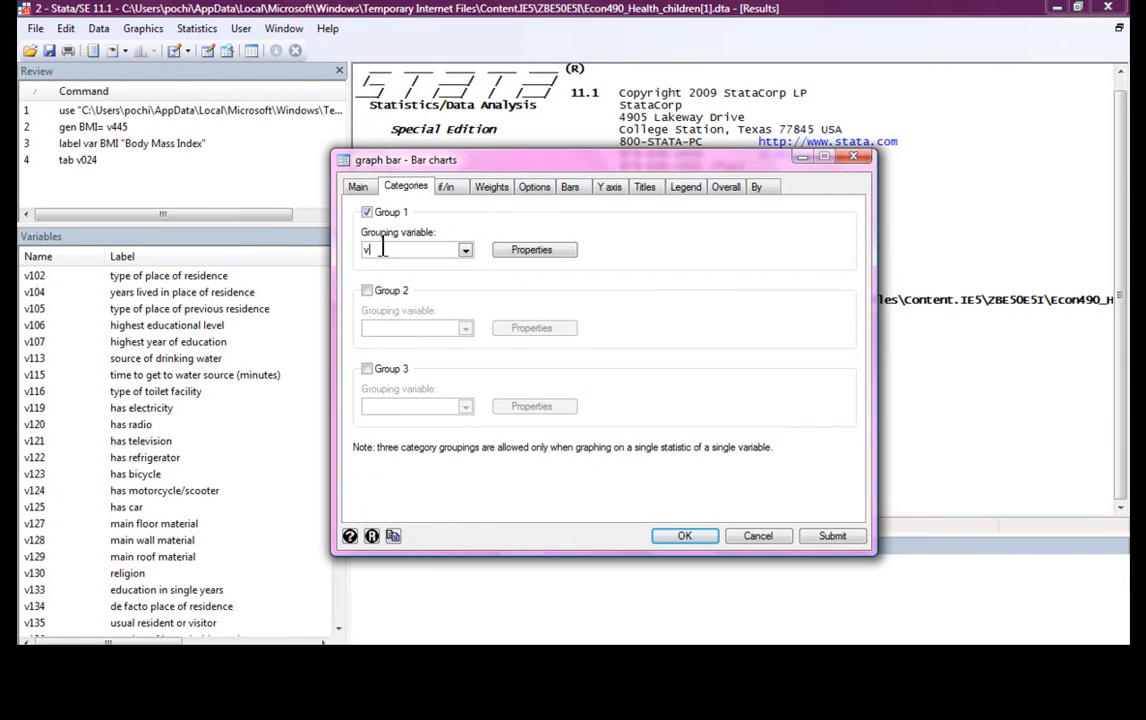
type("024")
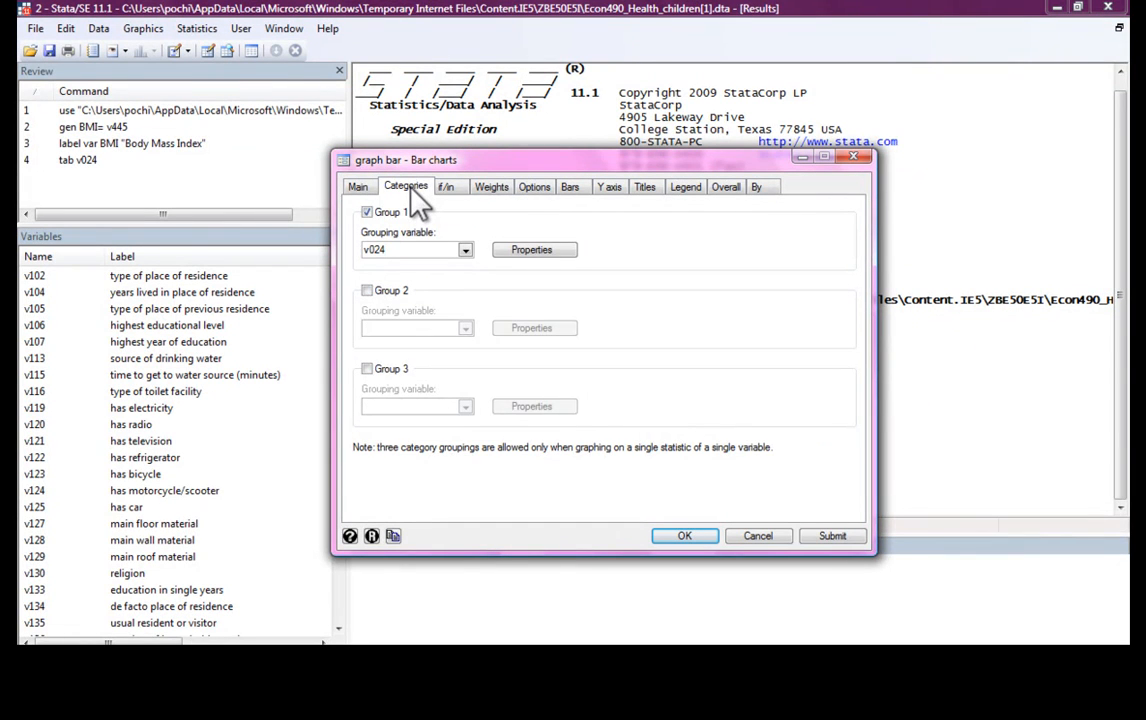
left_click(358, 186)
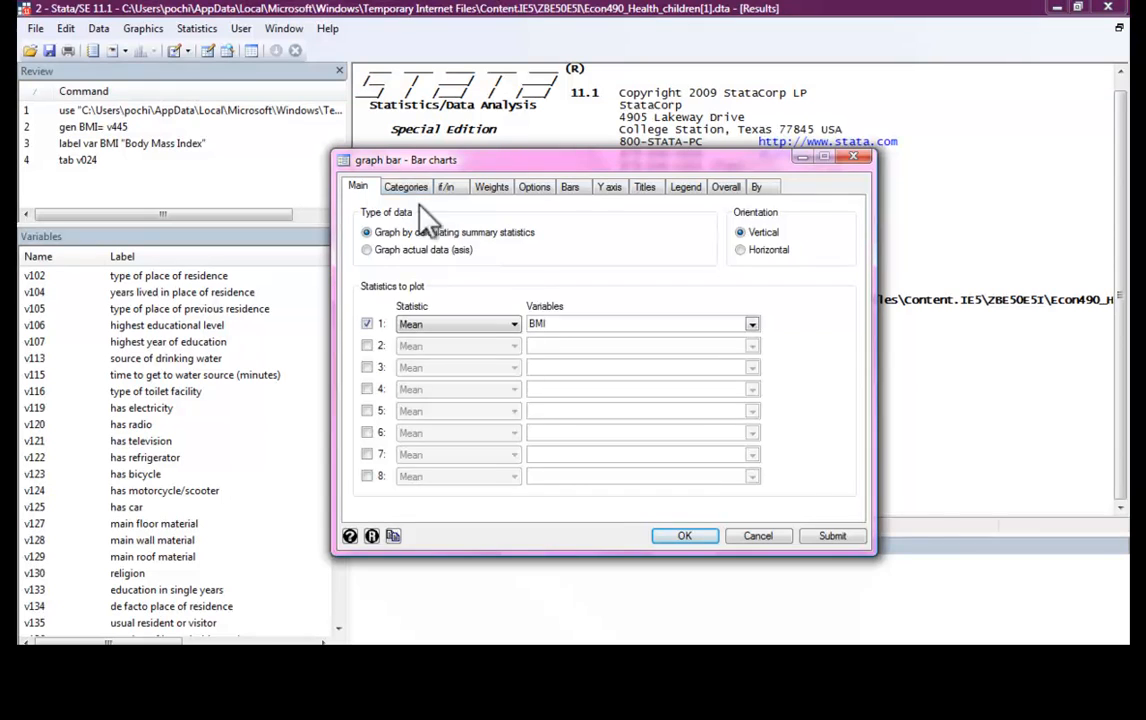
left_click(406, 186)
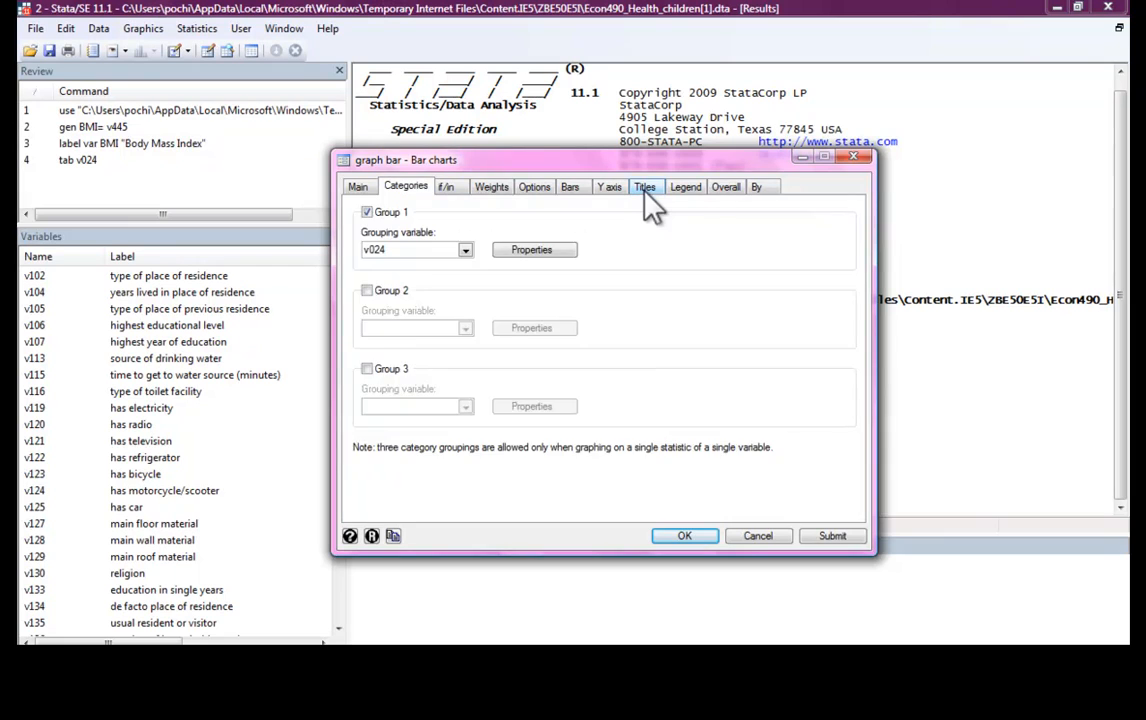
Title the chart Health Status and submit it.
left_click(644, 188)
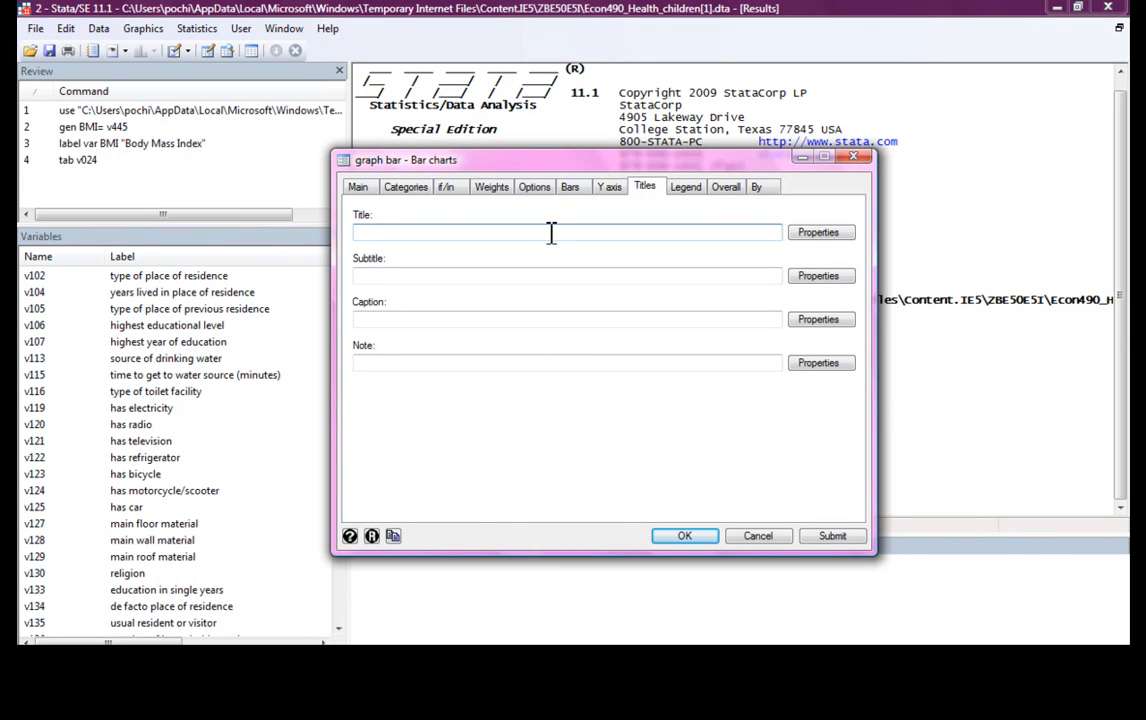
type("Health Status")
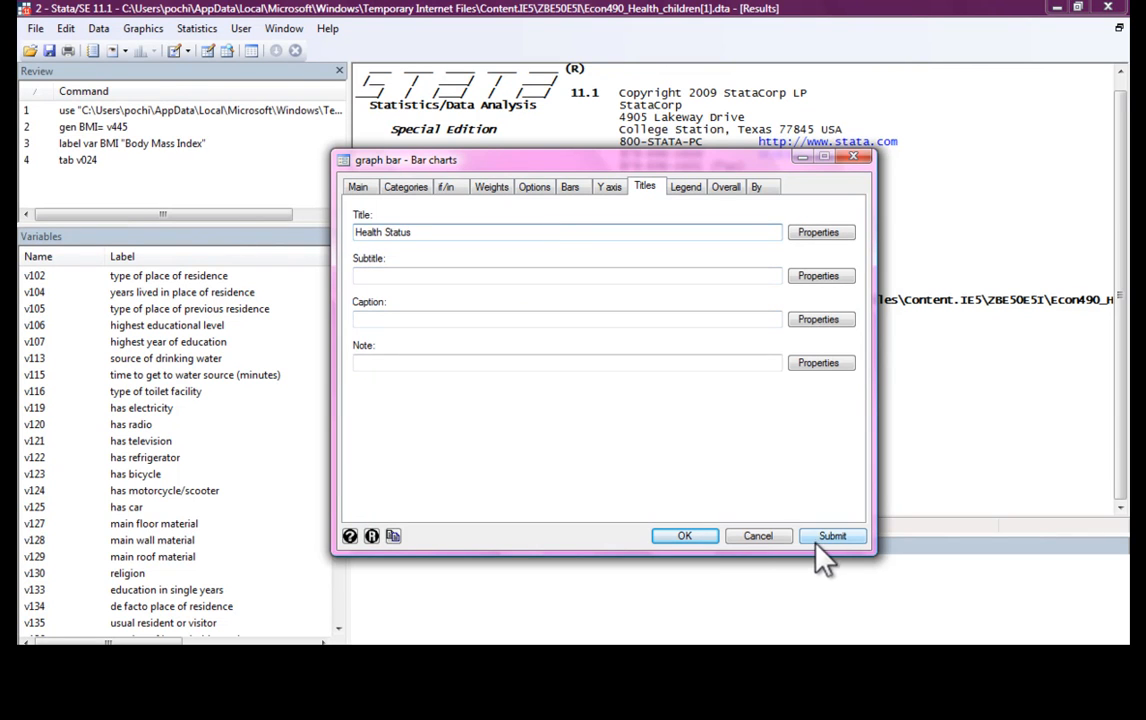
left_click(832, 536)
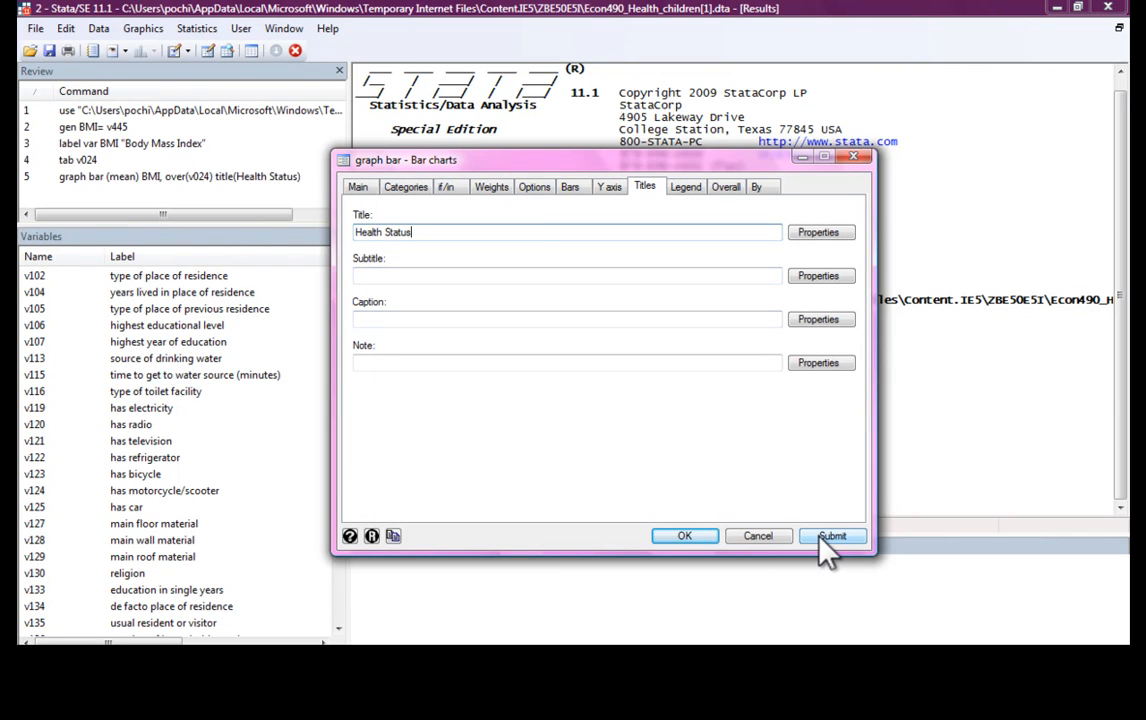
Bring up the Health Status chart of mean BMI for Gujarat and Kerala.
left_click(832, 536)
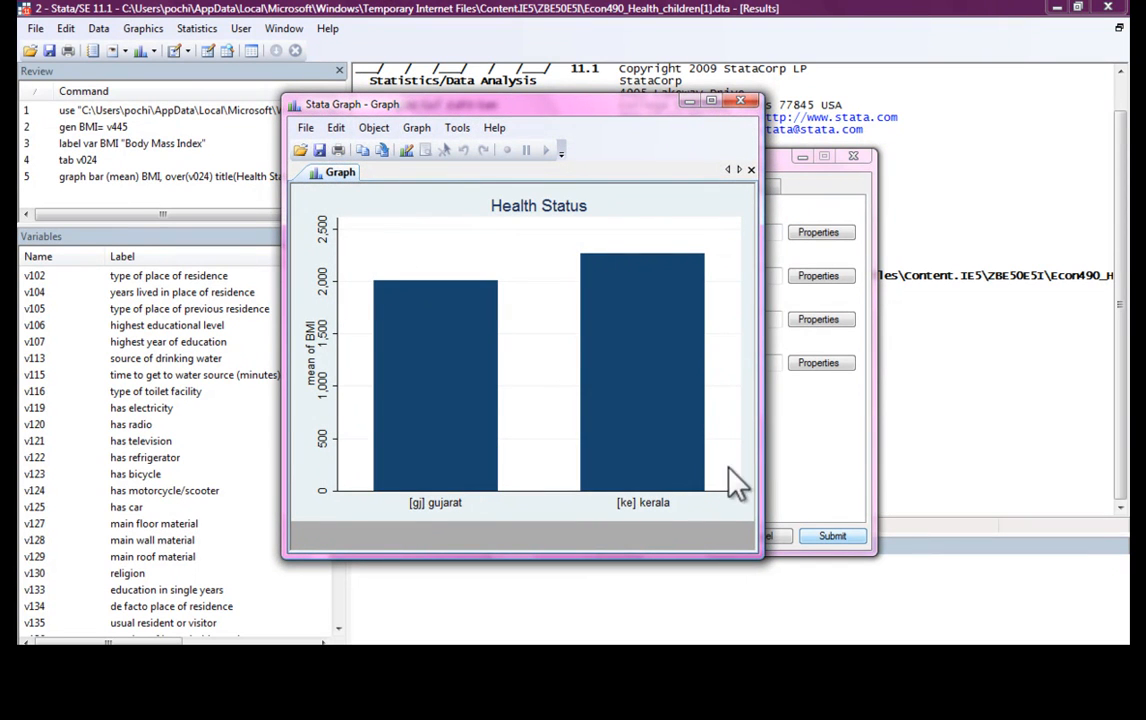
mouse_move(722, 216)
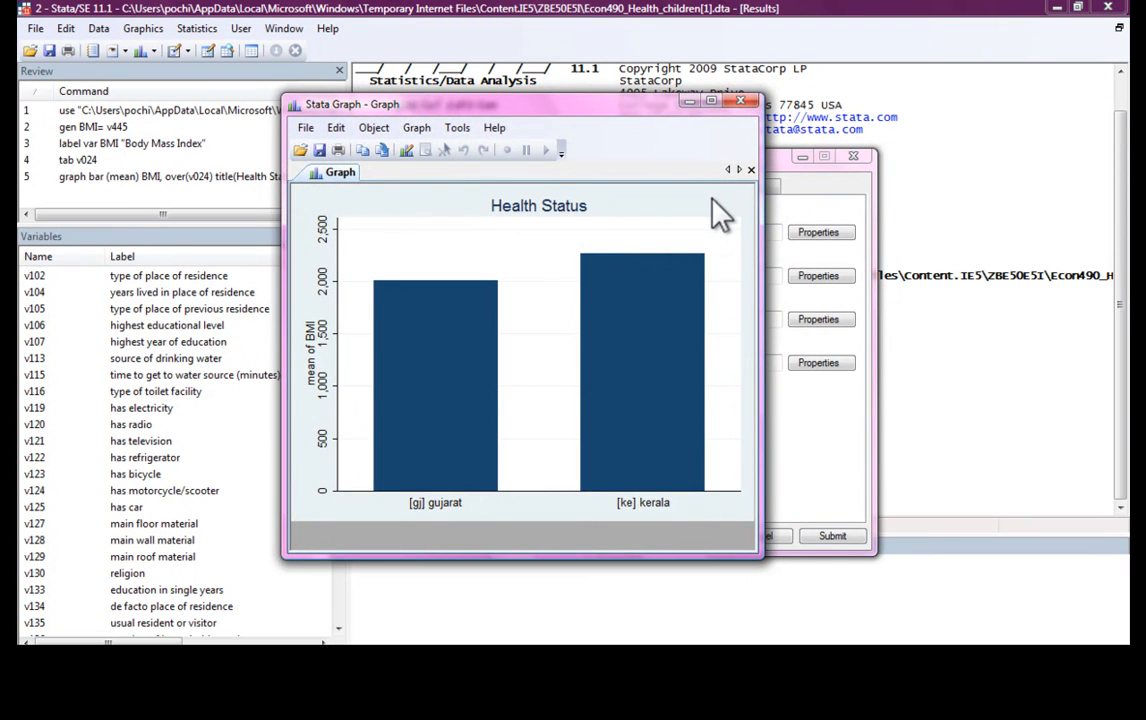
mouse_move(610, 350)
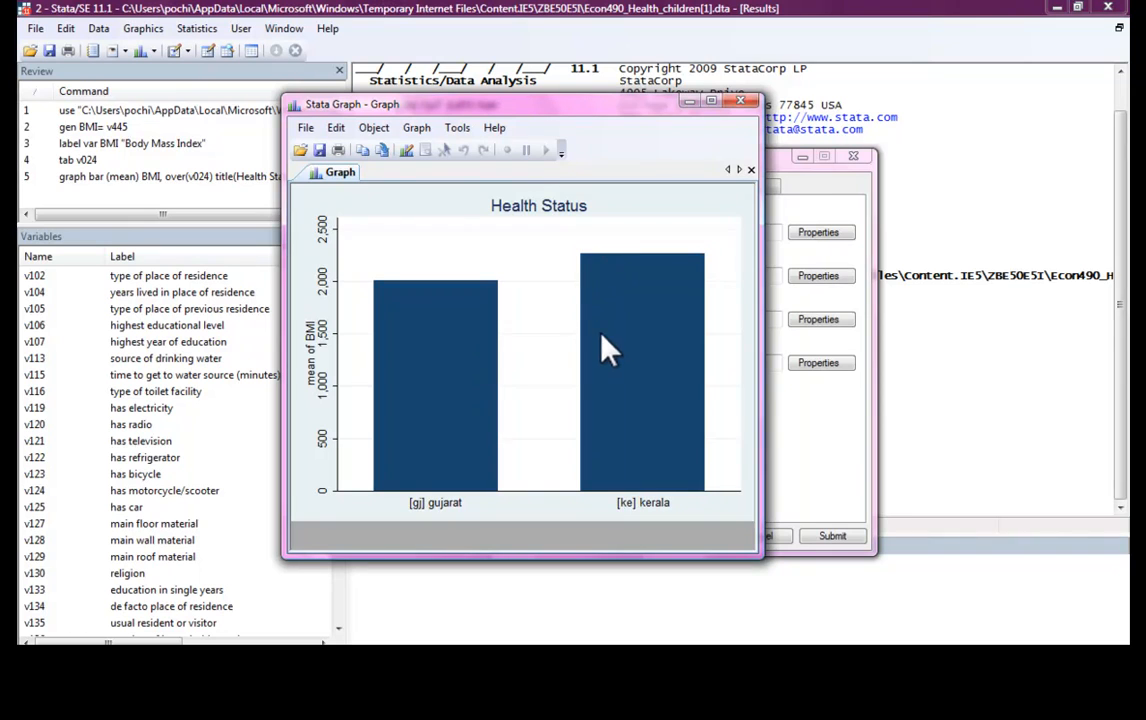
mouse_move(450, 350)
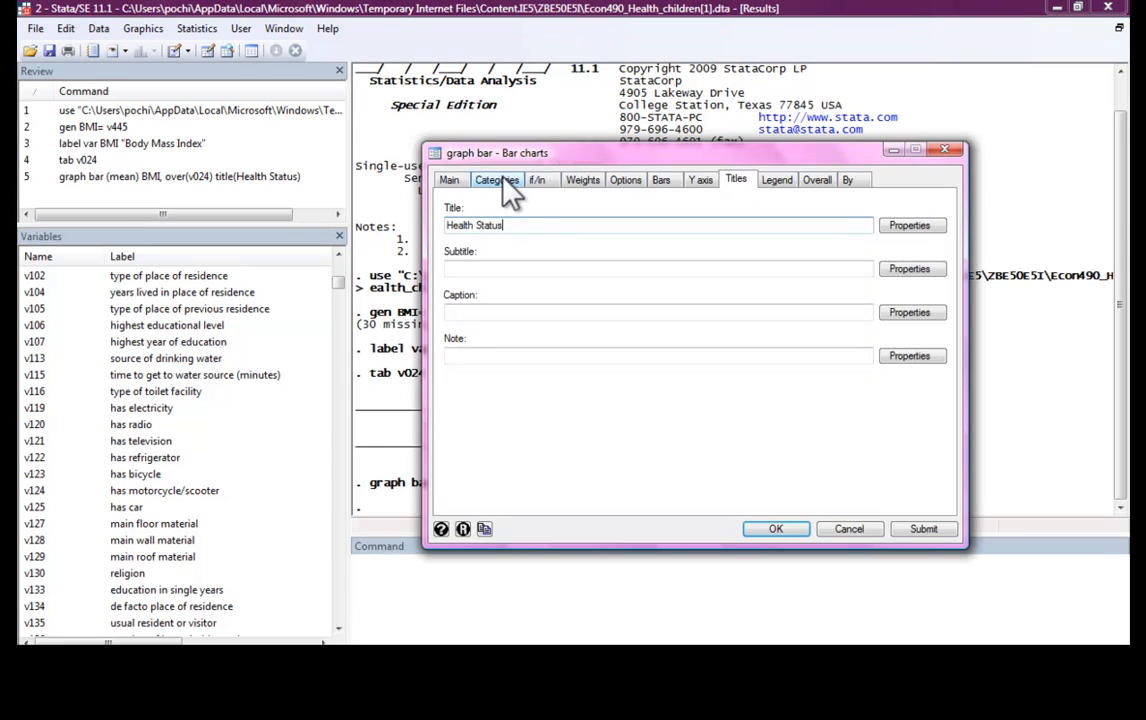
Review the Categories and if/in settings, then close the bar chart dialog without redrawing.
left_click(496, 180)
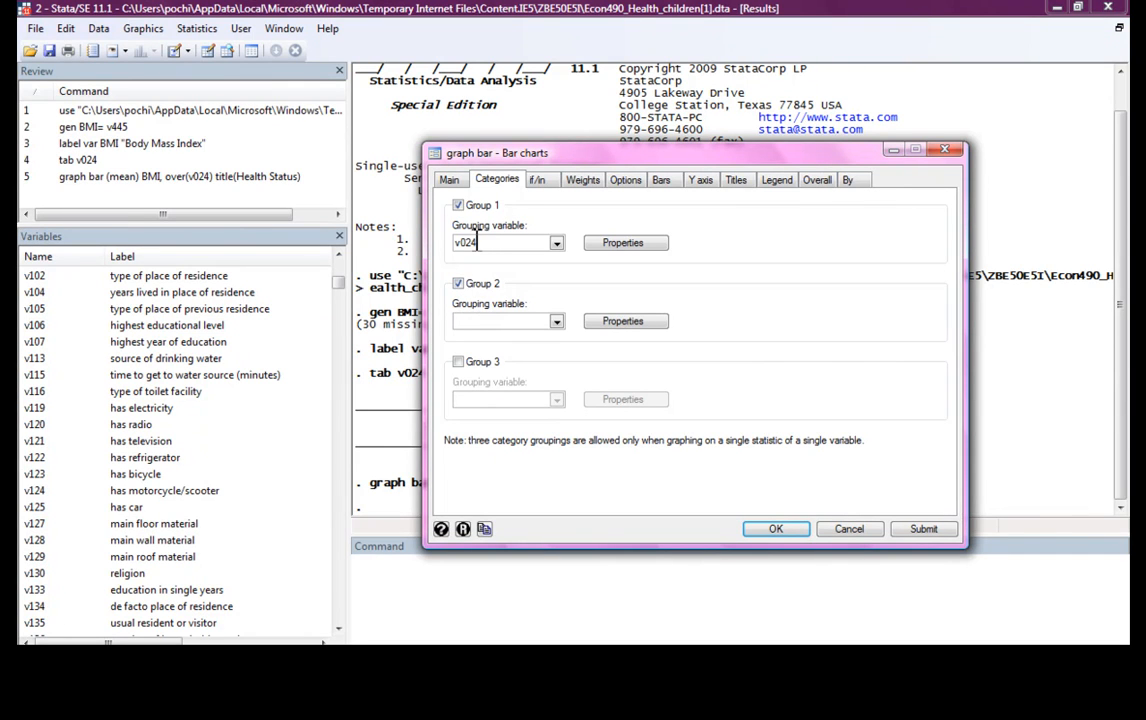
mouse_move(476, 320)
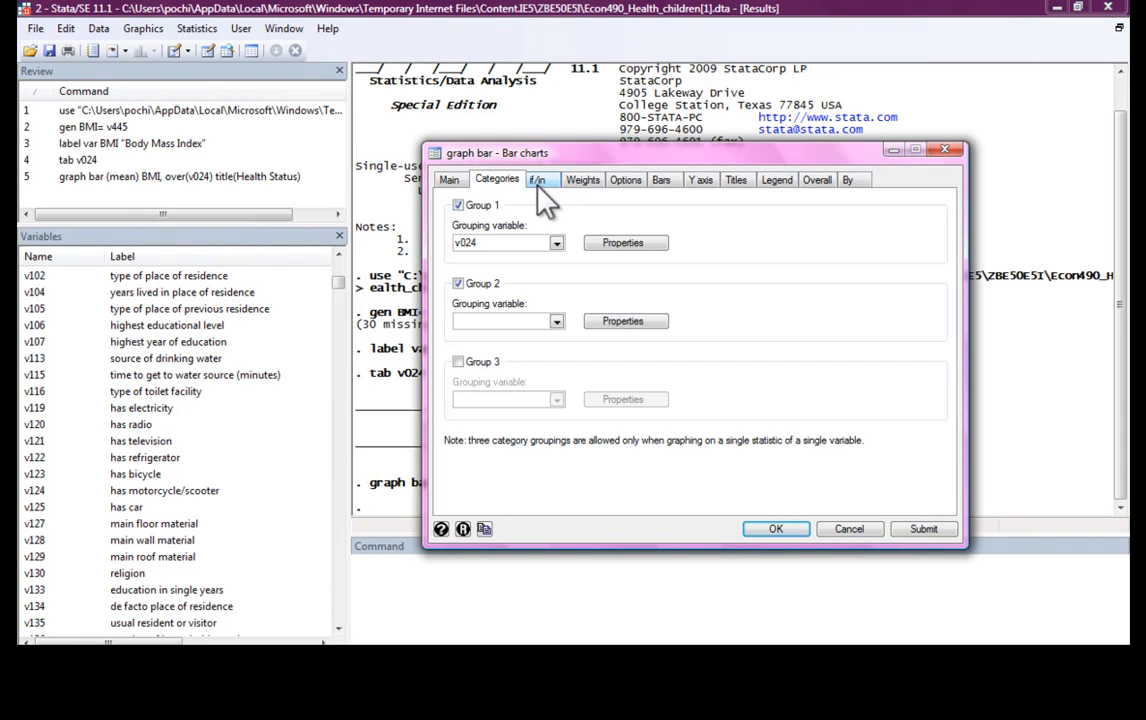
left_click(536, 180)
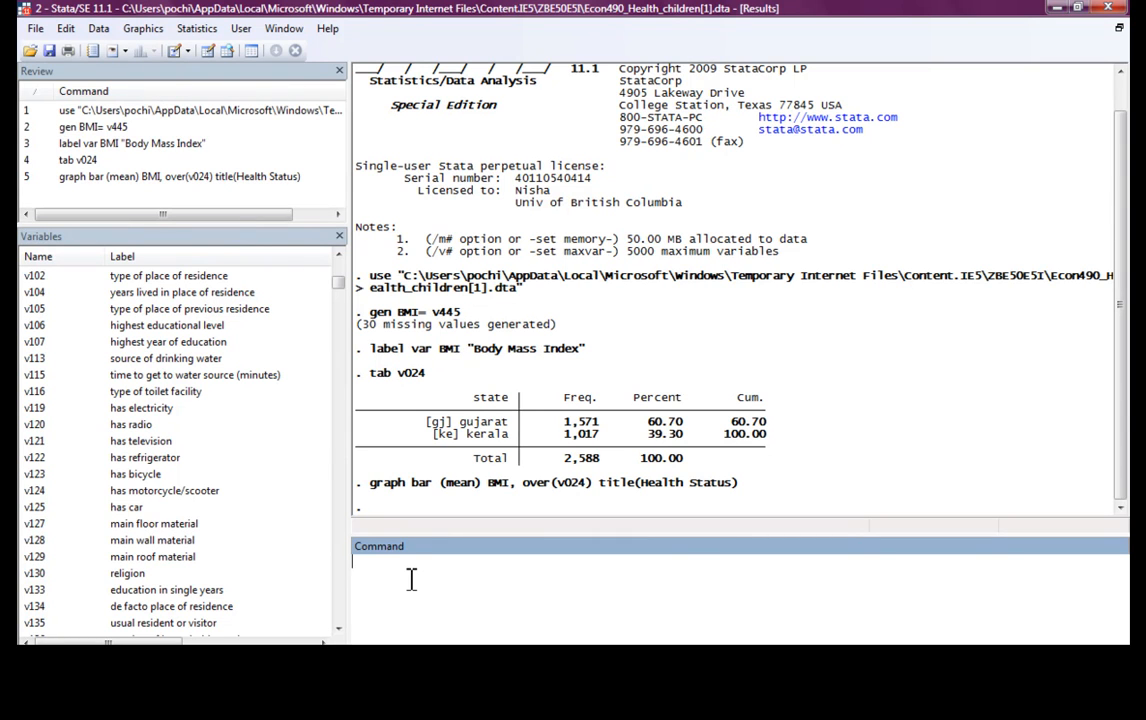
Tabulate wealth index v190 and generate a wealth variable equal to v190.
type("tab v1")
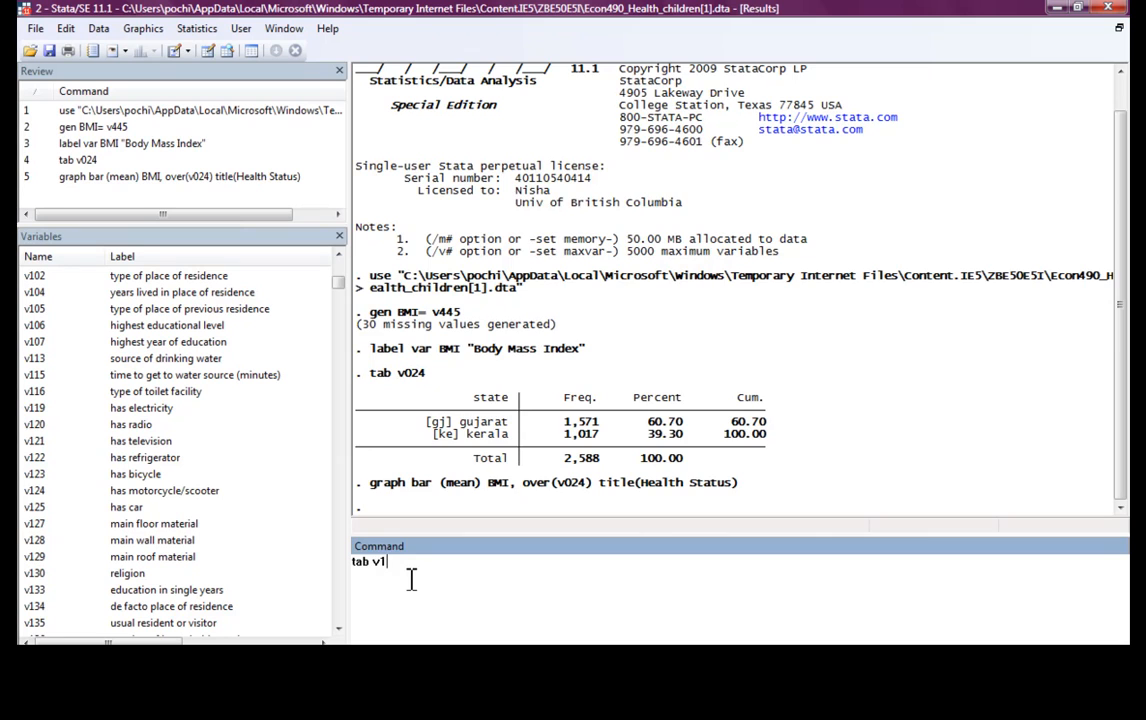
key("Return")
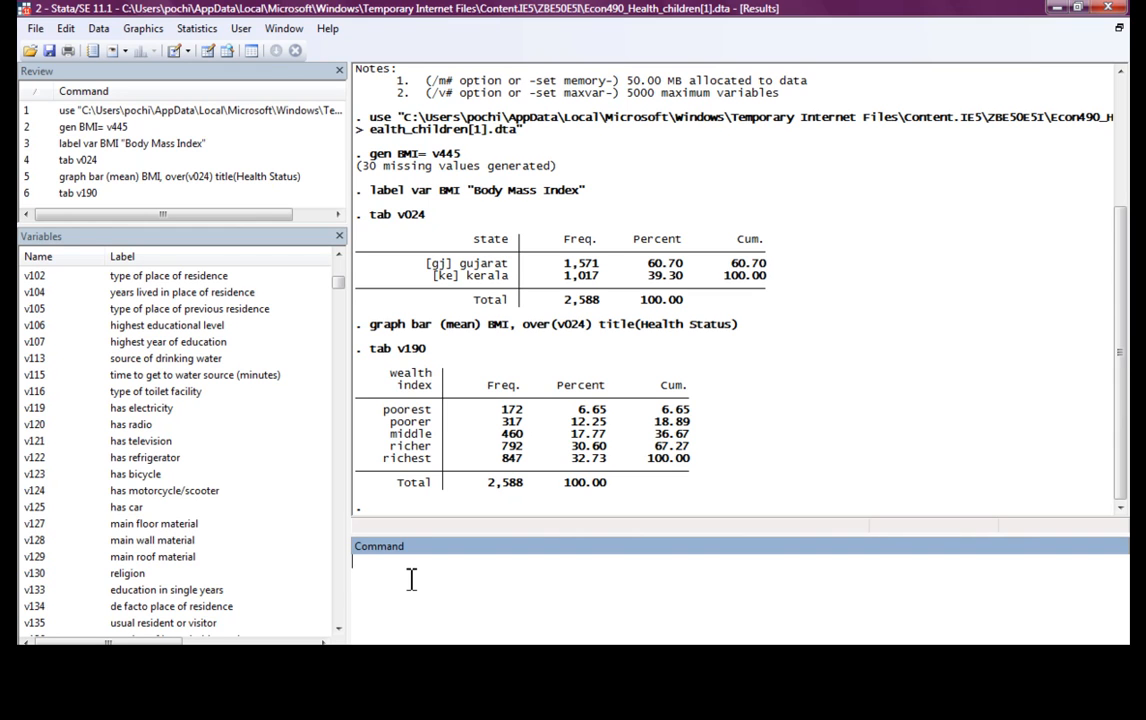
type("gen we")
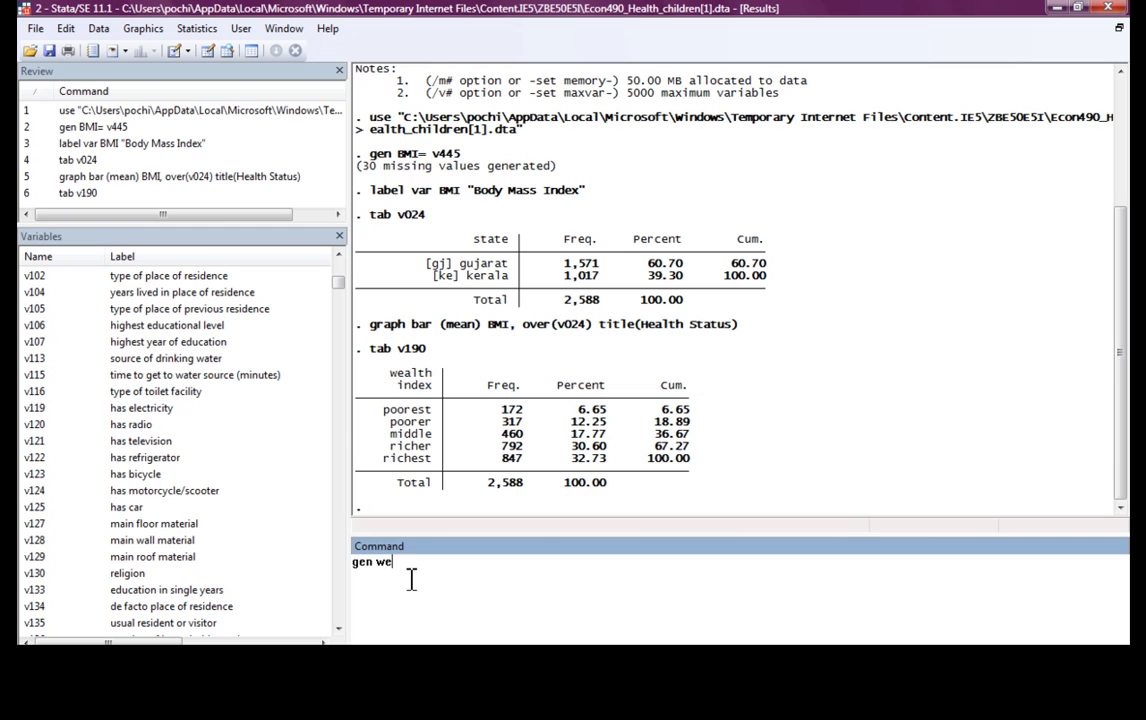
type("alth=")
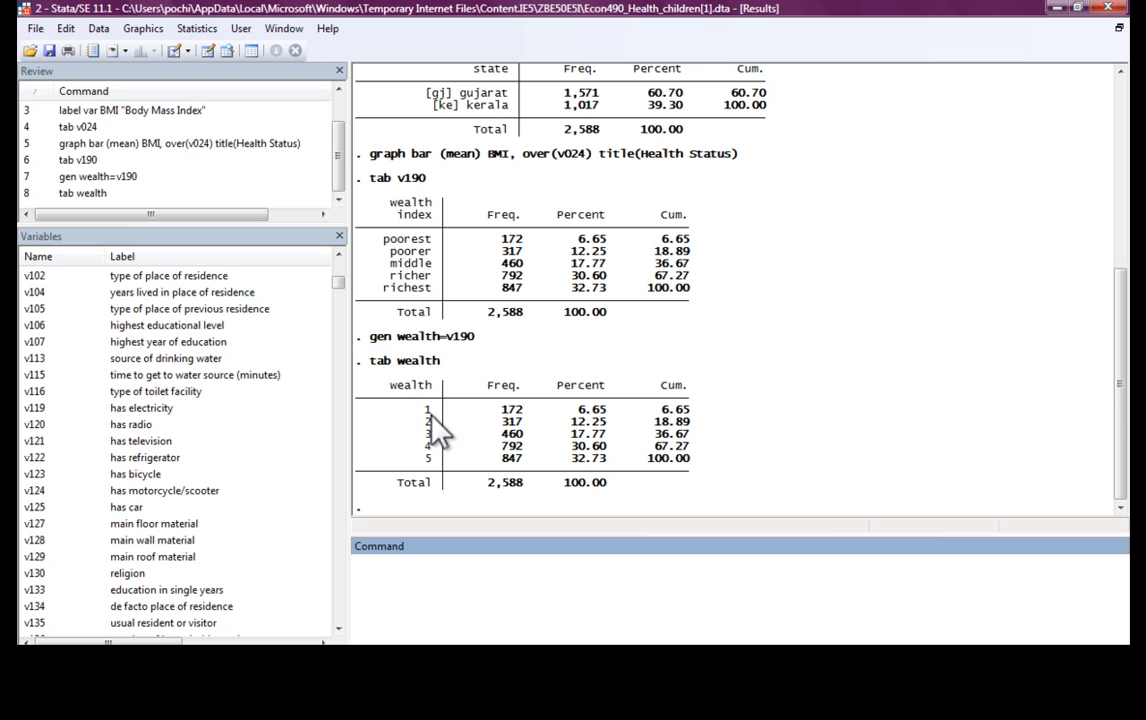
mouse_move(472, 318)
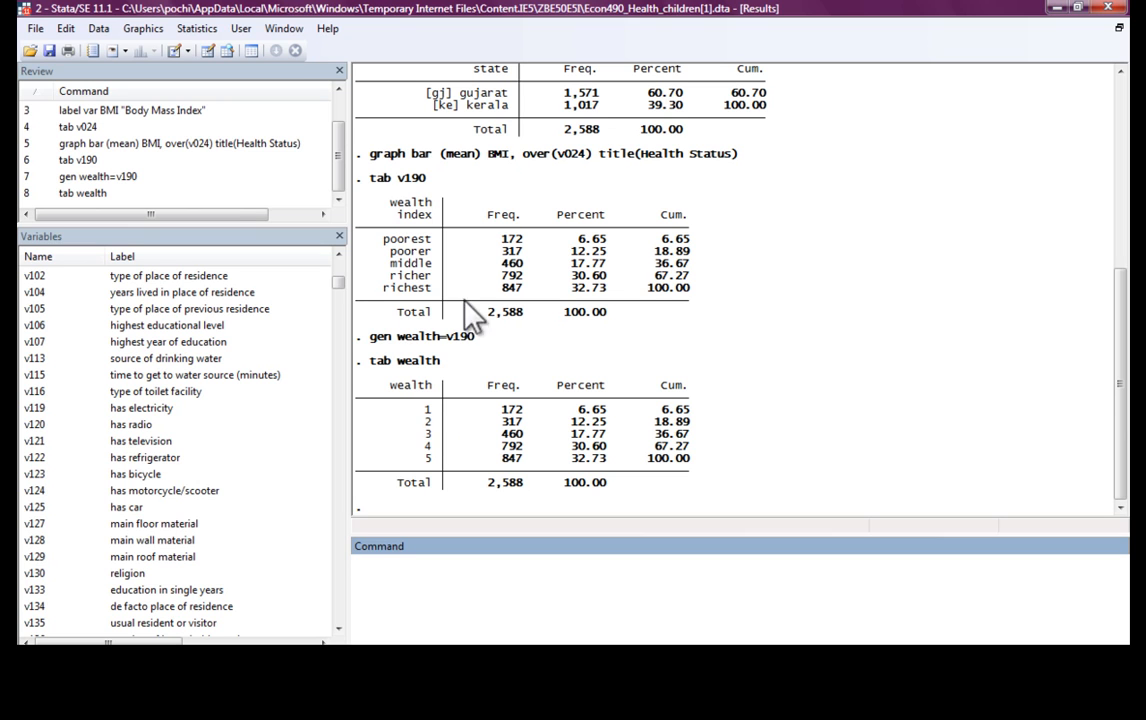
mouse_move(440, 428)
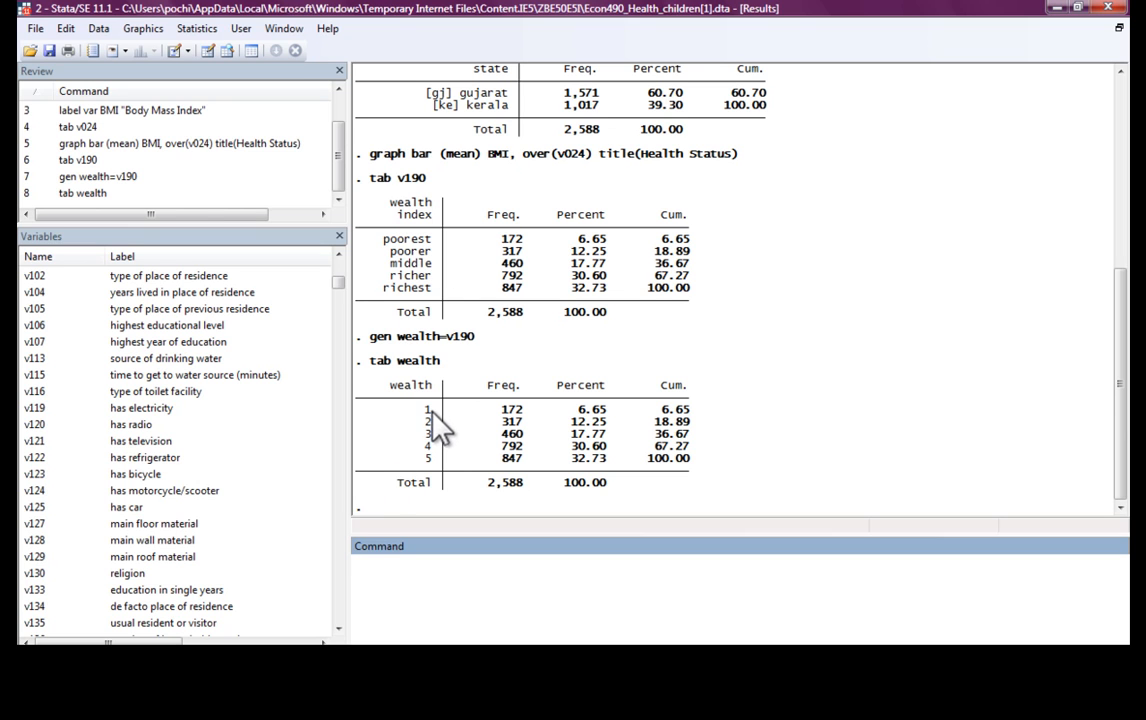
mouse_move(440, 482)
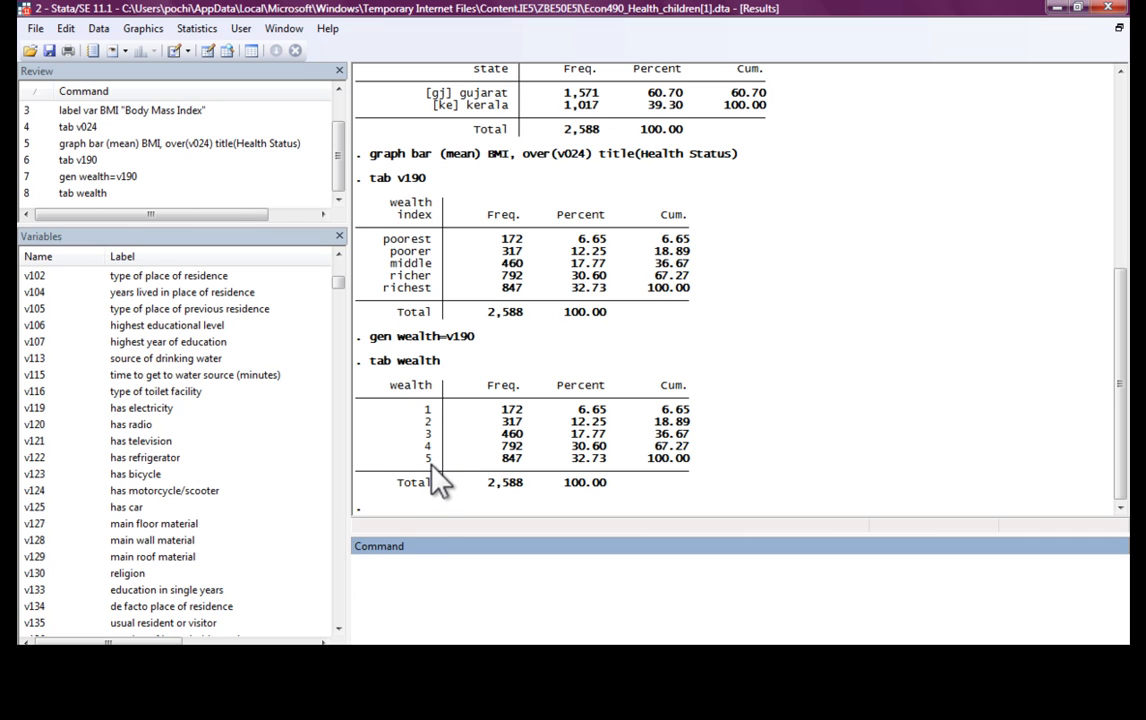
mouse_move(440, 420)
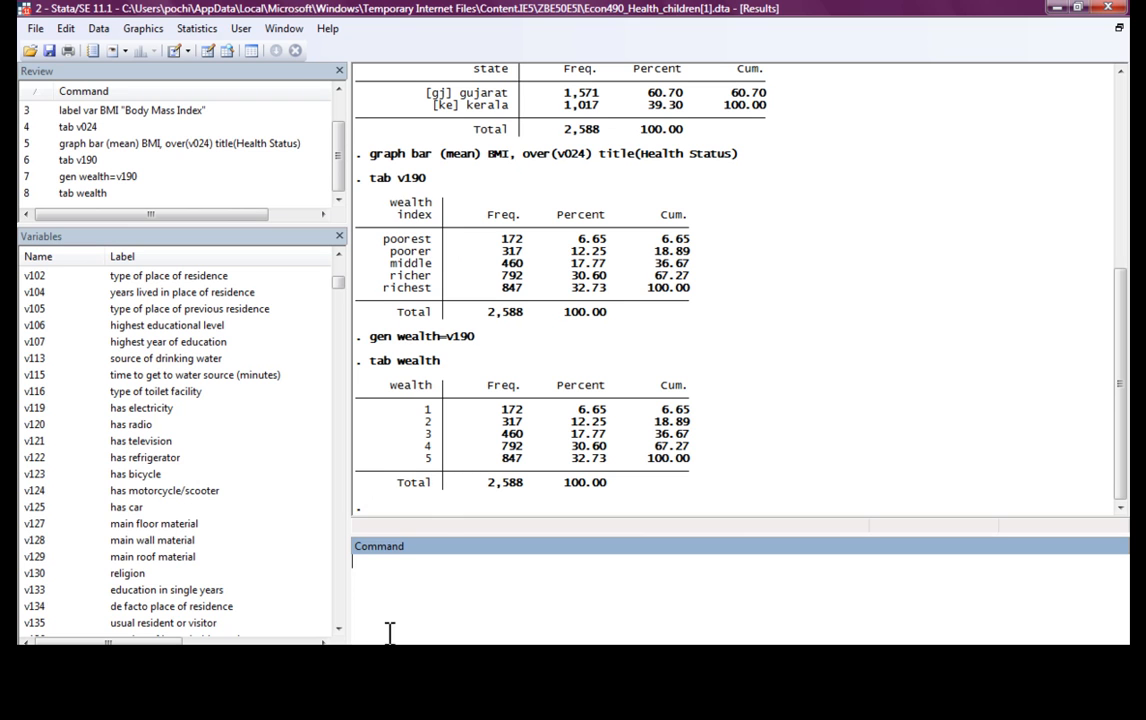
type("edit")
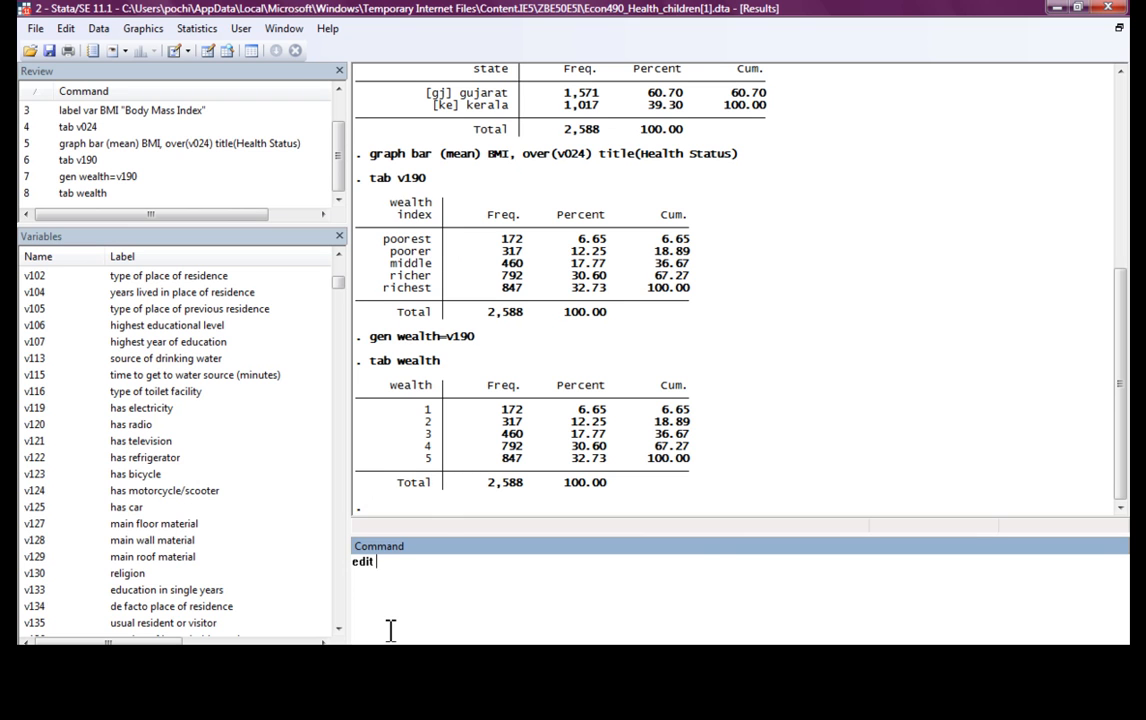
type("v190 wealt")
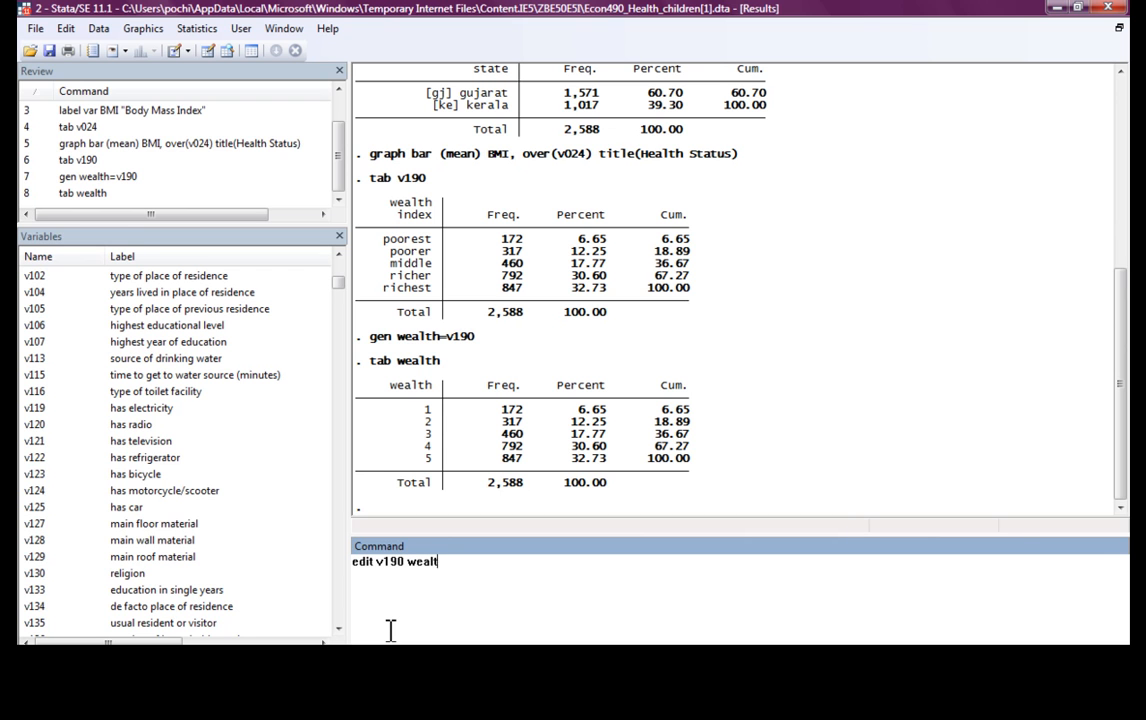
key("Return")
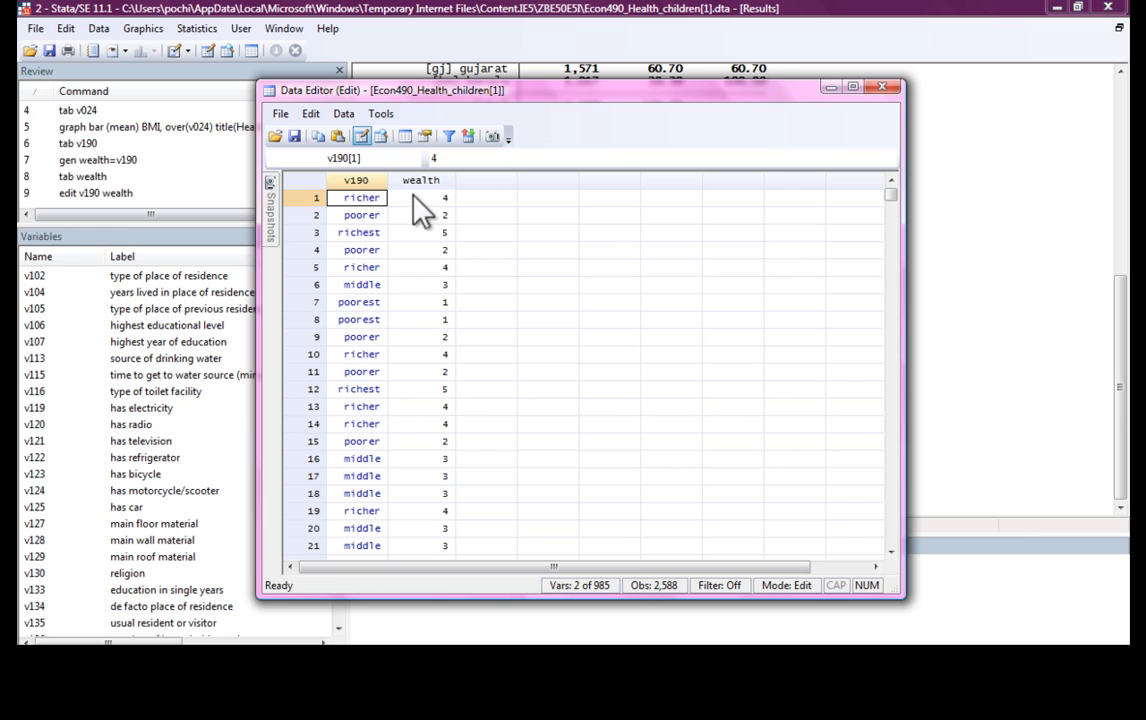
mouse_move(364, 210)
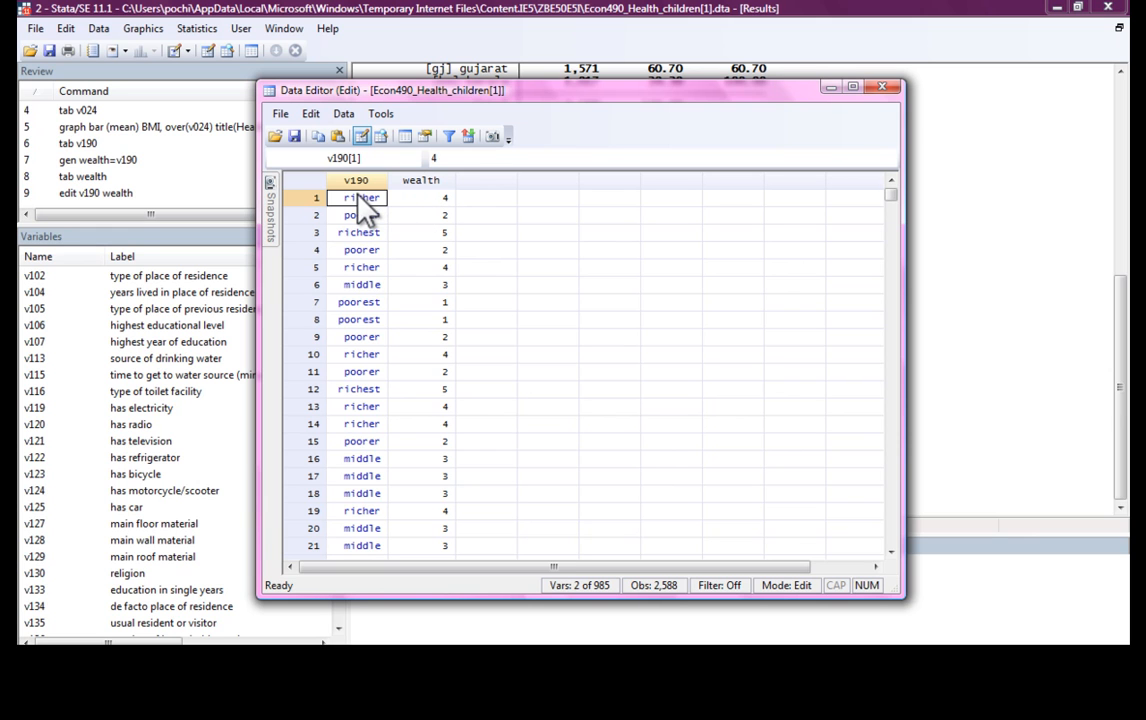
left_click(420, 198)
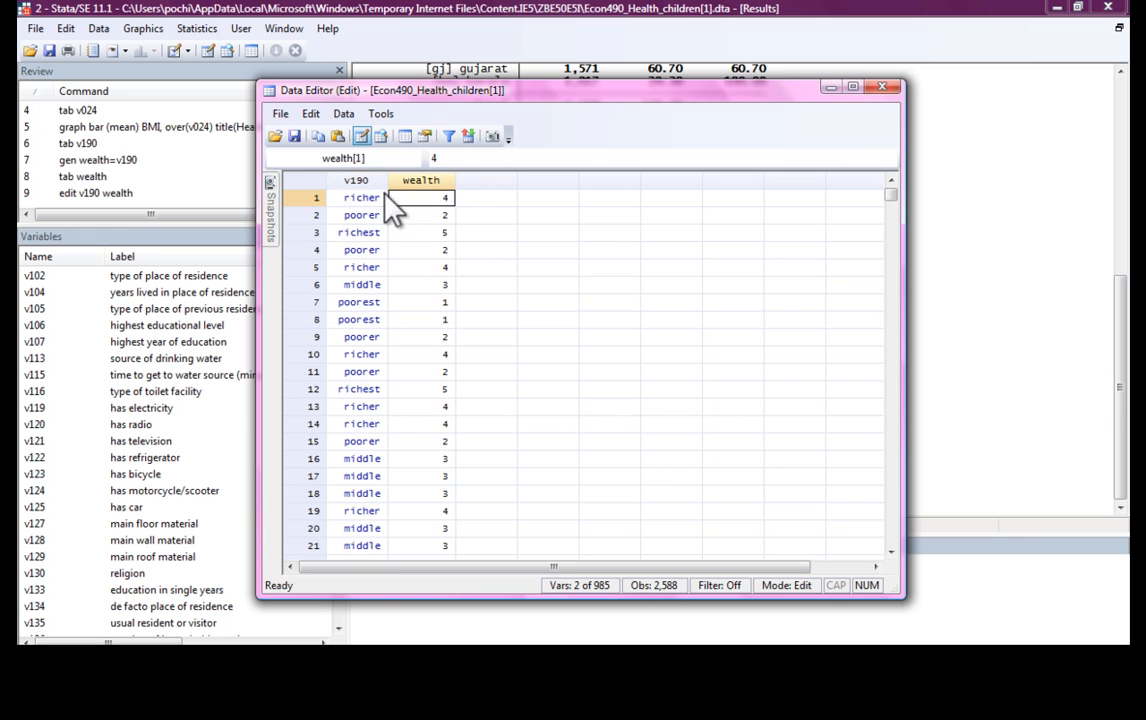
left_click(360, 198)
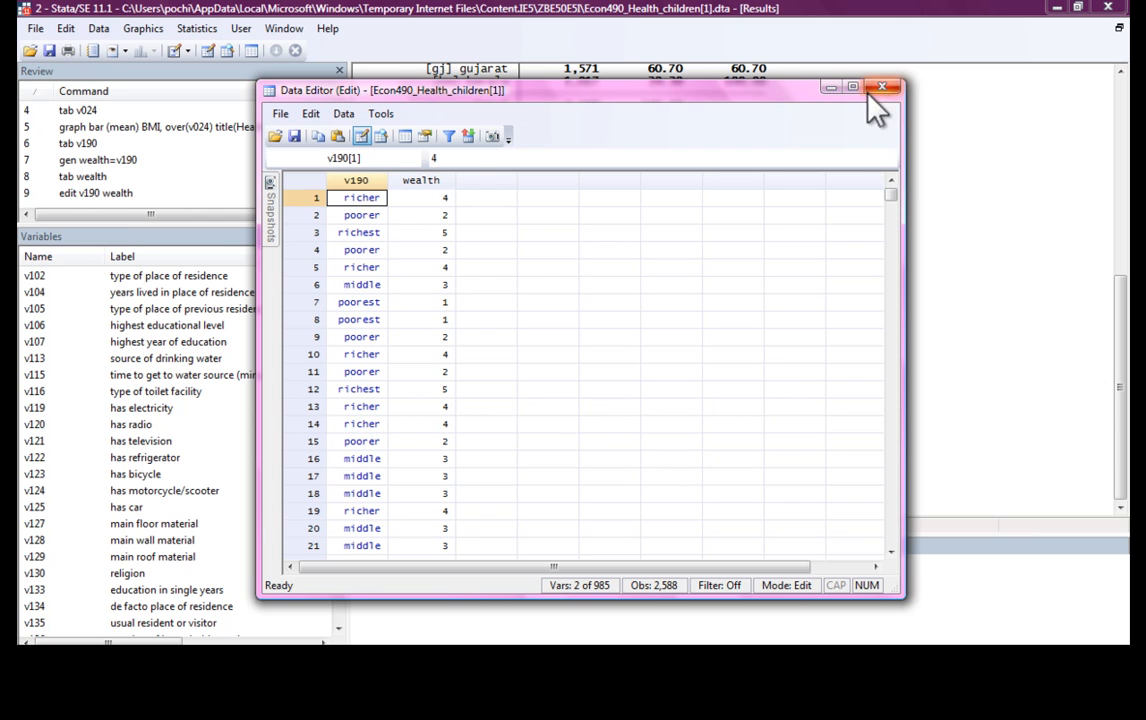
left_click(880, 88)
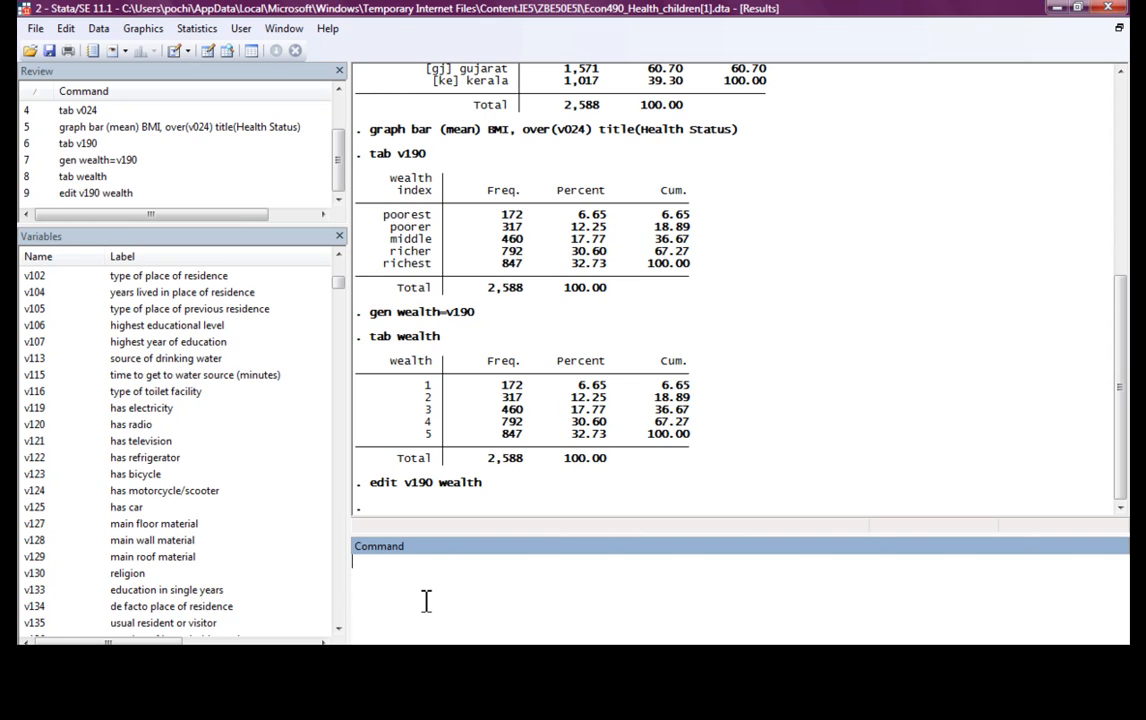
mouse_move(444, 392)
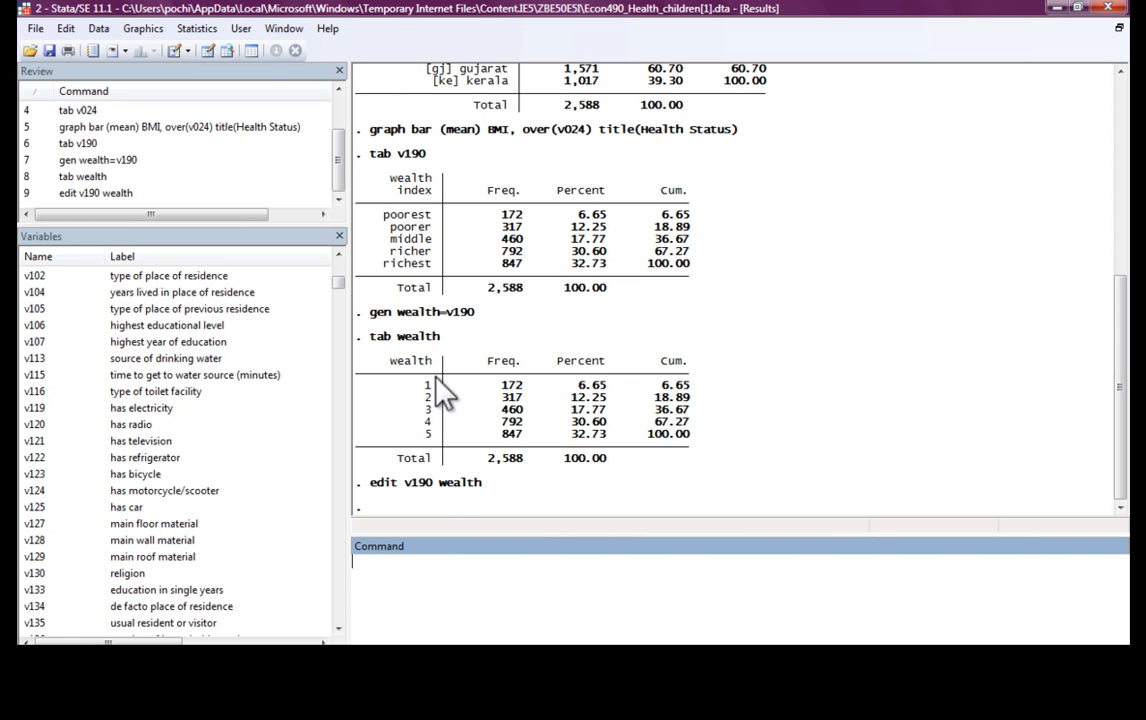
mouse_move(470, 510)
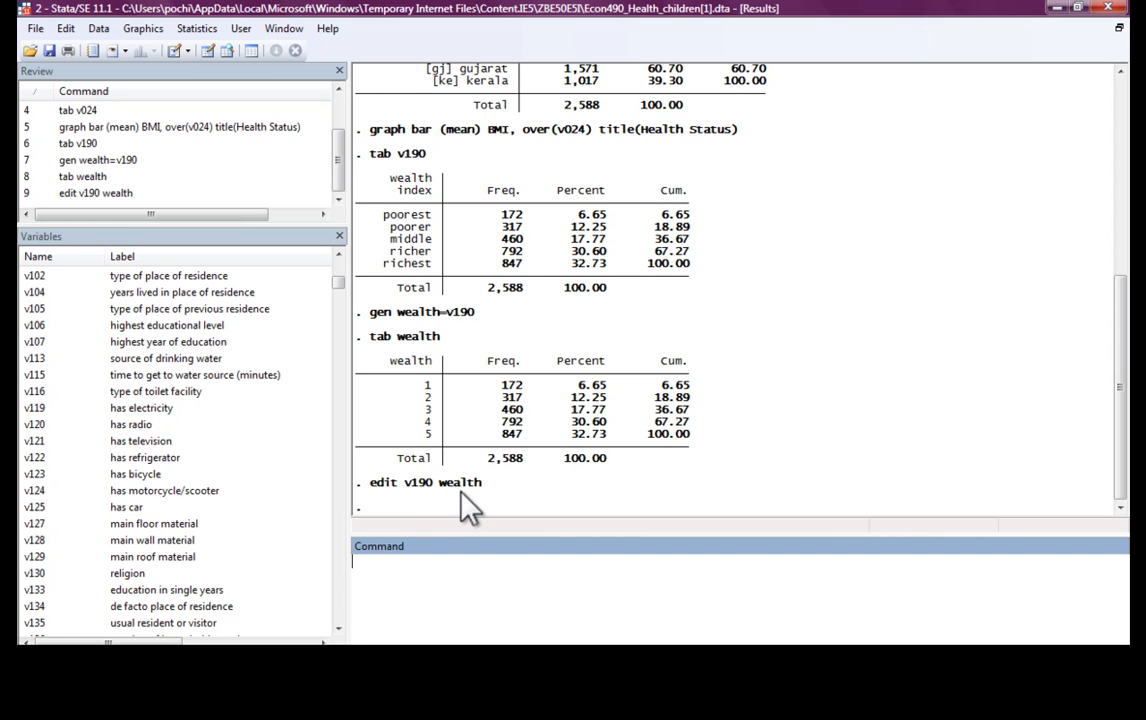
mouse_move(428, 504)
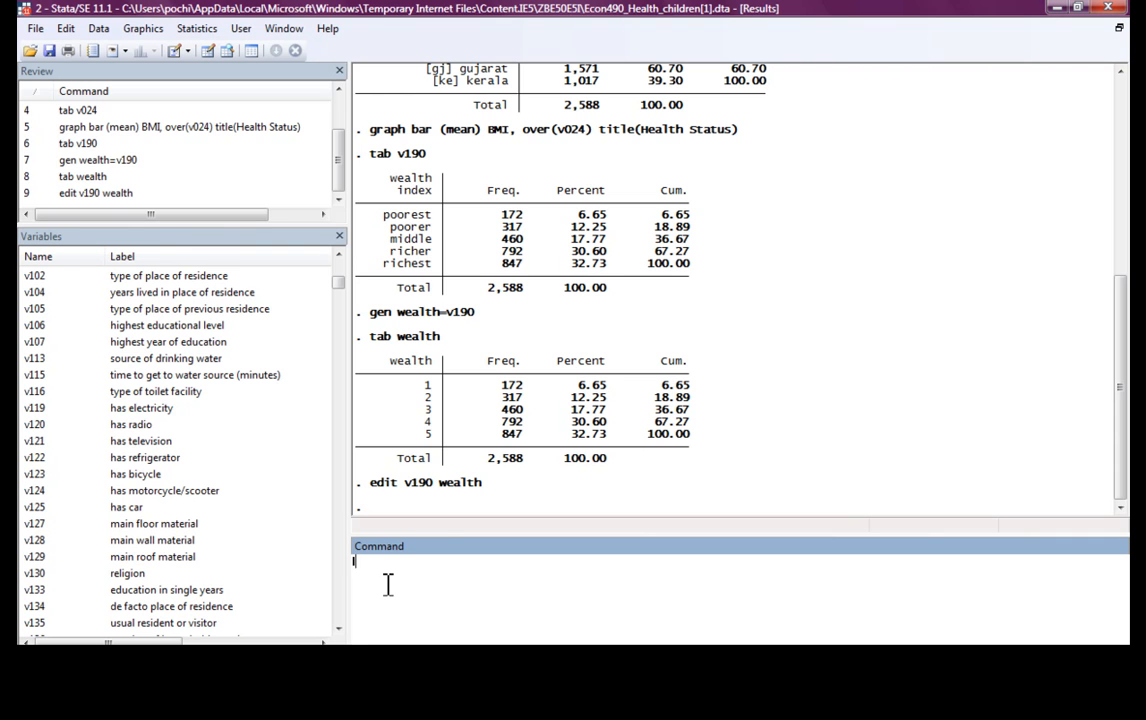
Attach the v190 value labels to wealth so codes read poorest to richest.
type("label value")
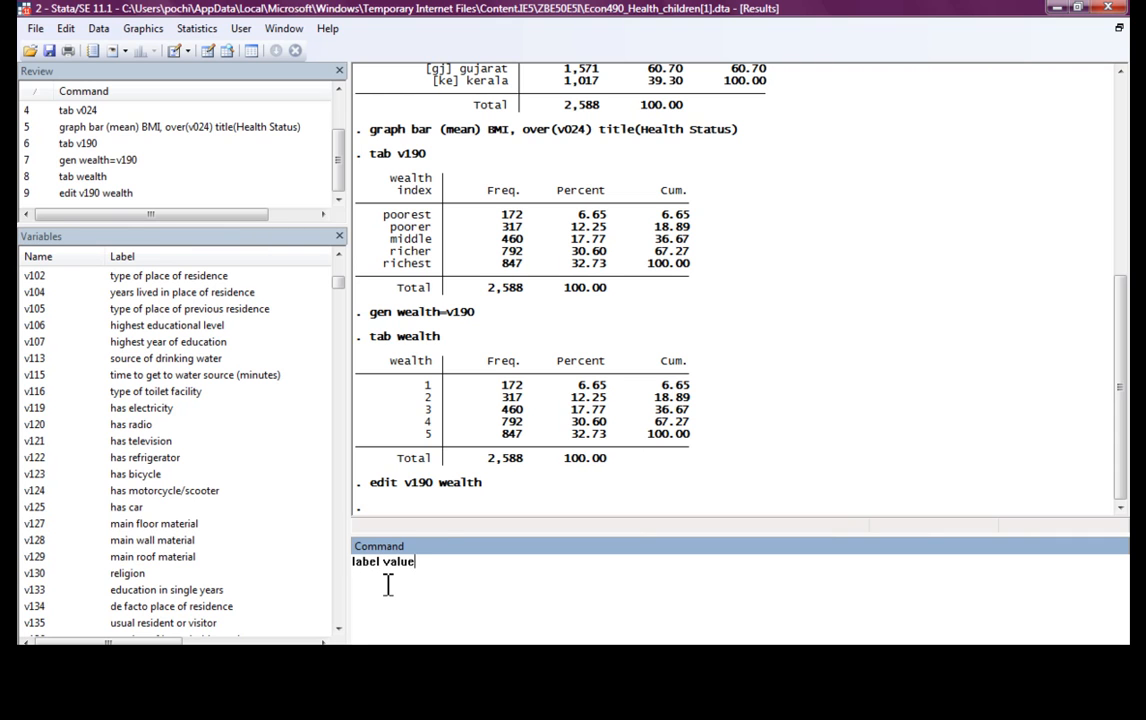
type("s")
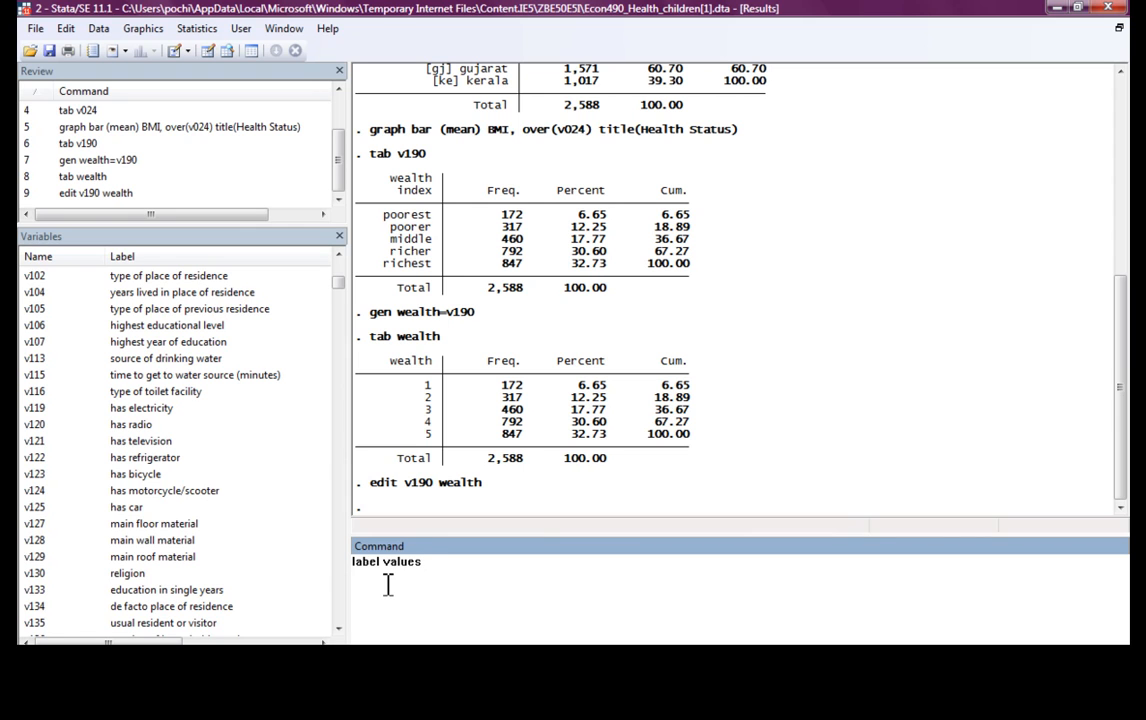
key("Backspace")
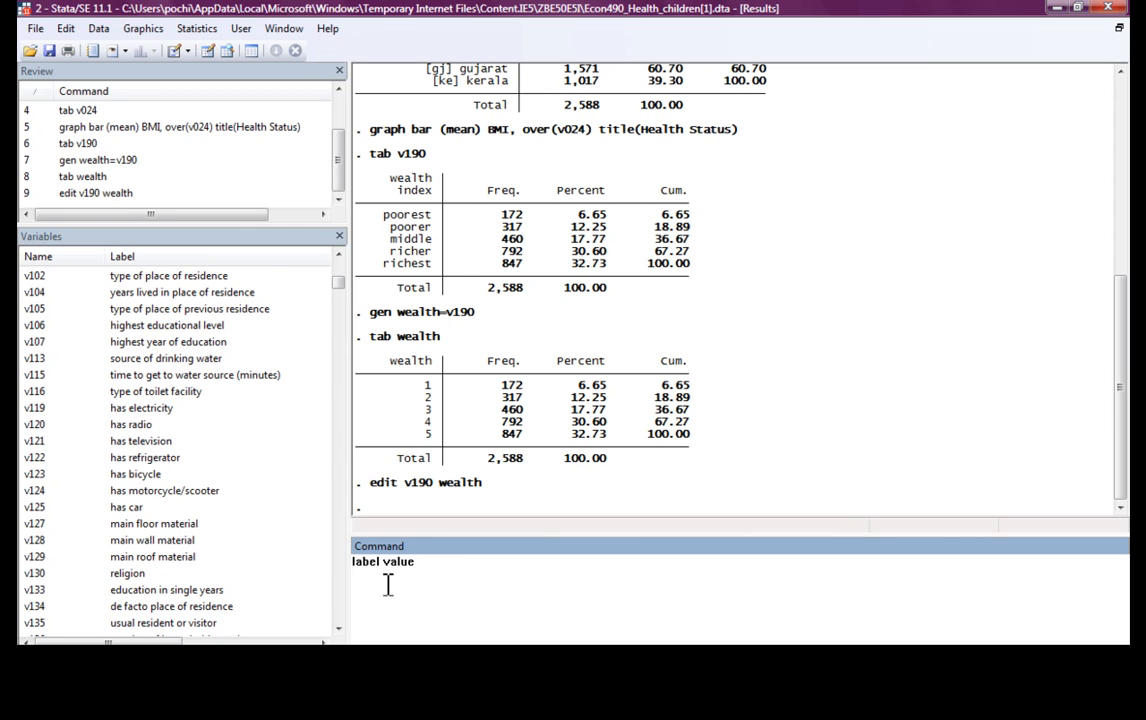
type("wealth")
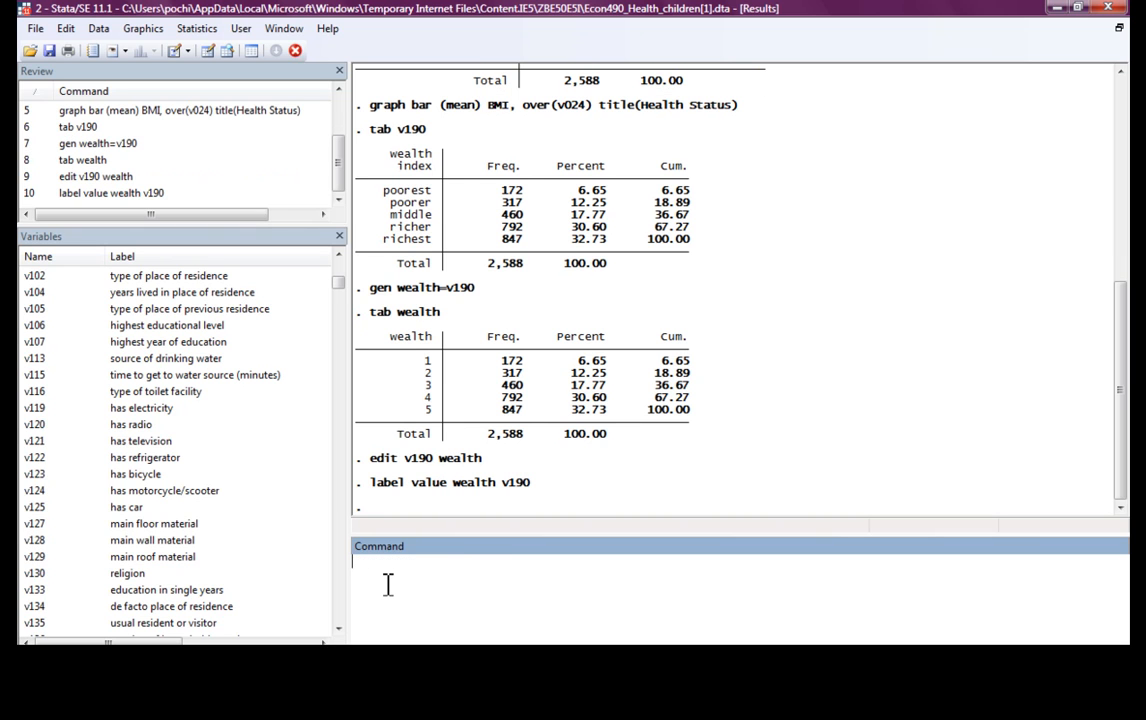
type("label value wealth v190")
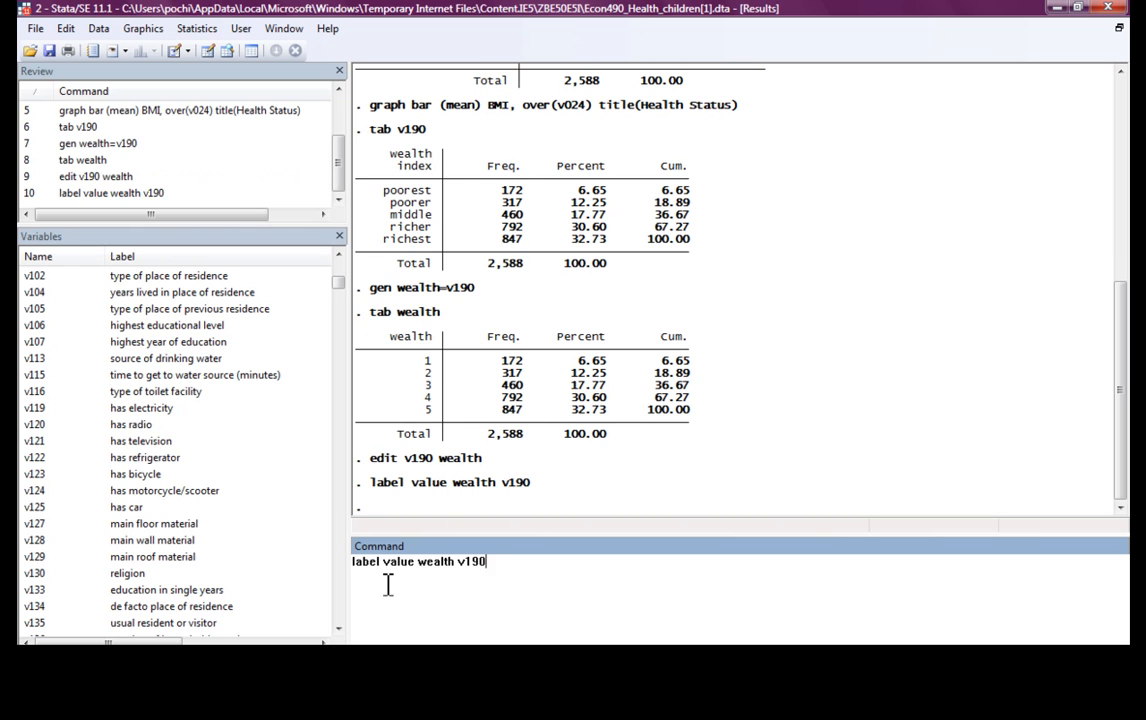
key("Return")
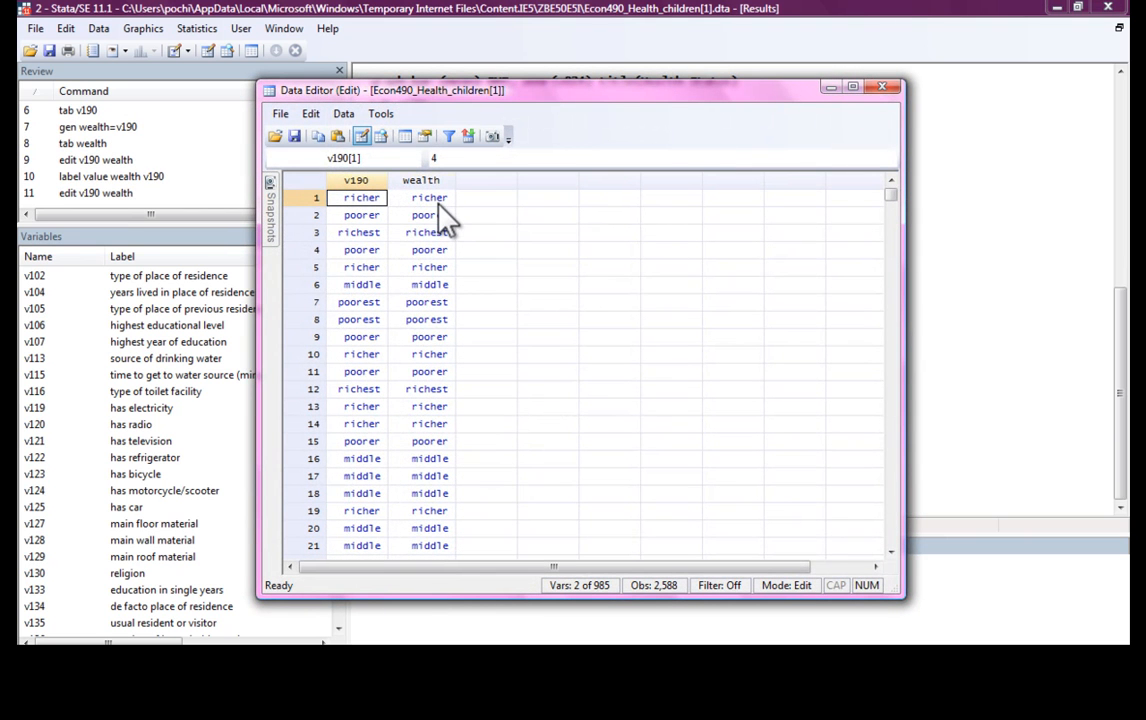
Confirm the relabelled wealth value in the Data Editor and close it.
left_click(428, 198)
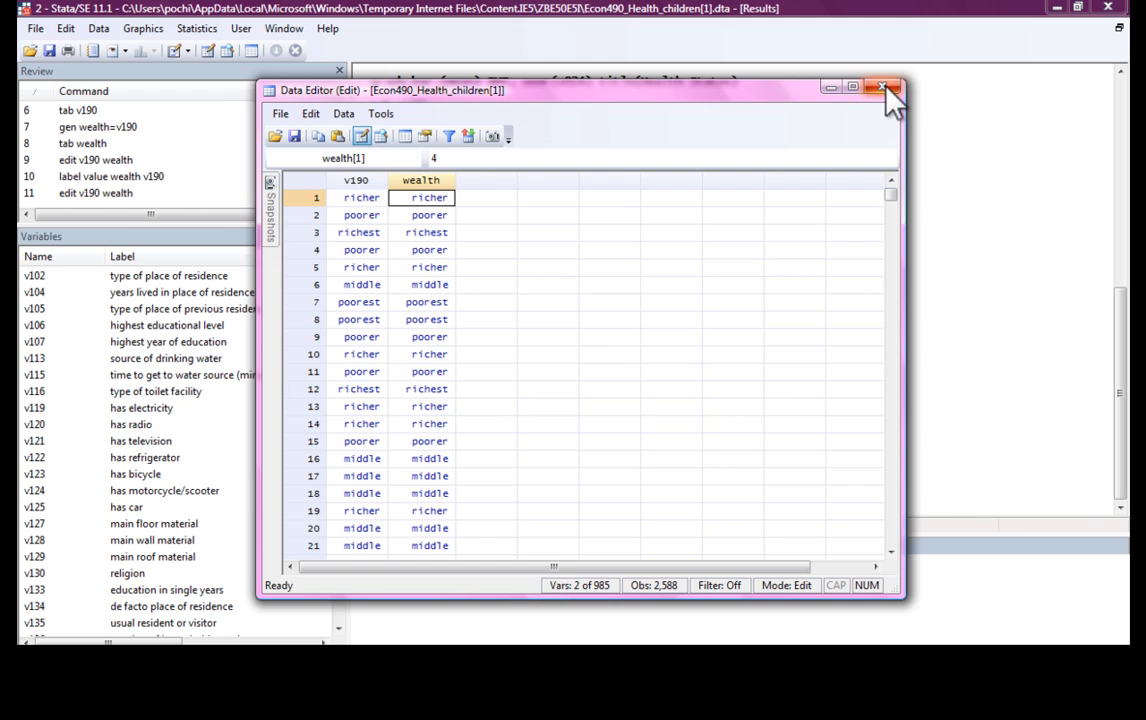
left_click(882, 88)
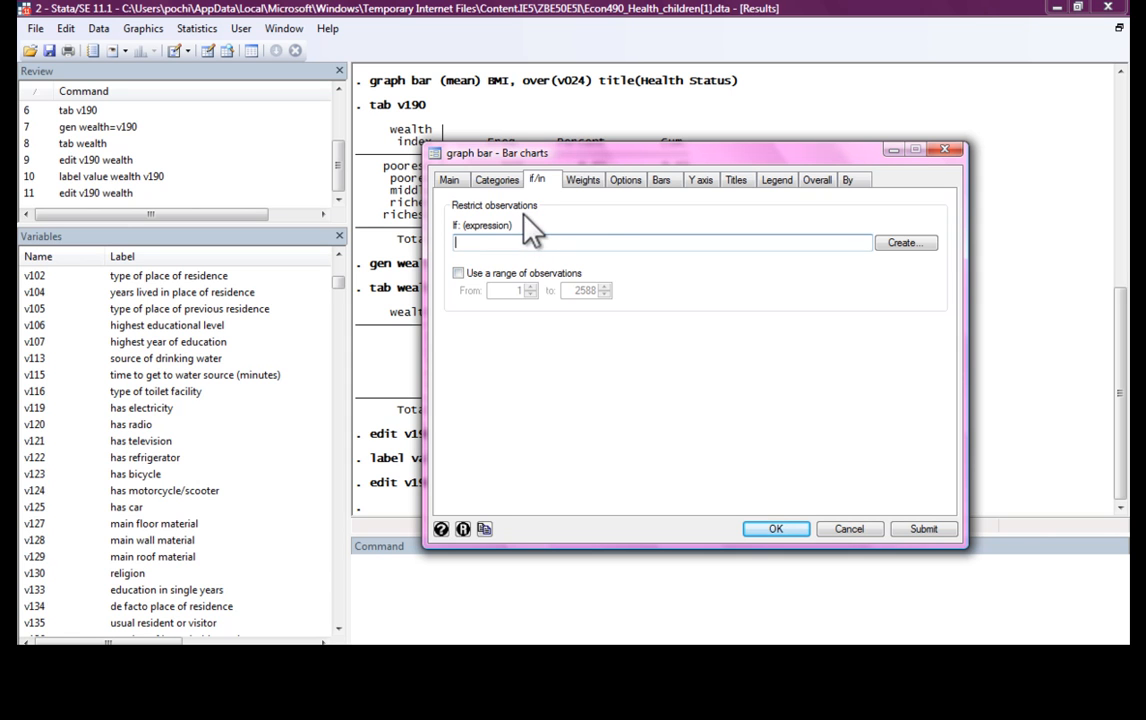
Draw the Health Status chart of mean BMI grouped by wealth only.
left_click(496, 180)
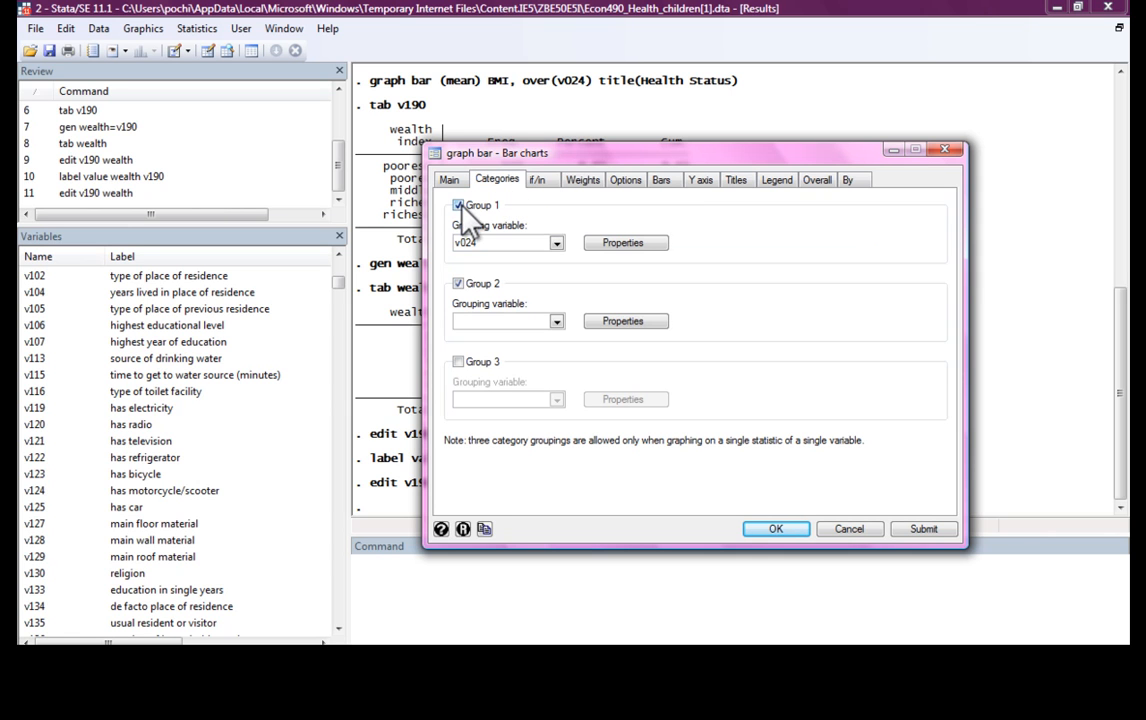
left_click(556, 242)
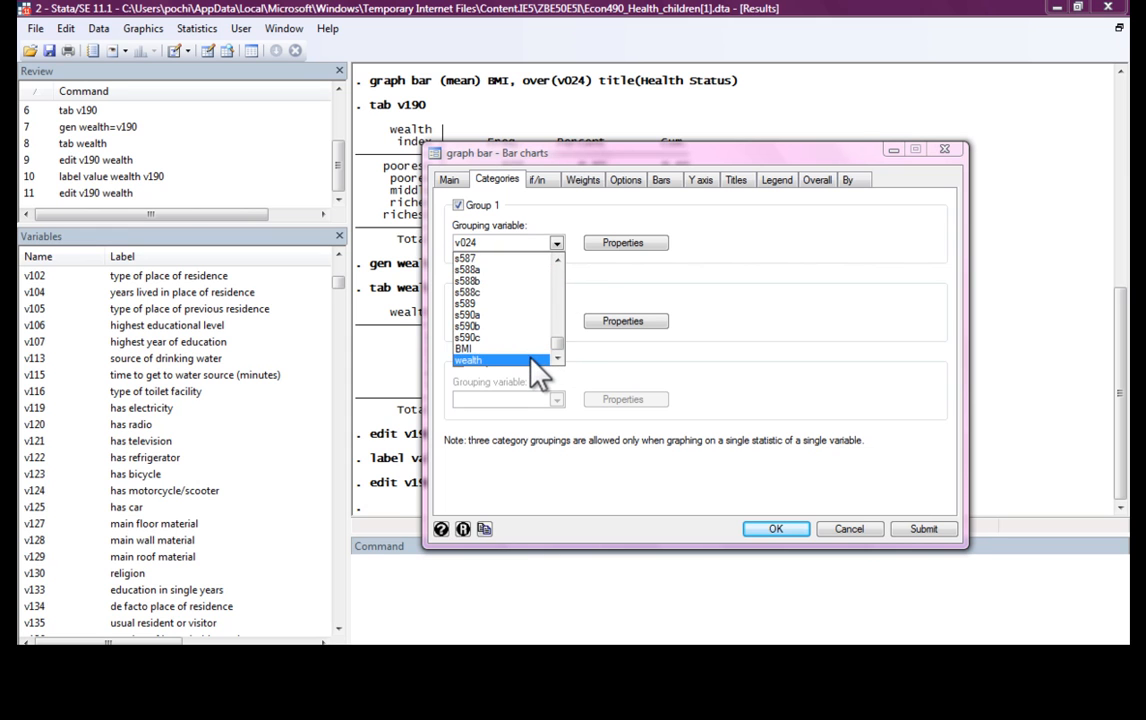
left_click(470, 360)
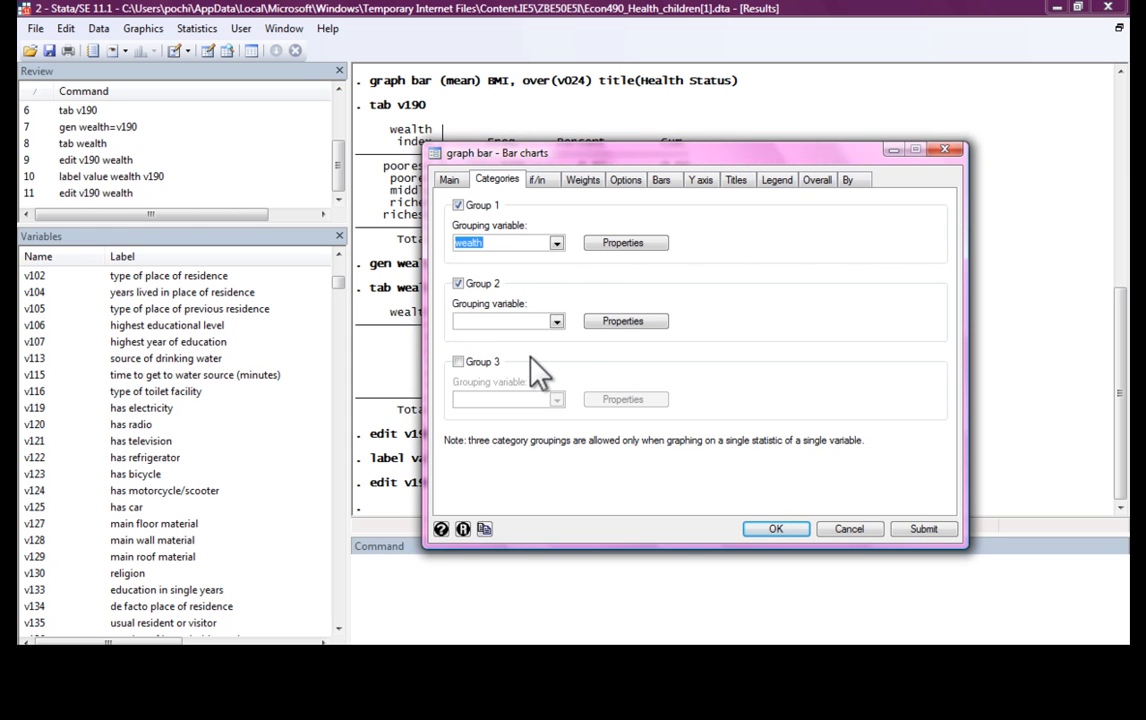
mouse_move(556, 212)
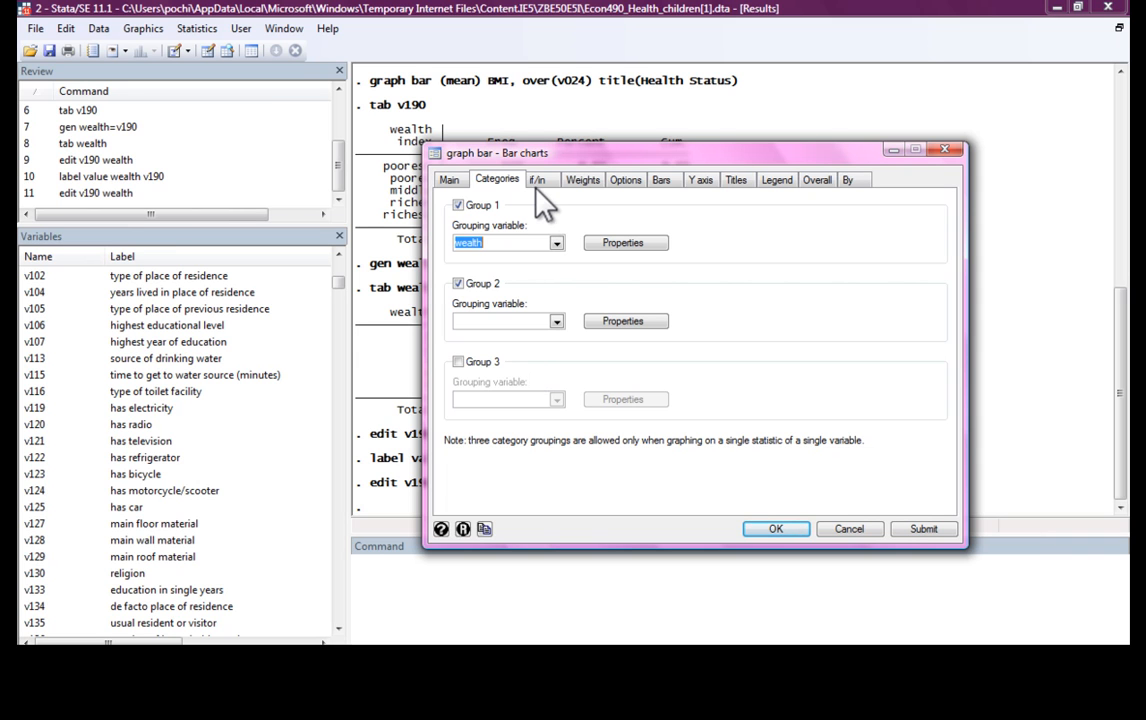
mouse_move(500, 296)
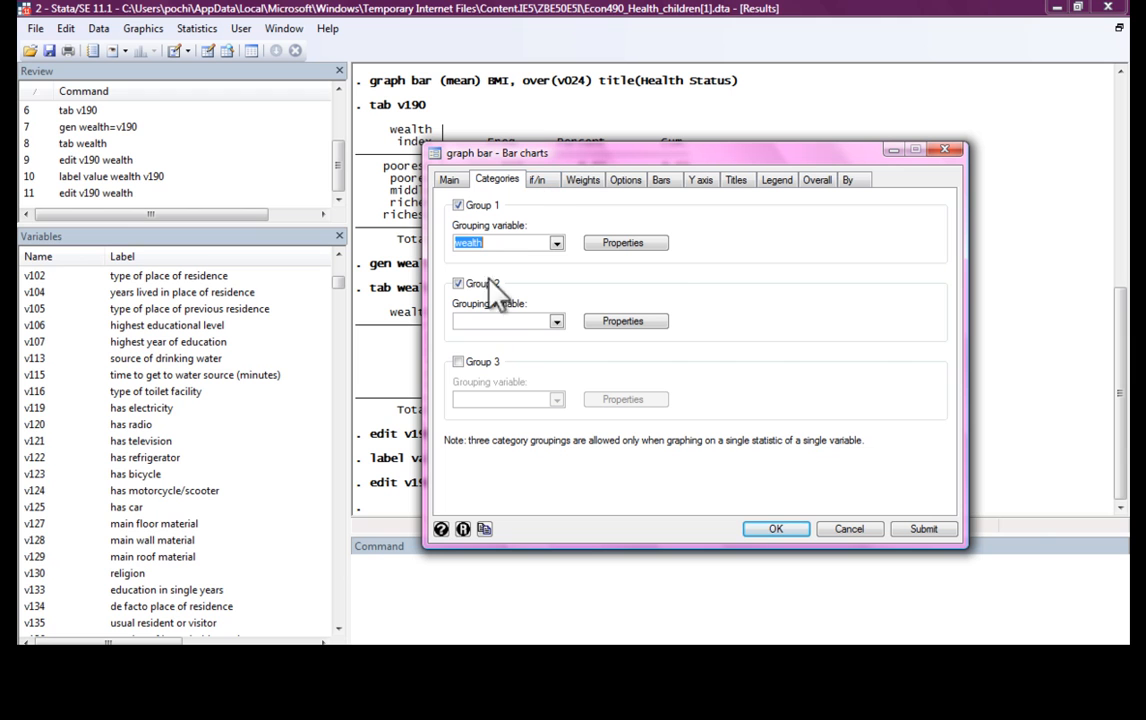
left_click(460, 284)
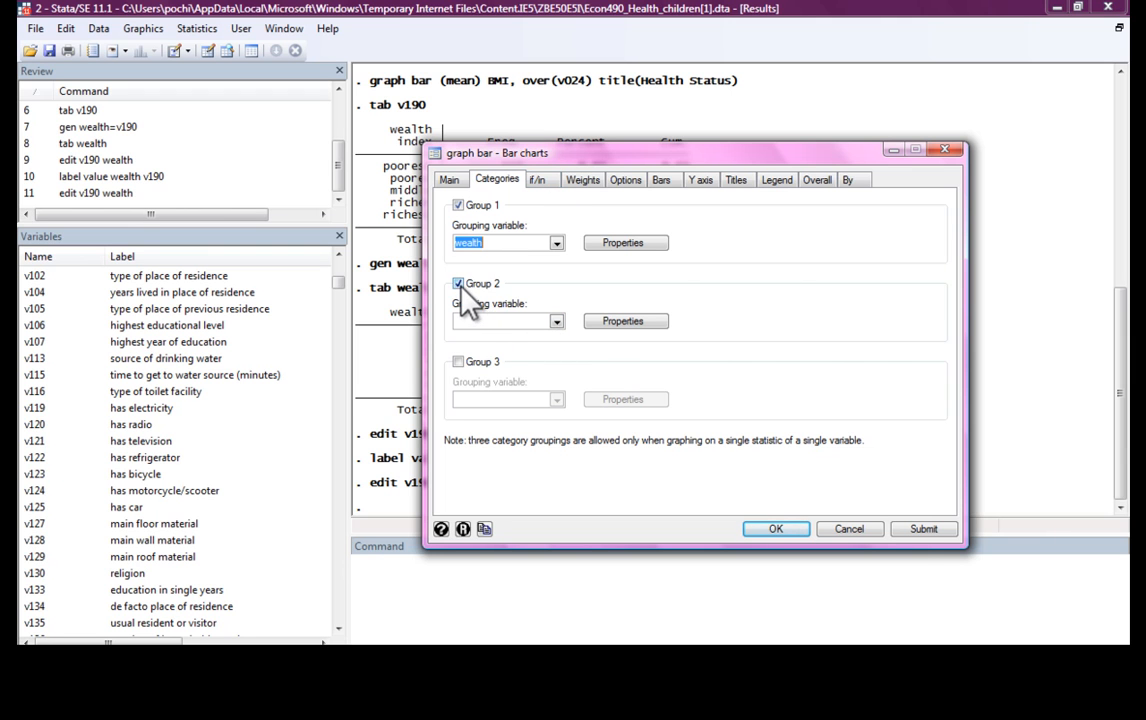
left_click(924, 528)
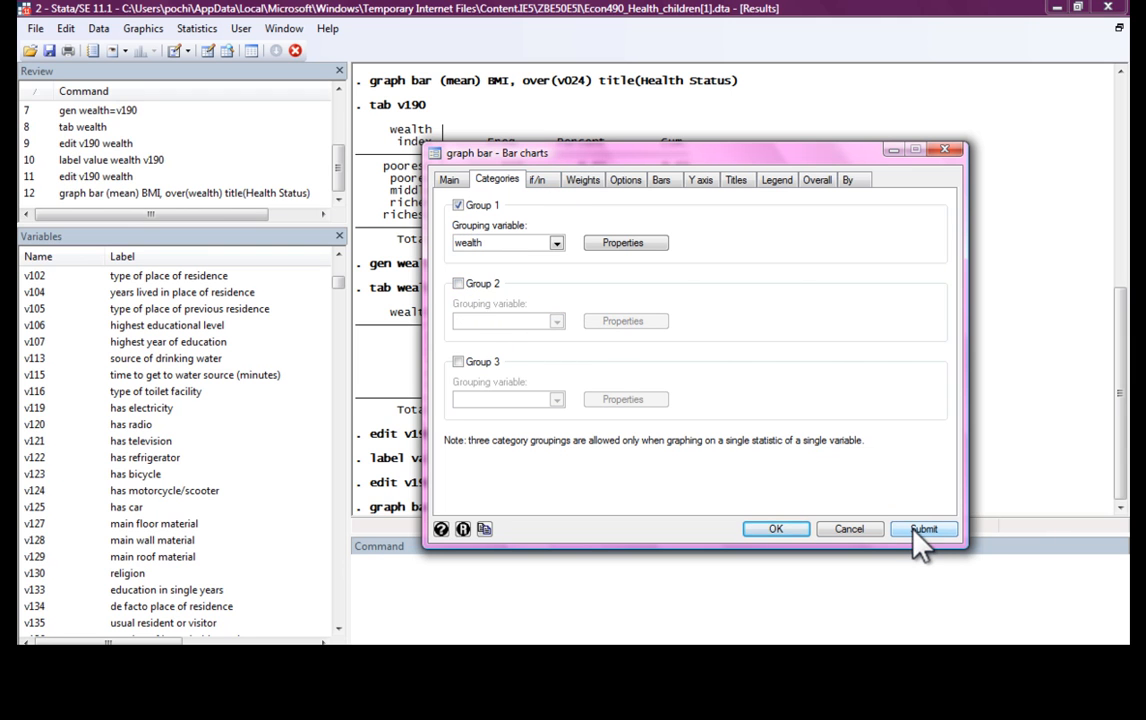
left_click(922, 528)
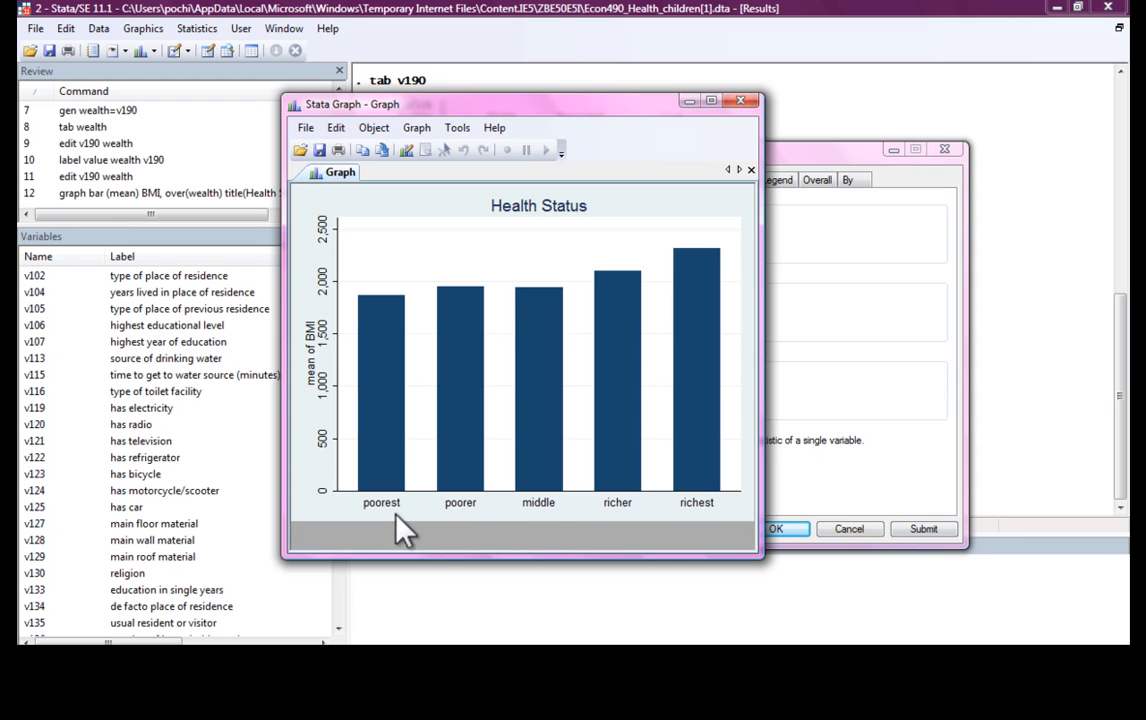
mouse_move(388, 444)
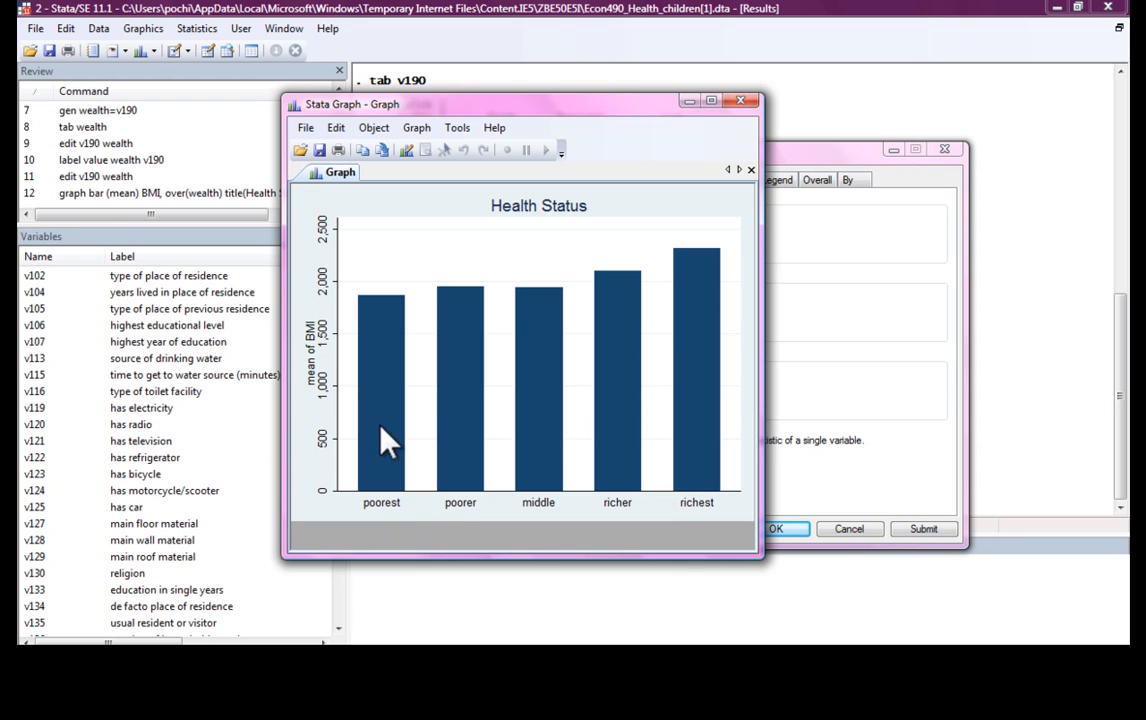
mouse_move(670, 280)
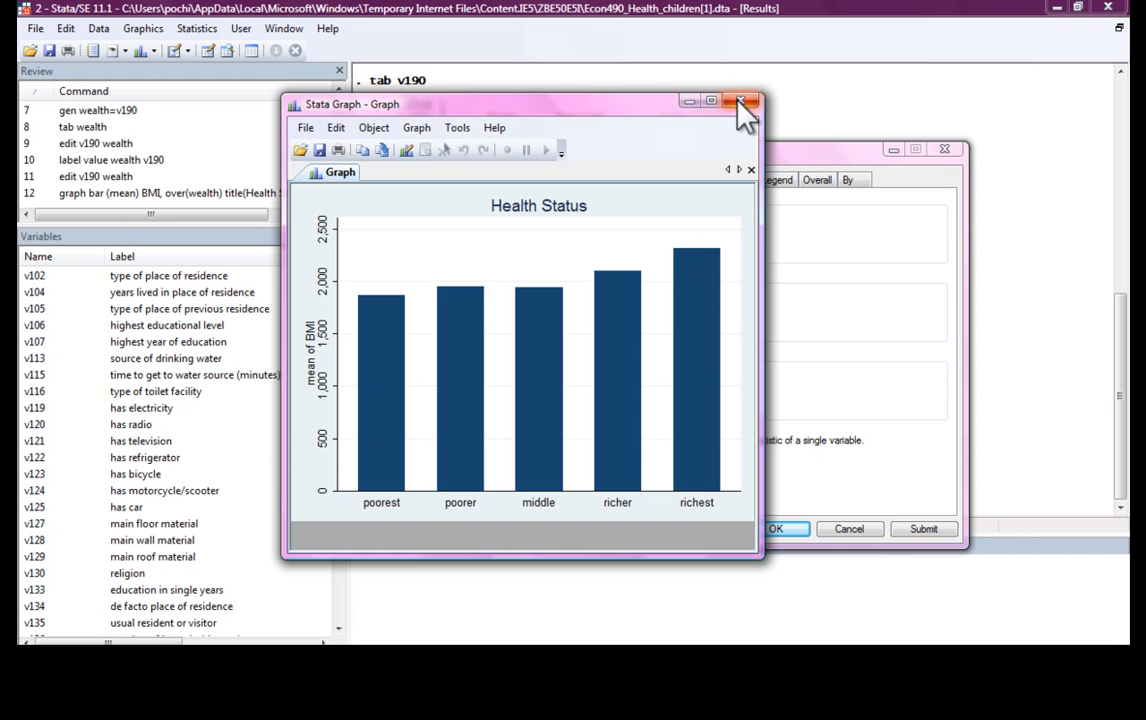
Add v024 as a second grouping and redraw the chart split into Gujarat and Kerala.
left_click(740, 102)
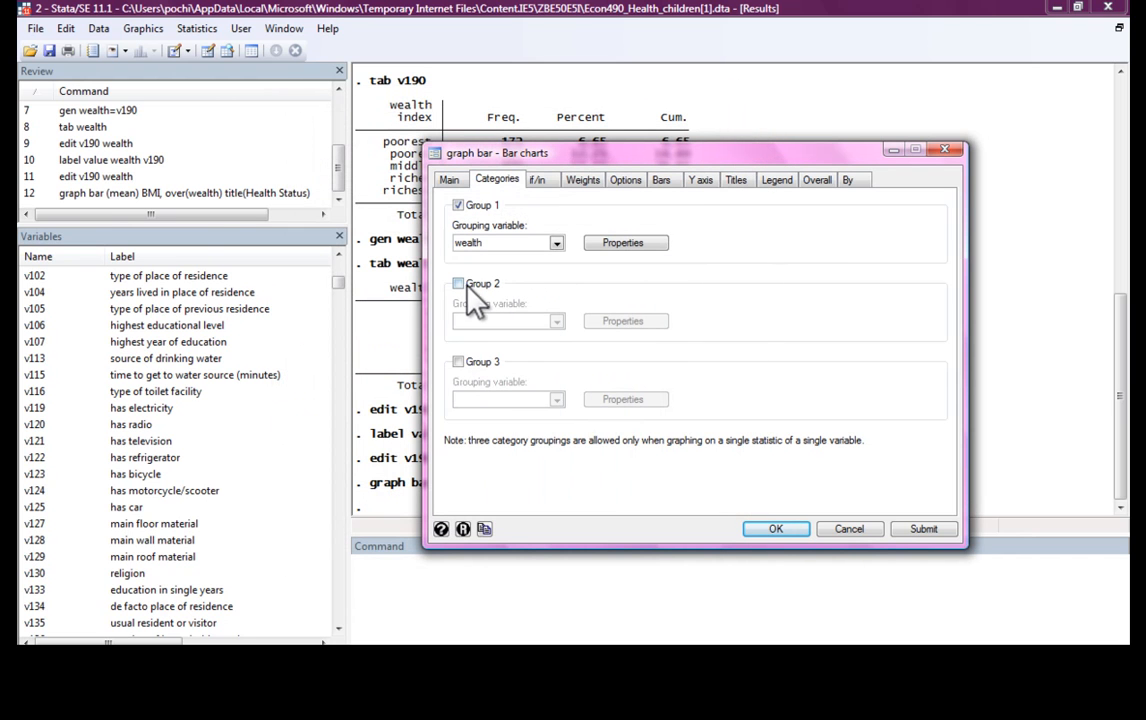
left_click(458, 284)
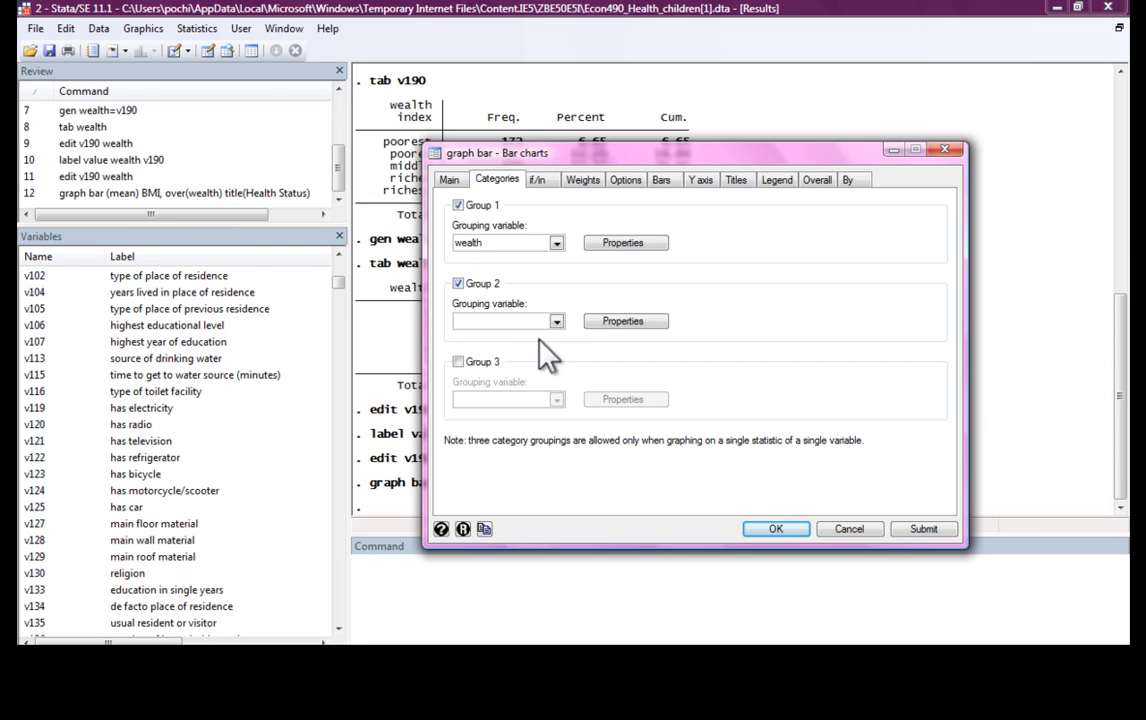
left_click(556, 320)
type("v024")
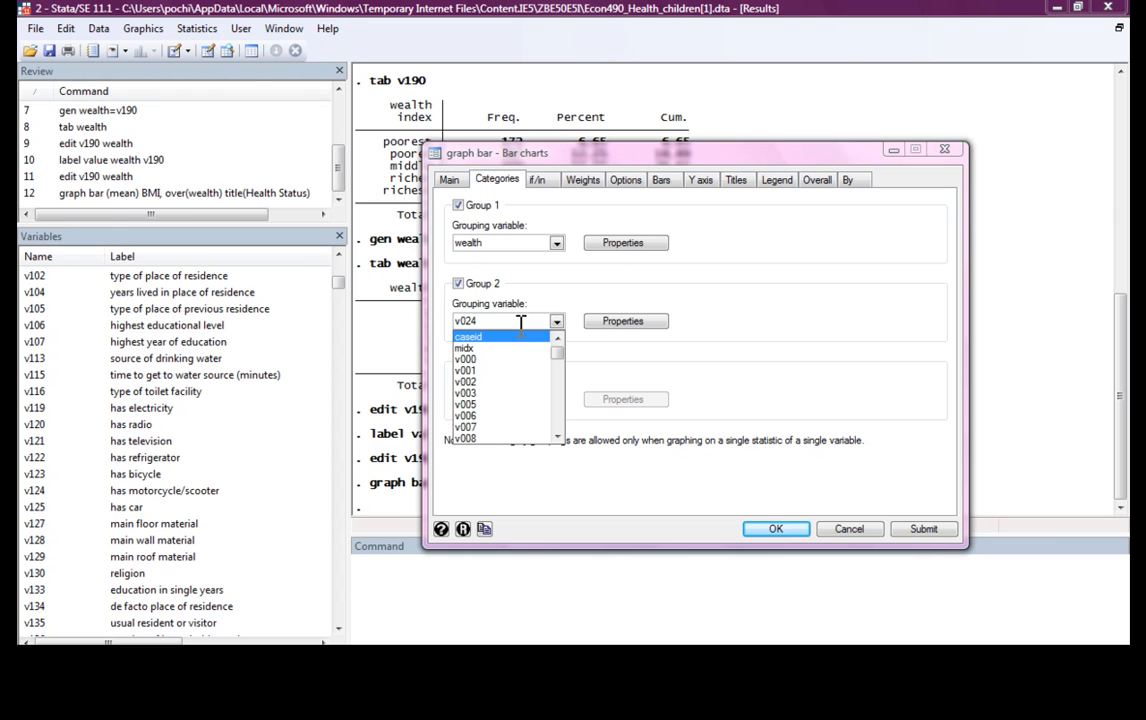
left_click(464, 320)
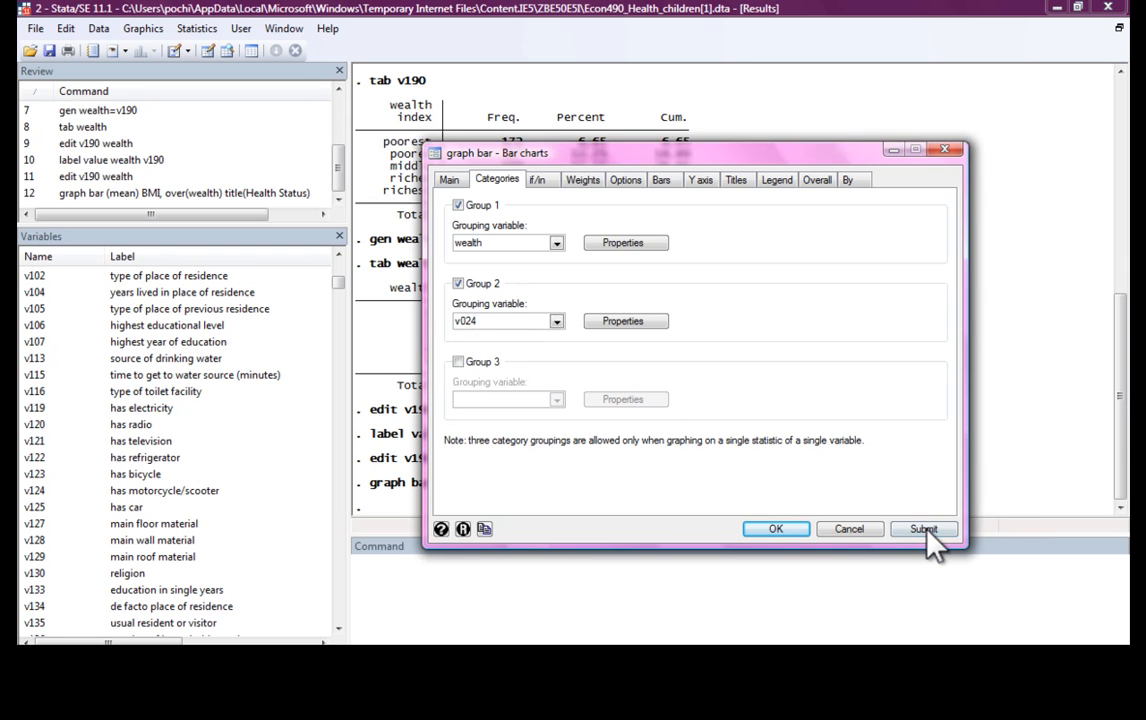
left_click(922, 528)
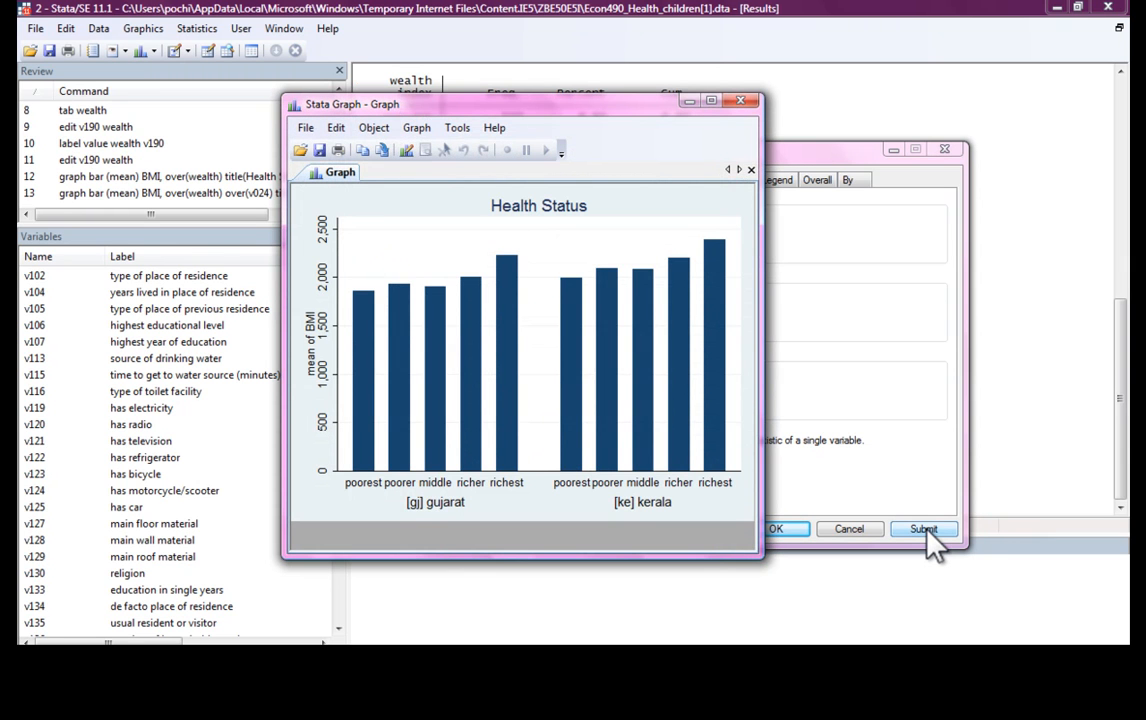
mouse_move(680, 512)
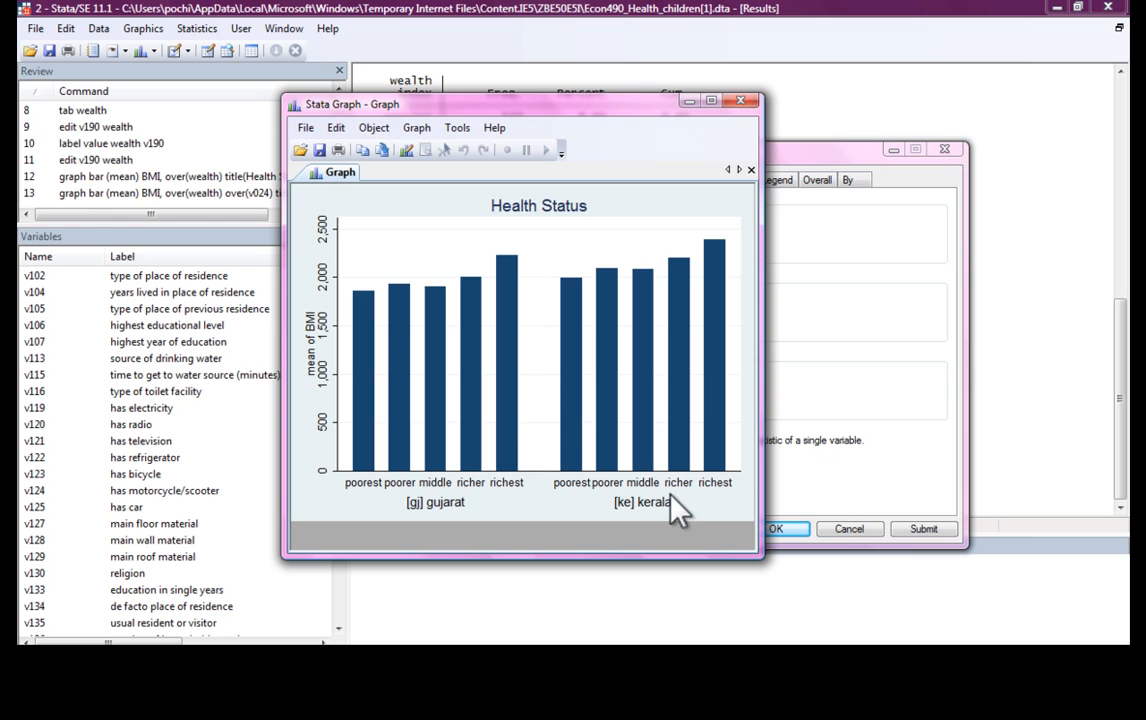
mouse_move(436, 340)
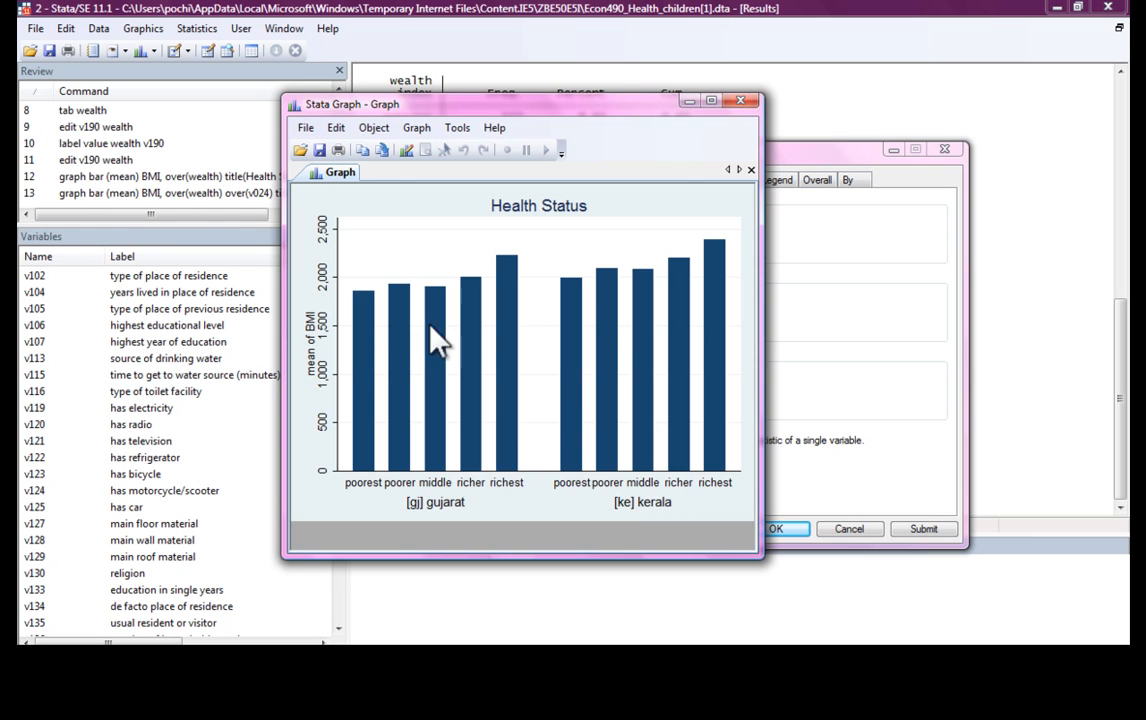
mouse_move(670, 318)
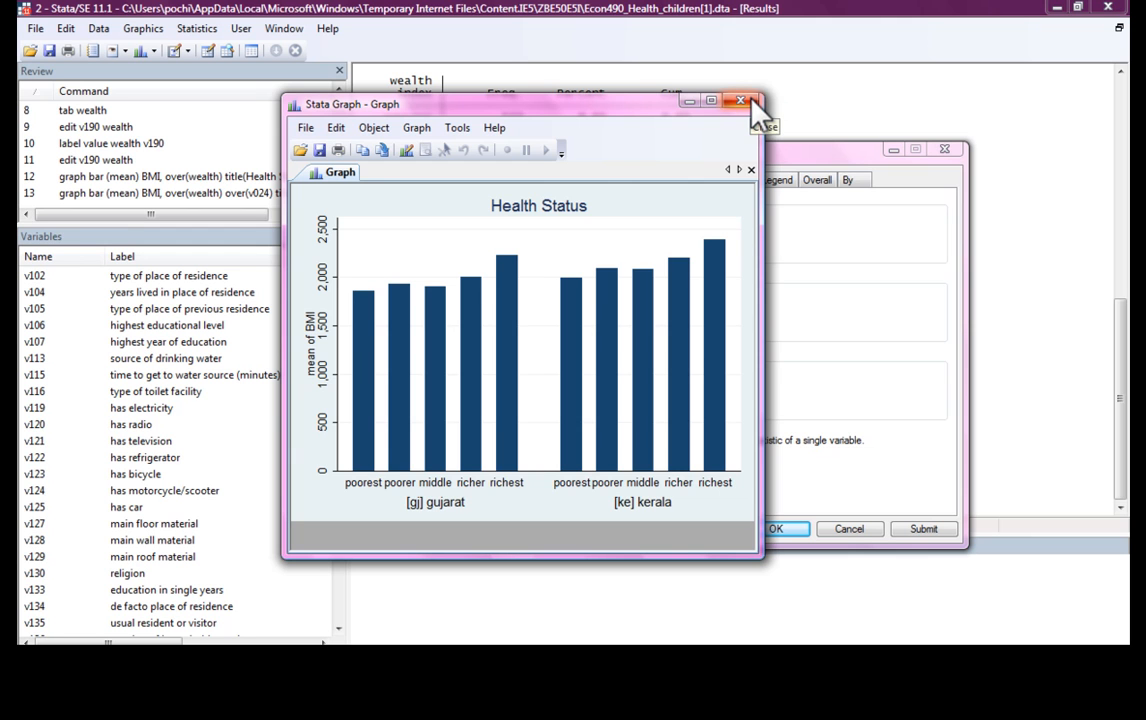
Close the state-split graph, untick the Group 2 grouping and go to the if/in restriction settings.
left_click(740, 100)
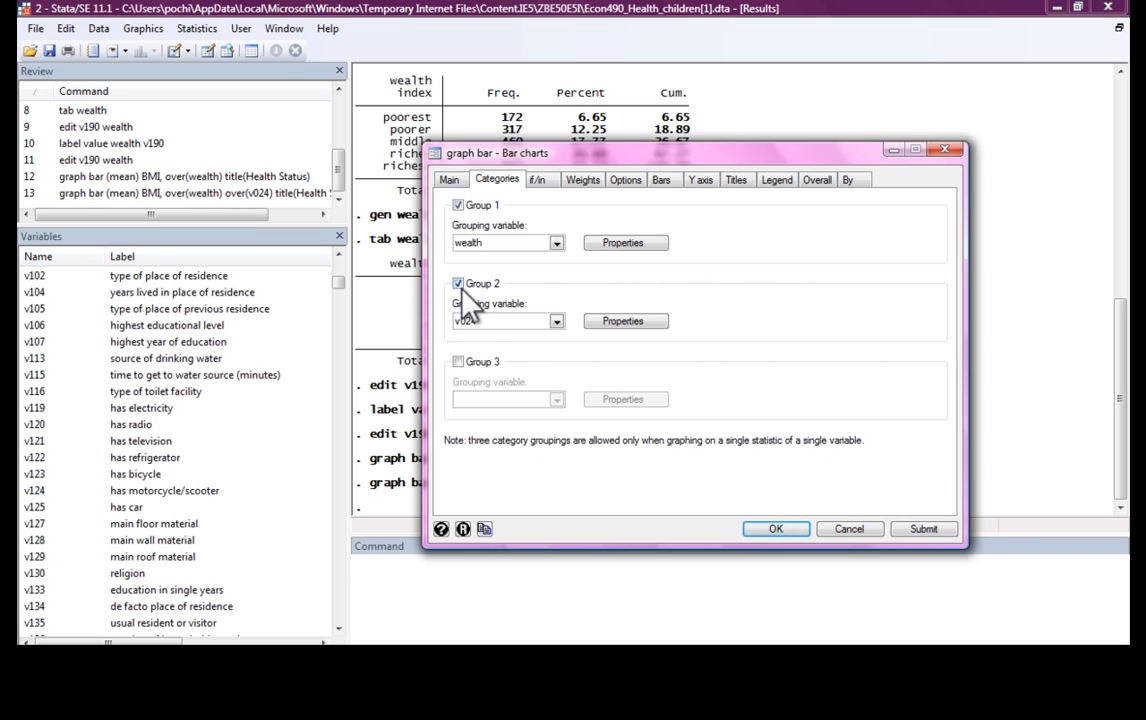
left_click(458, 284)
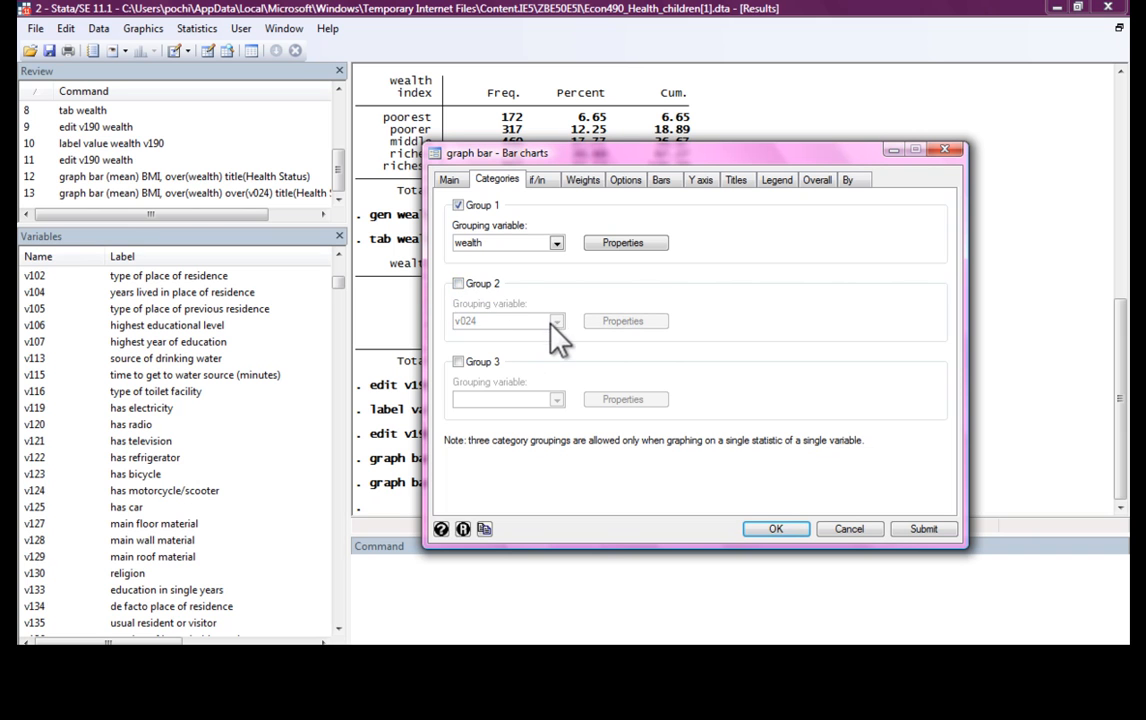
left_click(536, 180)
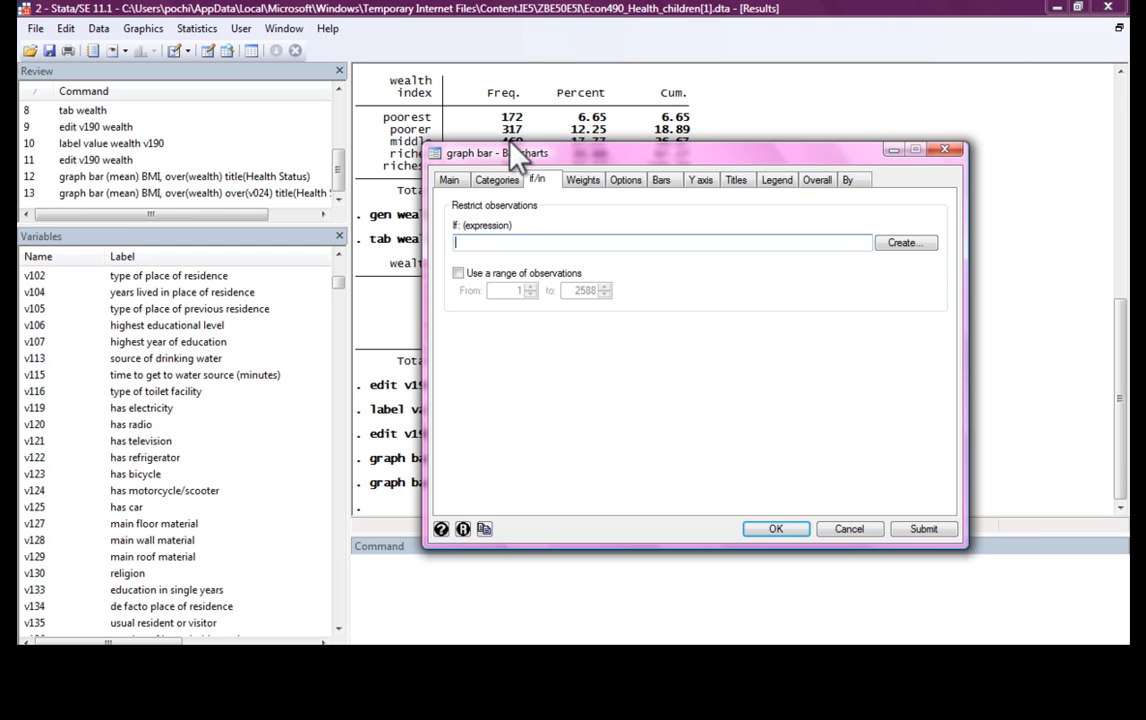
Run codebook v024 to list the state codes, 24 for Gujarat and 32 for Kerala.
left_click(848, 528)
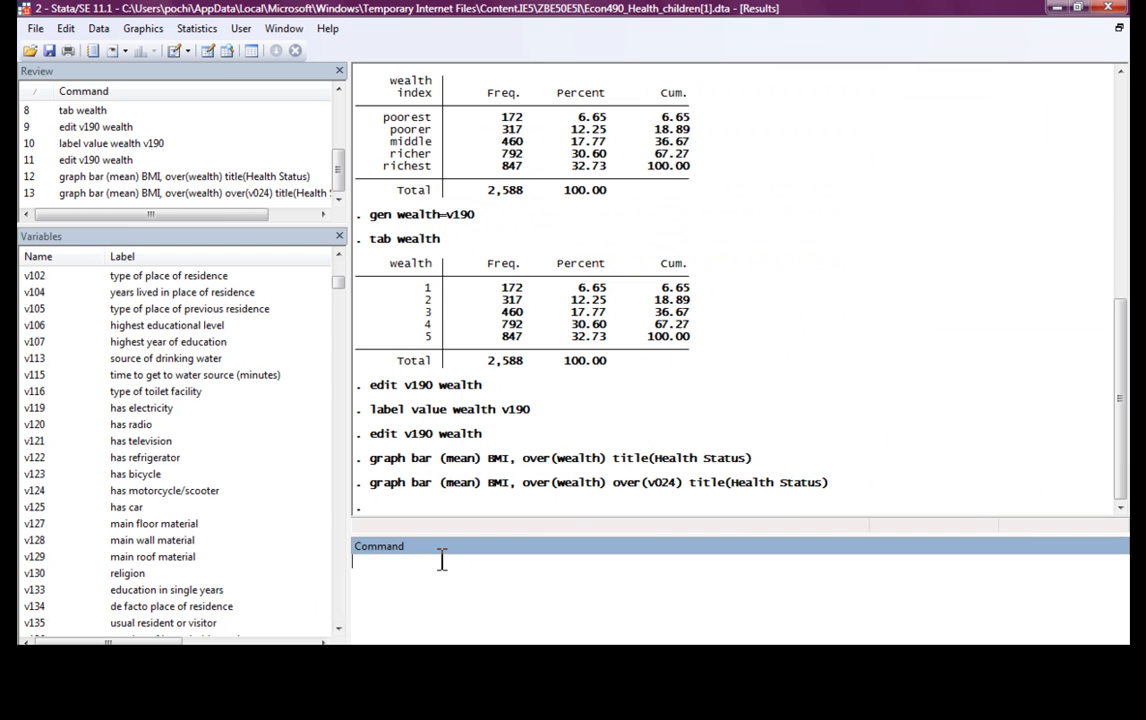
type("tab")
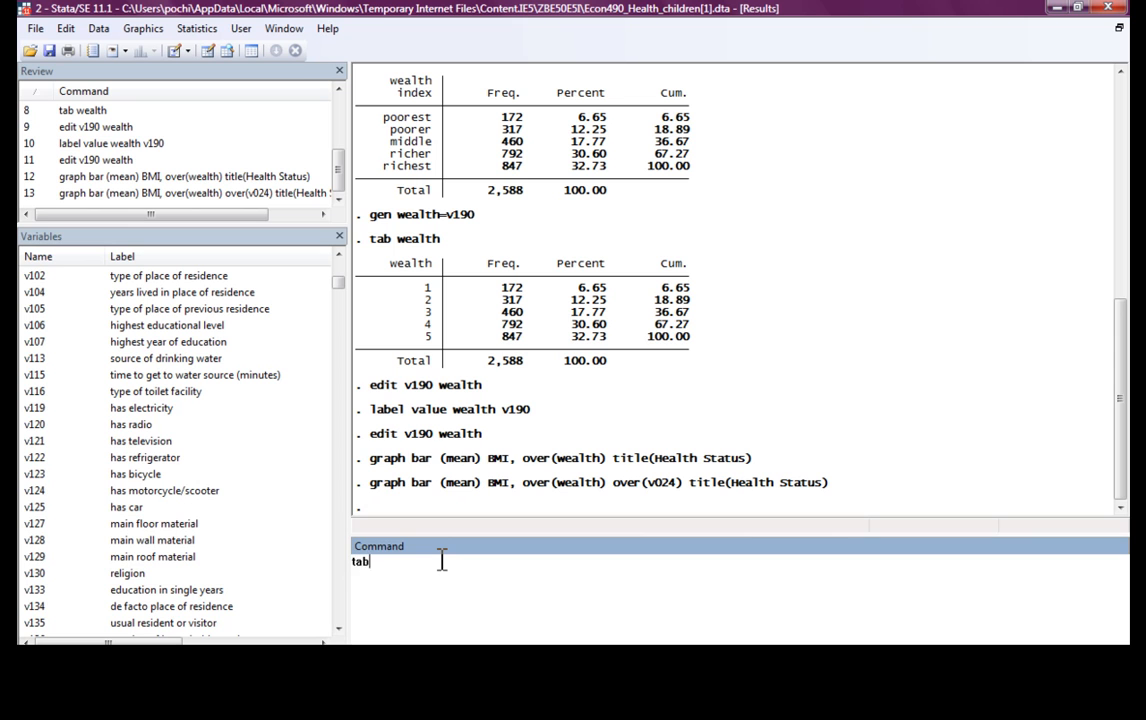
type("codebook")
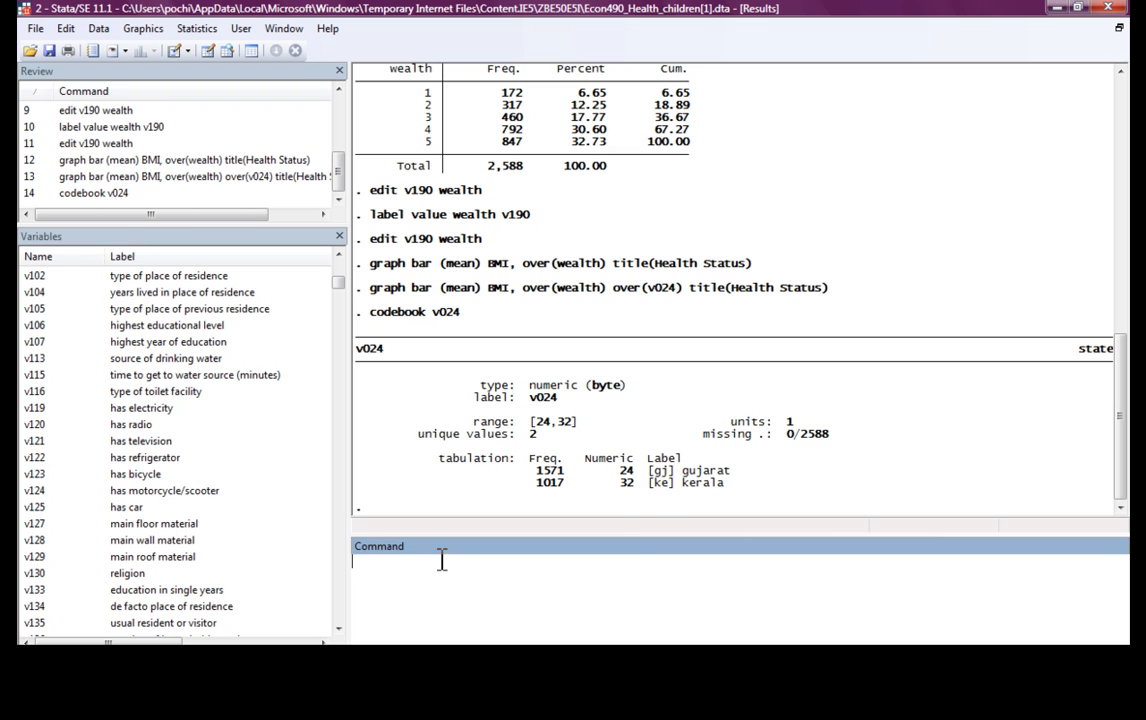
mouse_move(642, 486)
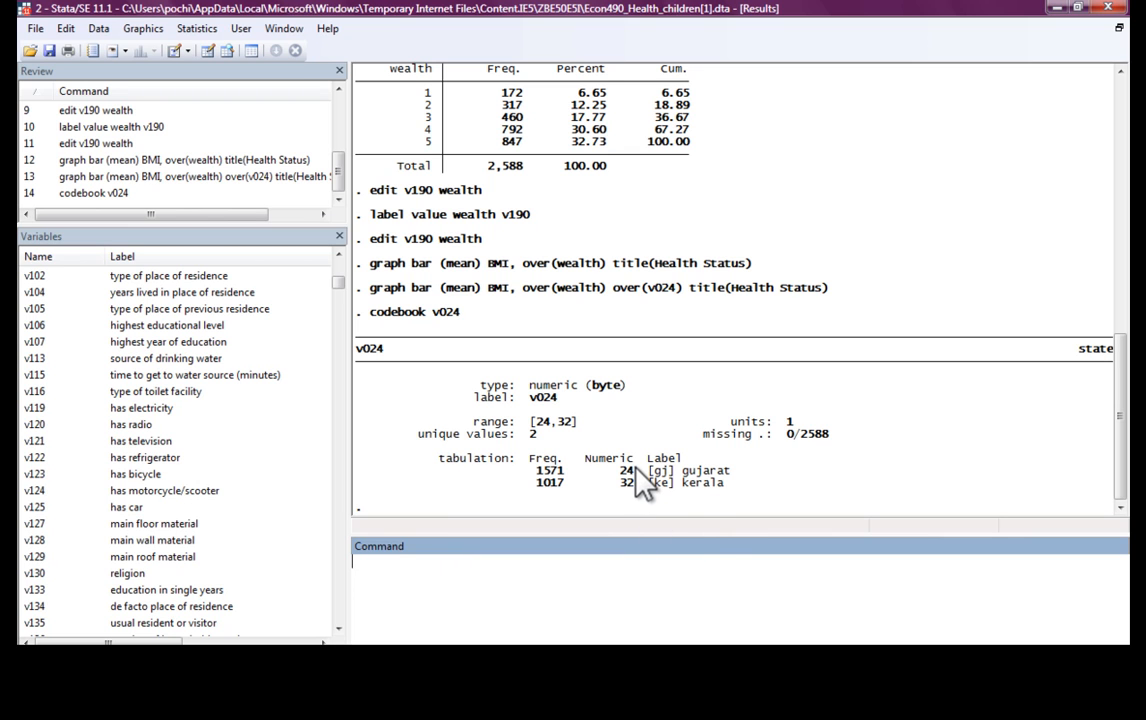
mouse_move(712, 540)
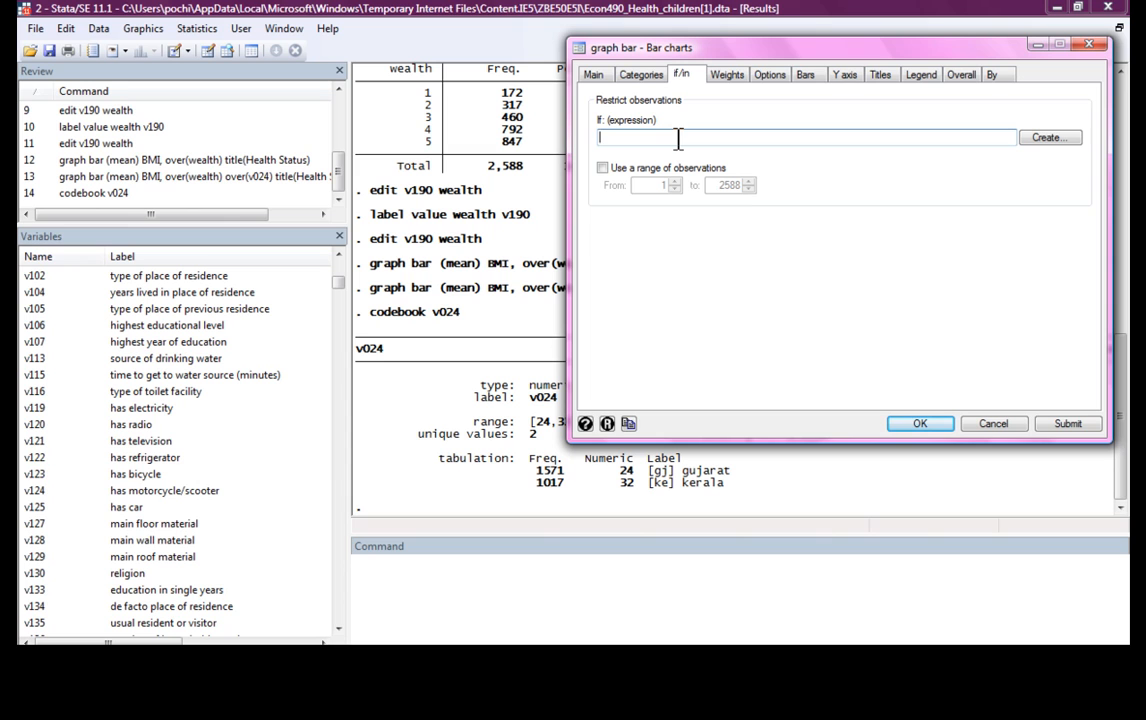
Restrict the Health Status BMI-by-wealth chart to Gujarat with if v024==24, submit it and close the graph.
type("v024")
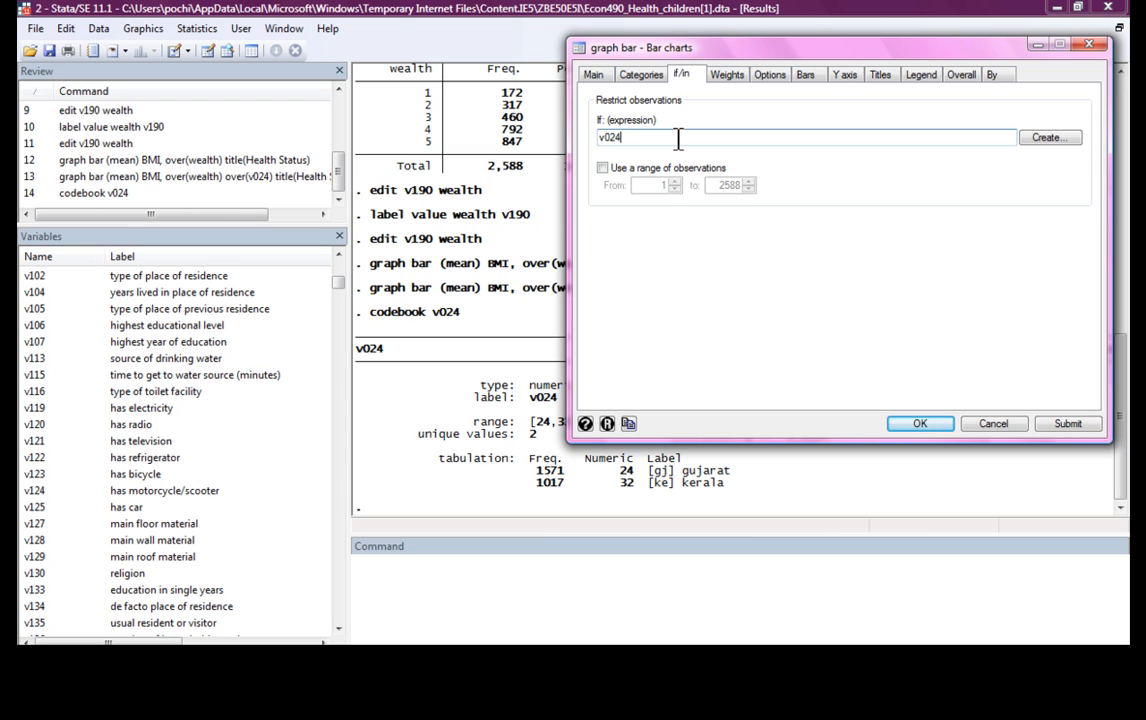
type("==")
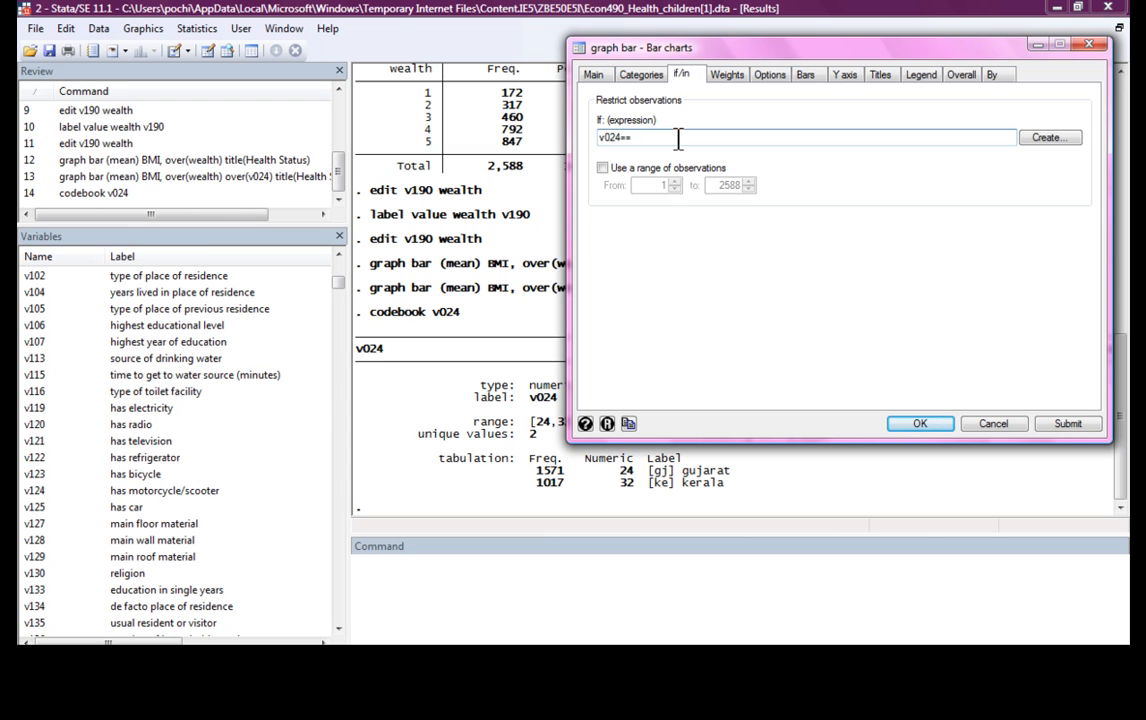
type("24")
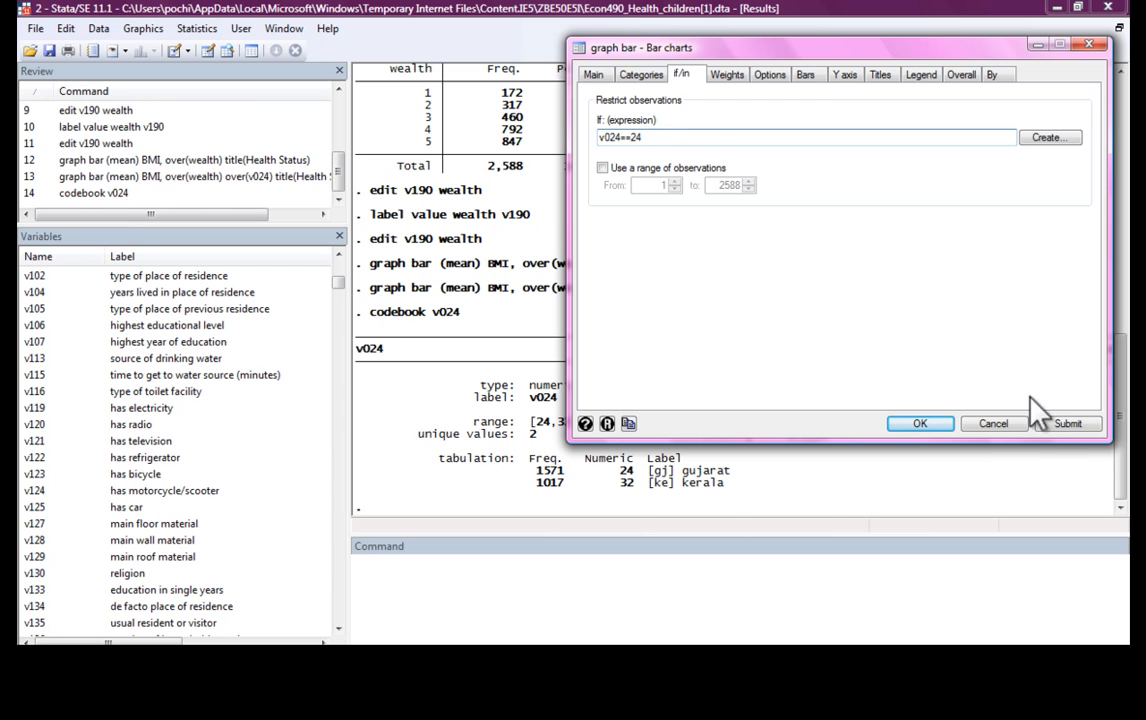
left_click(1068, 424)
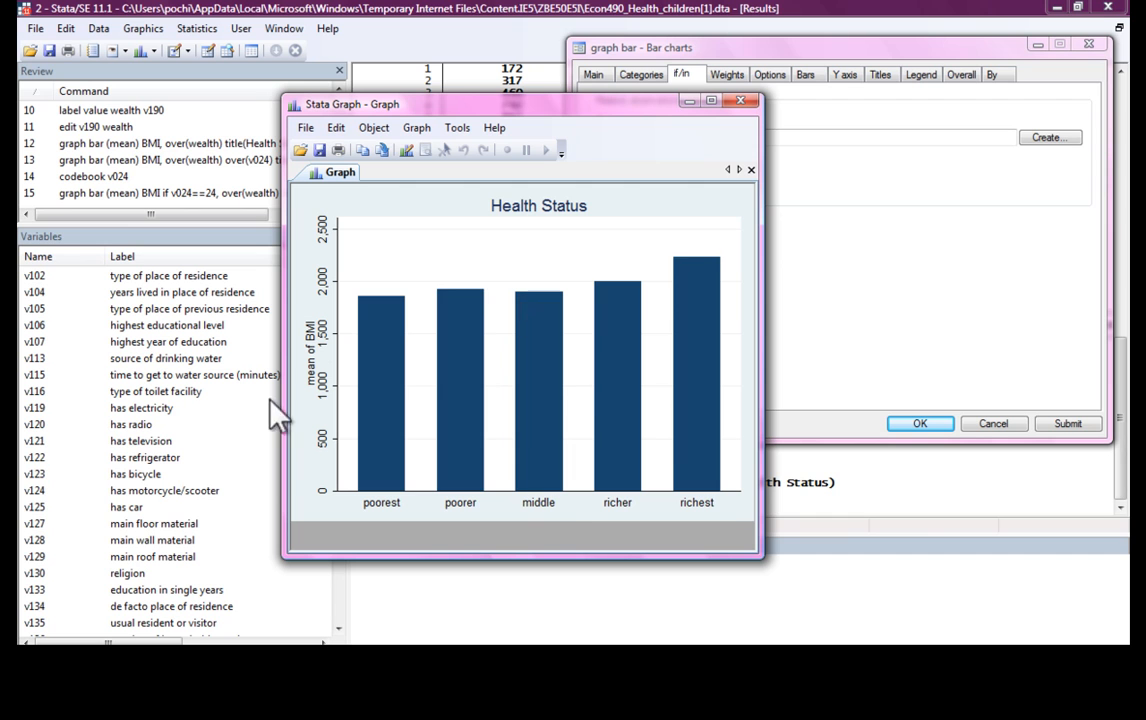
mouse_move(482, 444)
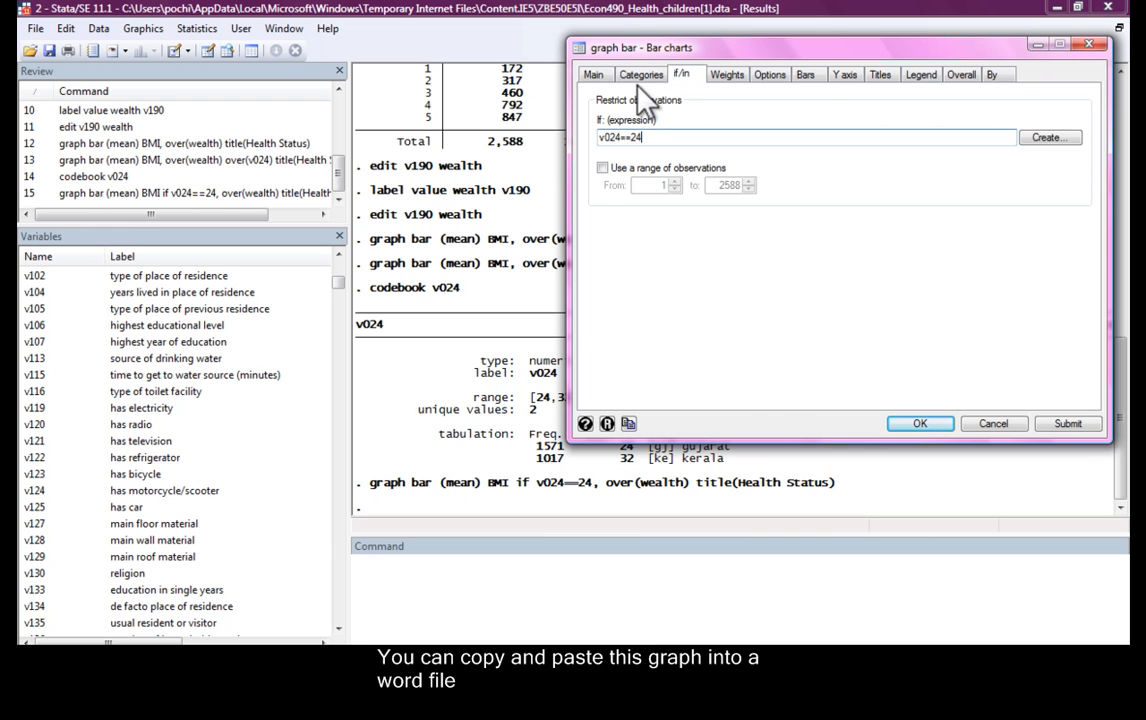
left_click(640, 72)
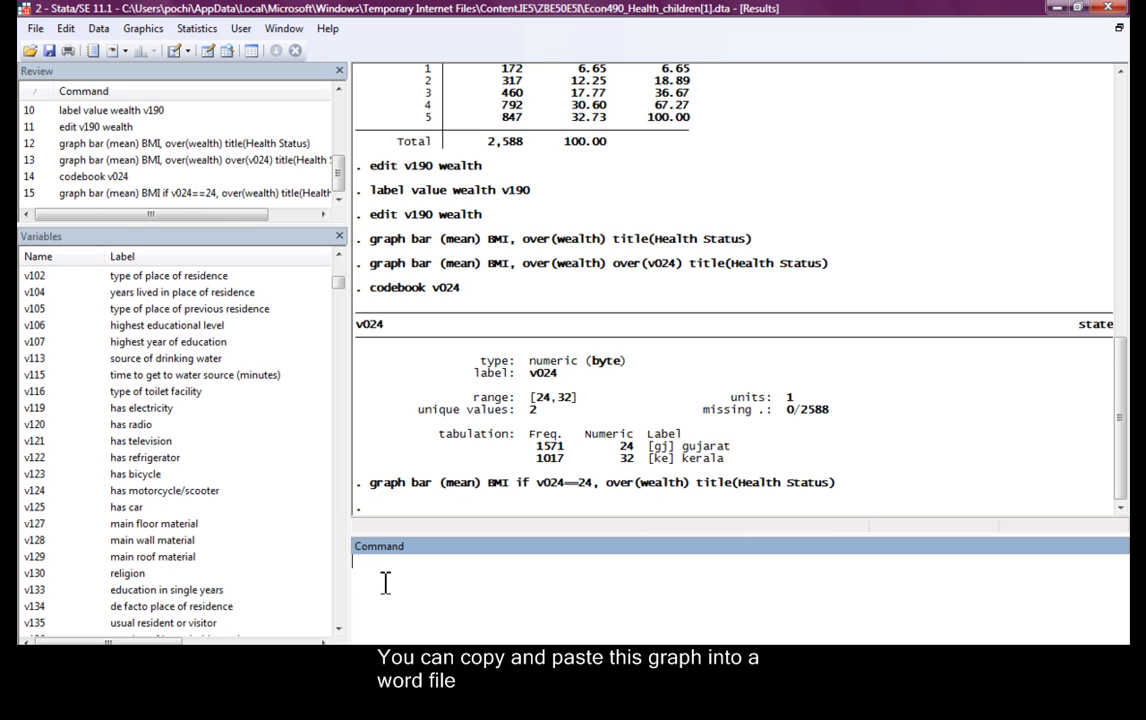
Tabulate religion with tab v130 and discard a half-typed codebook command.
type("tab v")
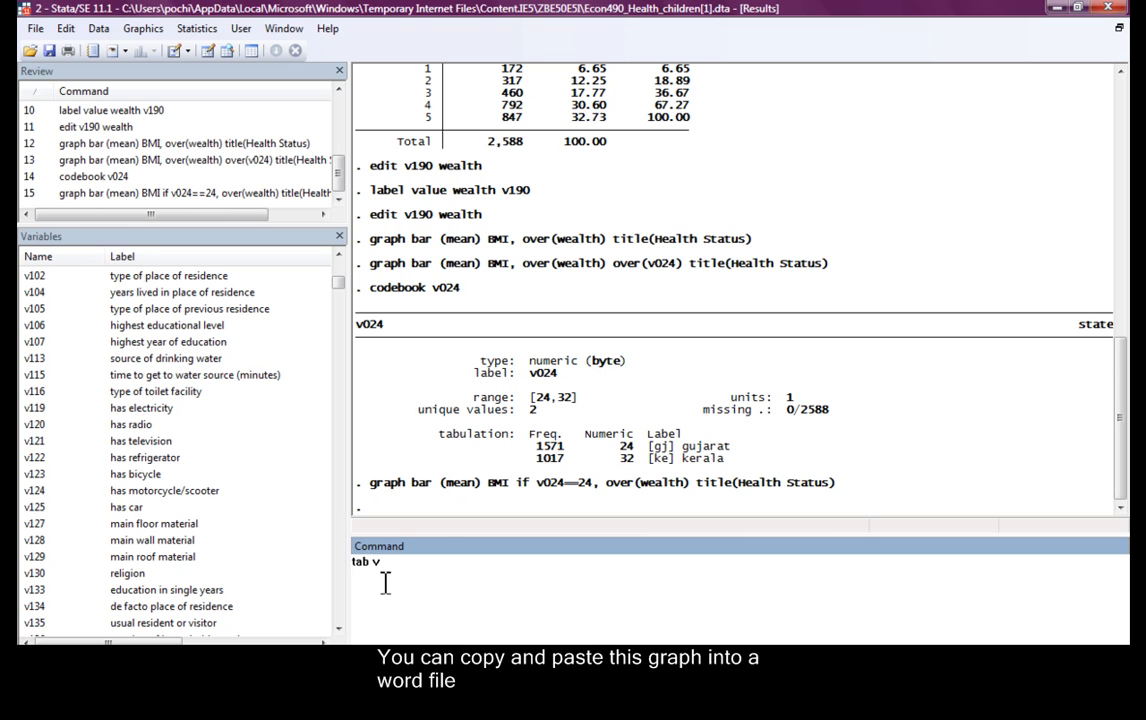
type("13")
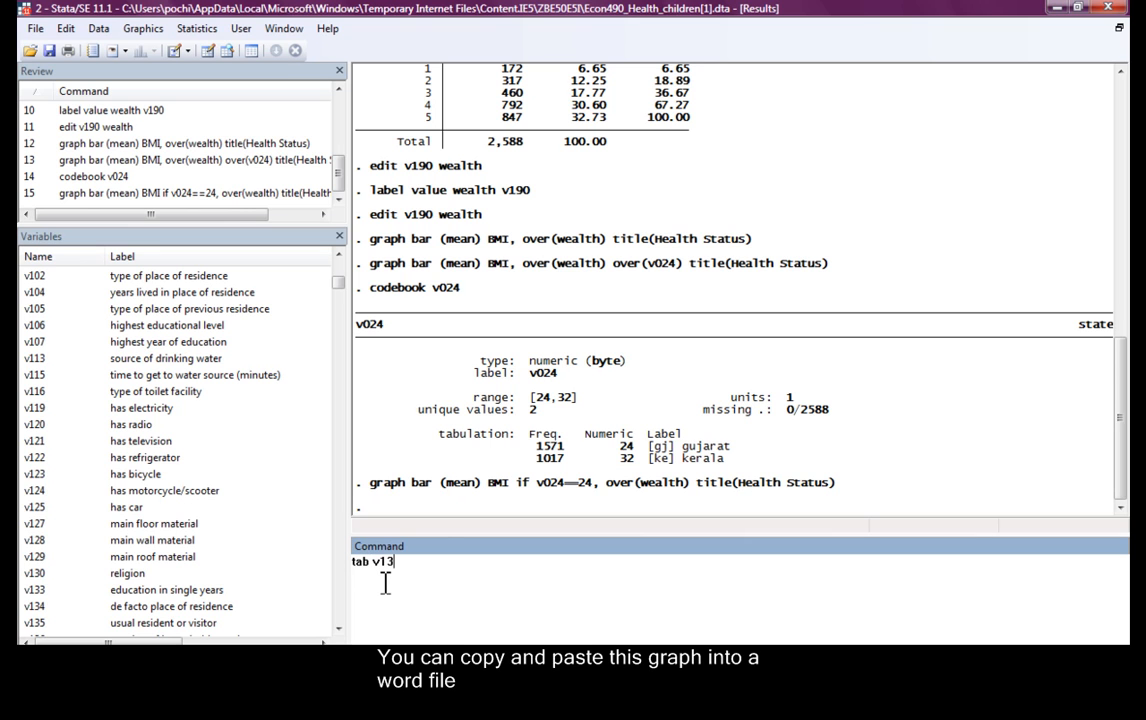
key("Return")
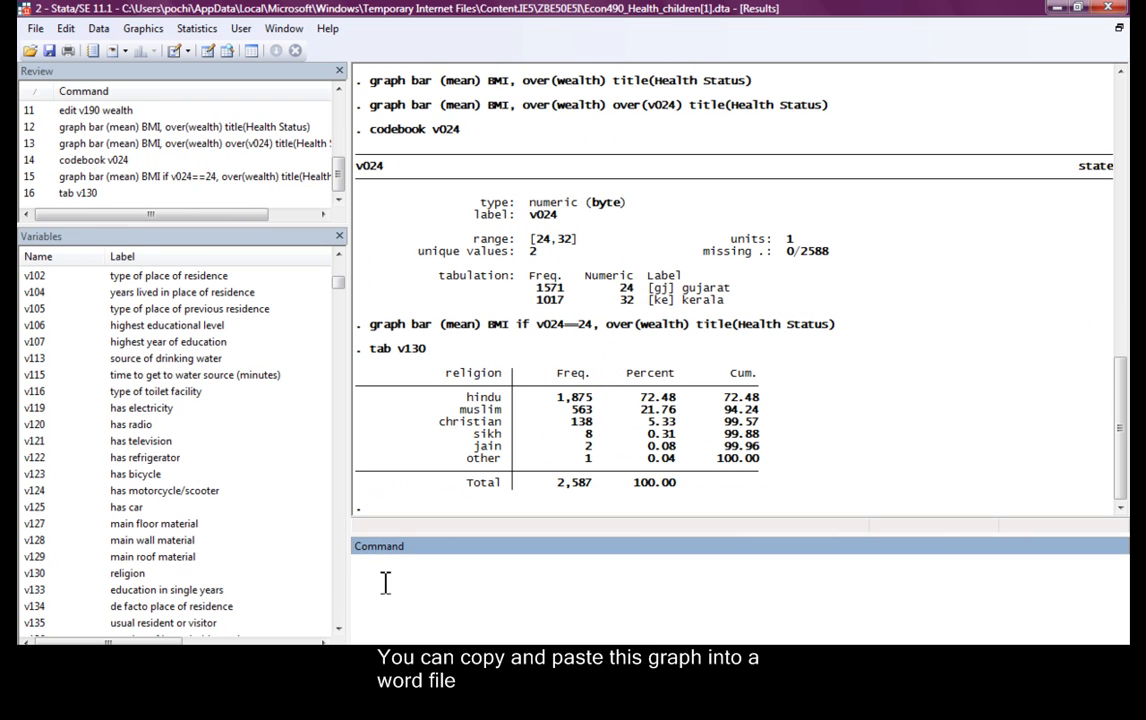
type("codeboo")
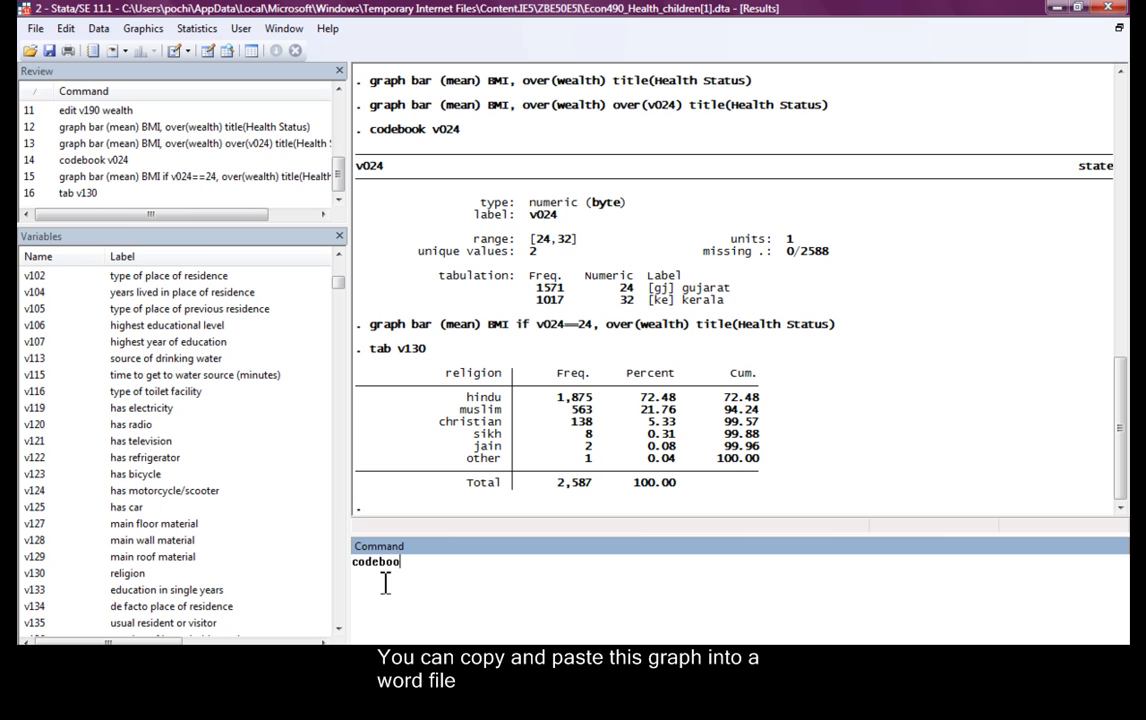
key("ctrl+a")
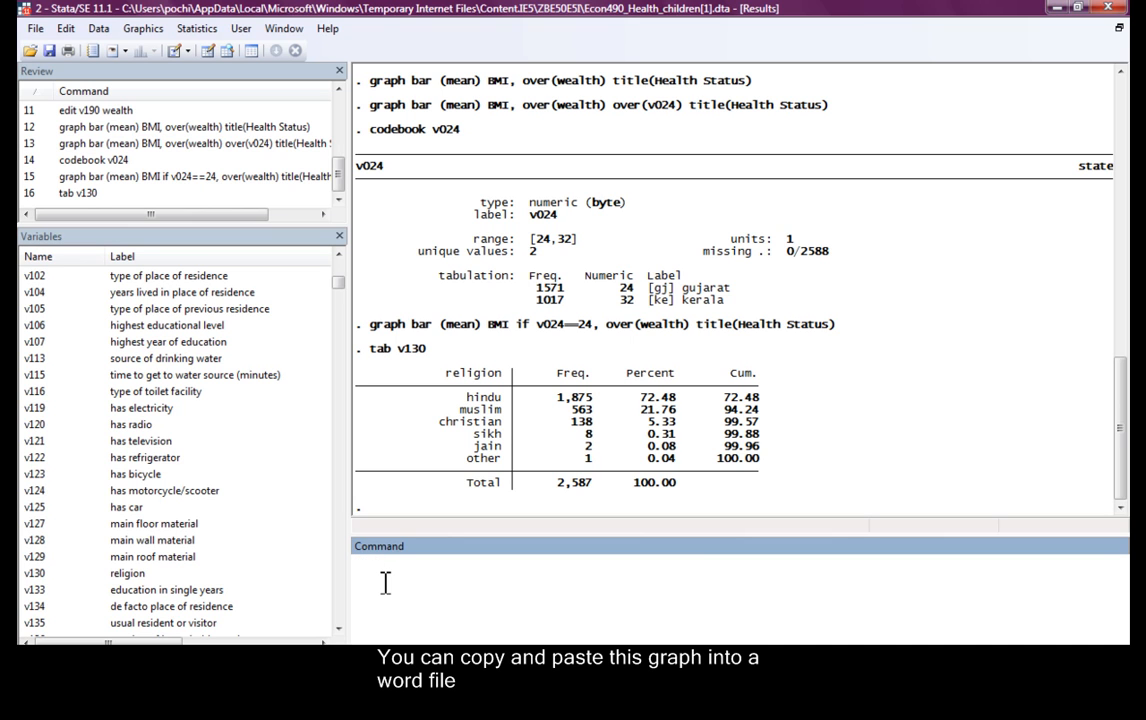
Create religion as a copy of v130 and attach v130's value labels to it.
type("gen")
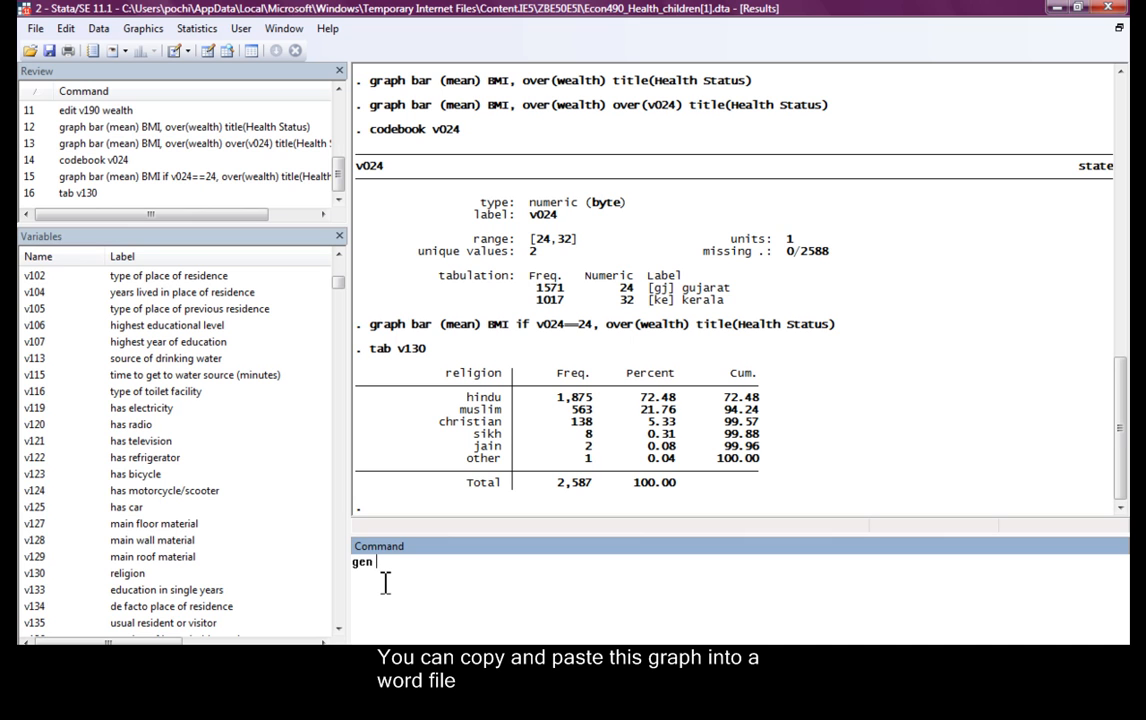
type("religion")
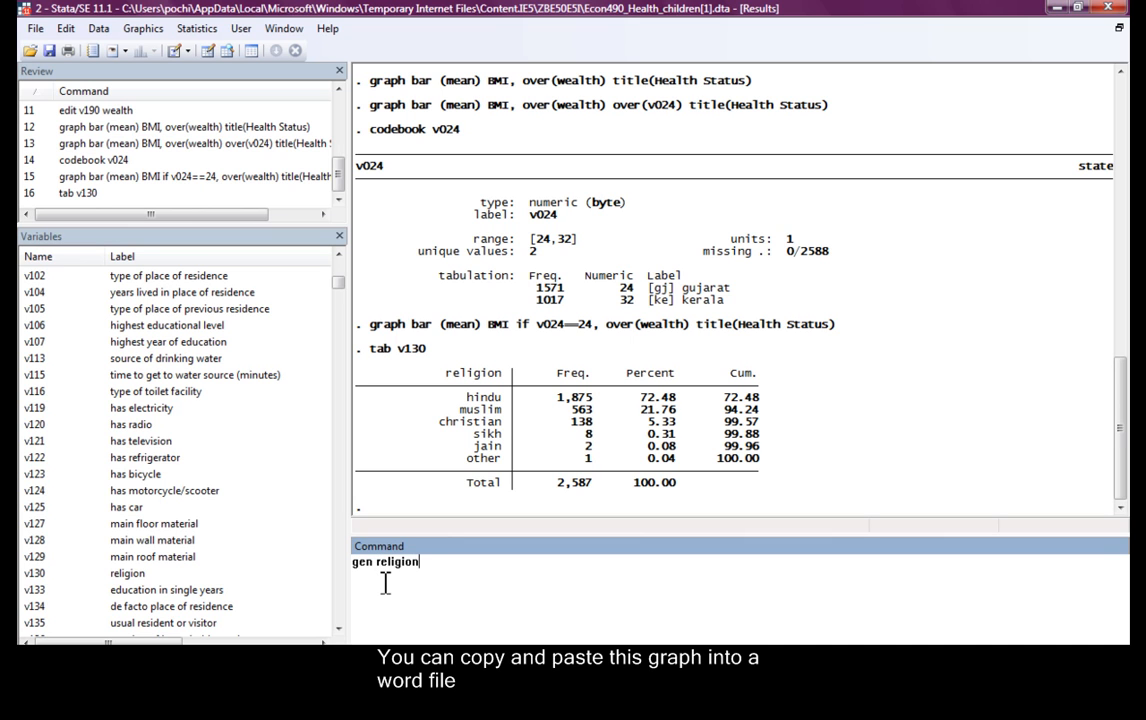
type("=")
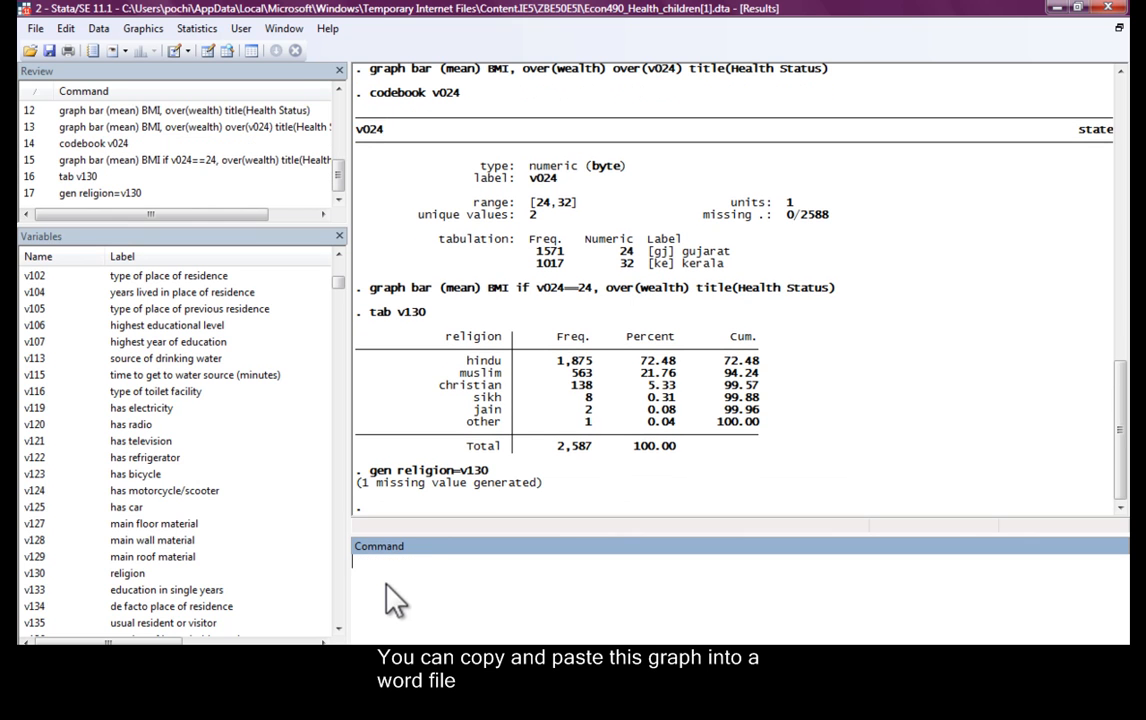
type("label")
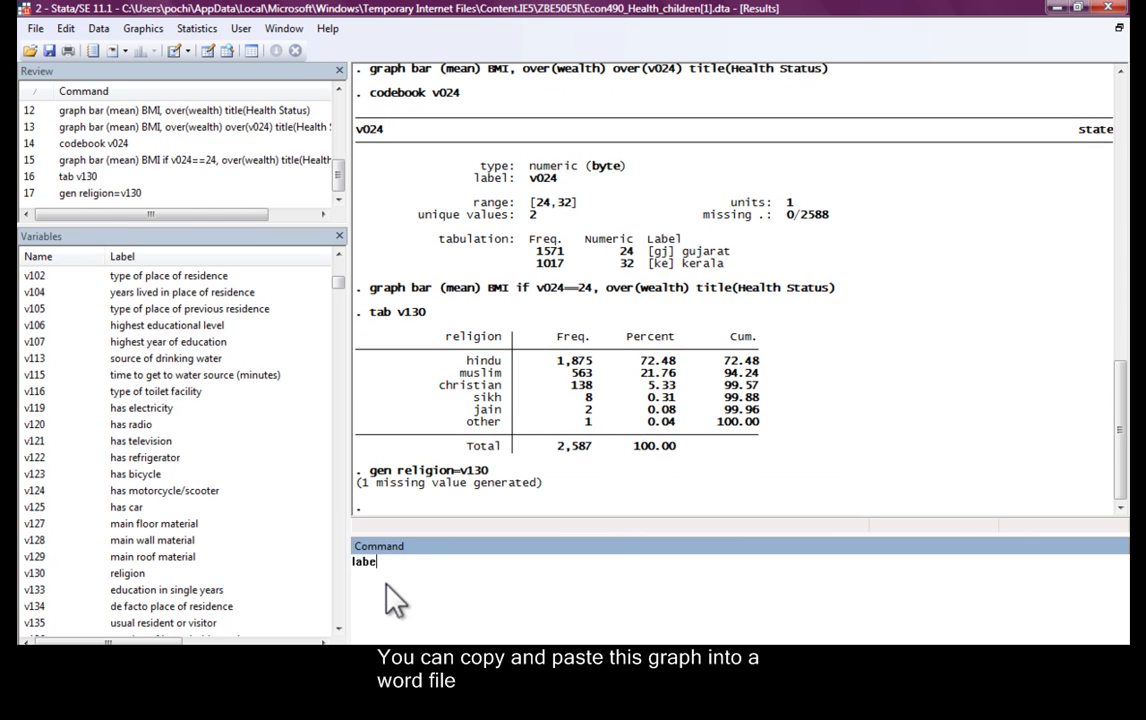
type("value r")
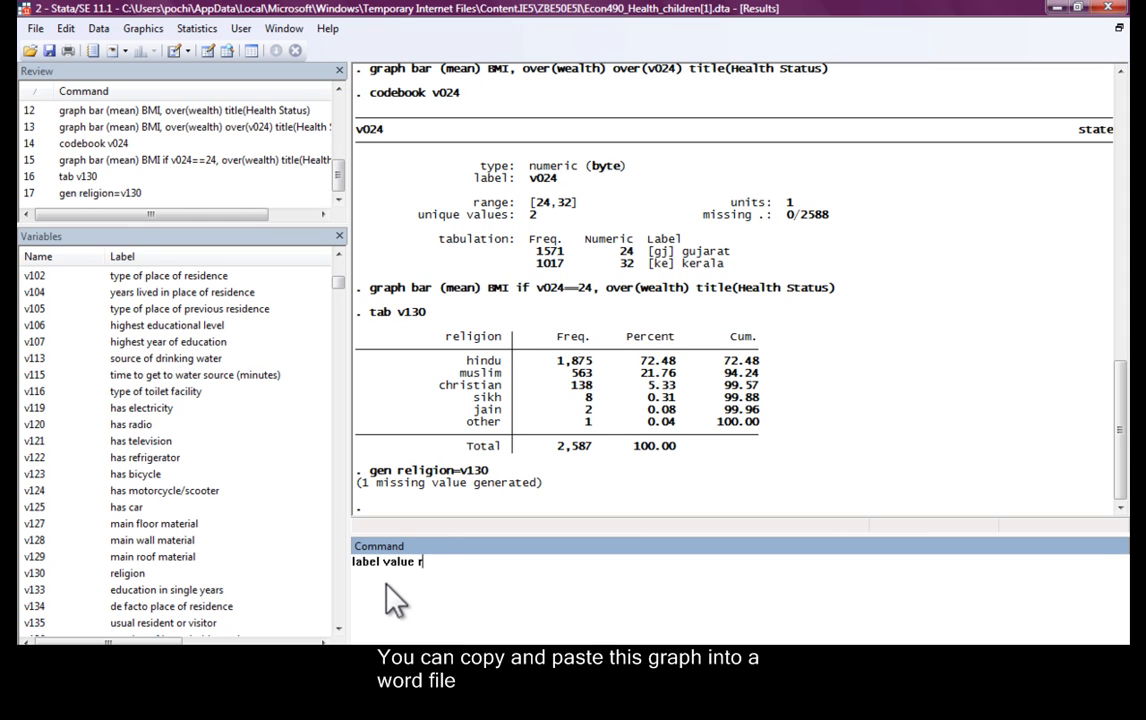
type("eligion")
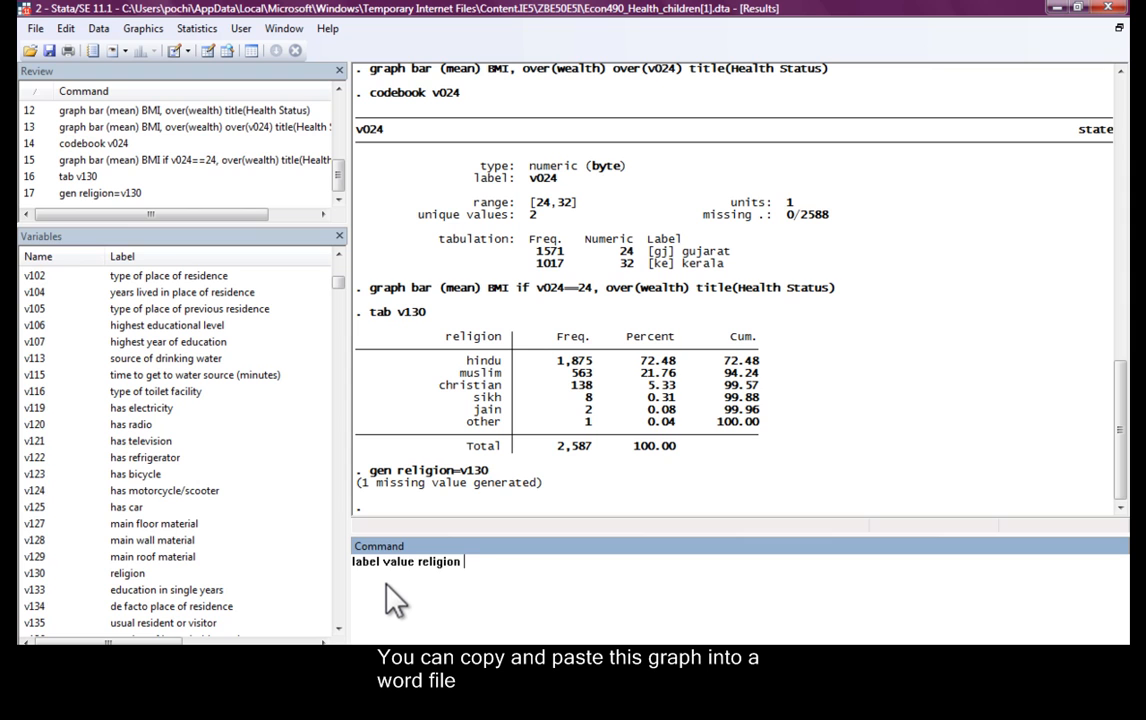
key("Return")
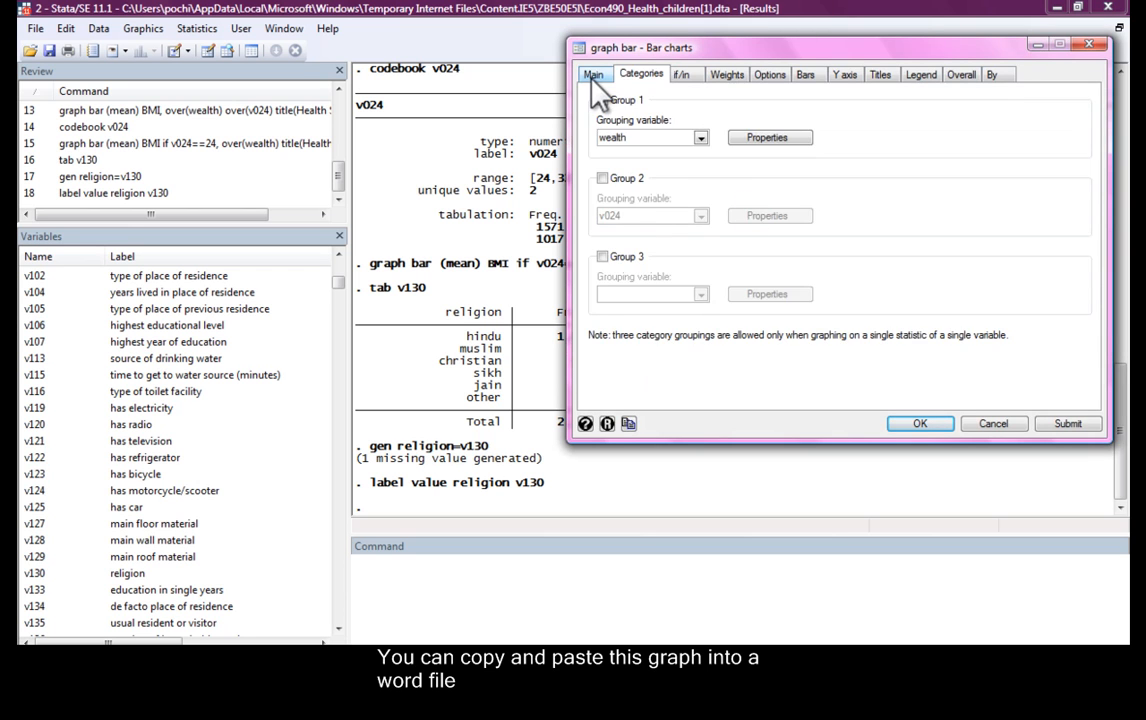
Set Group 1 of the bar chart to the new religion variable.
left_click(594, 74)
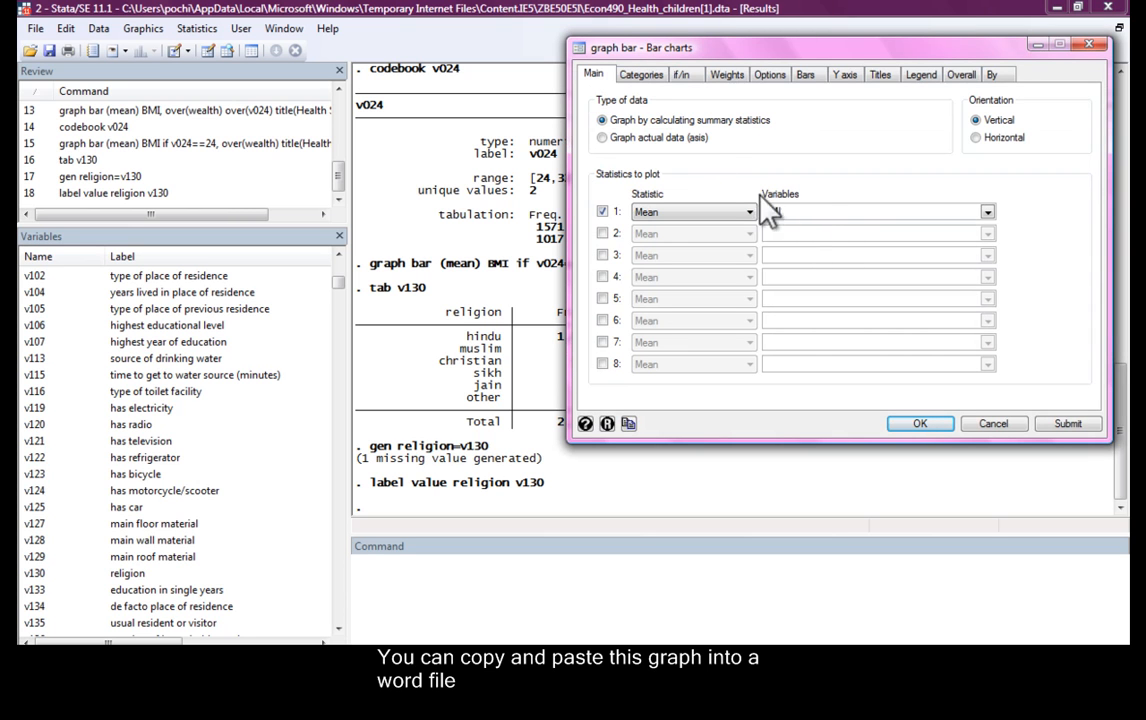
left_click(640, 74)
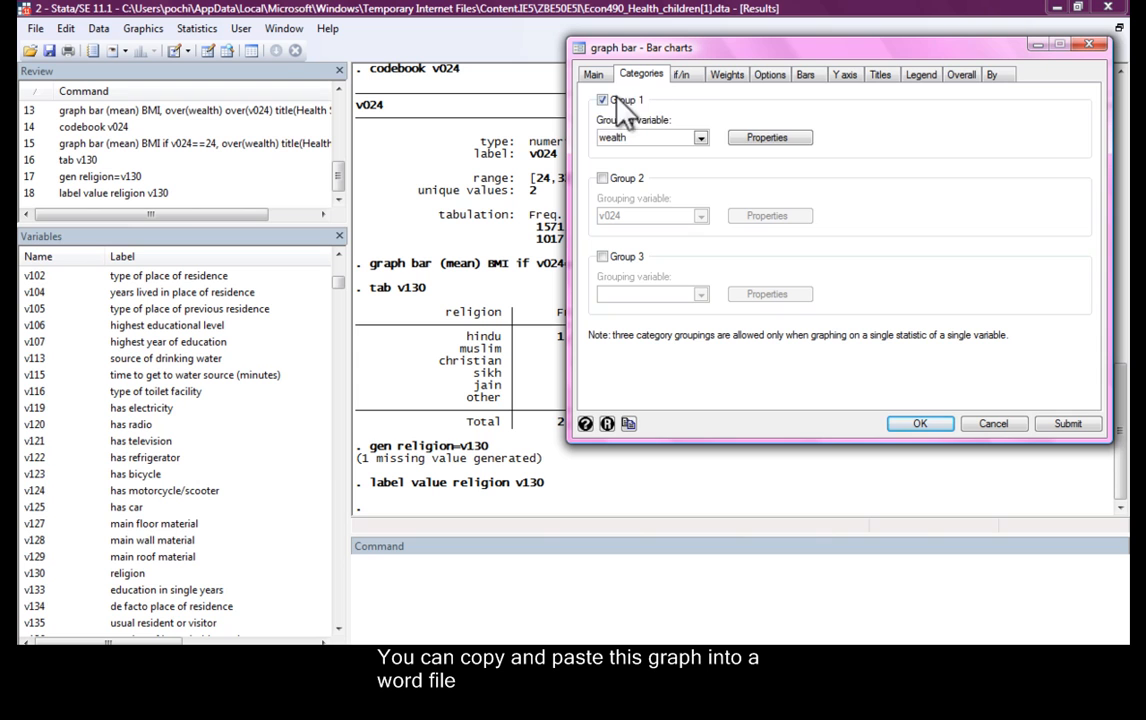
left_click(602, 100)
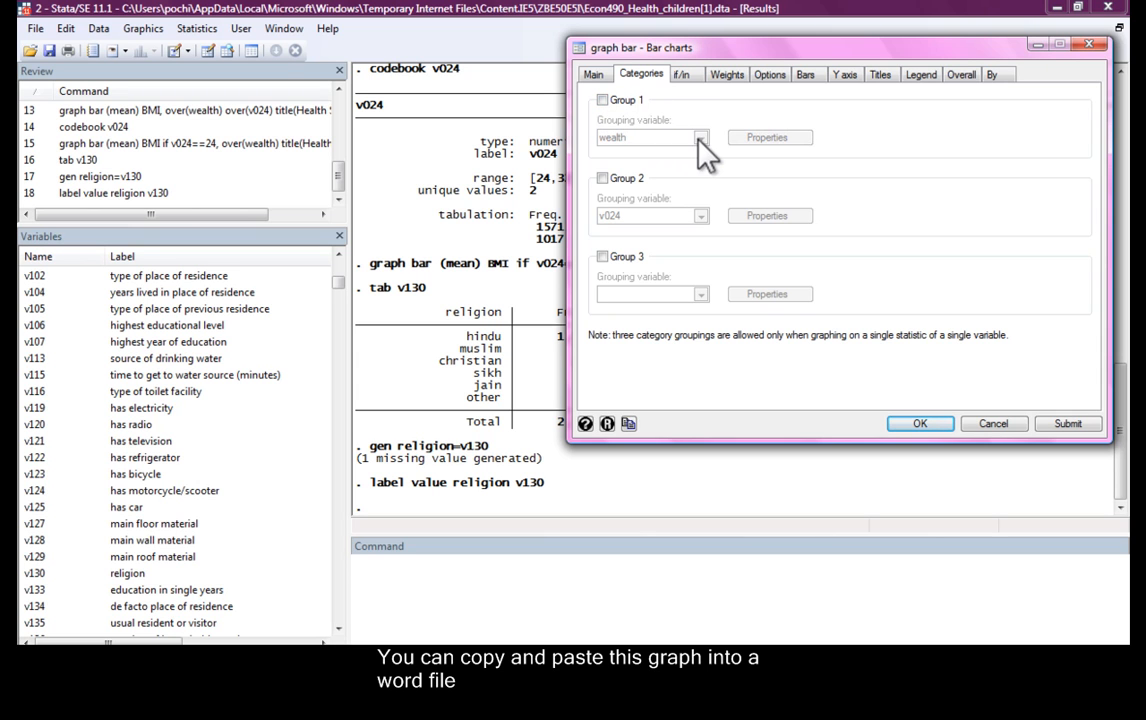
left_click(604, 100)
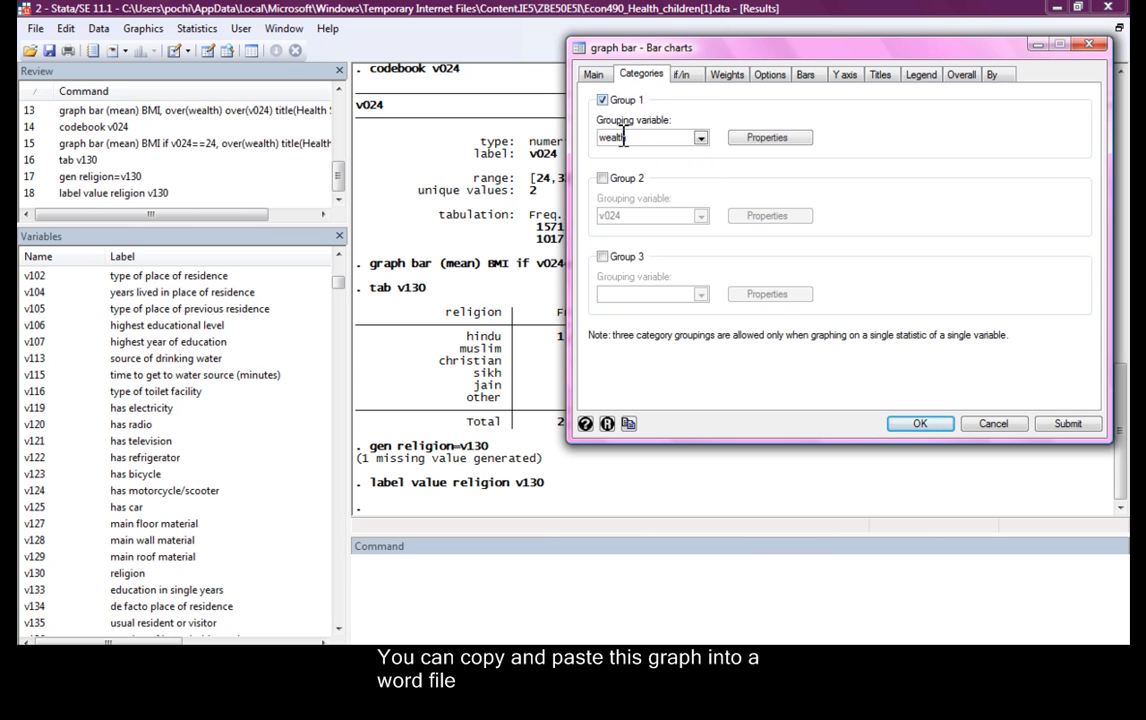
type("religion")
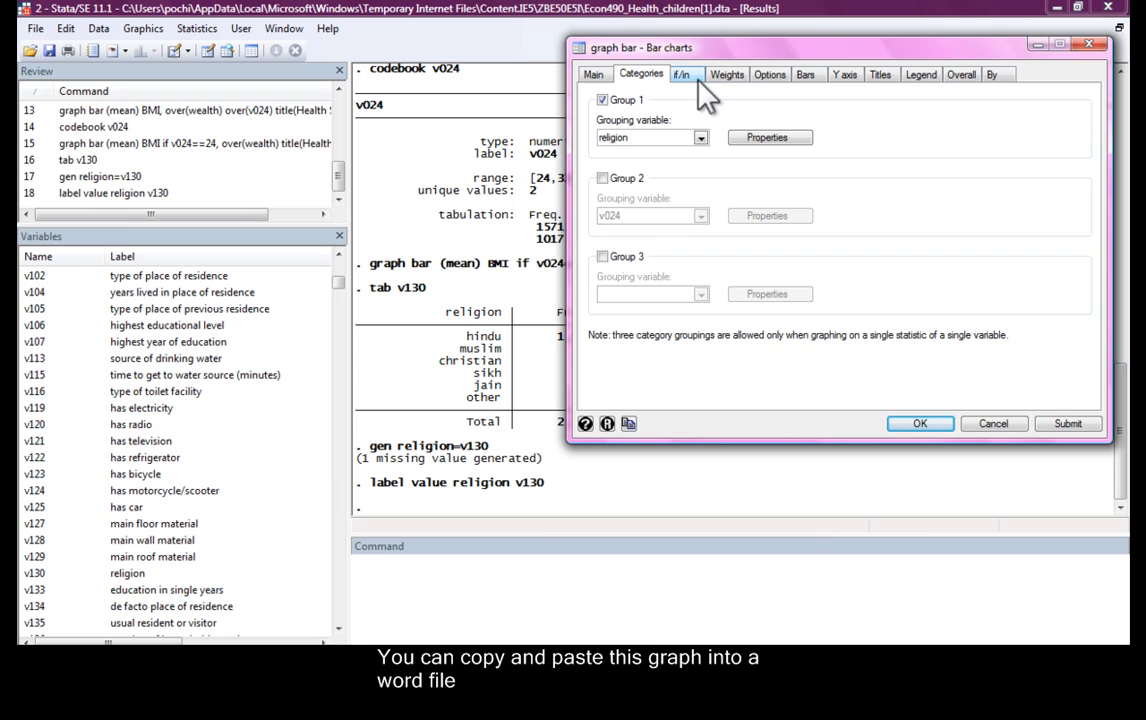
Check the sample restriction and submit the Health Status chart of mean BMI by religion.
left_click(684, 74)
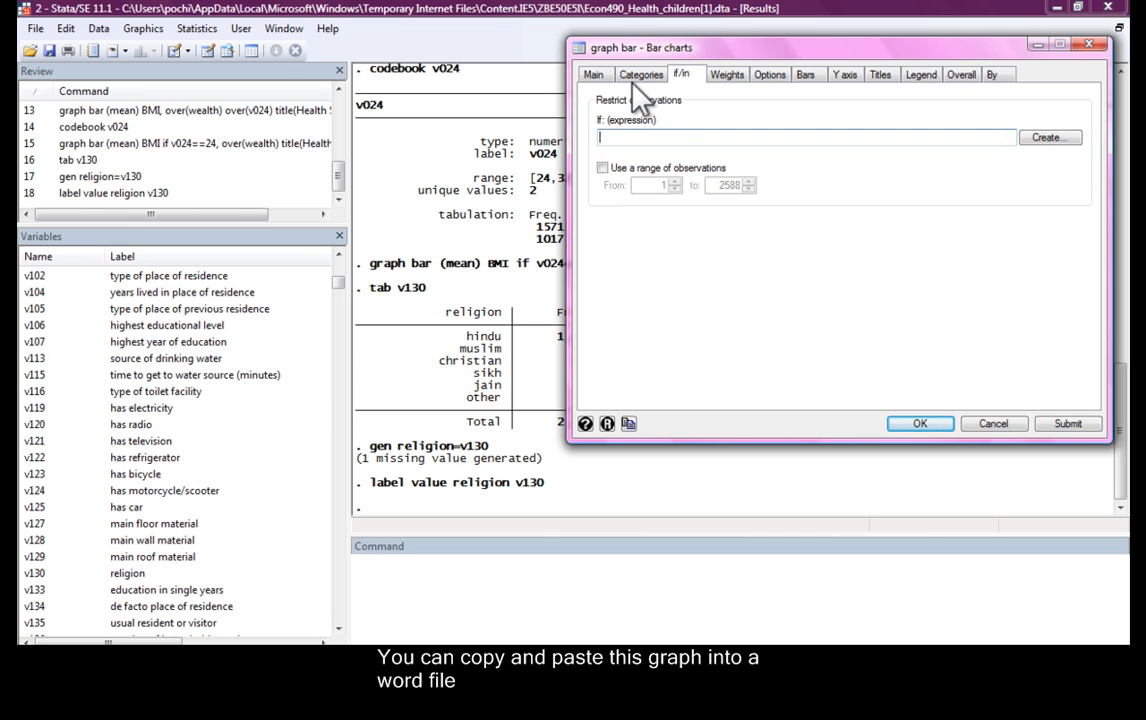
left_click(640, 72)
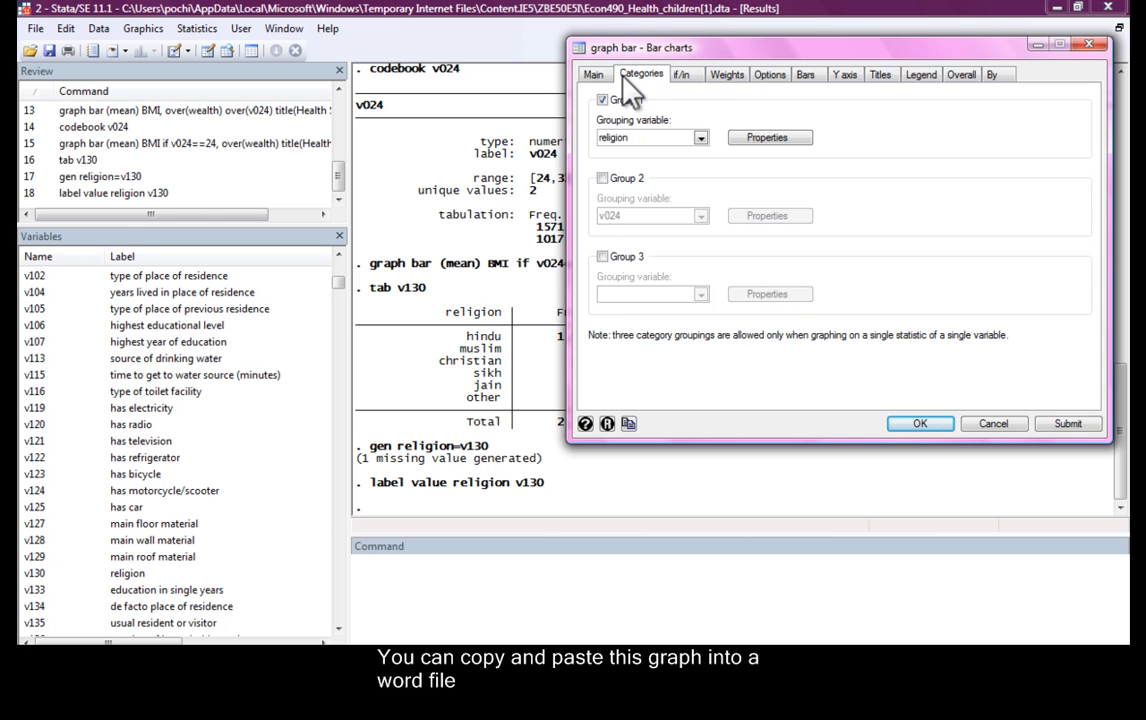
left_click(1068, 424)
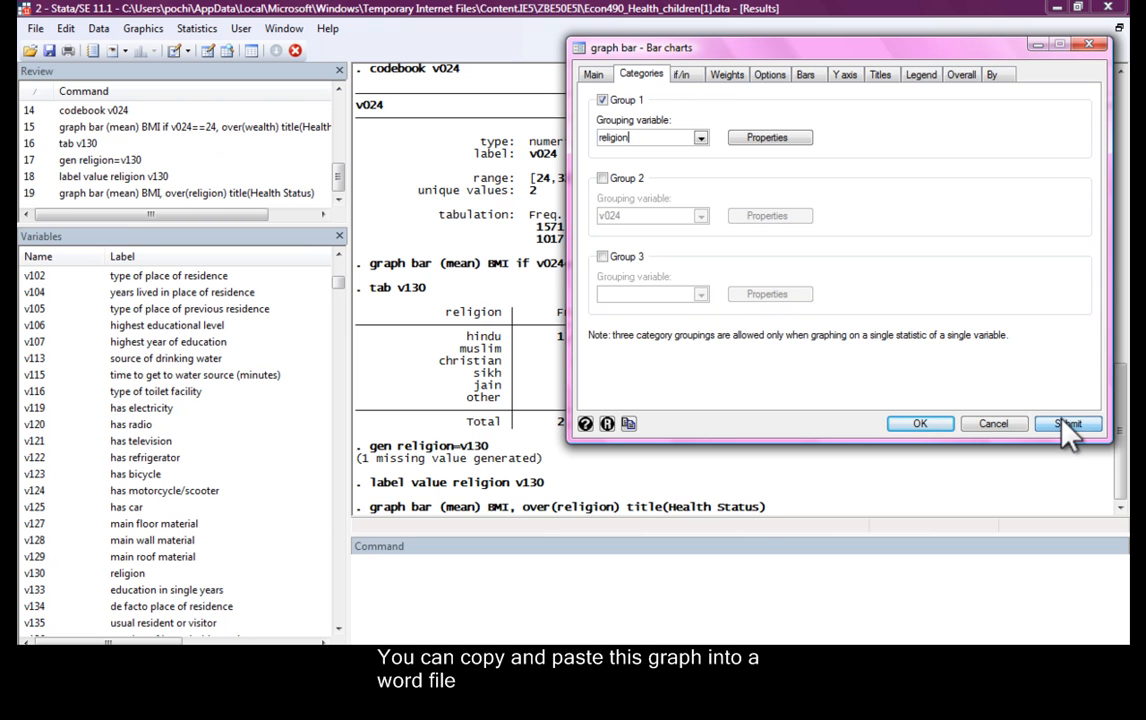
left_click(1068, 424)
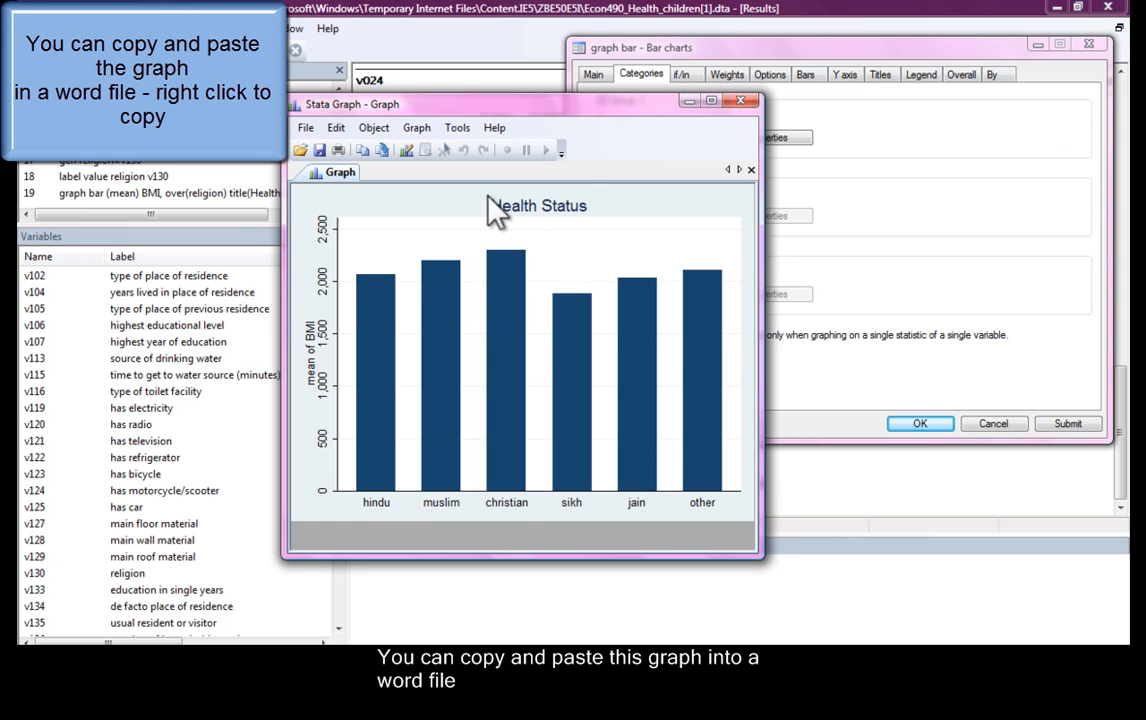
mouse_move(508, 284)
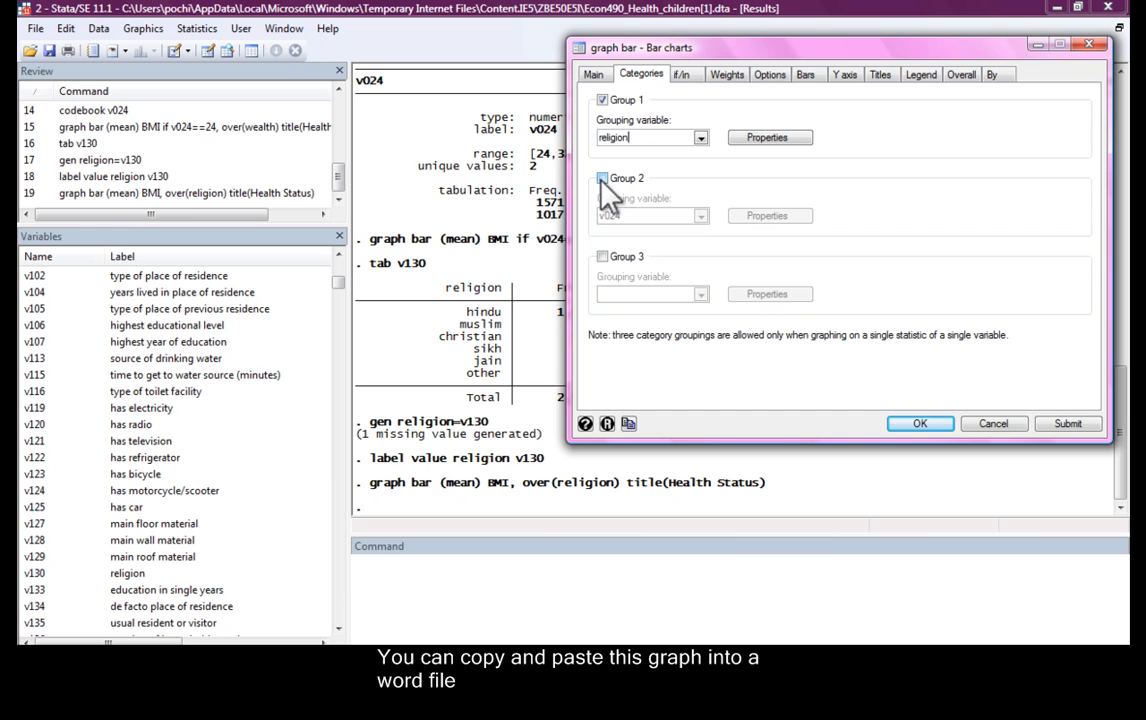
Enable Group 2 as v024 and submit the BMI chart by religion within Gujarat and Kerala.
left_click(602, 178)
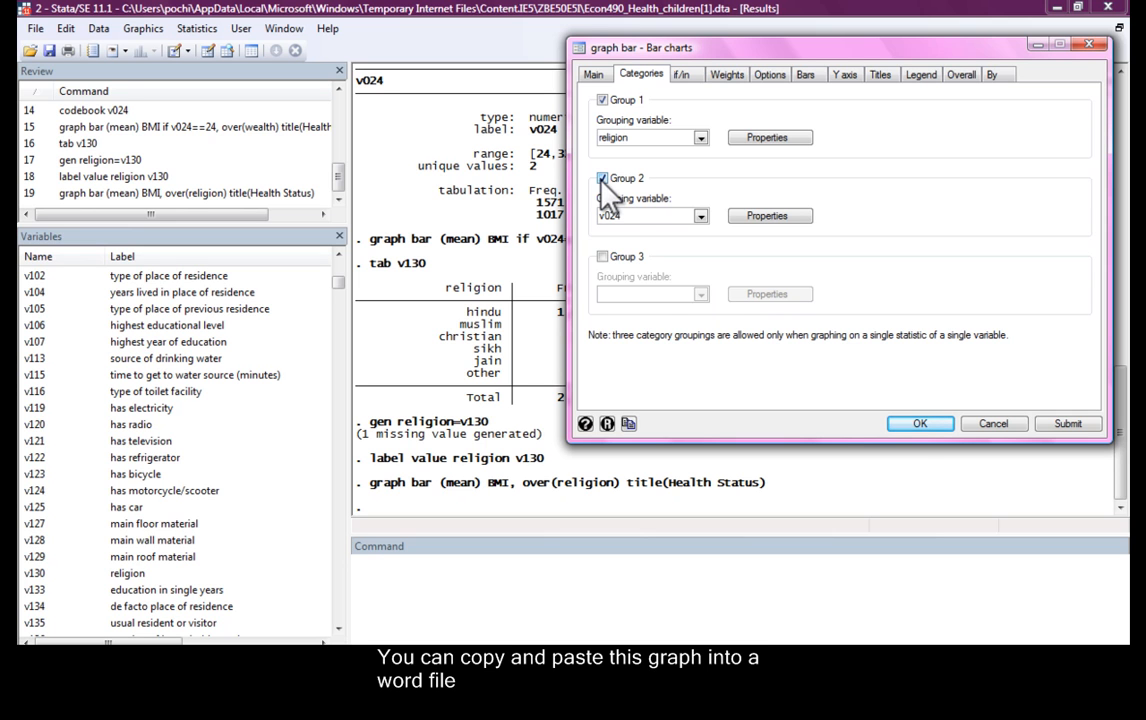
left_click(1068, 424)
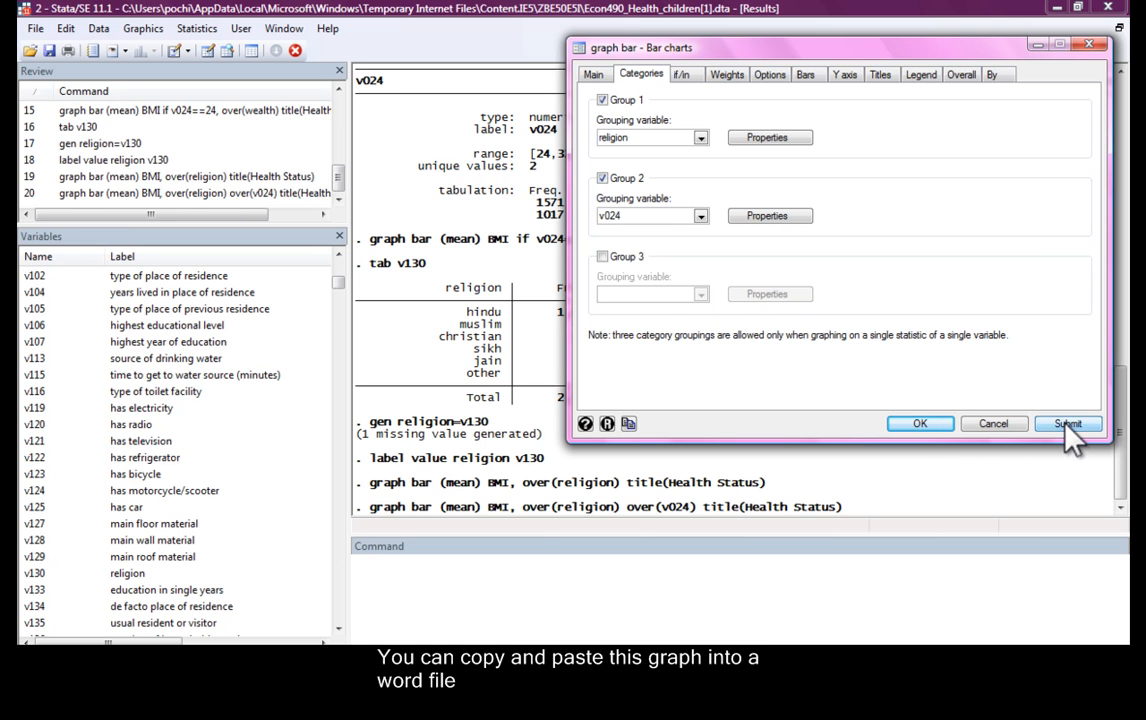
left_click(1068, 424)
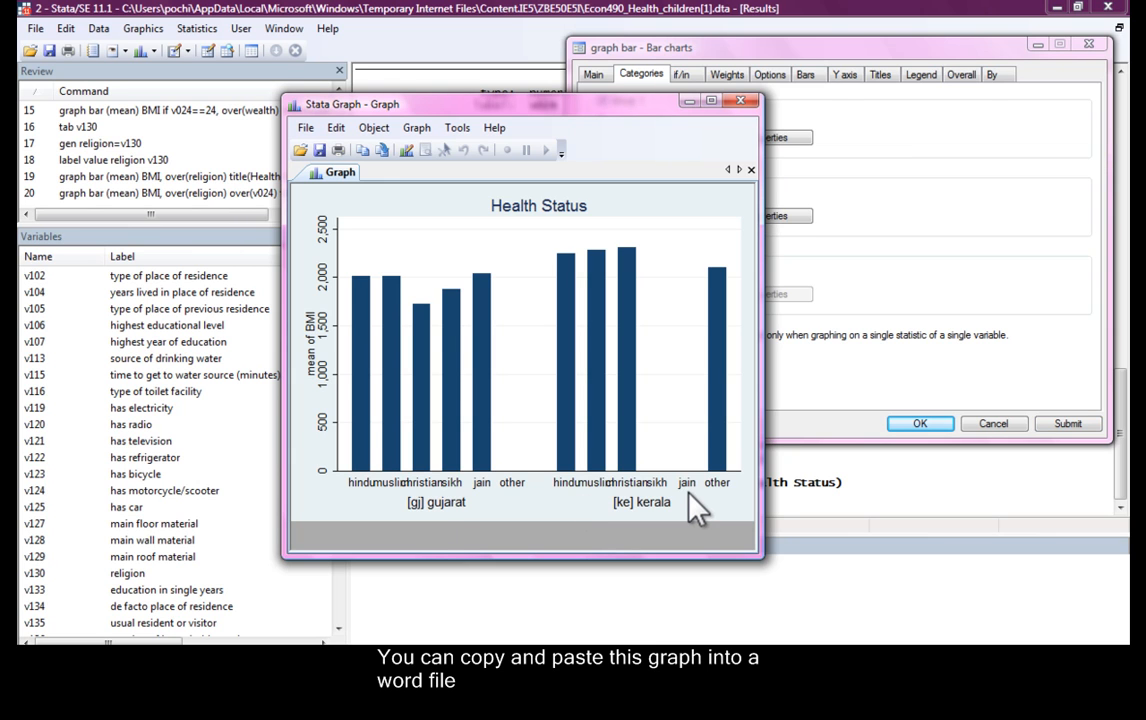
mouse_move(692, 496)
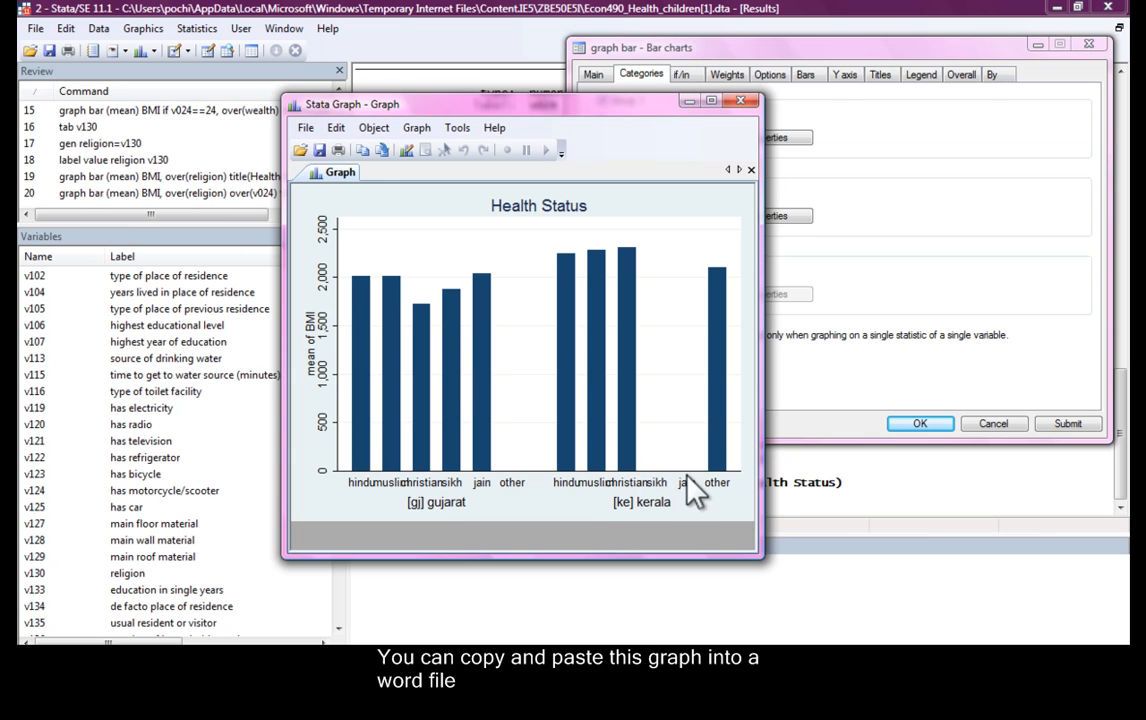
mouse_move(660, 464)
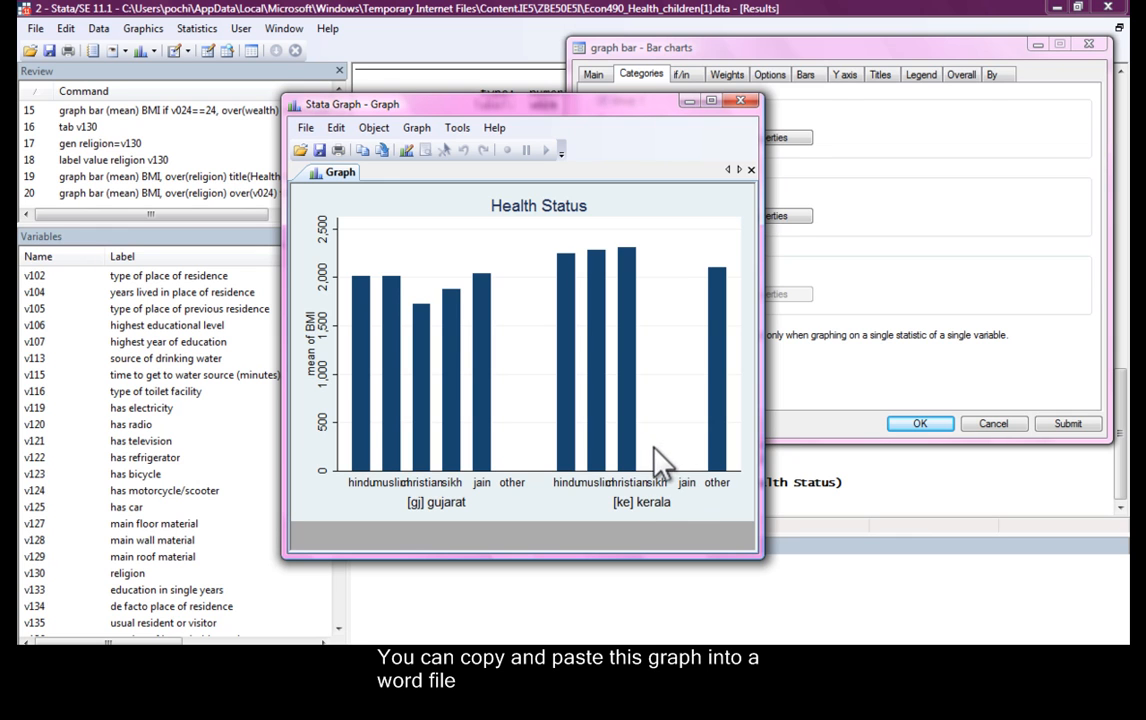
mouse_move(638, 336)
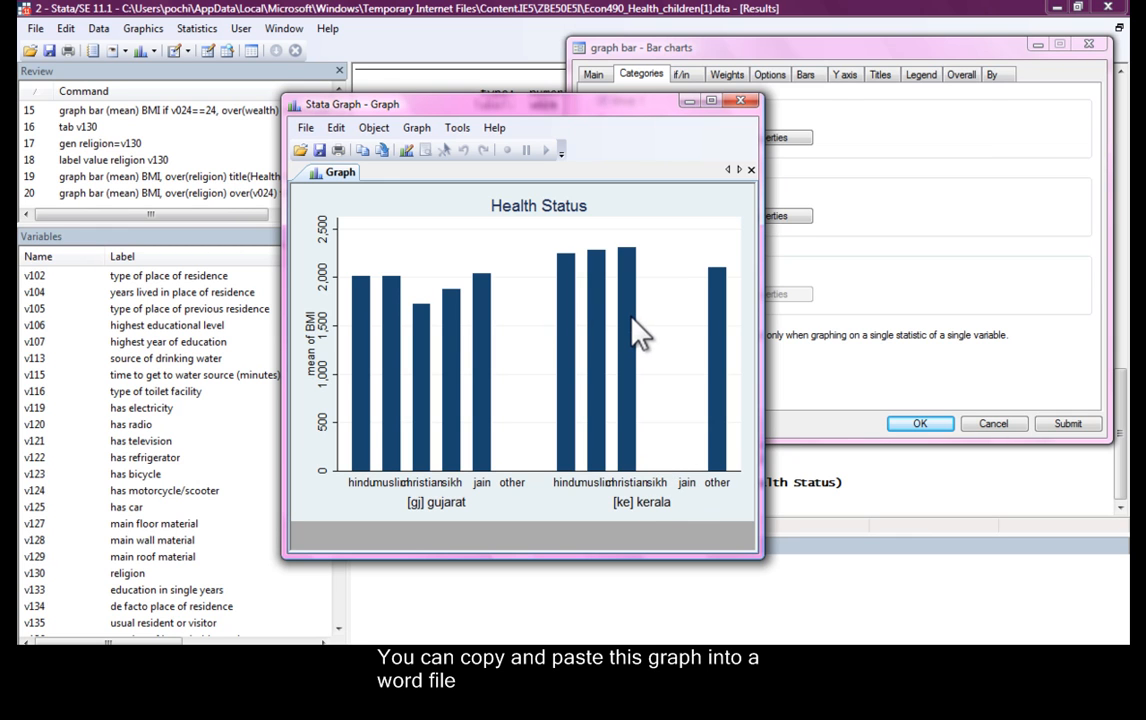
mouse_move(572, 338)
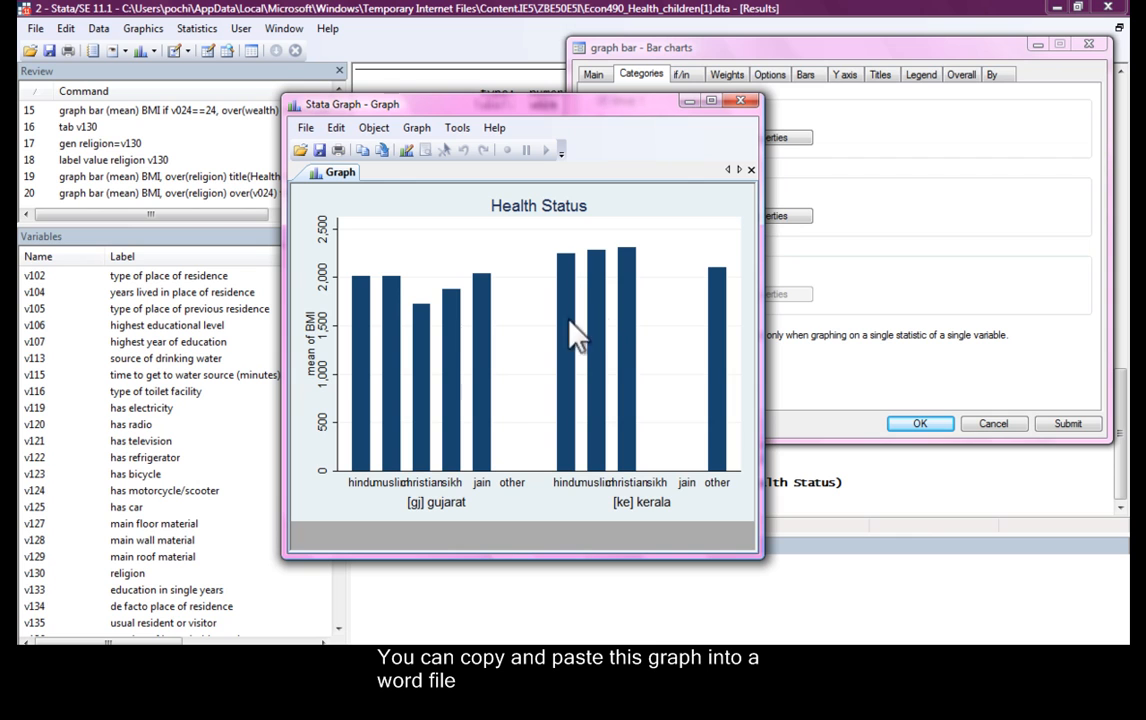
mouse_move(628, 378)
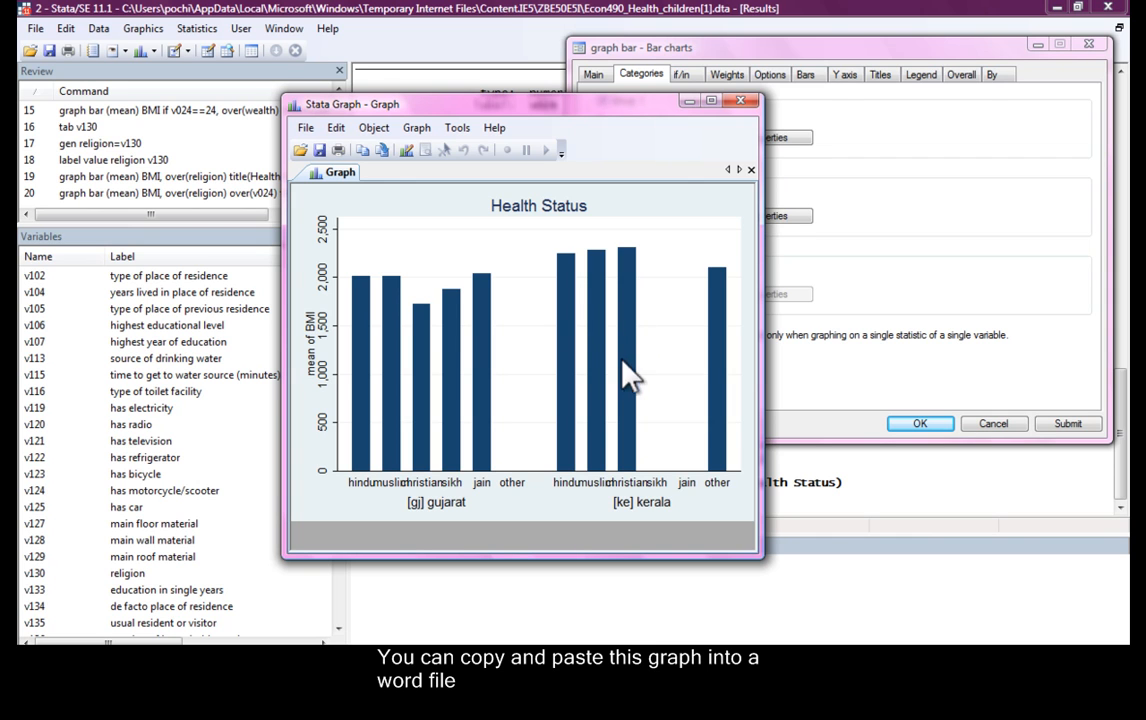
mouse_move(676, 496)
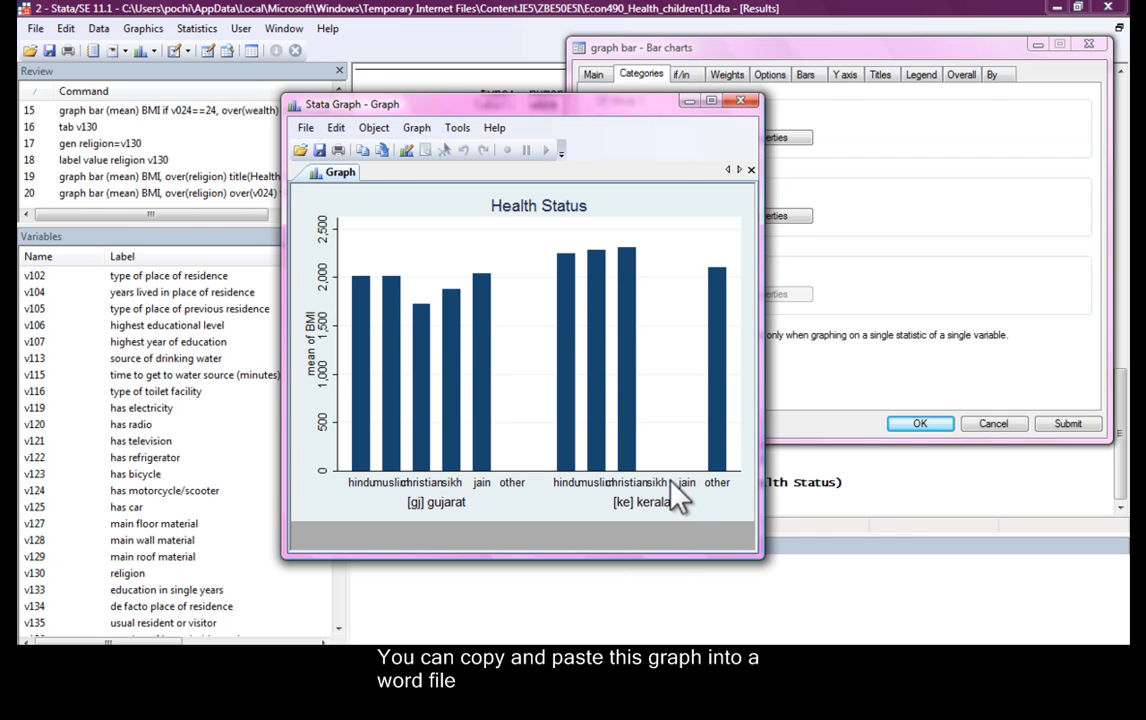
mouse_move(468, 532)
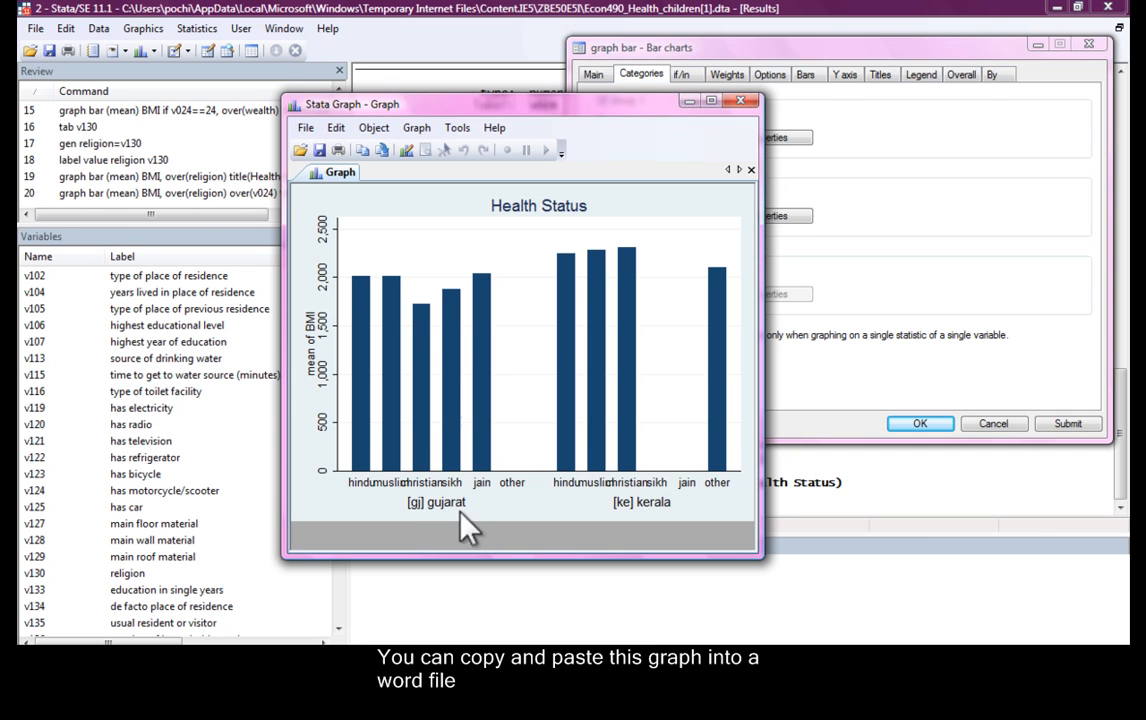
mouse_move(378, 284)
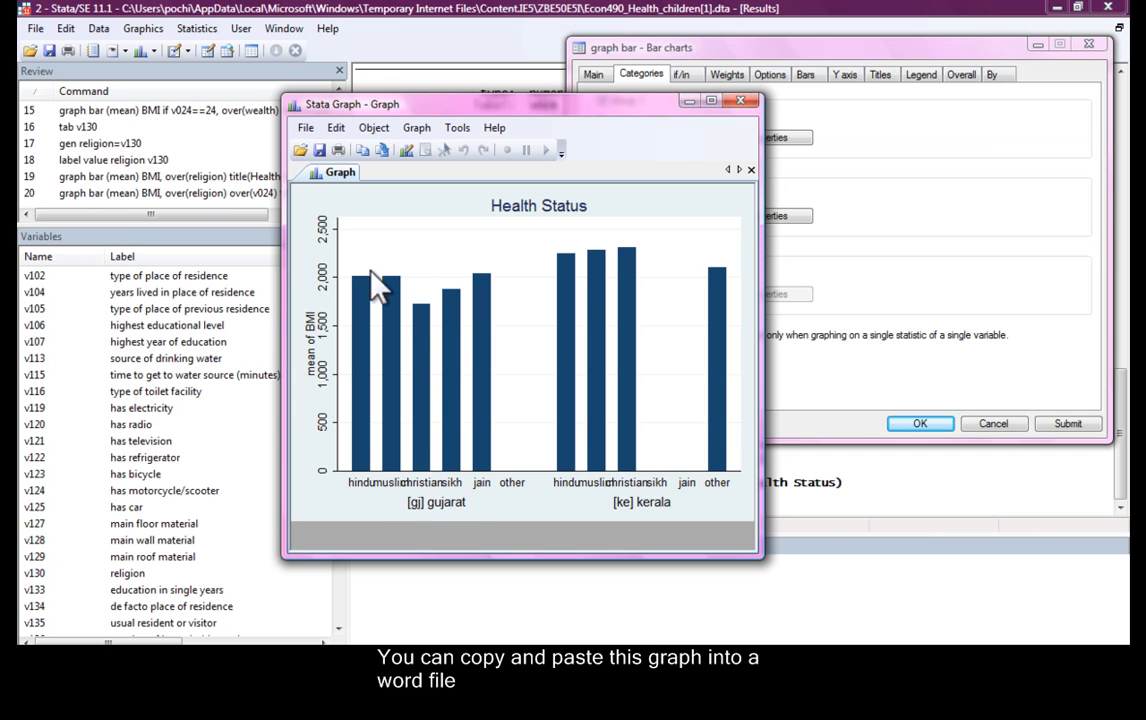
mouse_move(422, 356)
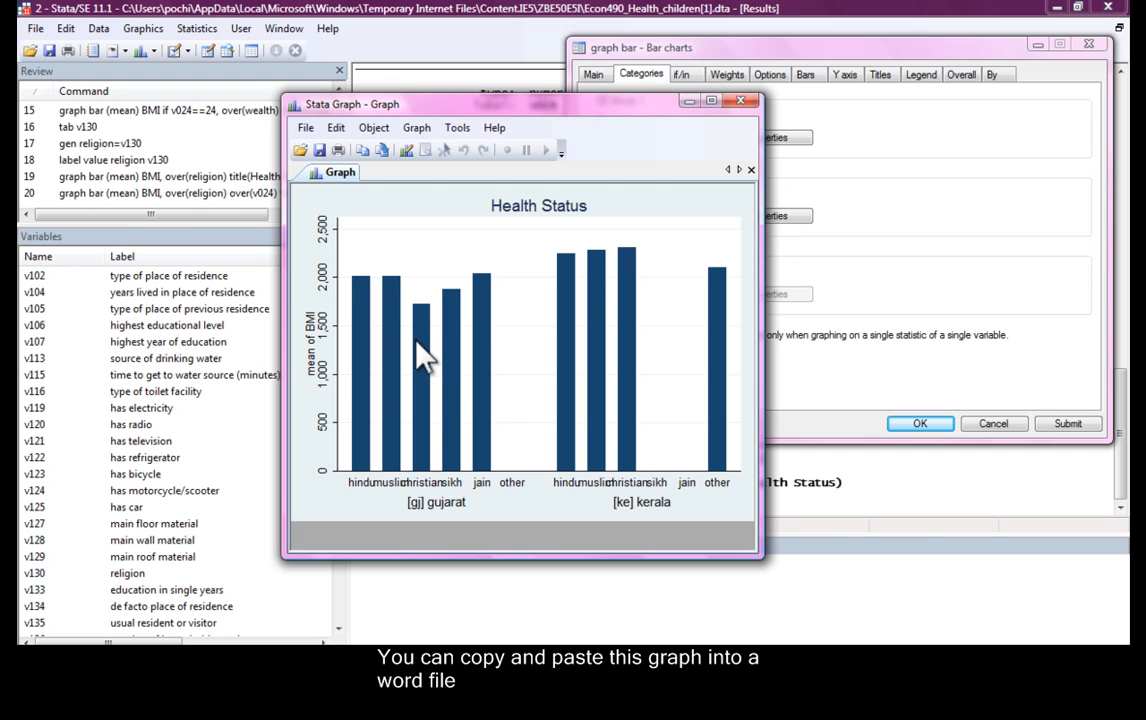
mouse_move(362, 504)
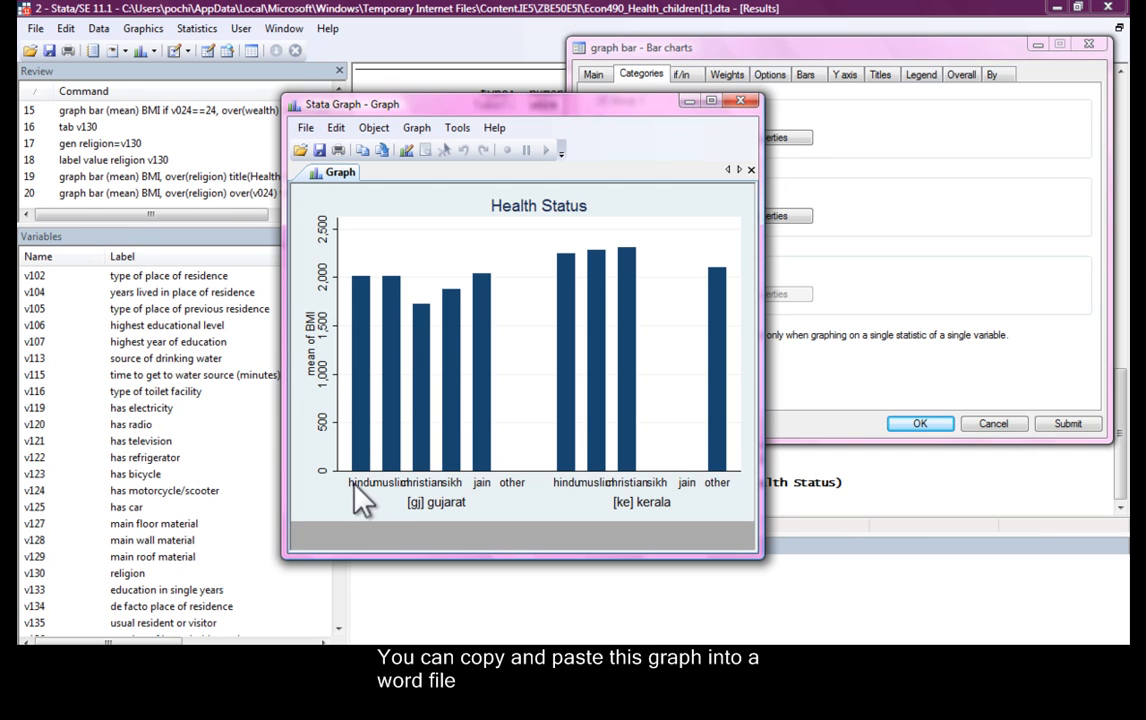
mouse_move(362, 490)
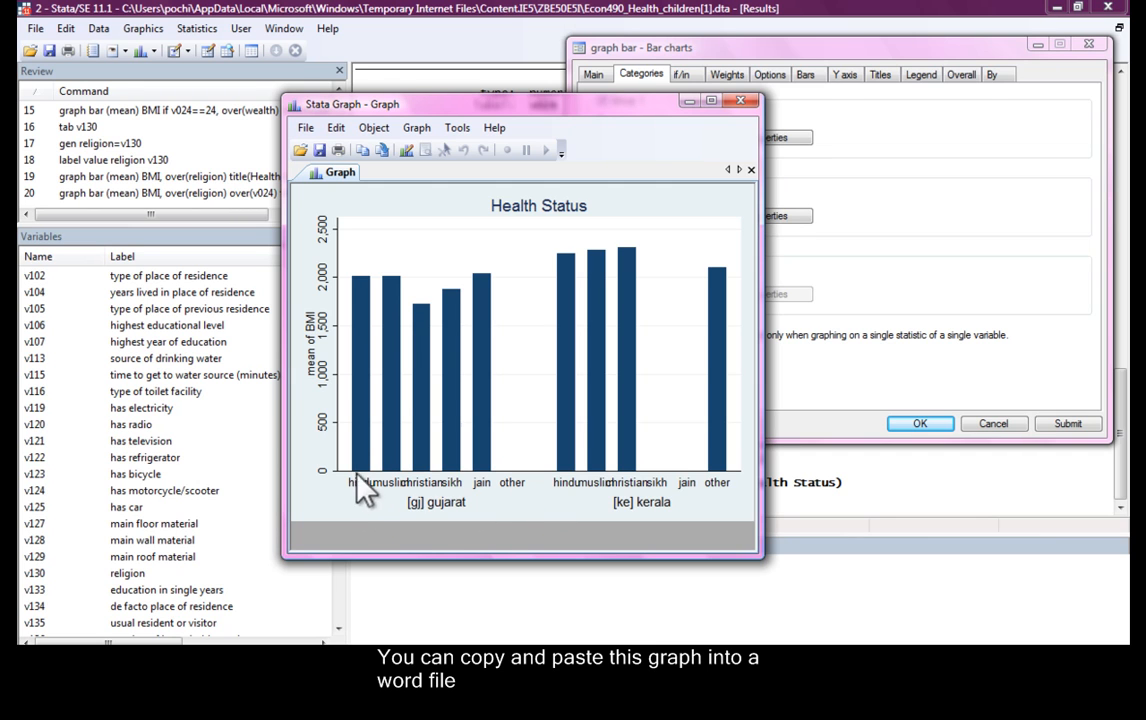
mouse_move(696, 108)
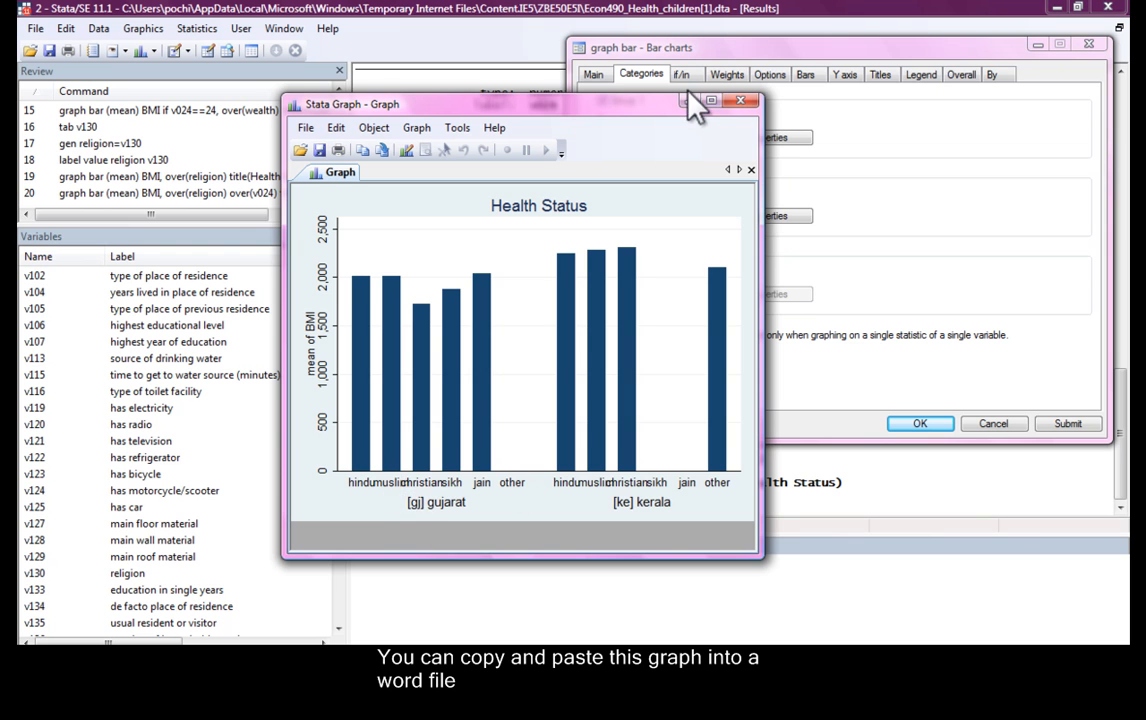
Set the religion category label angle to 45 degrees, redraw the chart and close it.
left_click(740, 100)
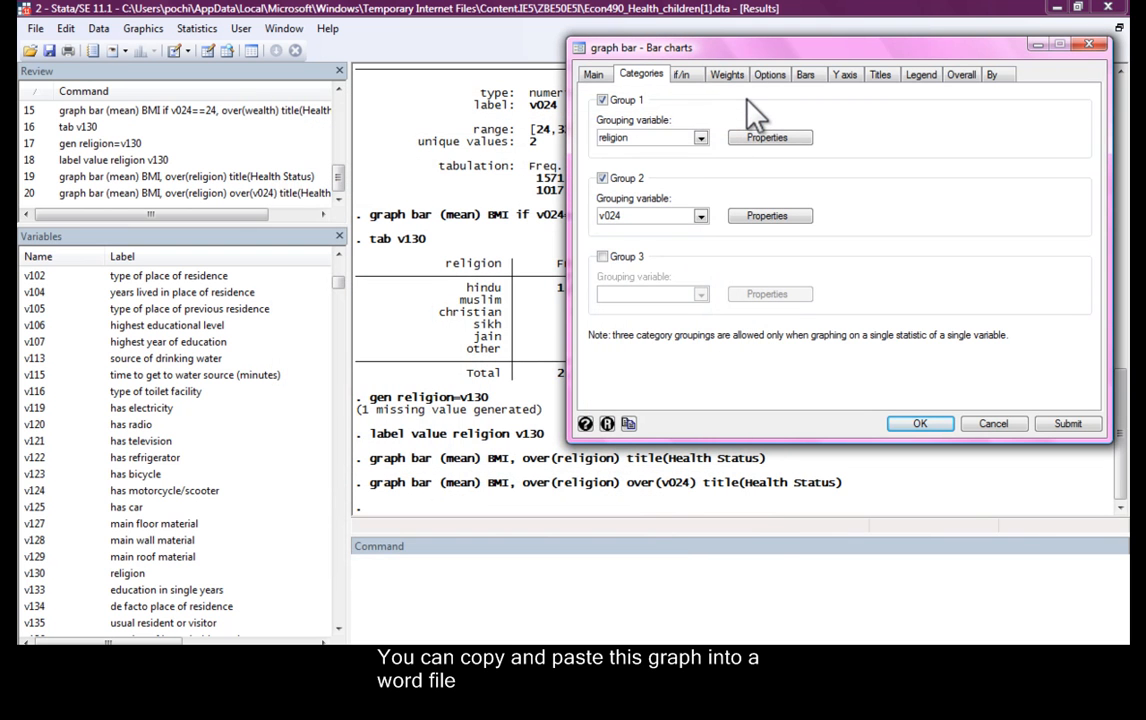
left_click(766, 136)
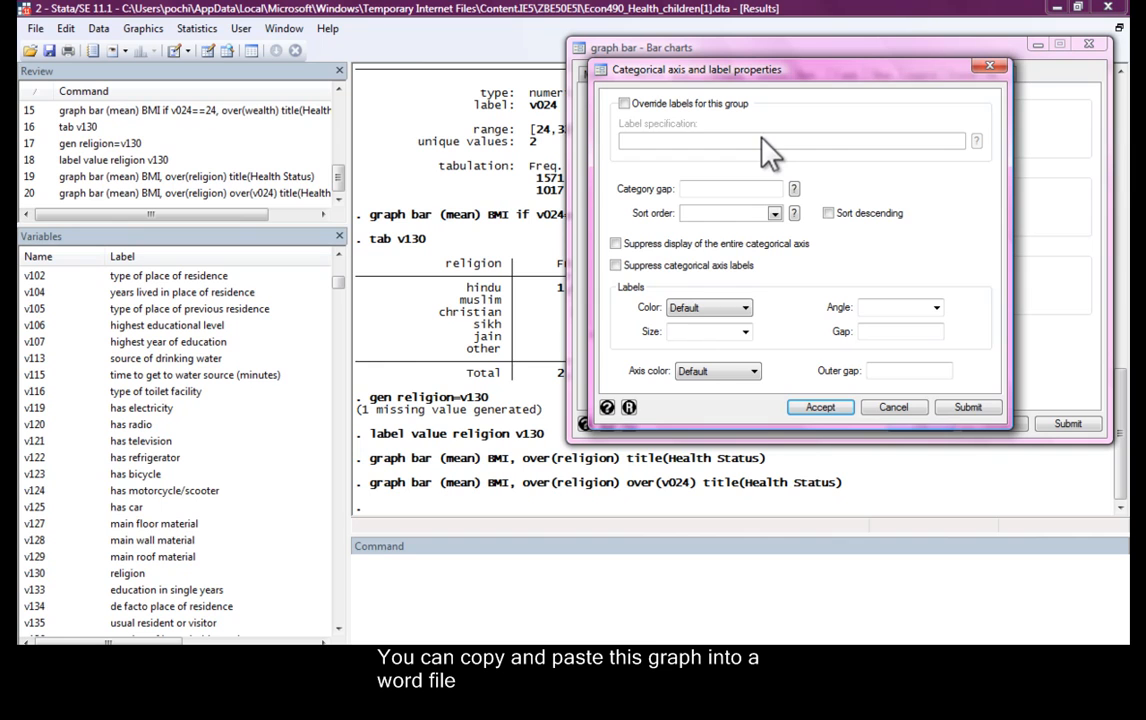
left_click(936, 308)
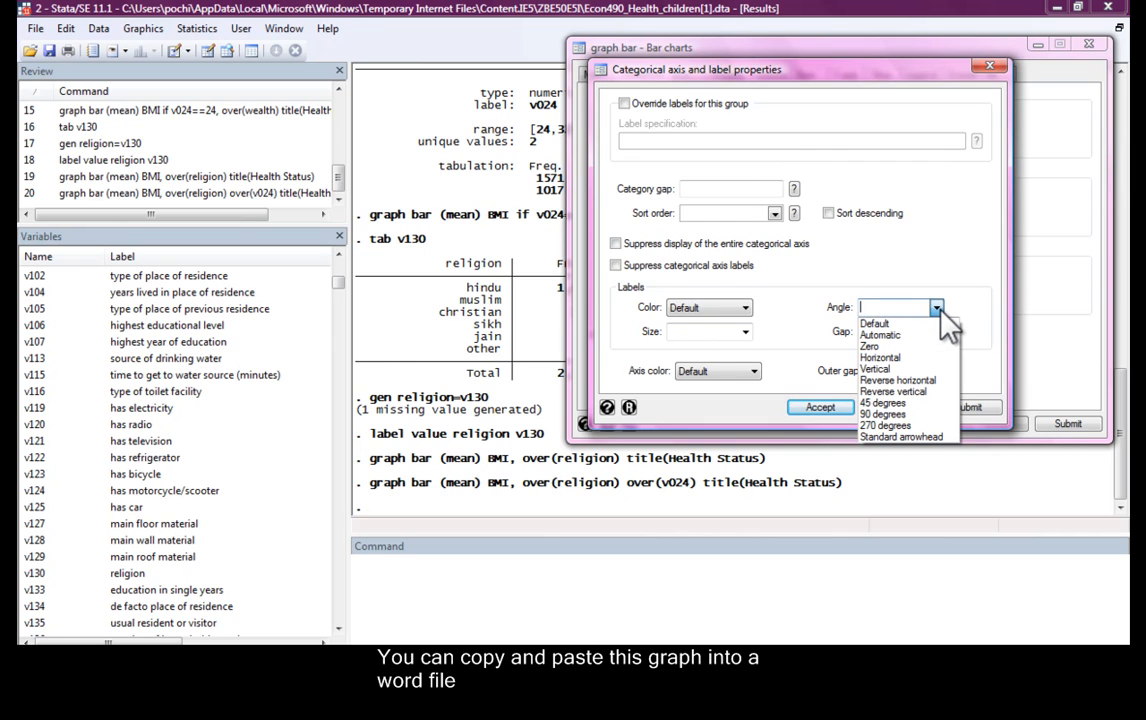
mouse_move(904, 404)
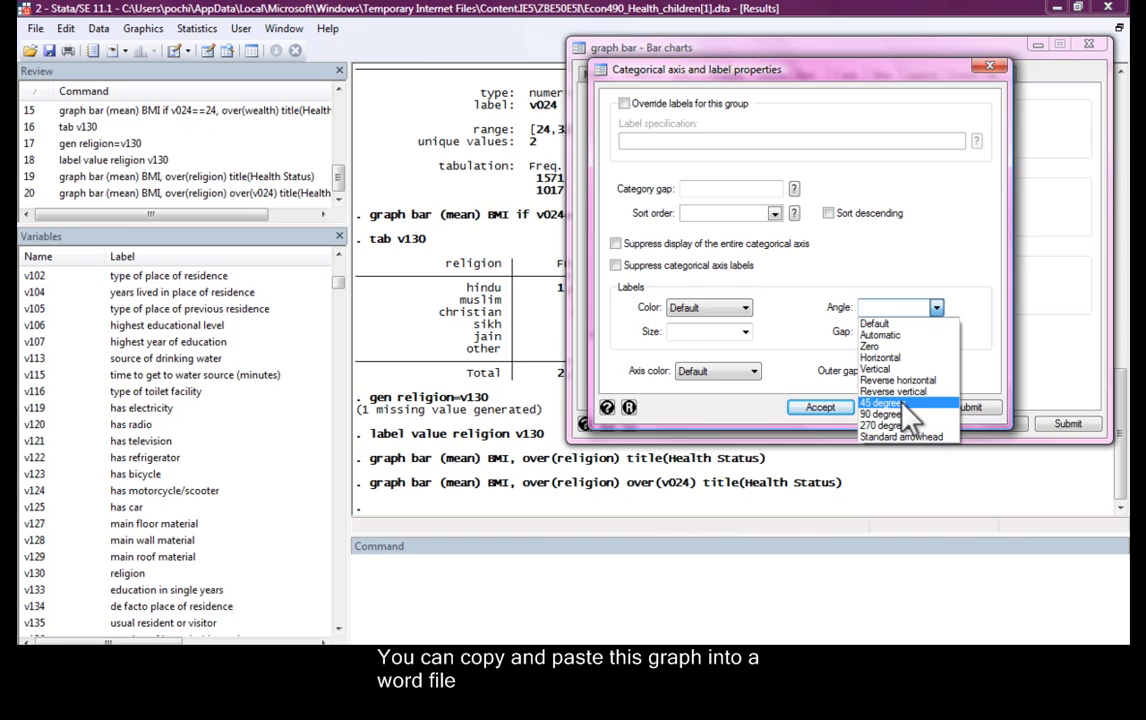
mouse_move(890, 414)
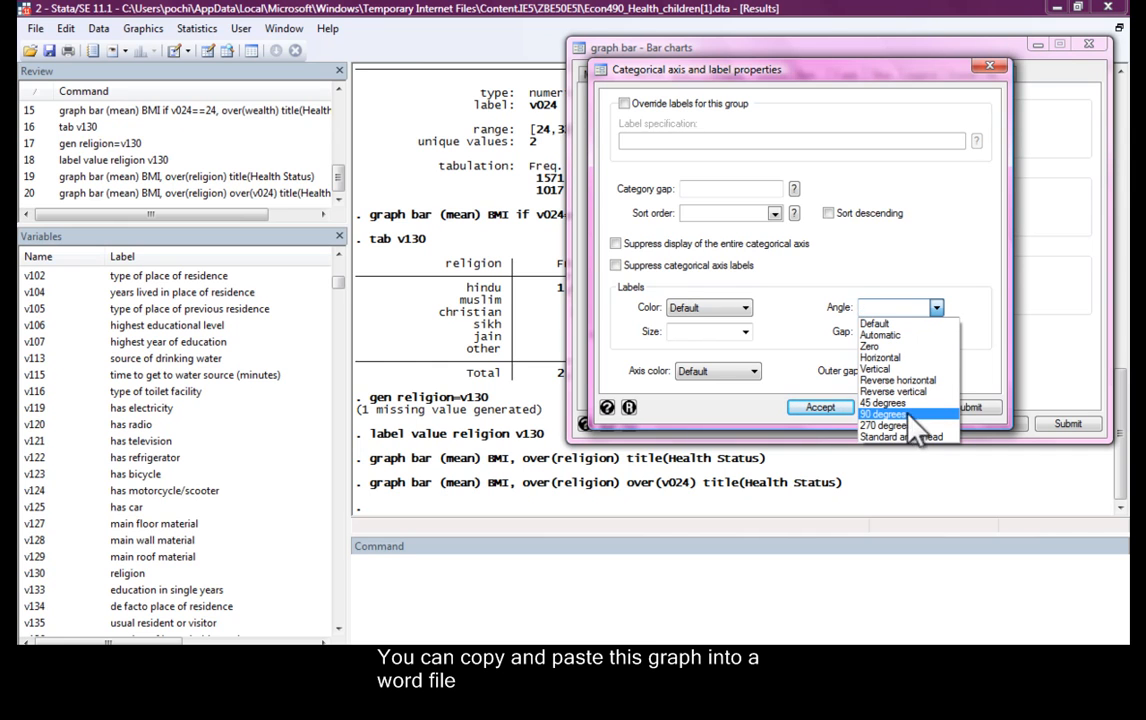
left_click(882, 402)
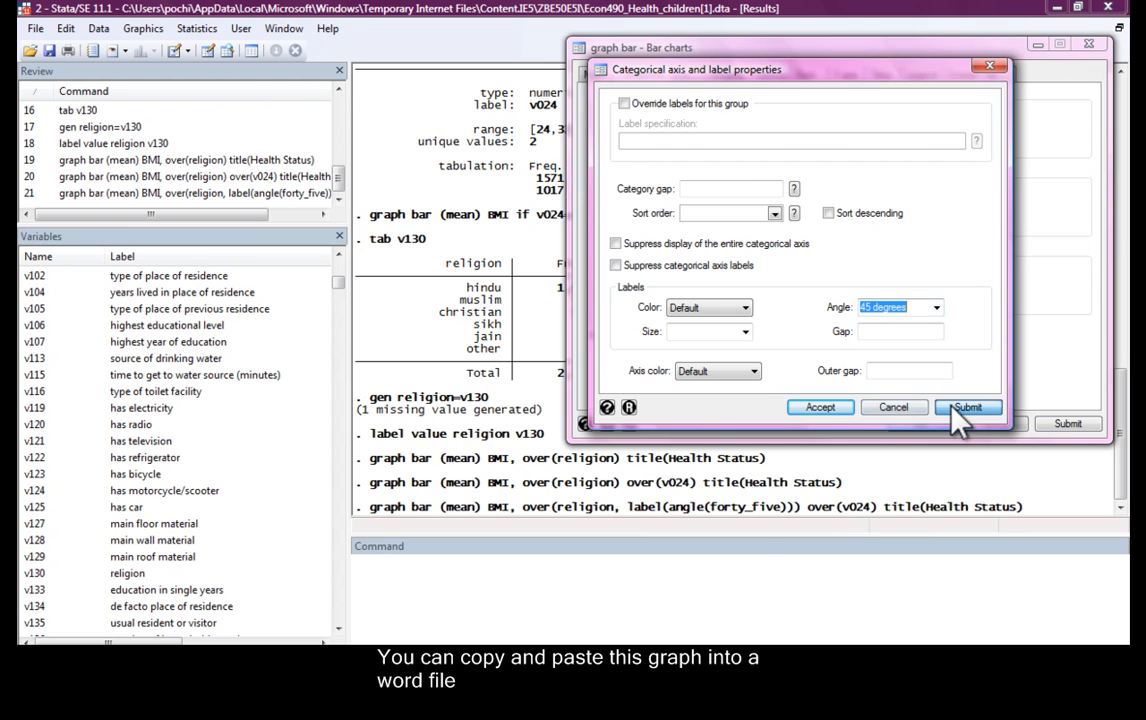
left_click(968, 408)
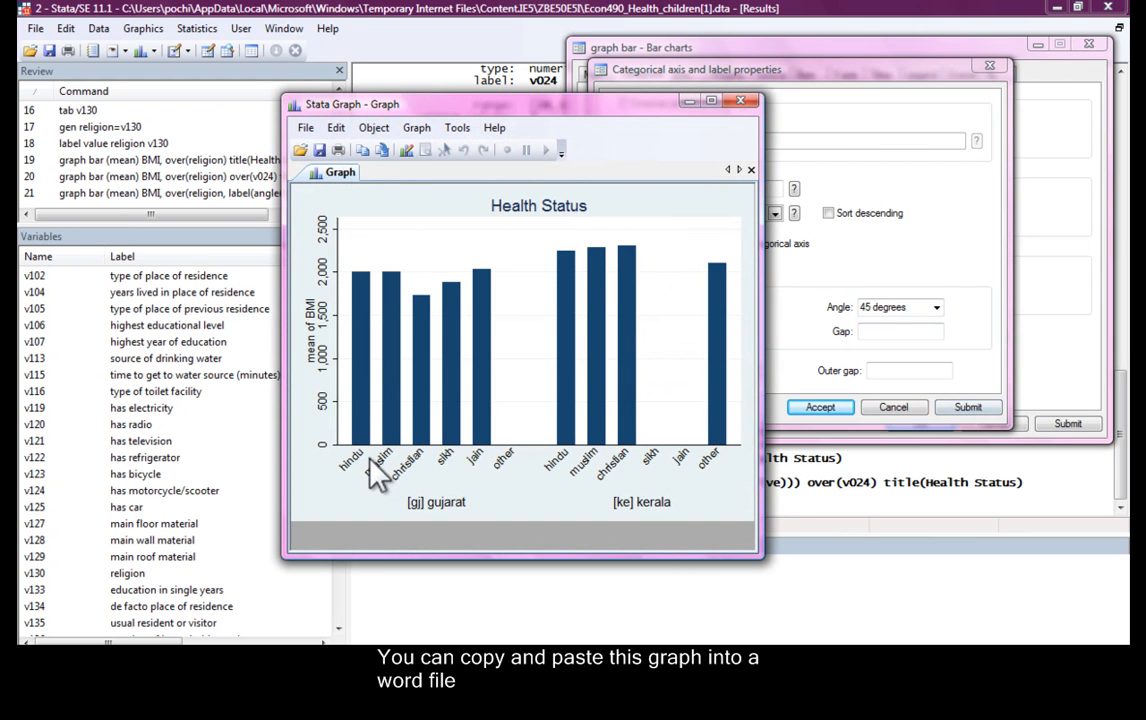
mouse_move(544, 490)
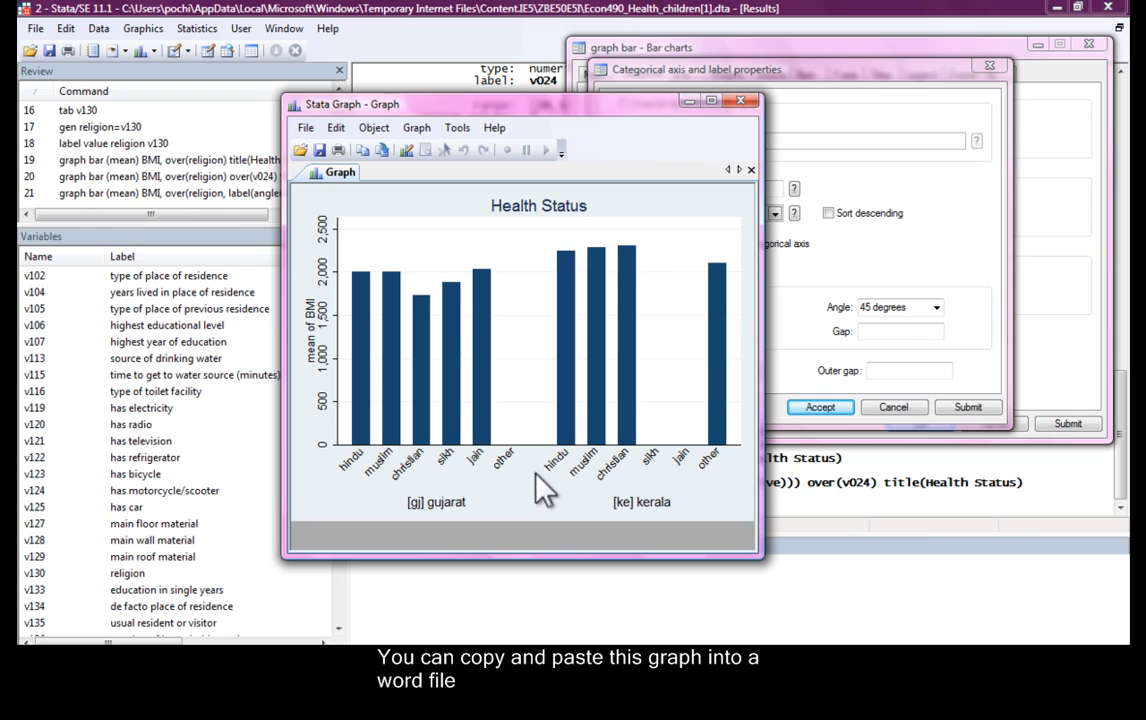
mouse_move(348, 464)
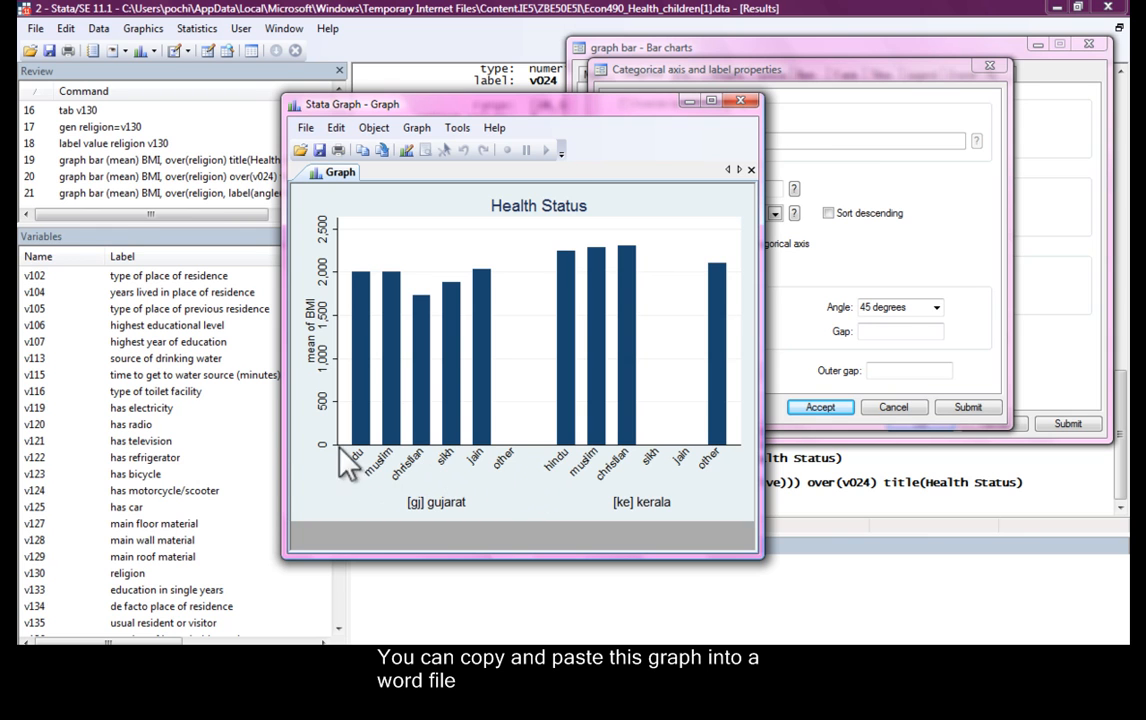
mouse_move(432, 370)
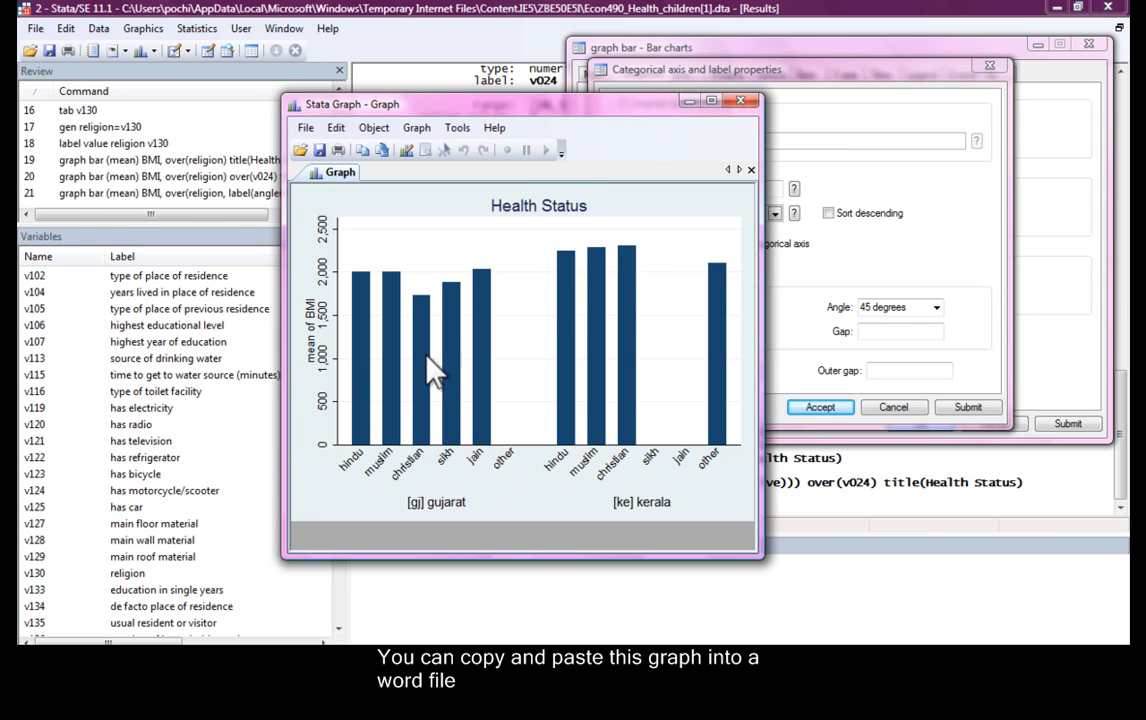
mouse_move(368, 288)
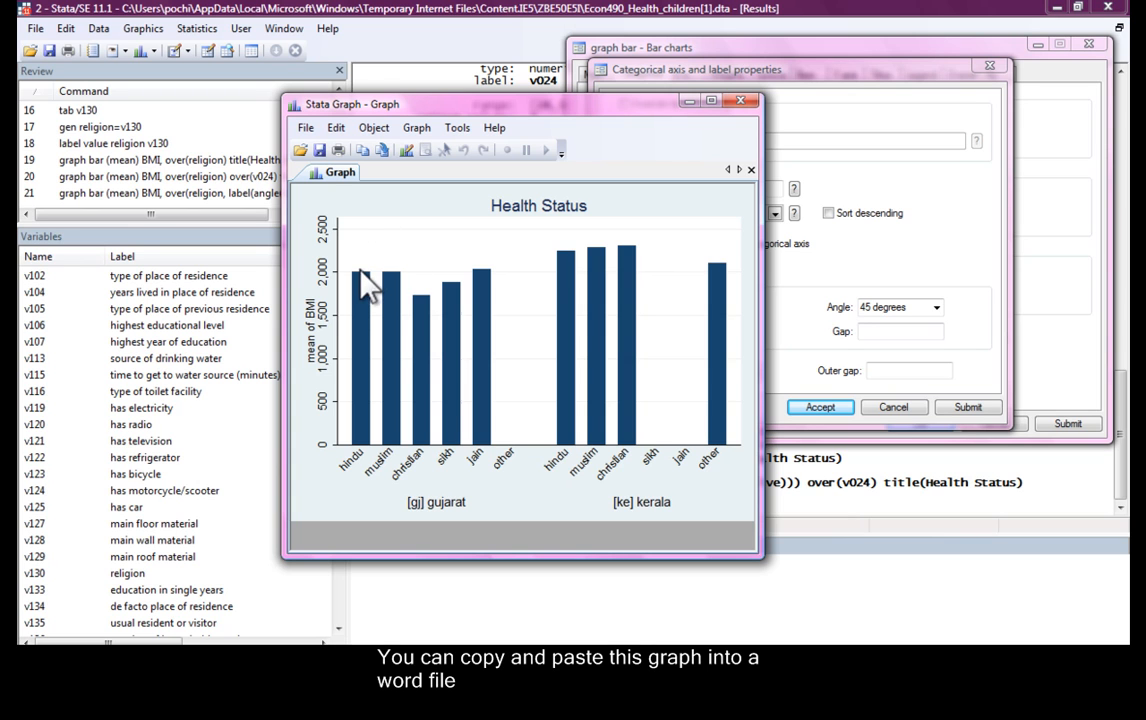
mouse_move(584, 322)
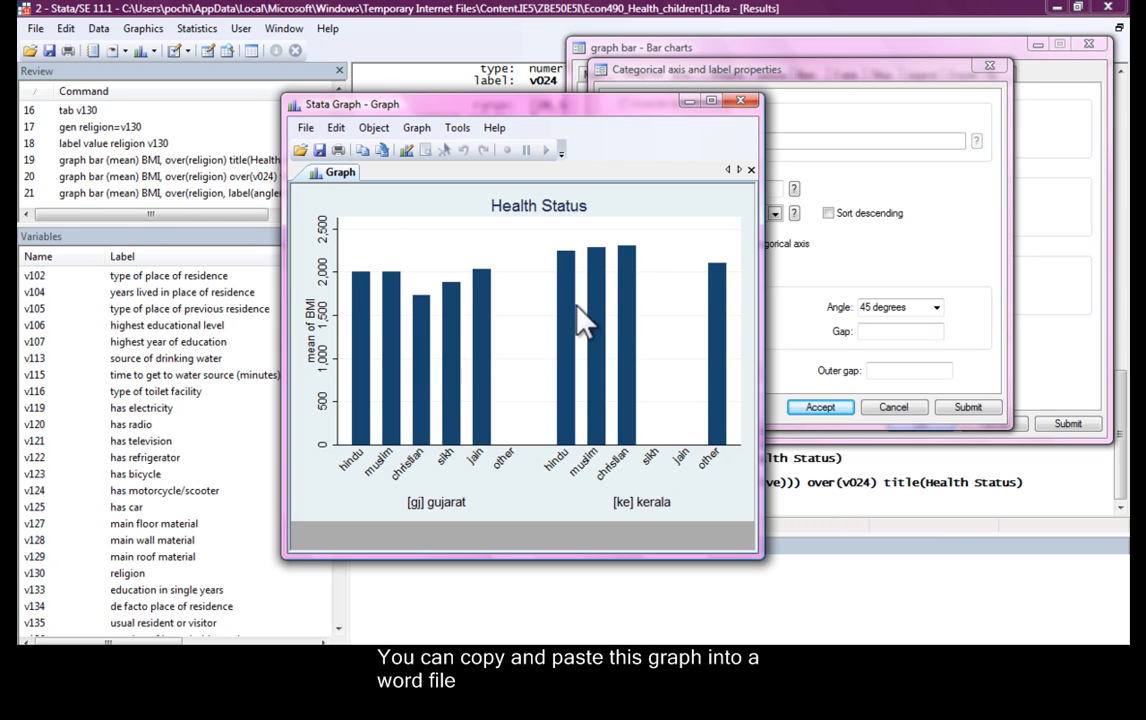
mouse_move(616, 308)
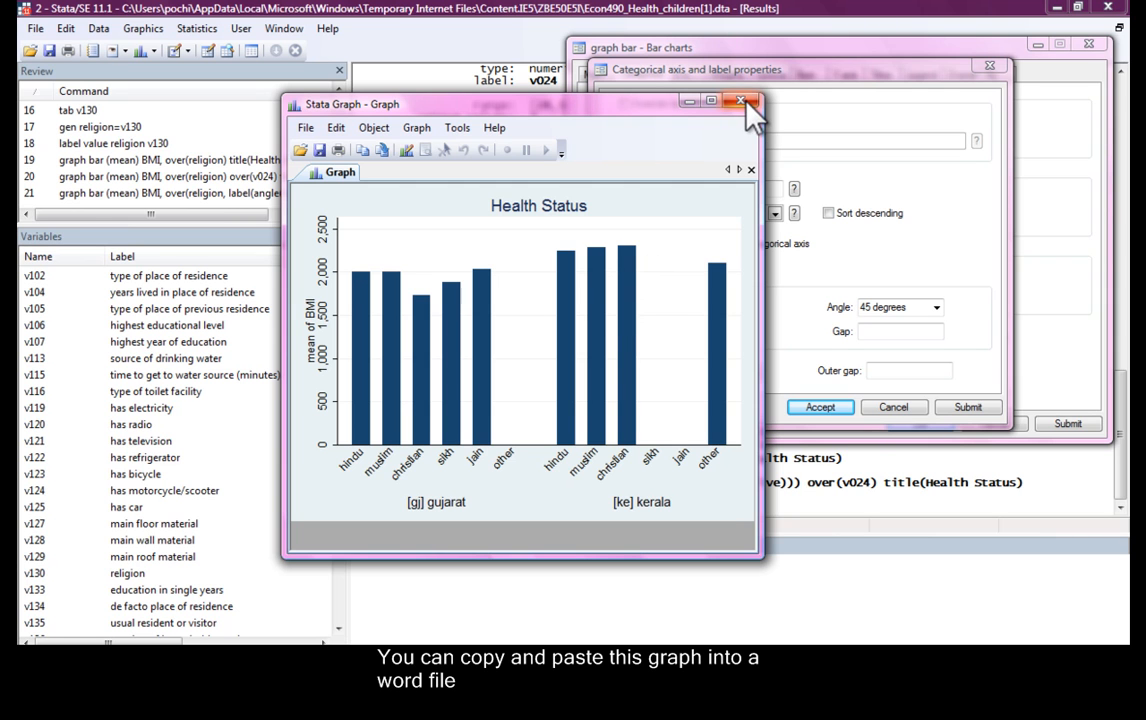
left_click(740, 104)
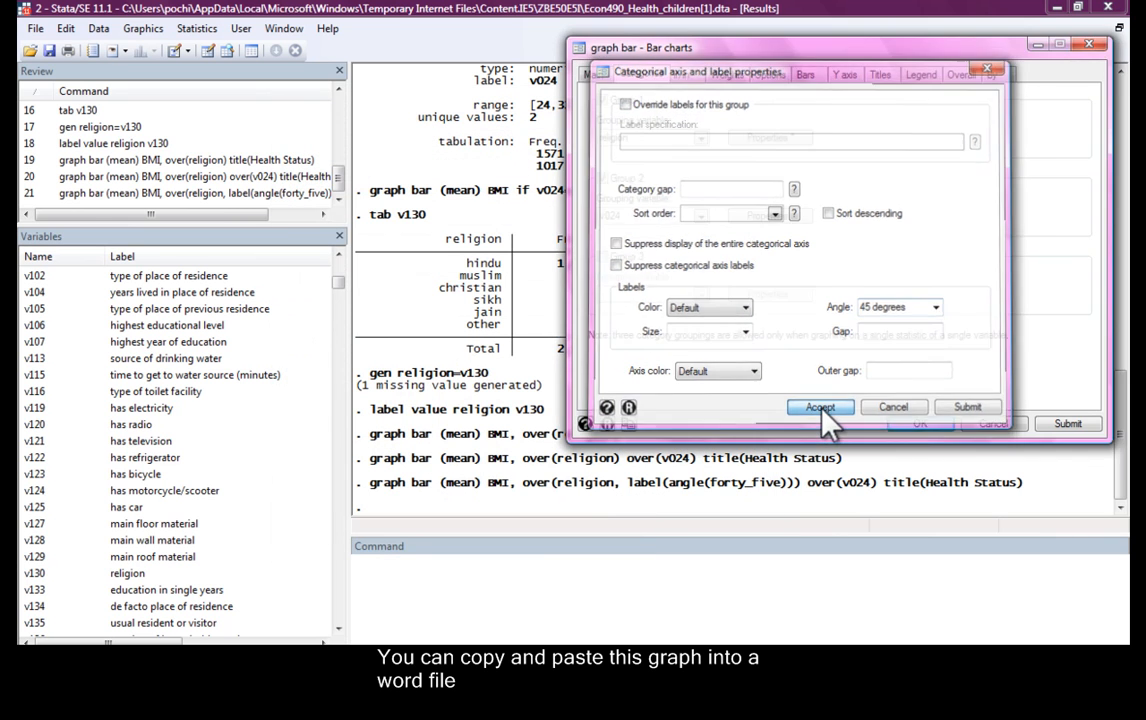
Generate sonpref = v627 - v628, ideal boys minus ideal girls.
left_click(818, 408)
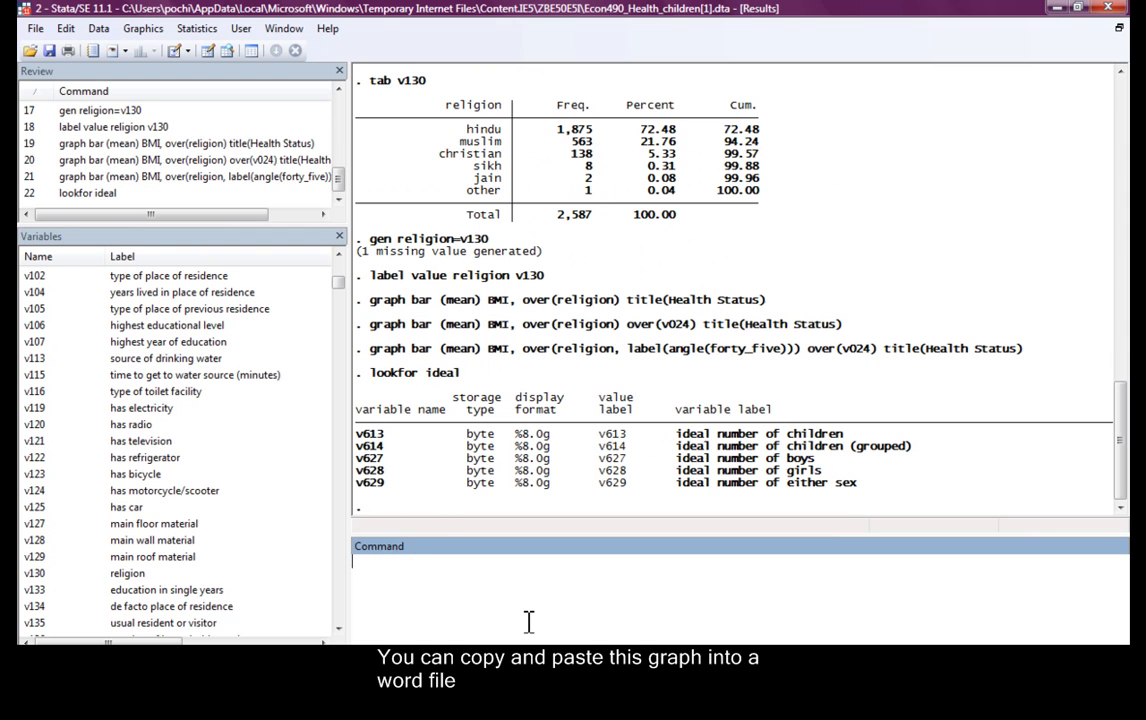
mouse_move(496, 600)
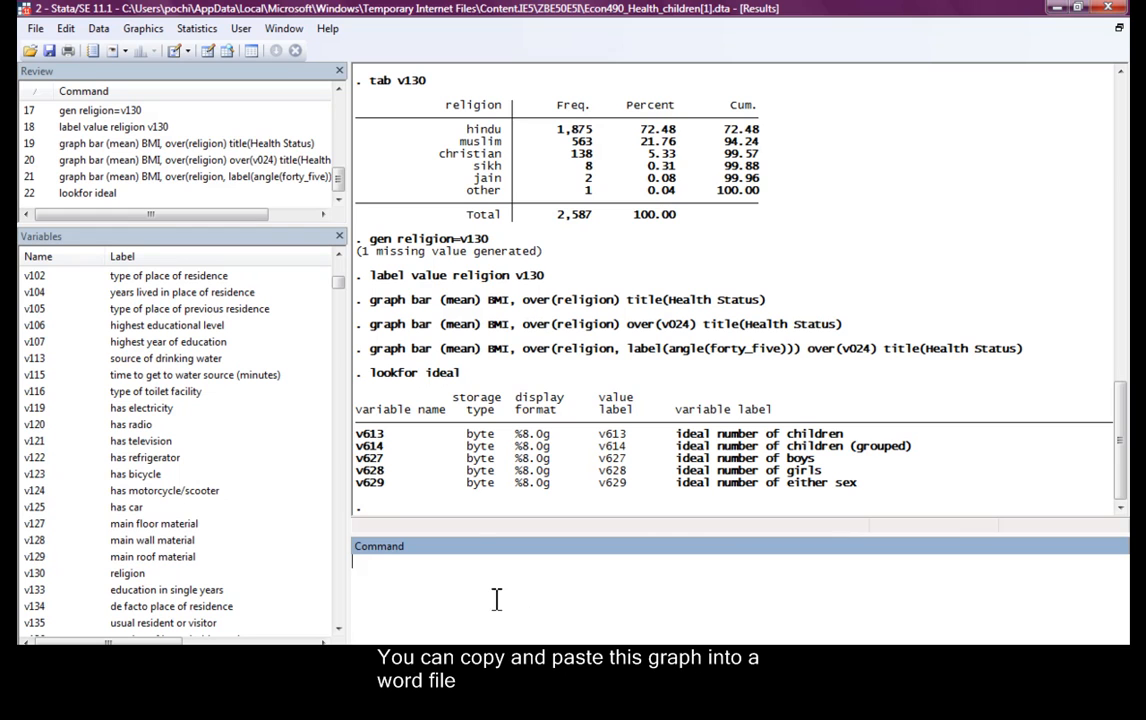
type("gen sonpref")
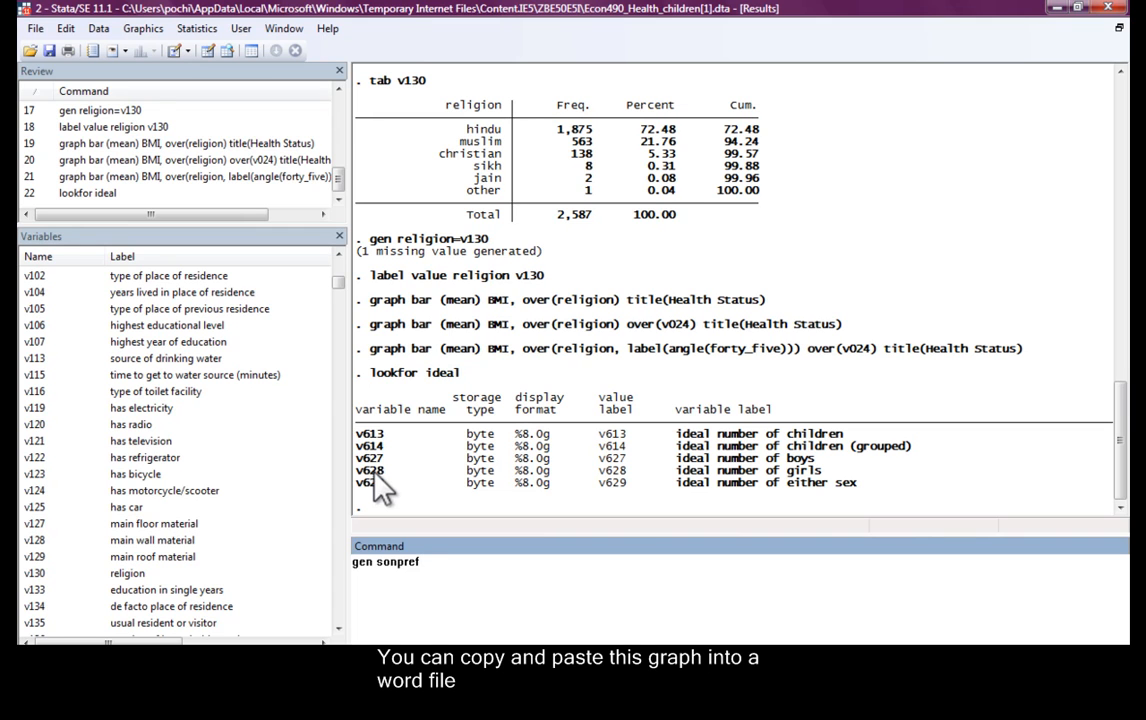
type("=")
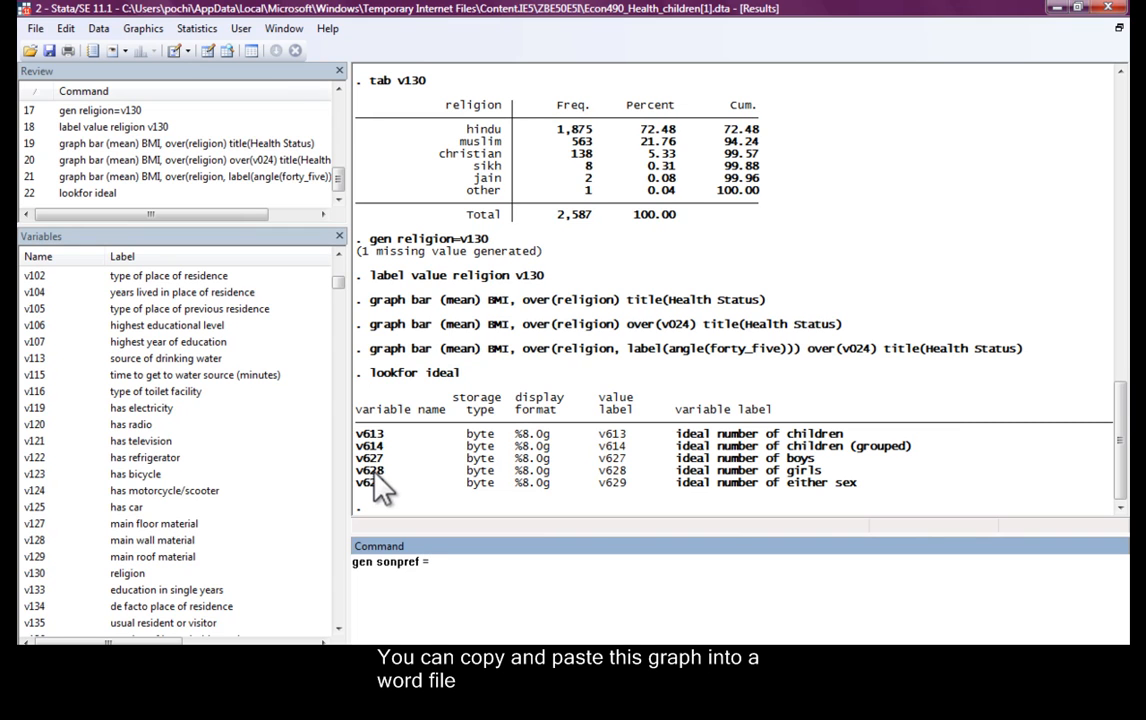
type("=v627")
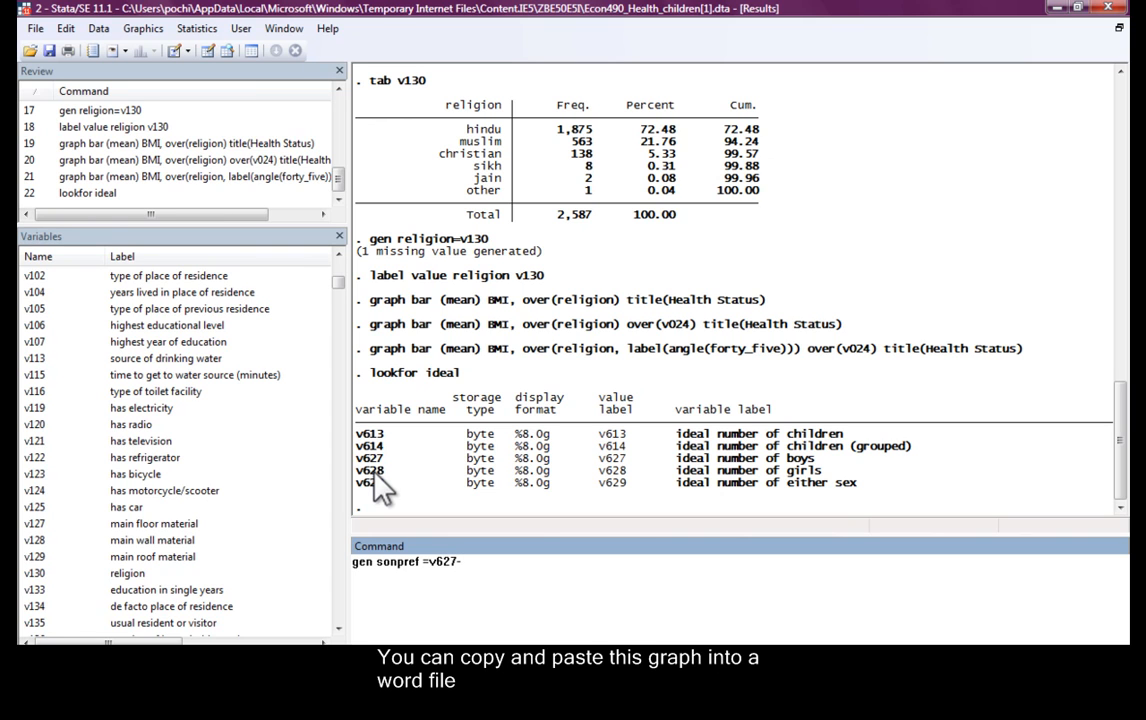
type("-v6")
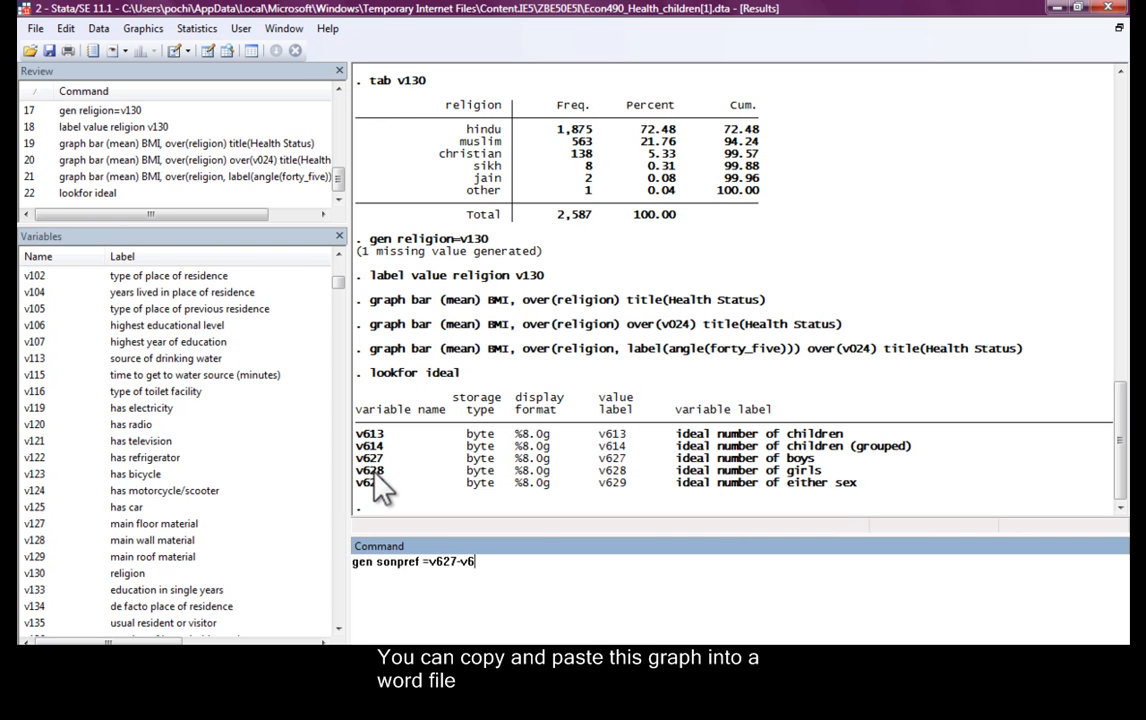
type("28")
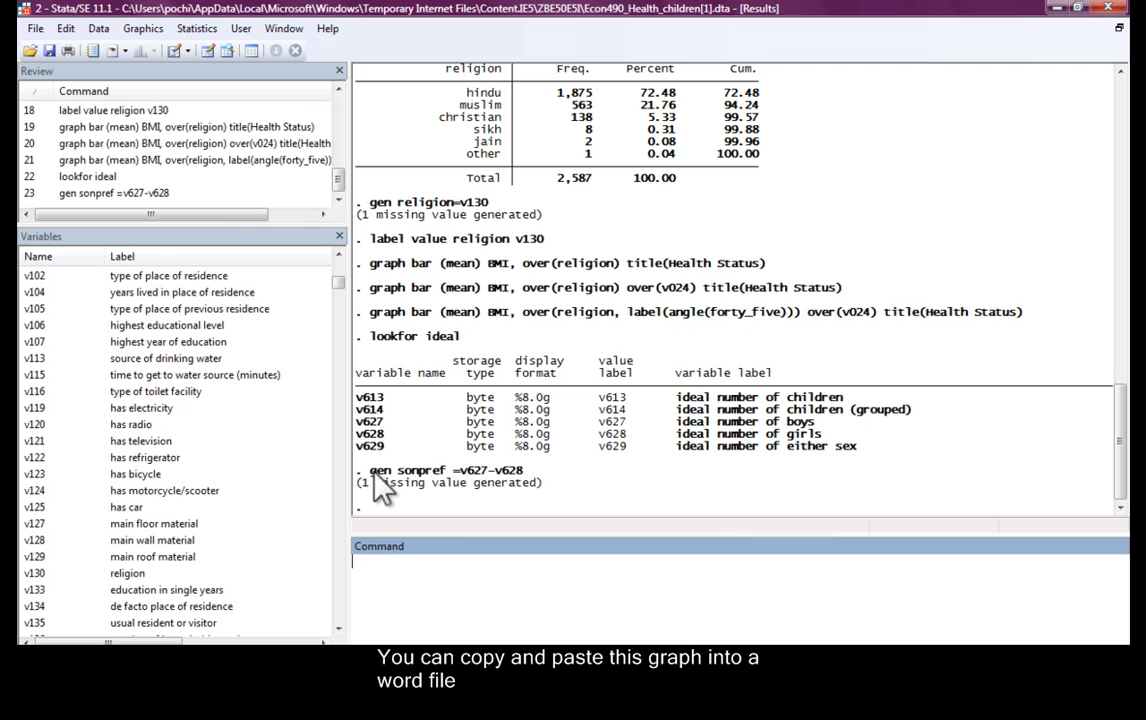
Label the sonpref variable "Preference for Sons".
type("lable")
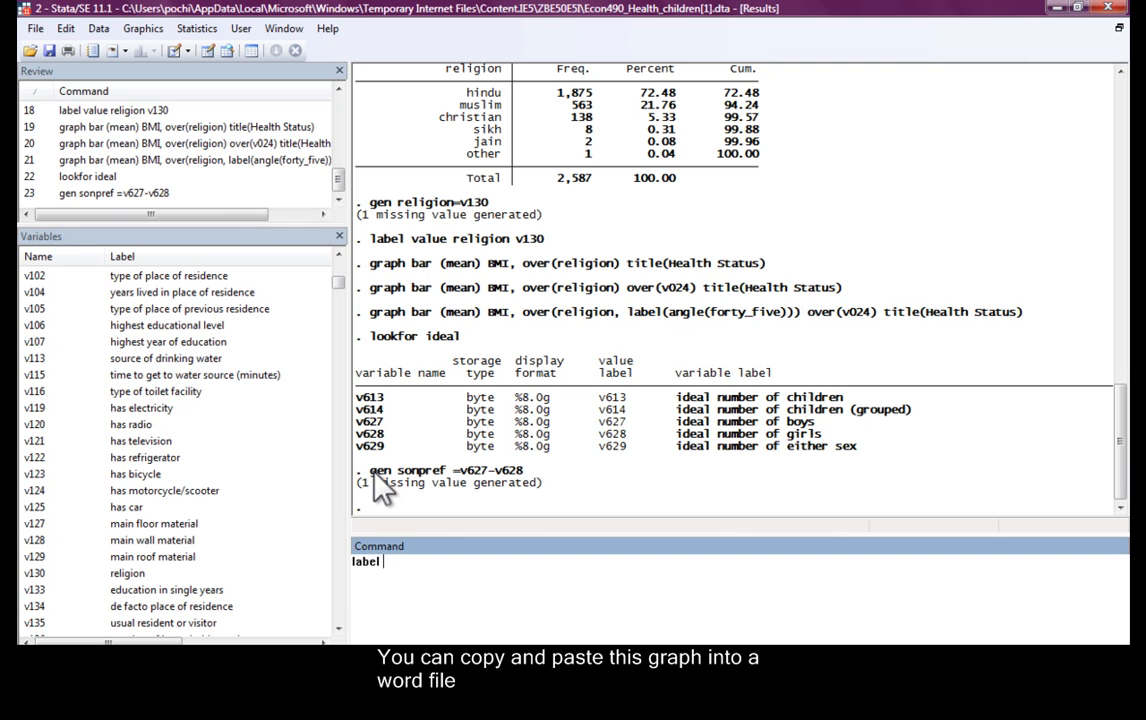
type("sonpref")
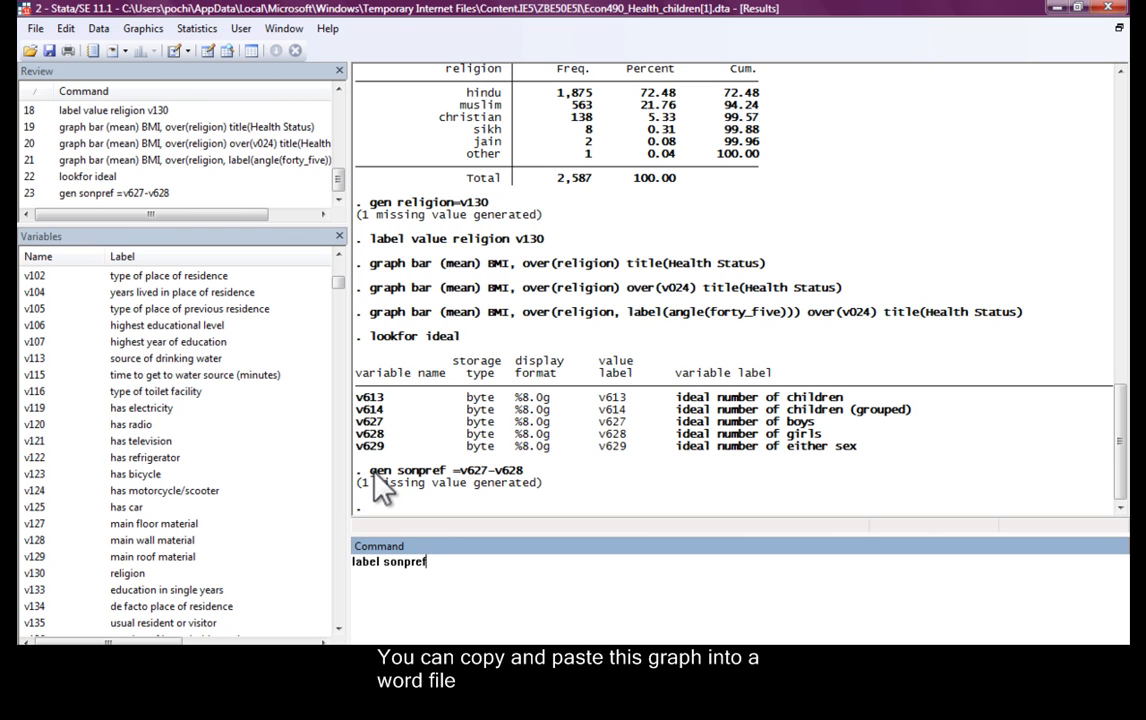
type("var")
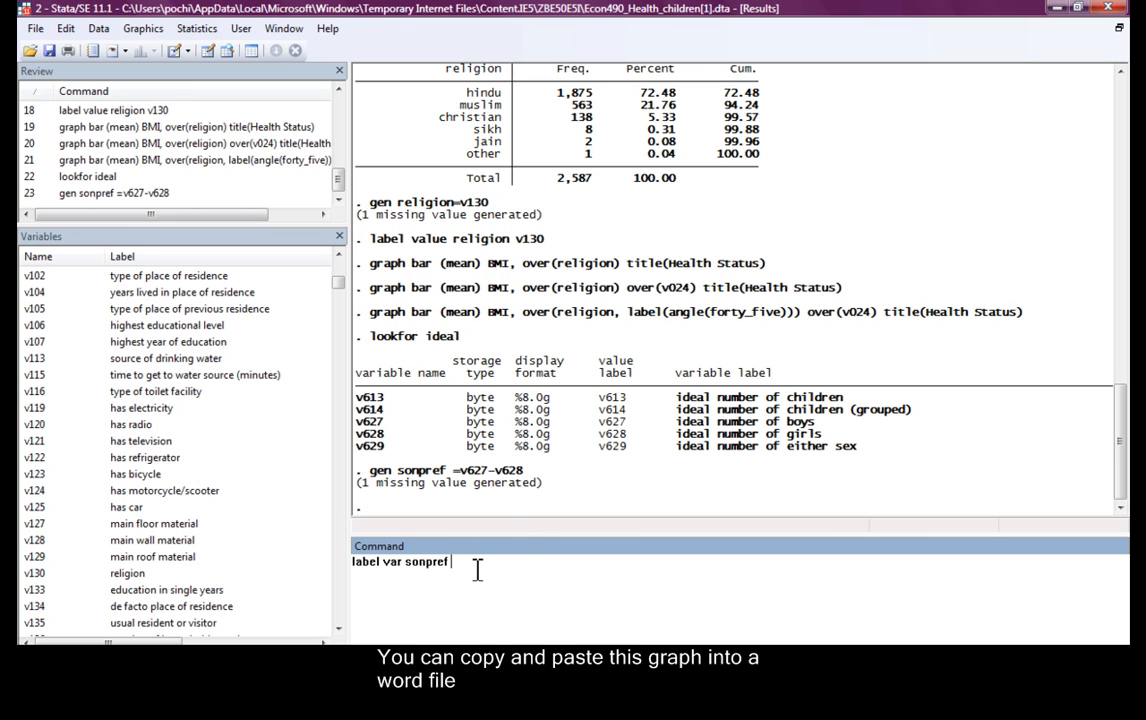
type("\"Pref")
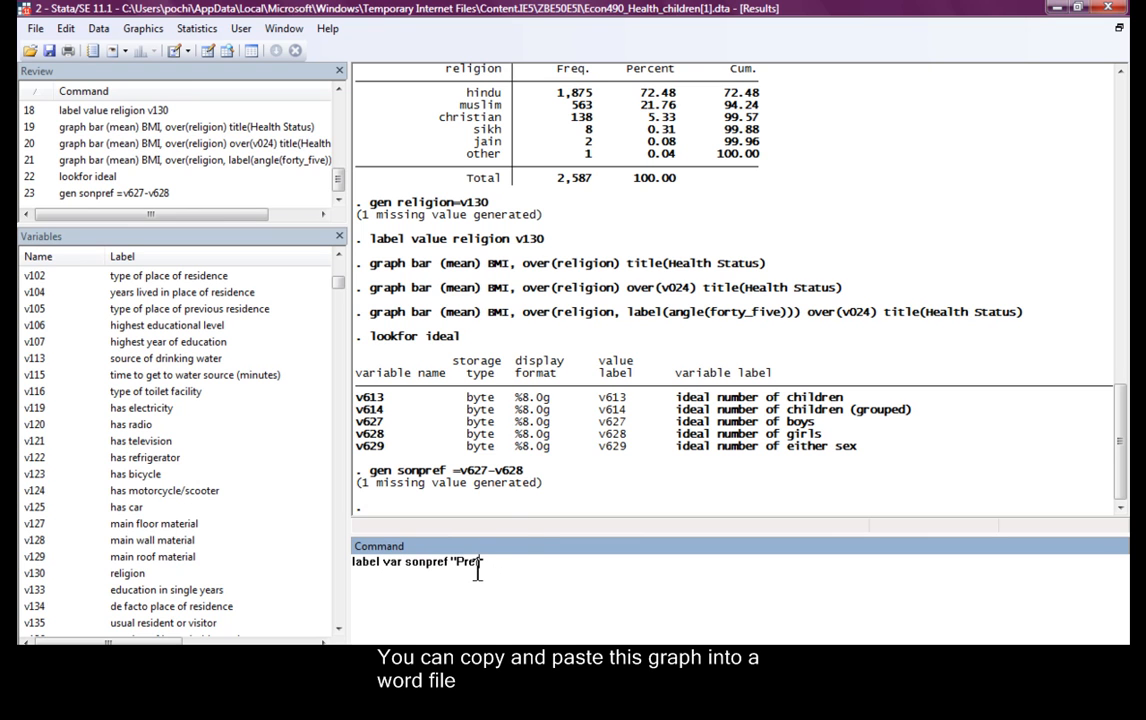
type("erence for")
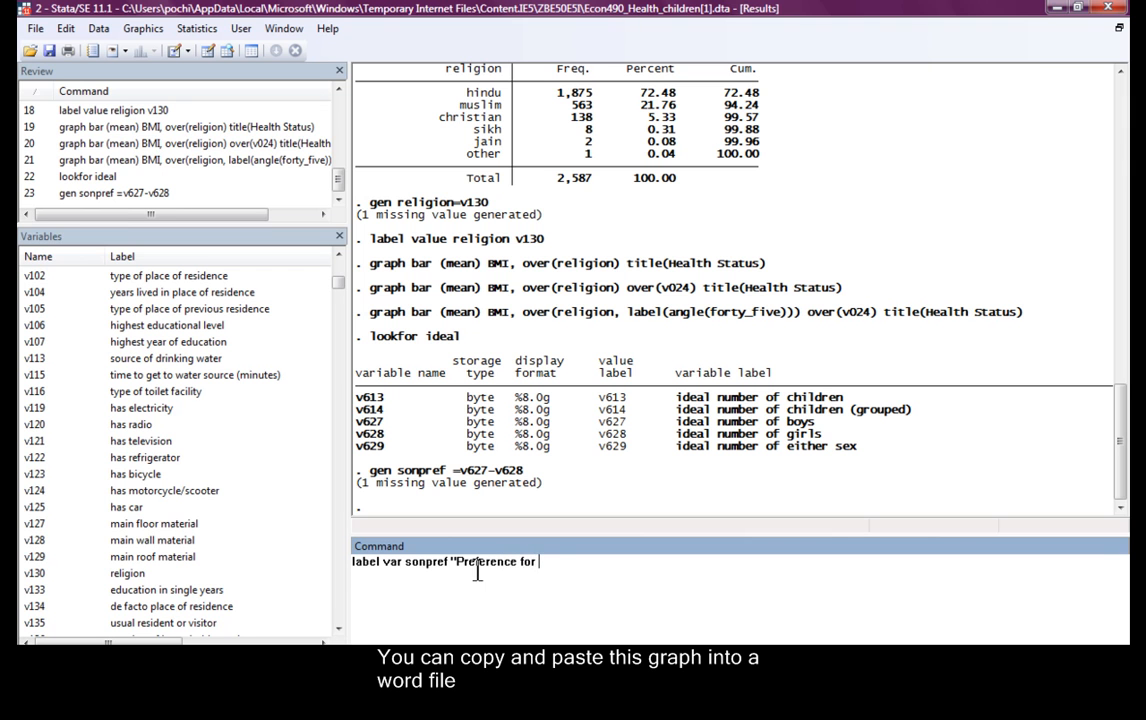
key("Return")
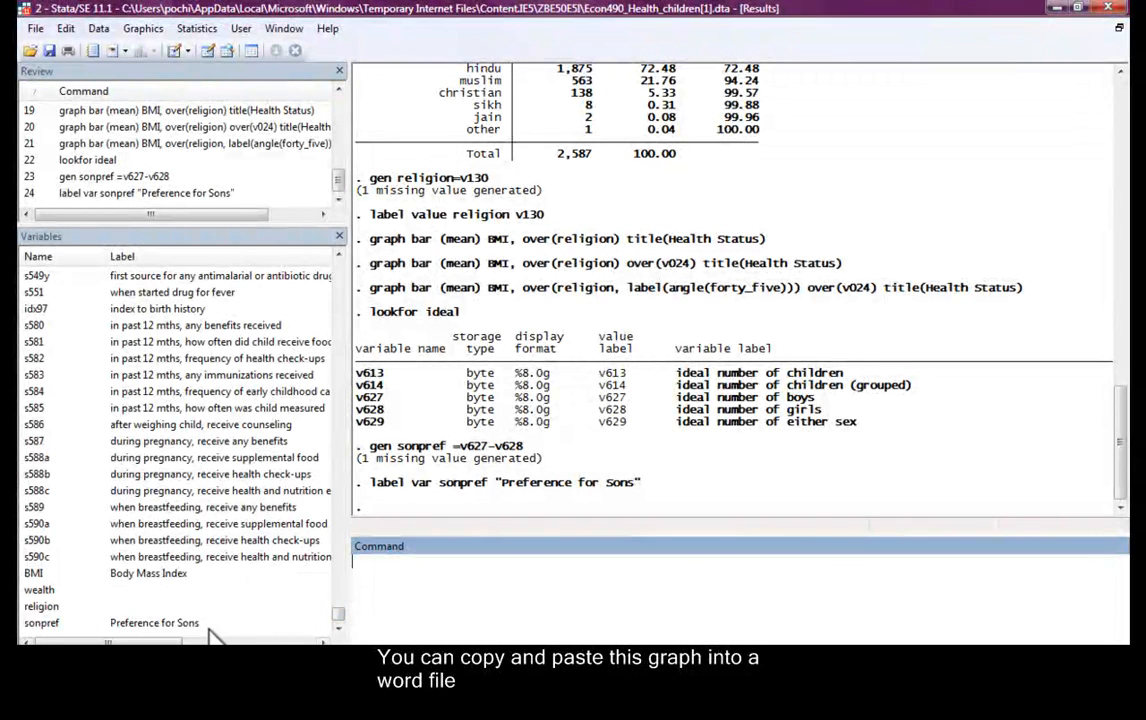
mouse_move(604, 204)
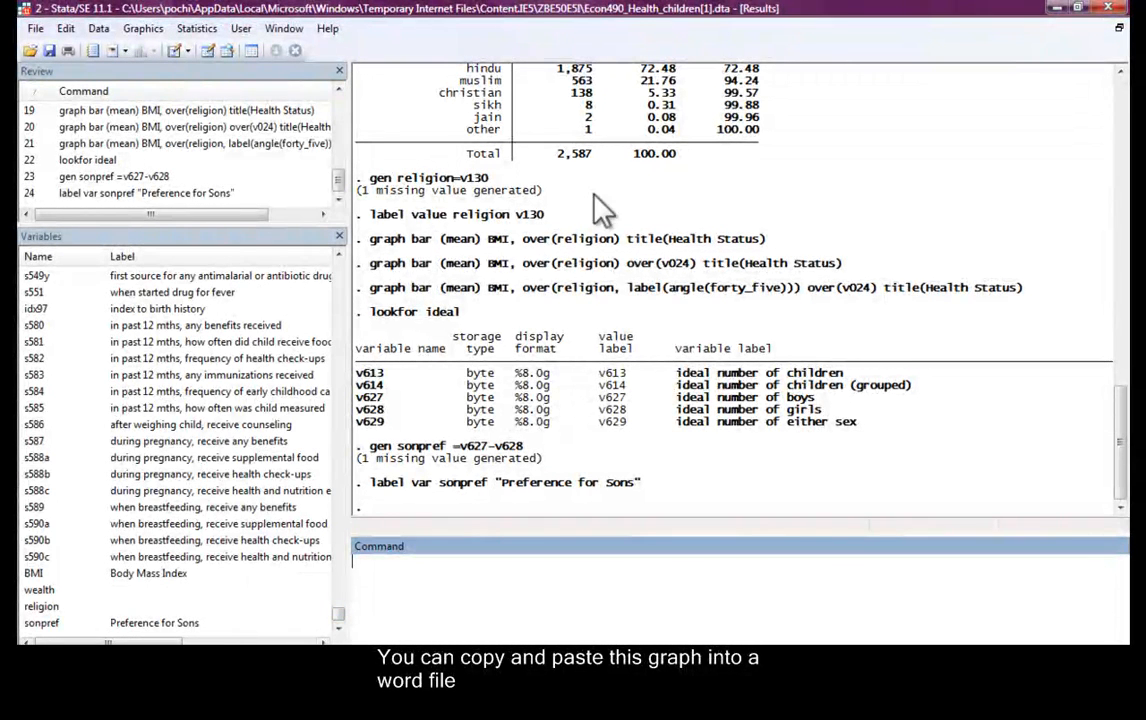
Start a bar chart of mean sonpref by religion, unchecking the Group 2 state grouping.
left_click(144, 28)
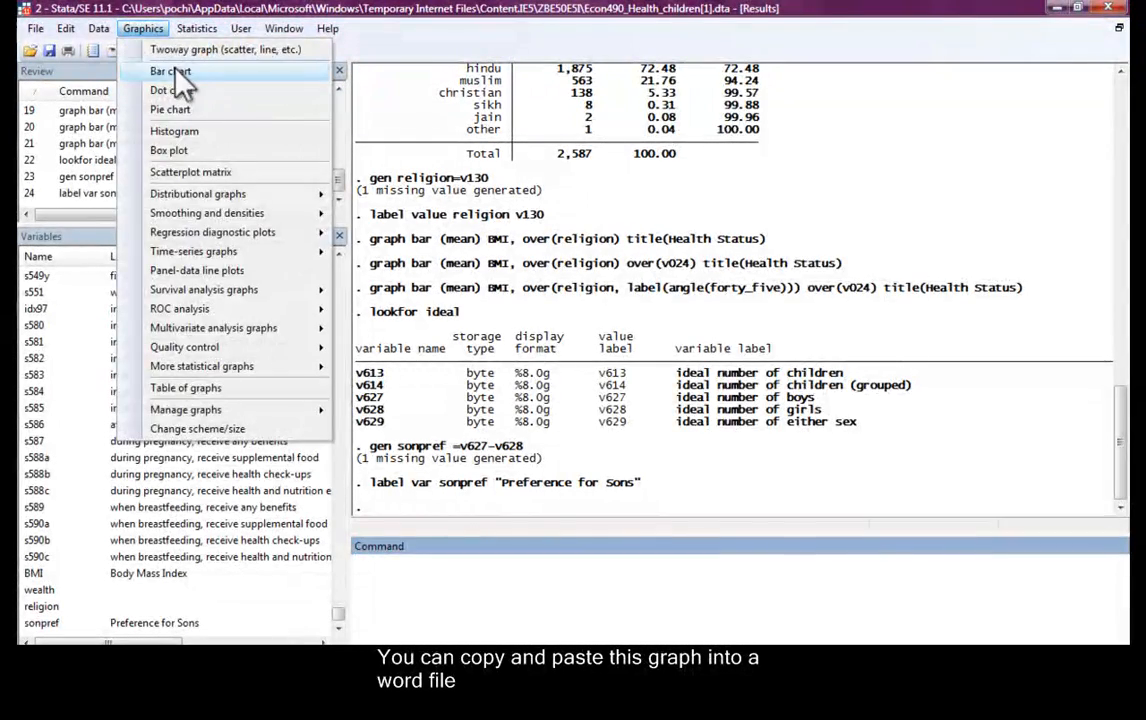
left_click(168, 72)
type("sonpref")
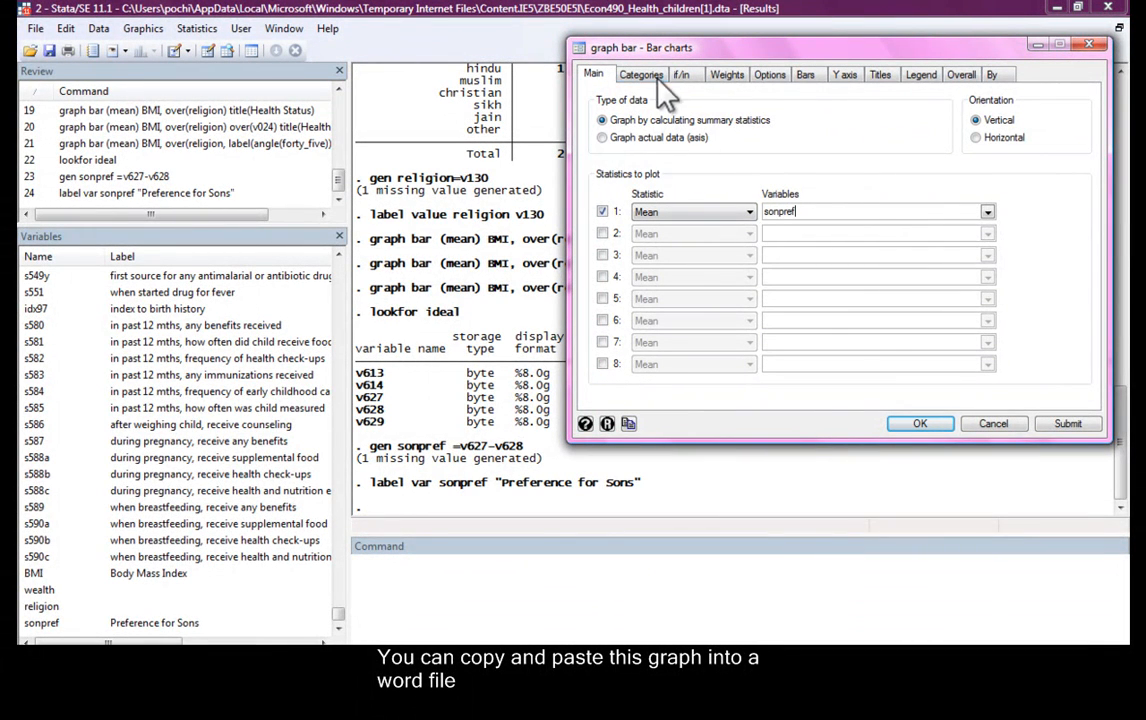
left_click(640, 72)
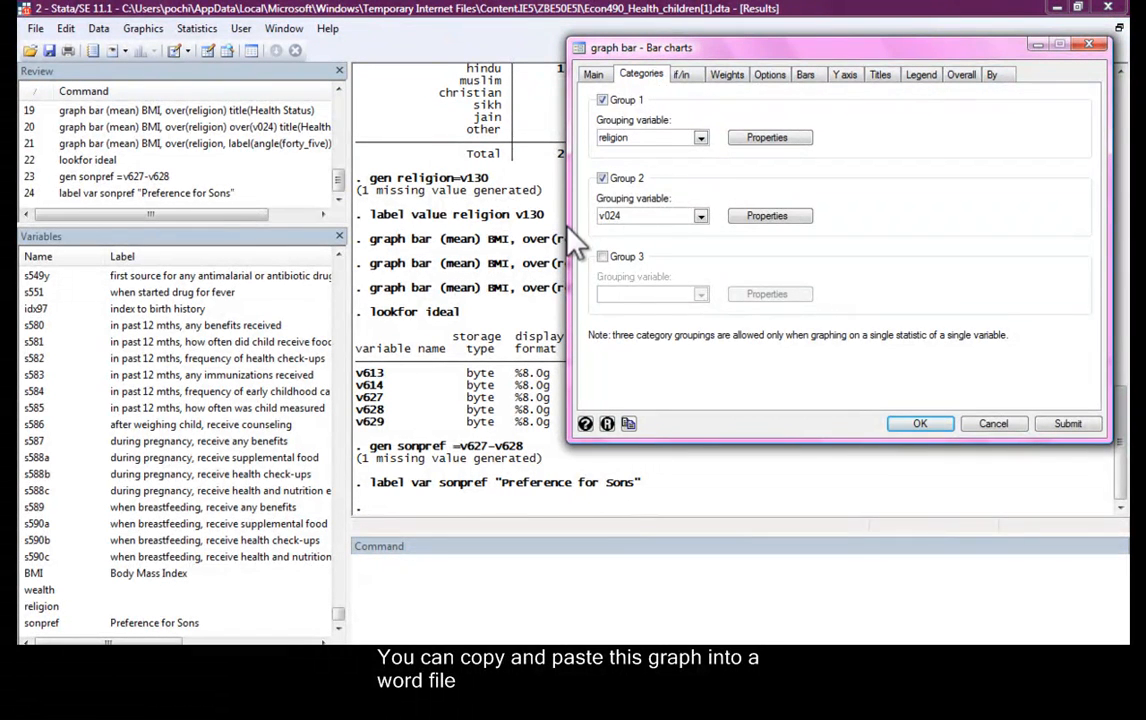
left_click(602, 178)
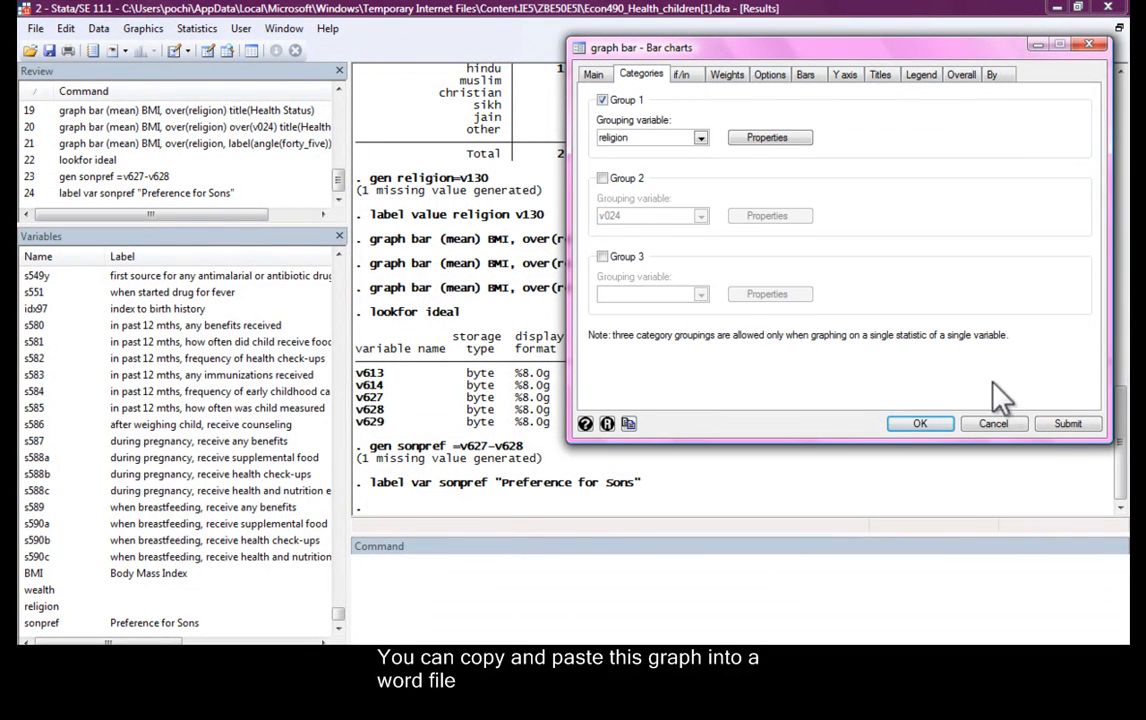
Submit the son-preference-by-religion chart, close it and clear the half-typed command.
left_click(1068, 424)
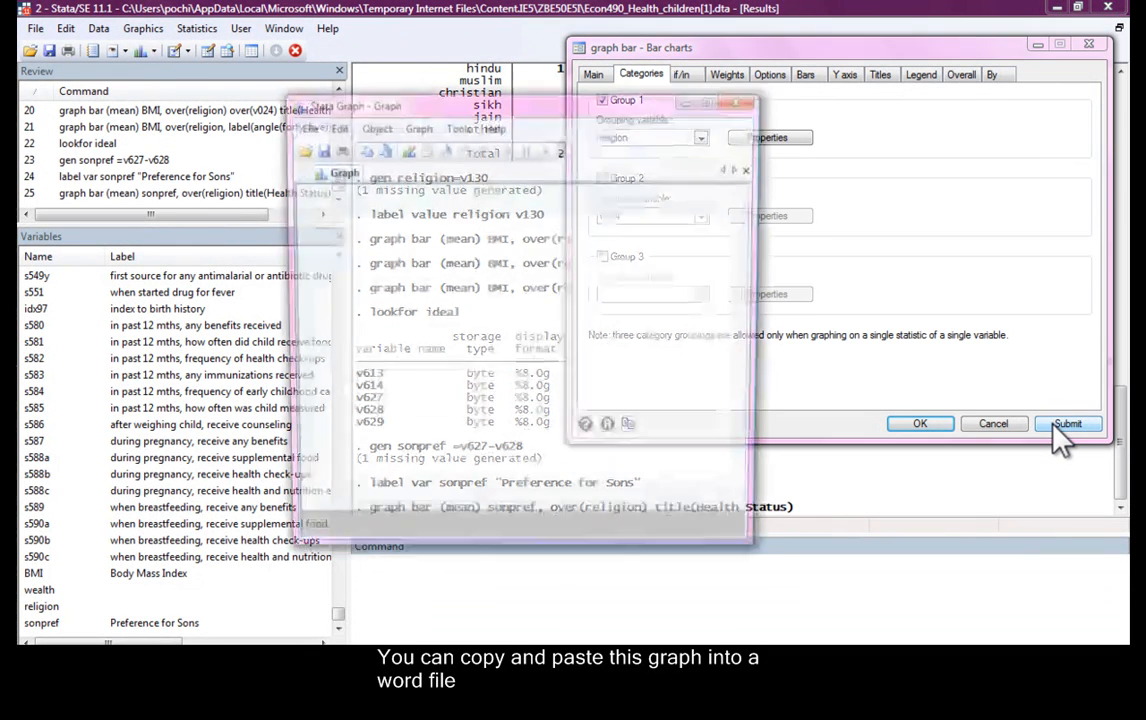
left_click(1068, 424)
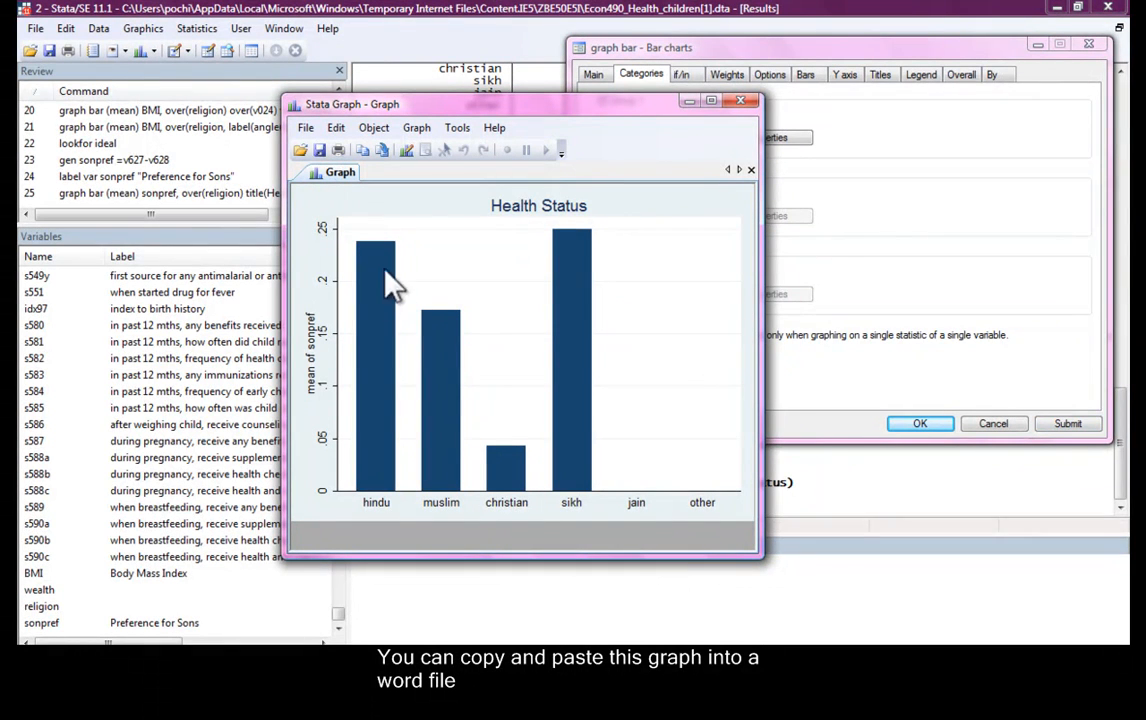
mouse_move(578, 280)
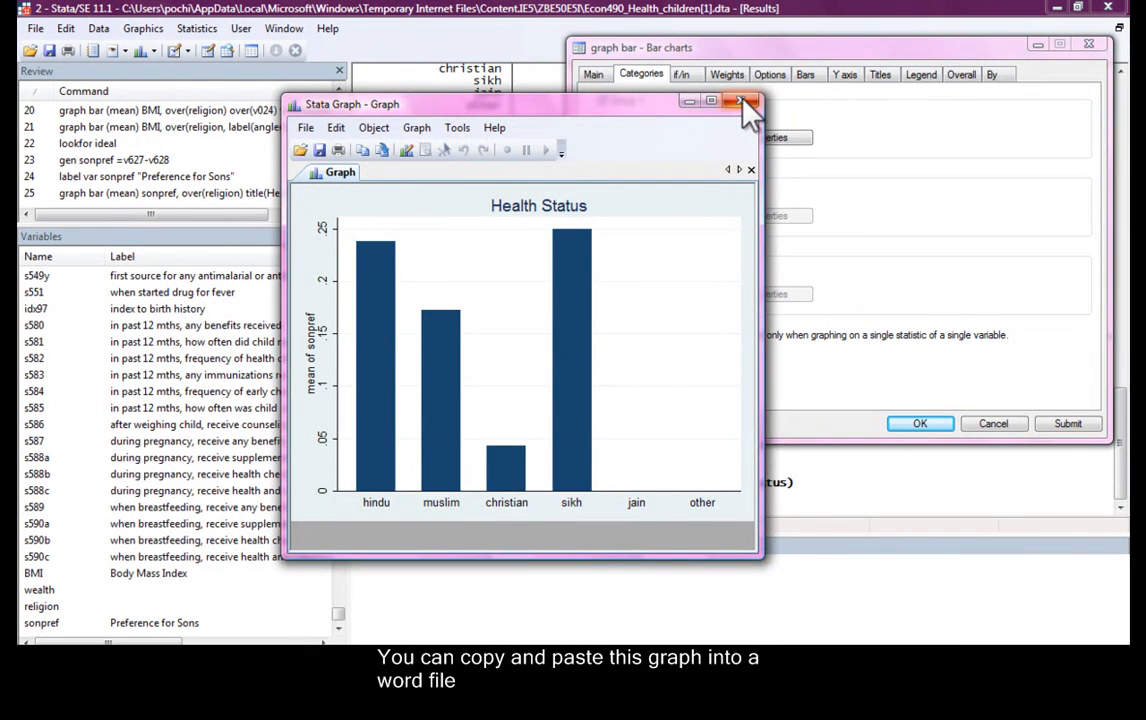
left_click(740, 104)
type("tab")
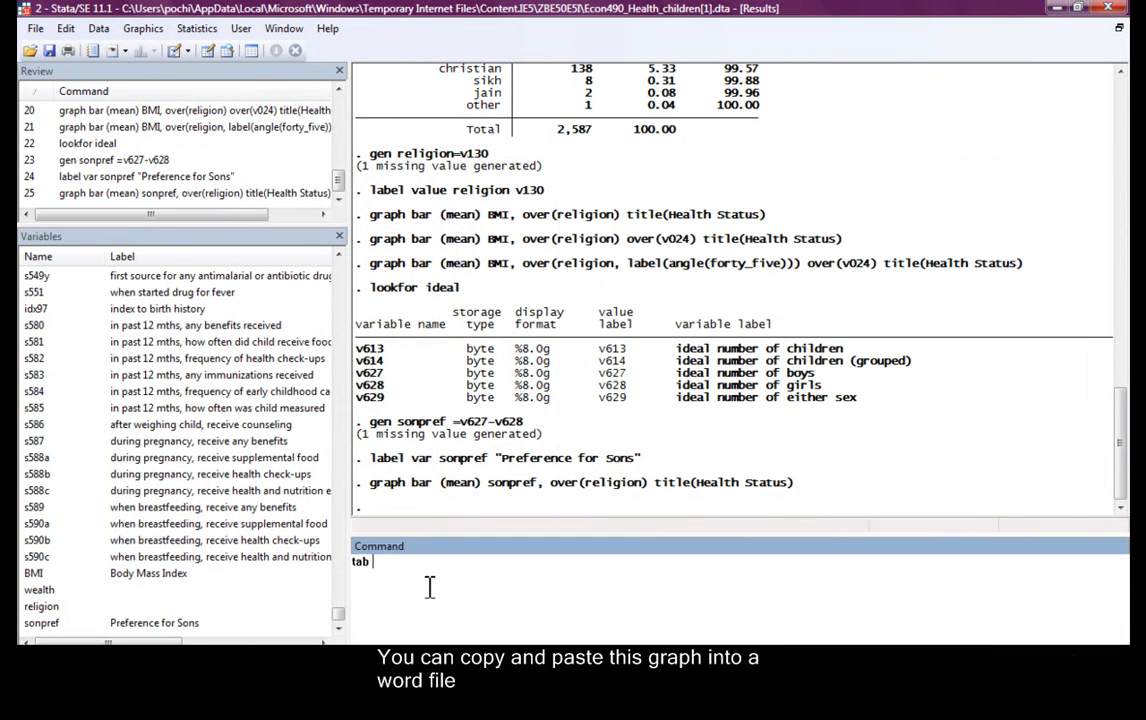
key("Backspace")
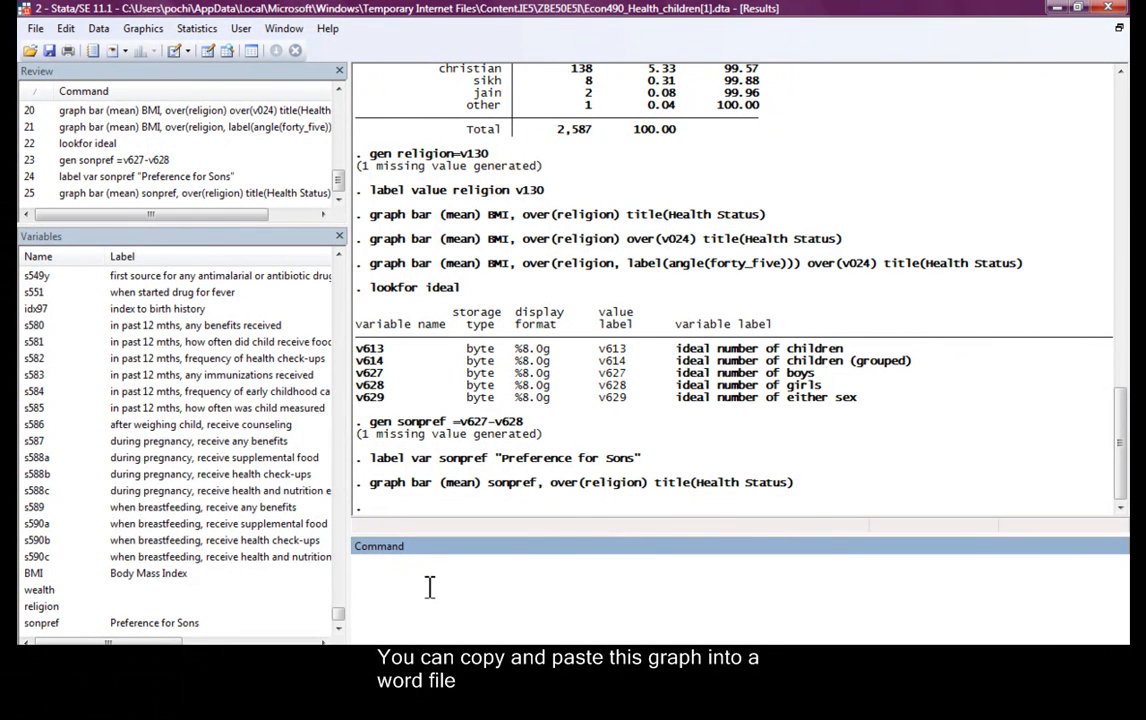
Run lookfor education to find the educational attainment variable v149.
type("loo")
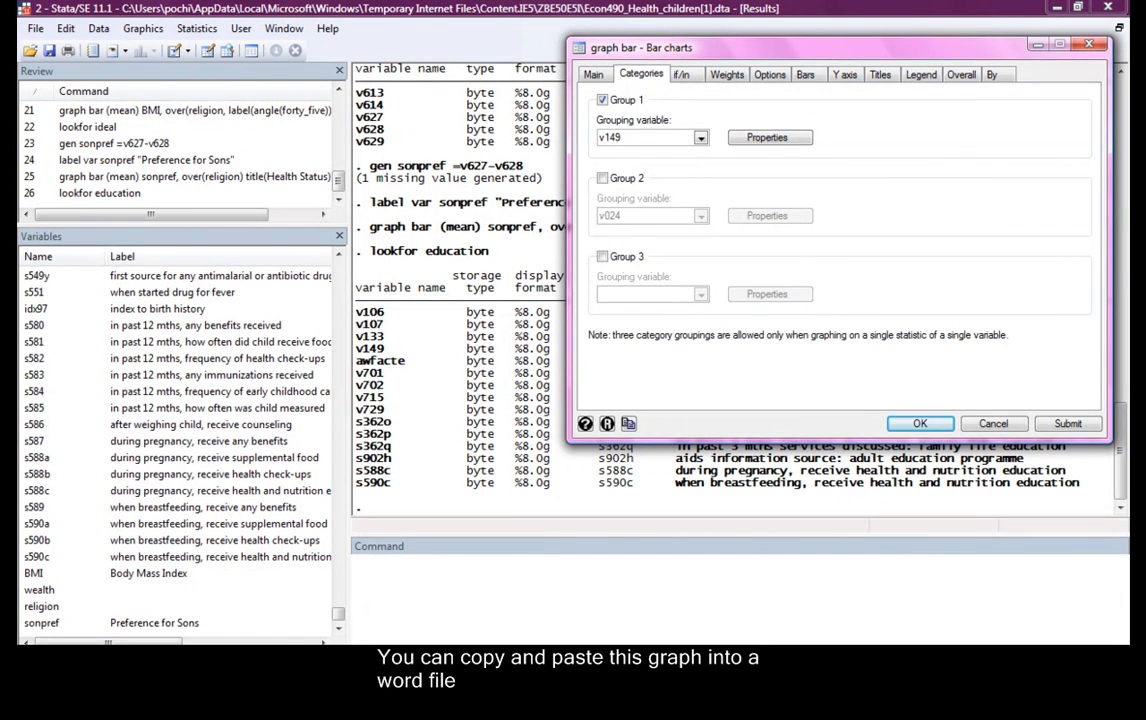
Tilt the education category labels to 45 degrees, draw the son-preference chart and close it.
left_click(1068, 424)
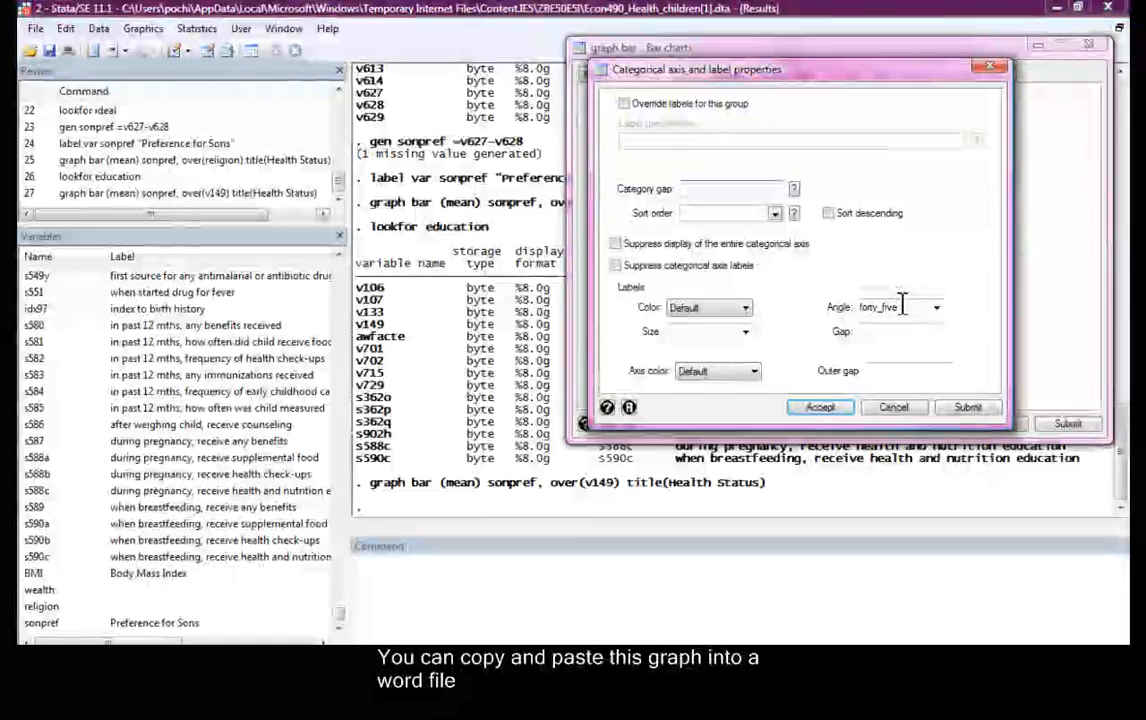
left_click(934, 308)
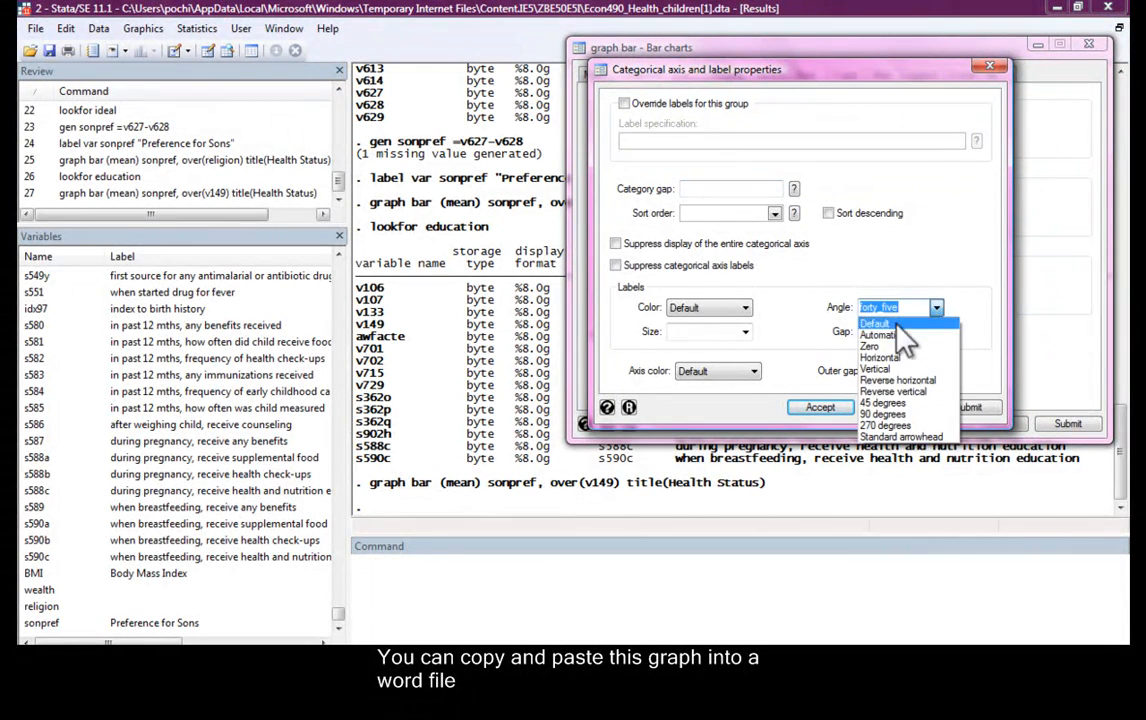
left_click(882, 402)
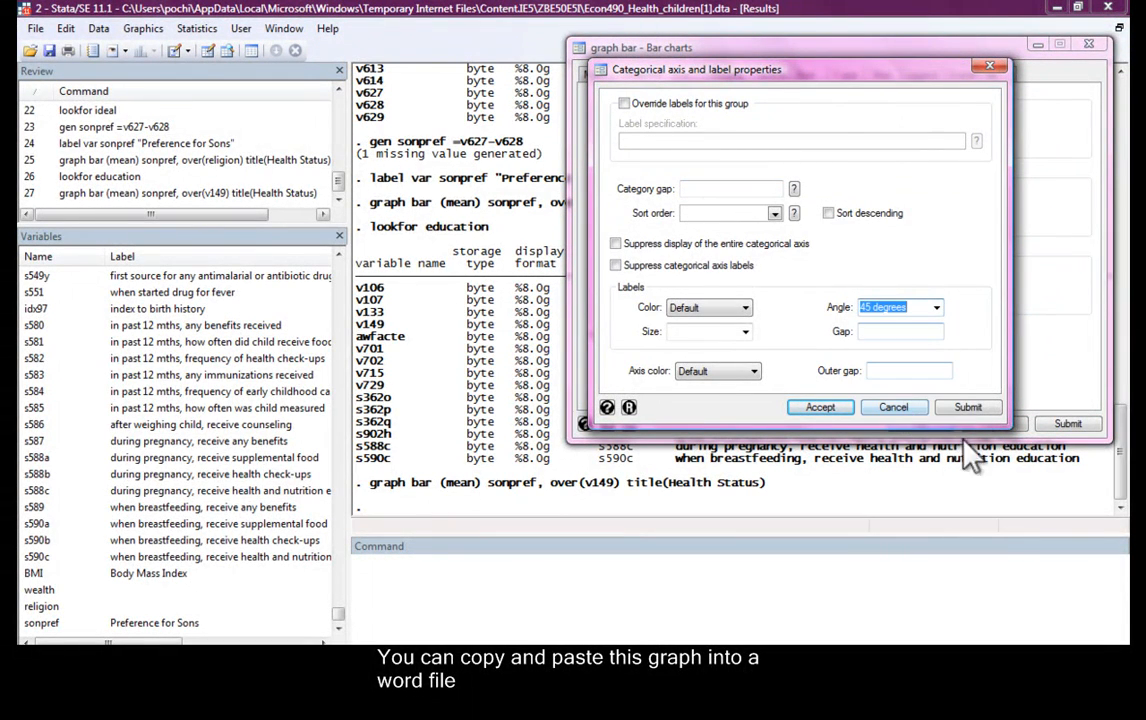
left_click(966, 408)
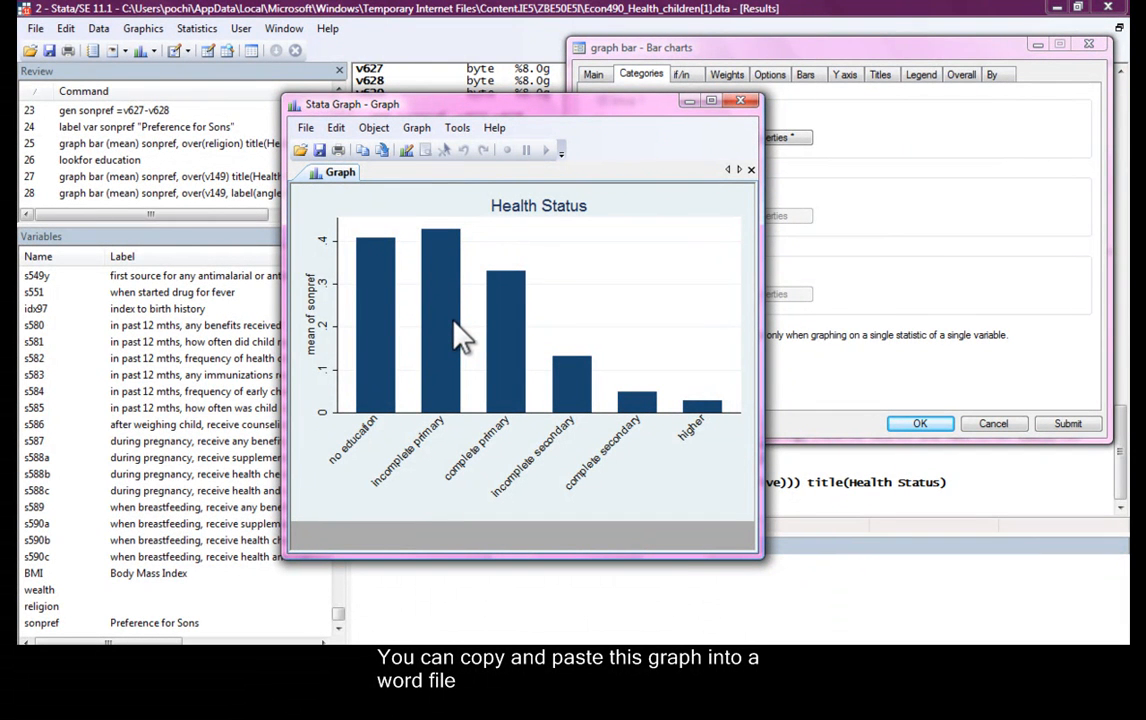
mouse_move(324, 378)
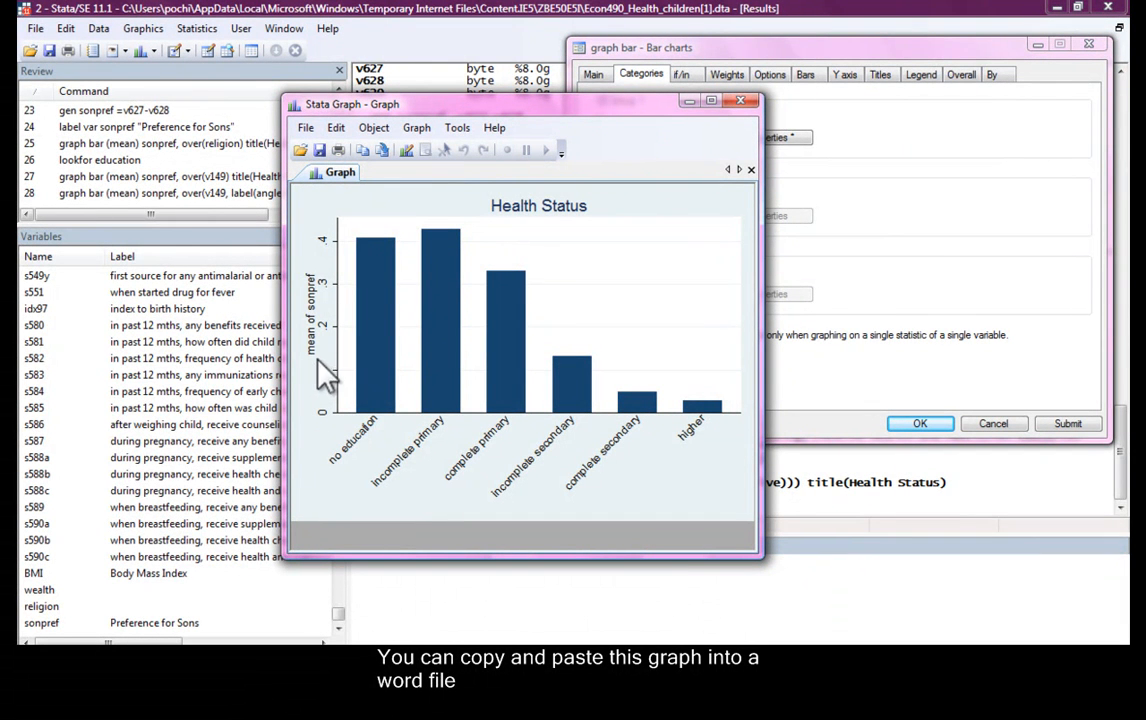
mouse_move(728, 428)
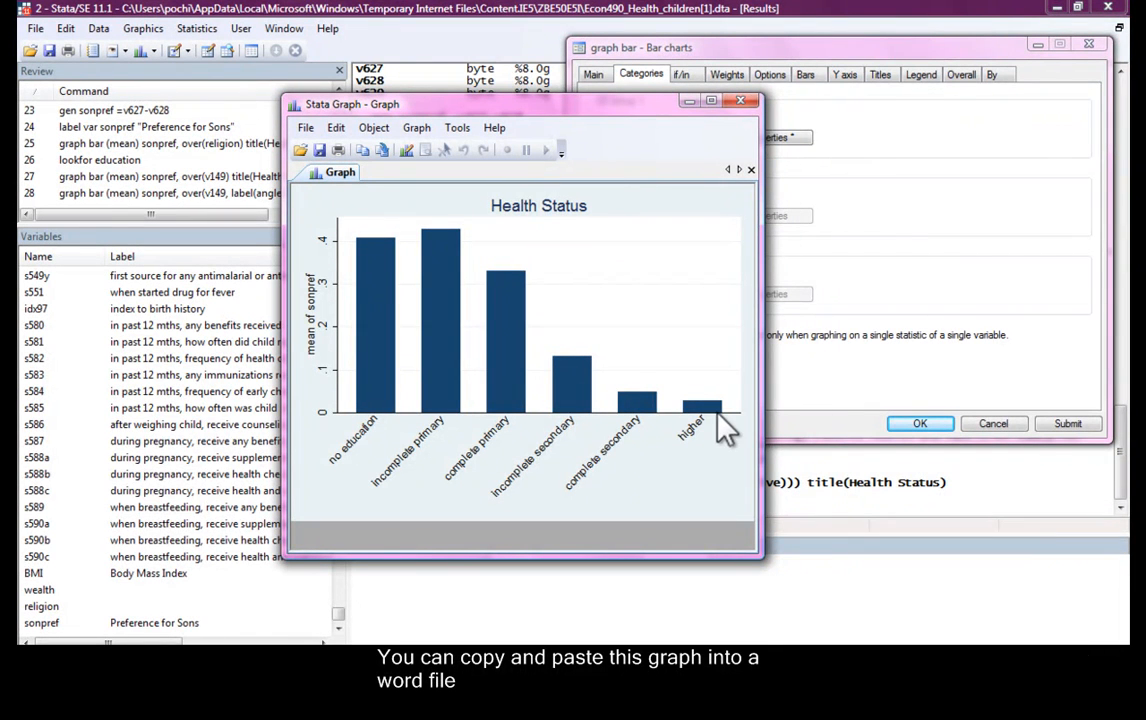
mouse_move(702, 388)
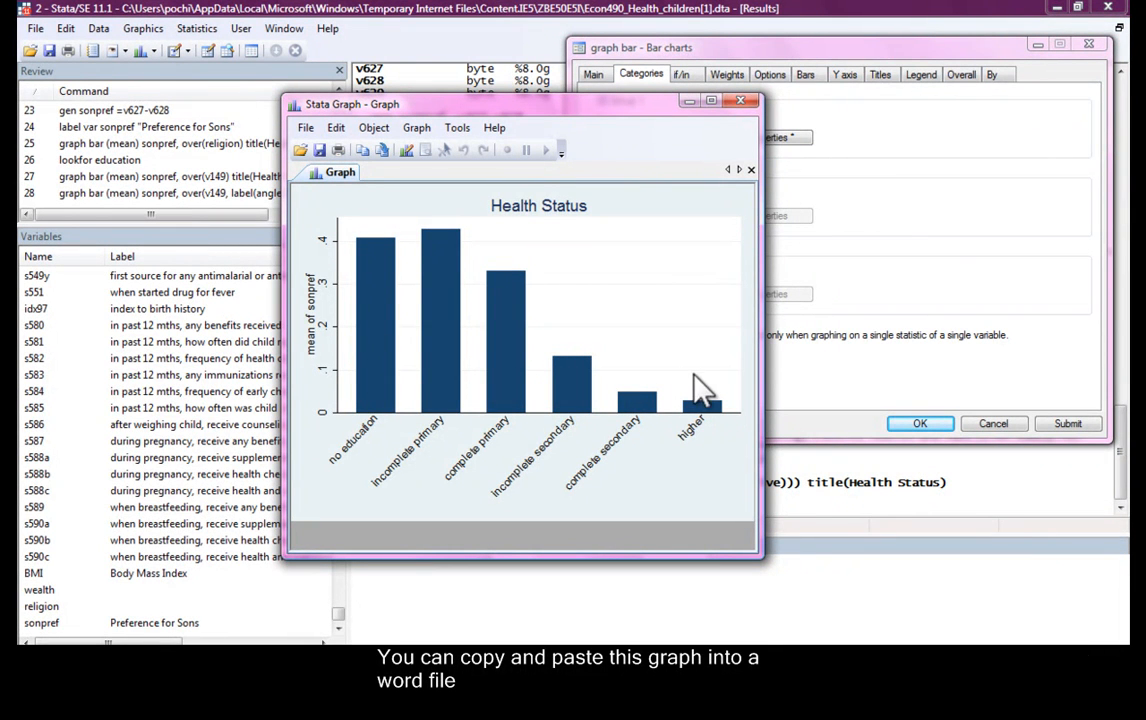
mouse_move(470, 310)
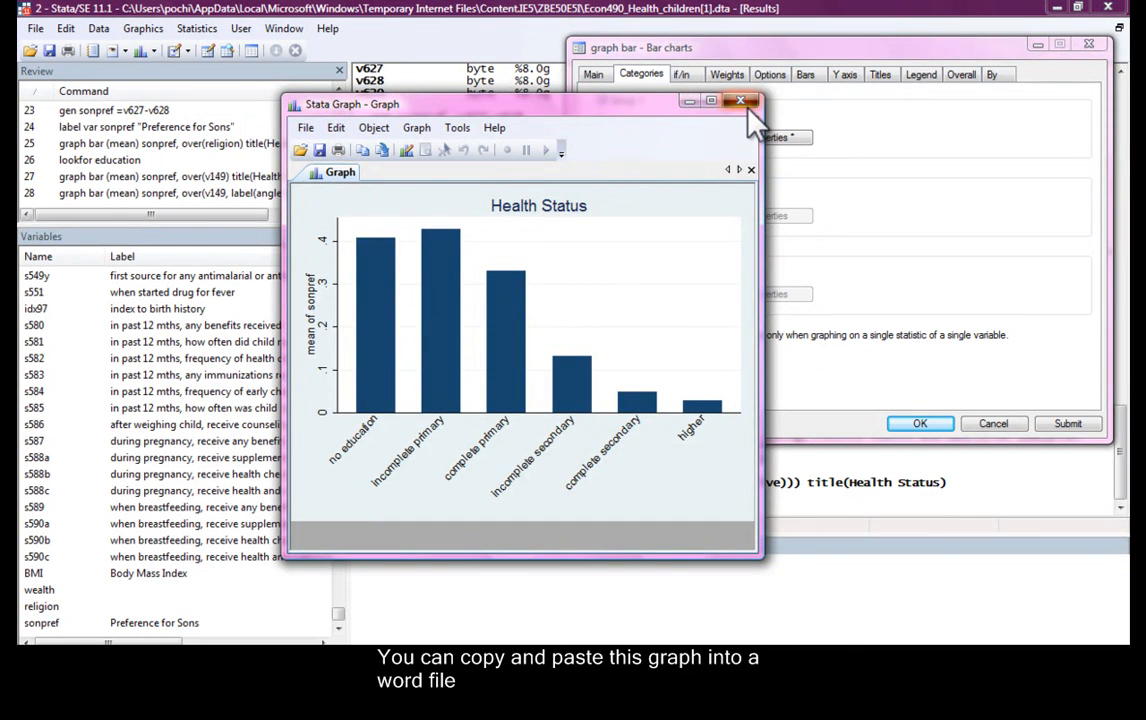
left_click(742, 100)
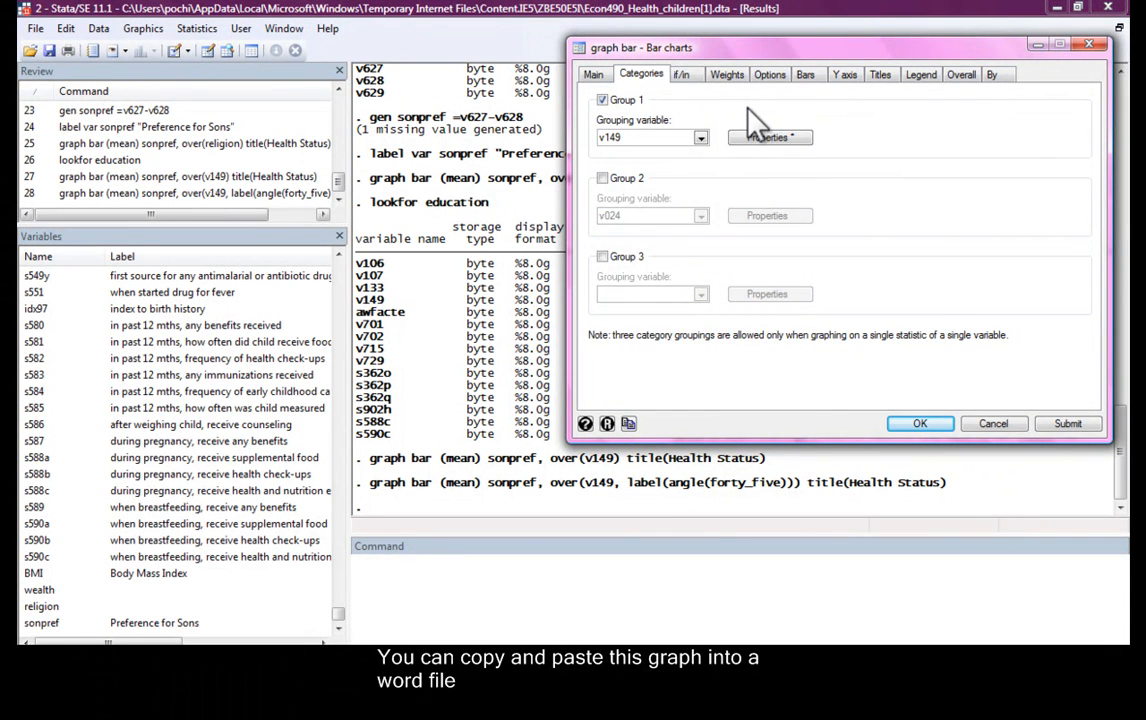
Add religion as a second grouping for the education chart, then dismiss the dialog.
left_click(604, 178)
type("religion")
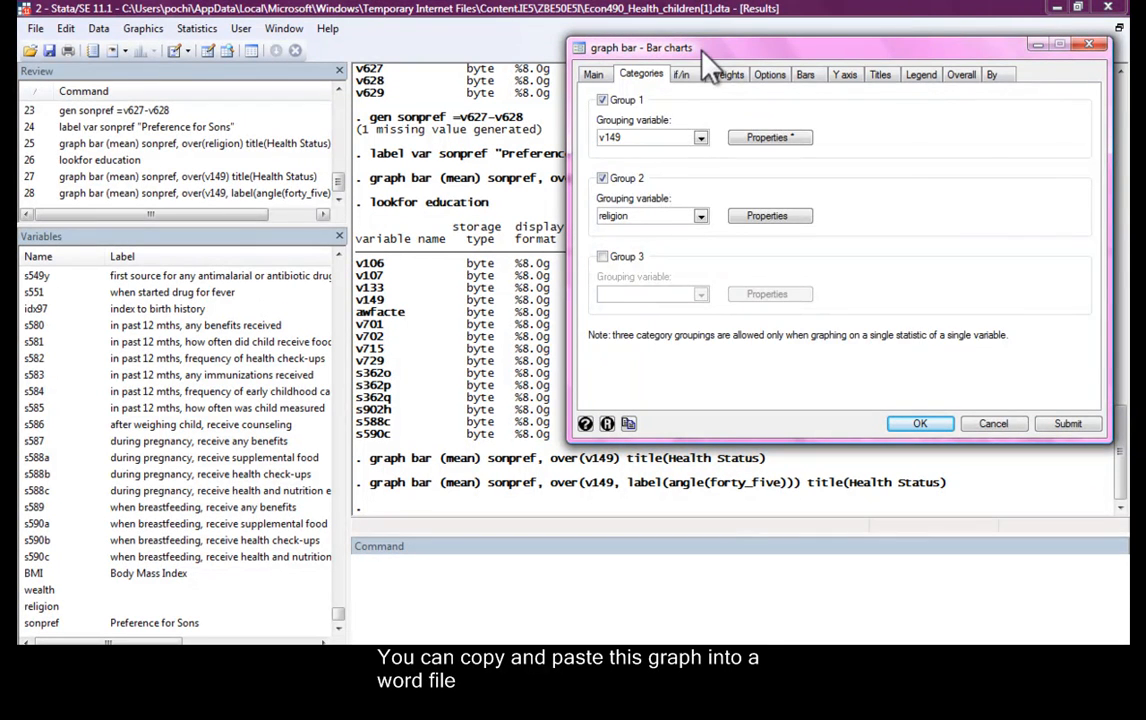
left_click(680, 74)
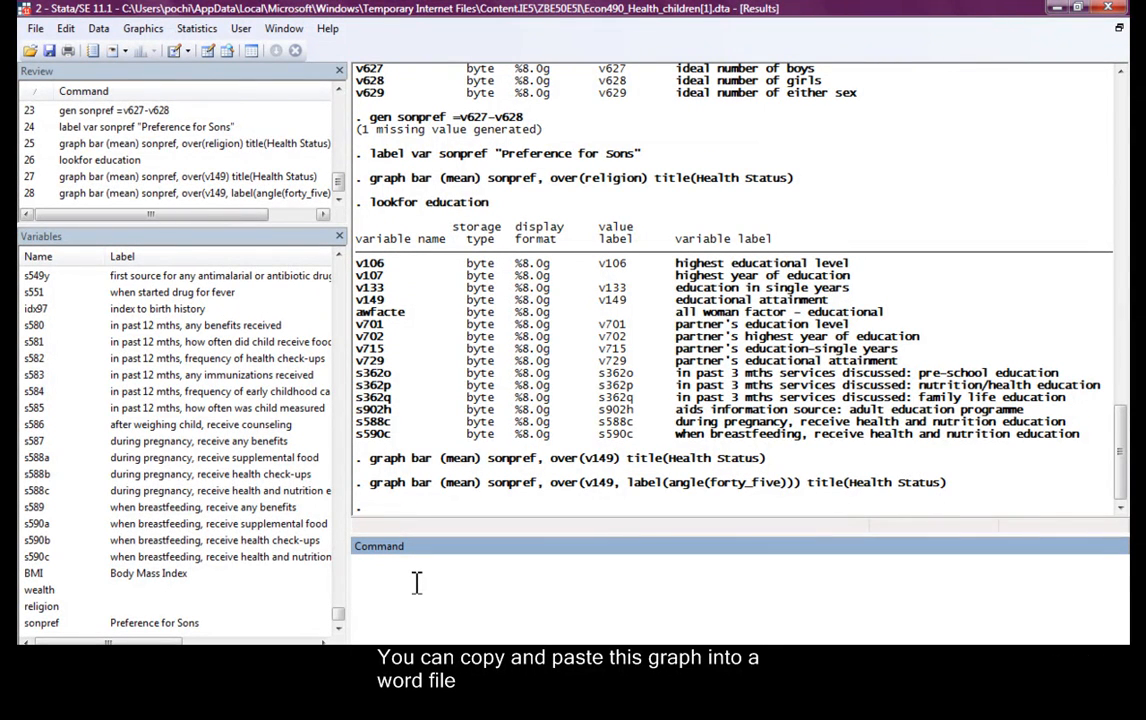
Tabulate religion and run codebook to see its numeric codes 1-6 plus 96.
type("tab religio")
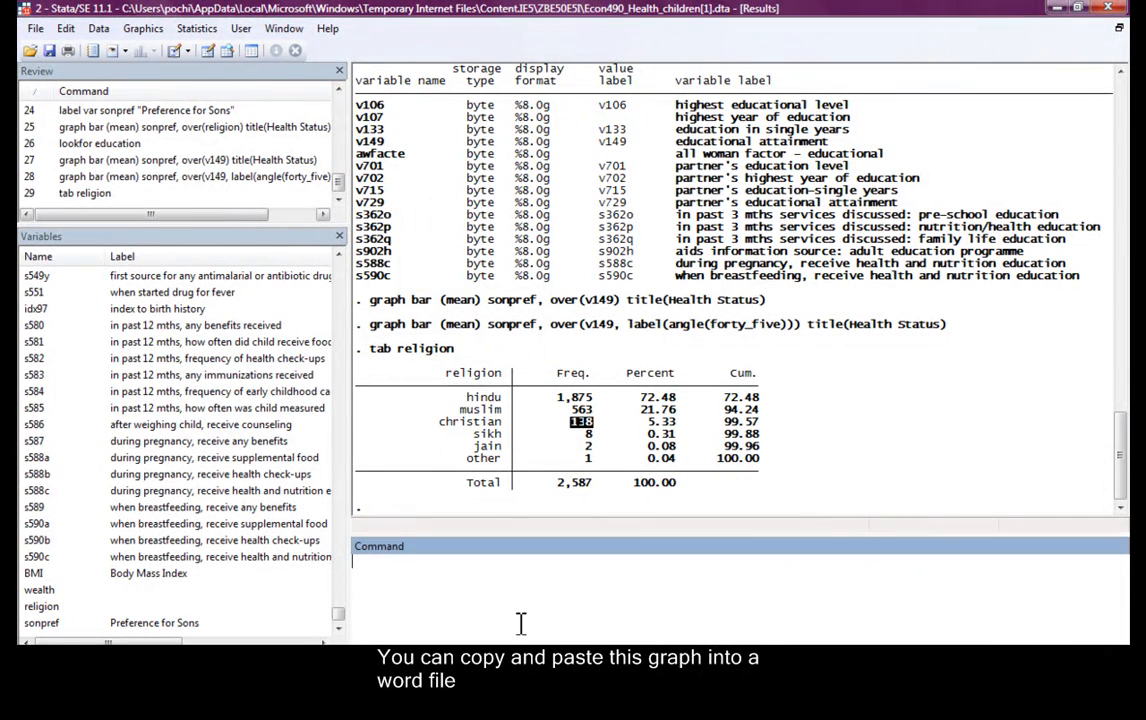
type("codebook")
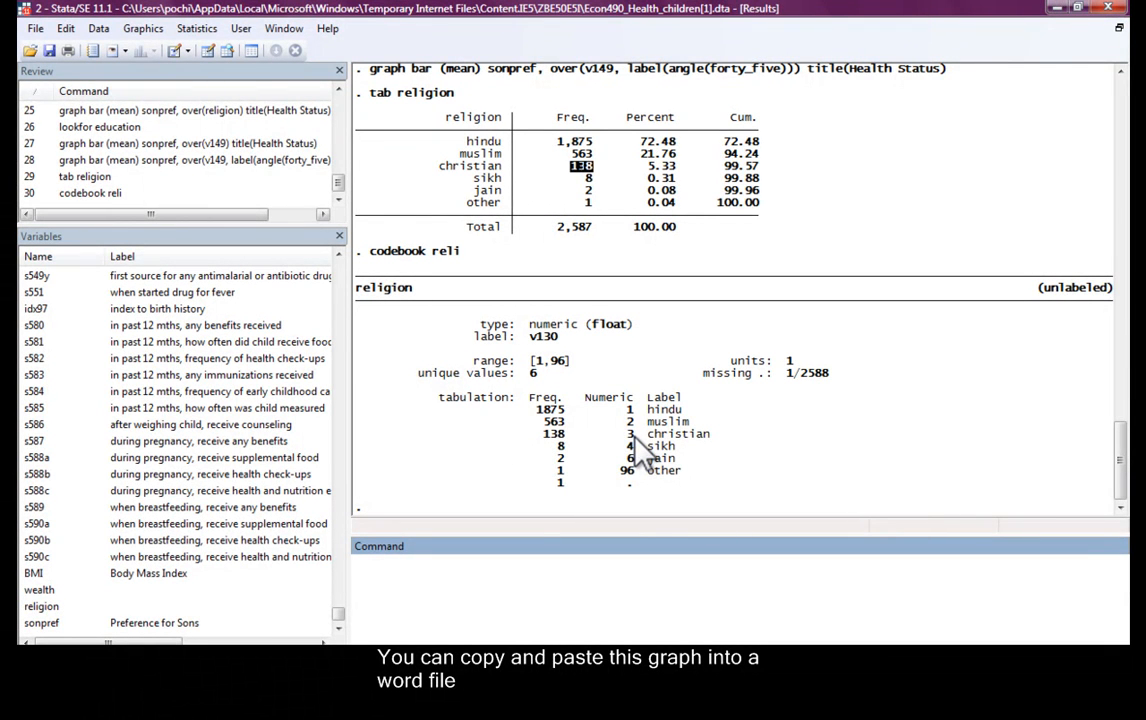
mouse_move(640, 436)
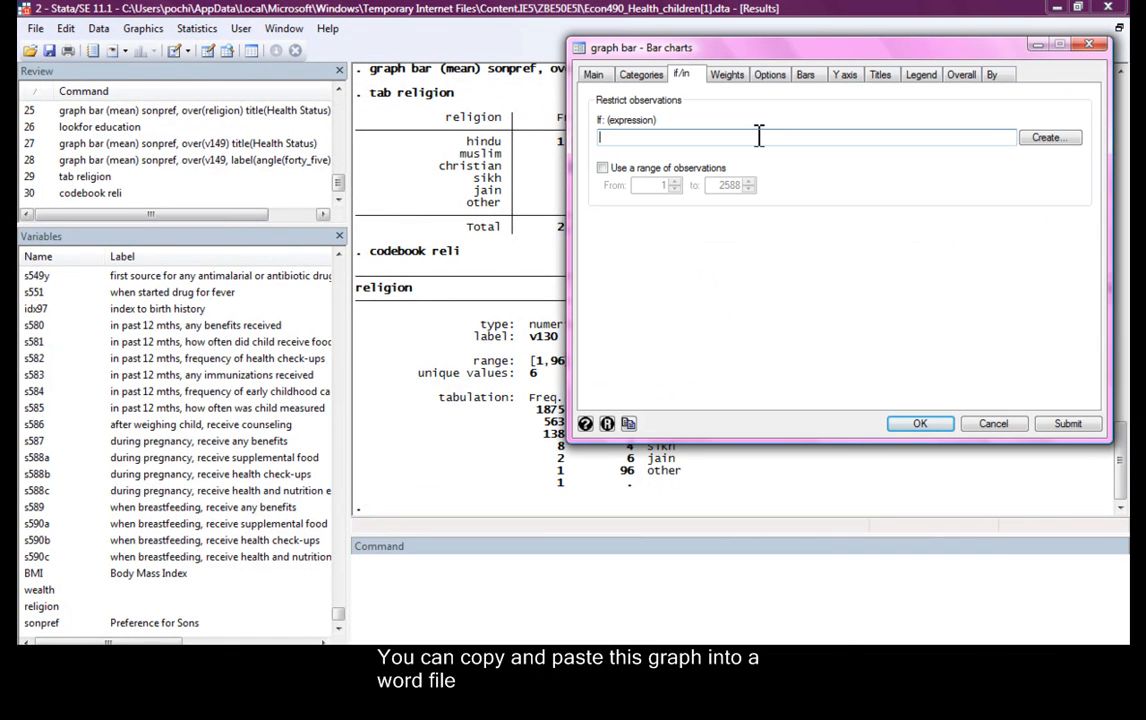
Restrict to religion < 4 and draw son preference by education for hindu, muslim and christian, then close it.
type("religion<")
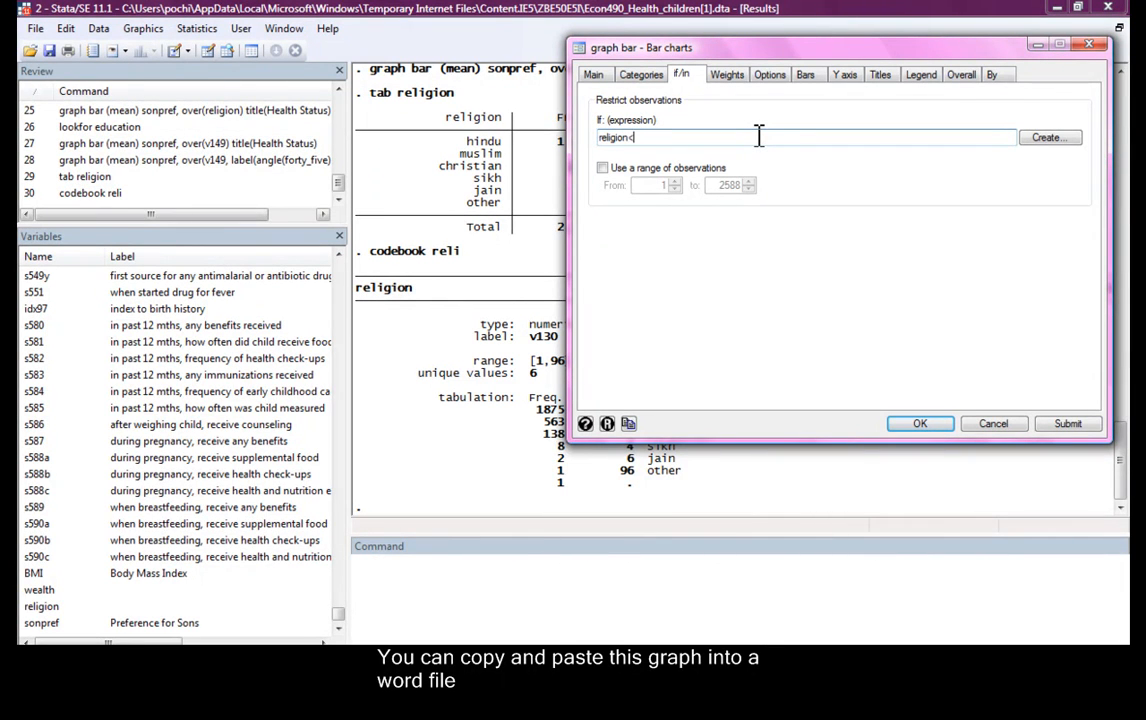
type("4")
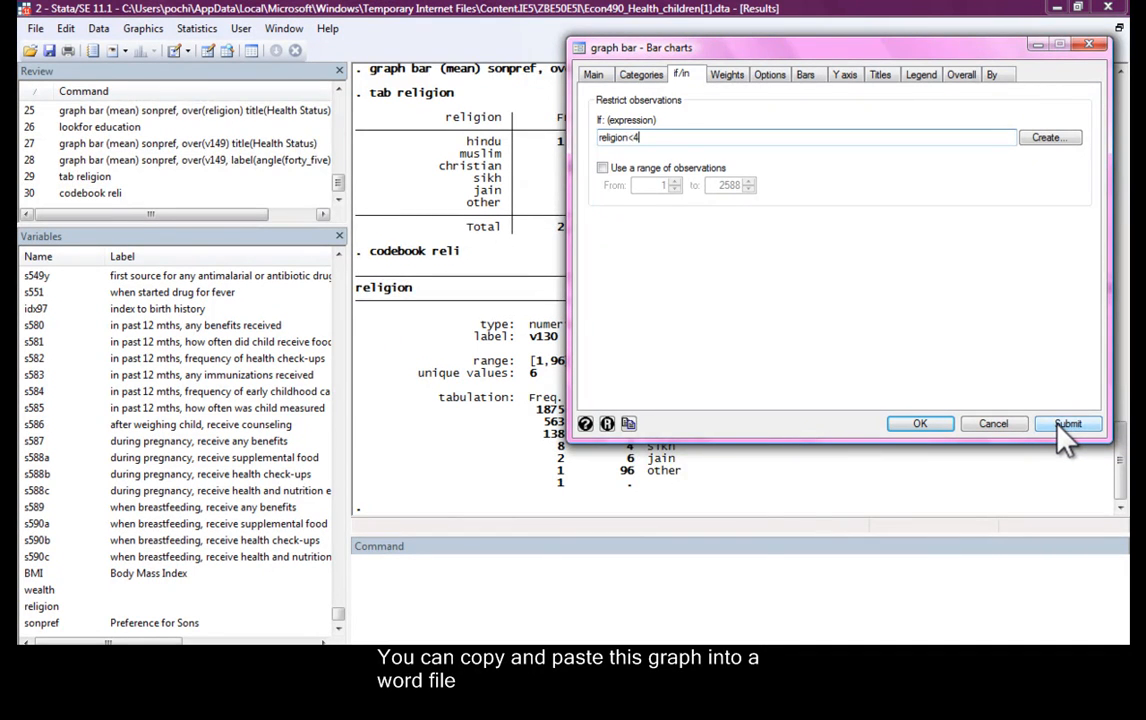
left_click(1068, 424)
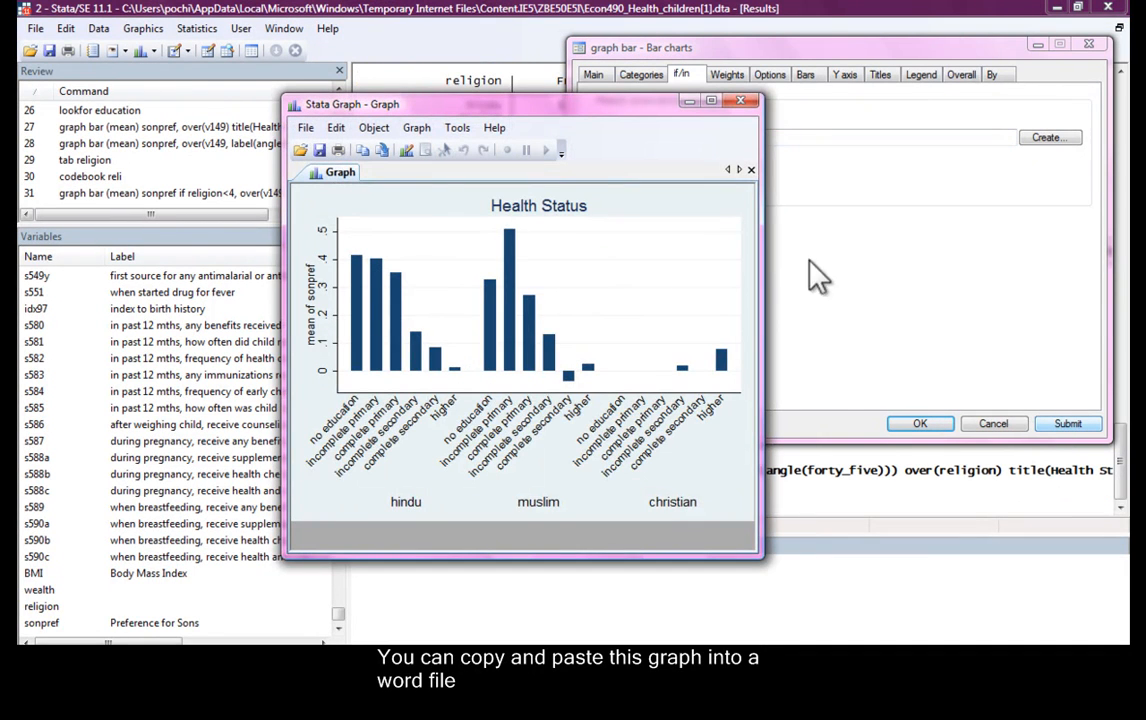
mouse_move(478, 420)
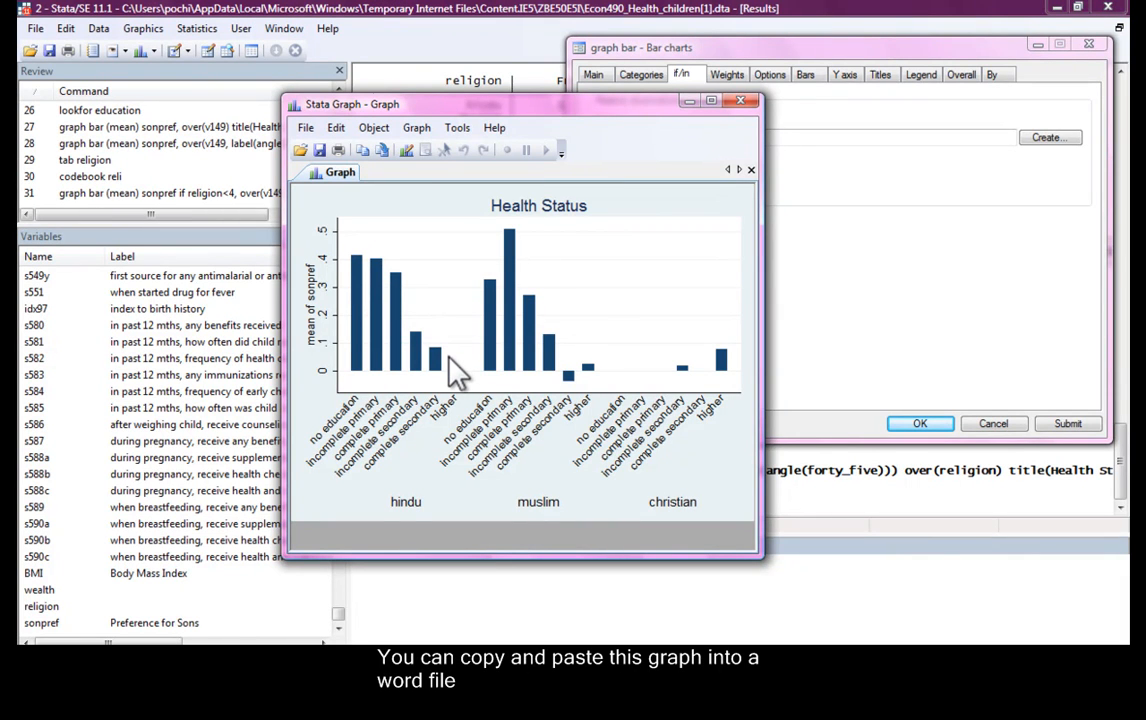
mouse_move(510, 276)
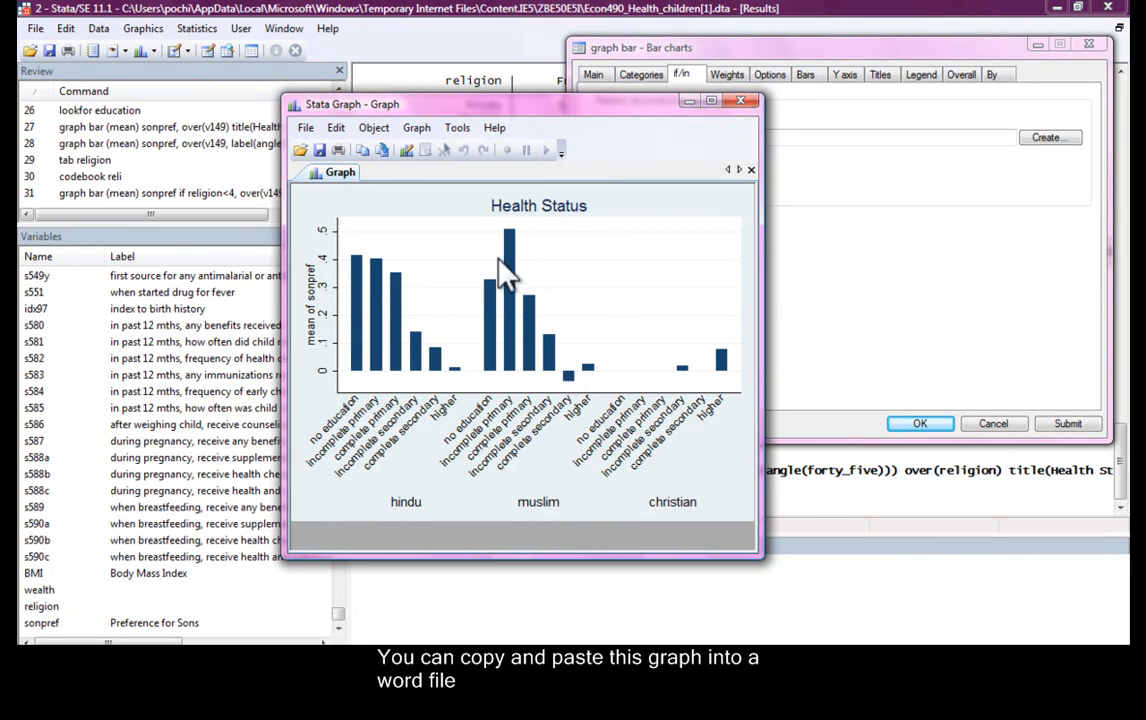
mouse_move(516, 250)
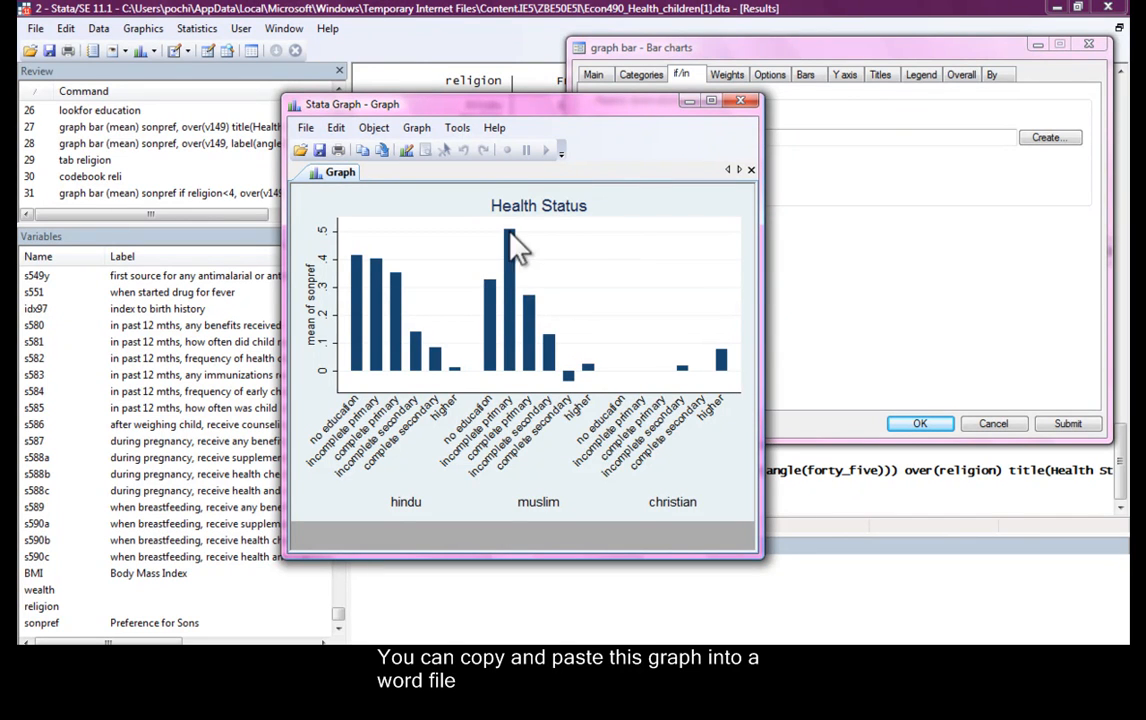
mouse_move(540, 224)
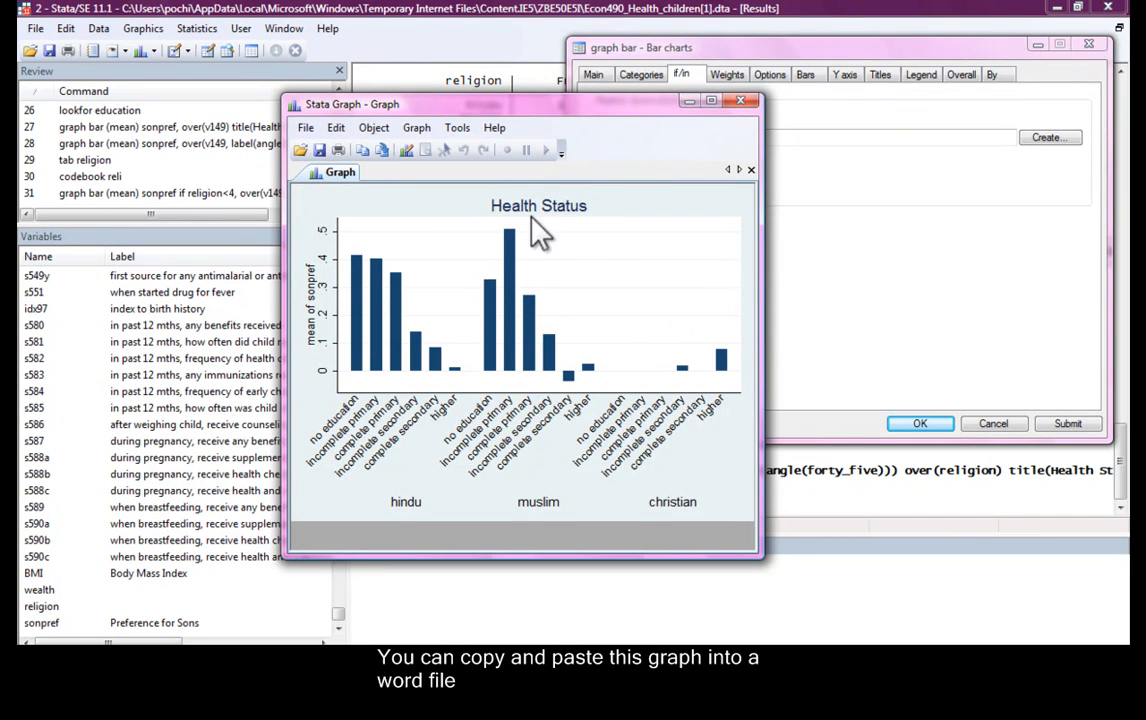
mouse_move(504, 256)
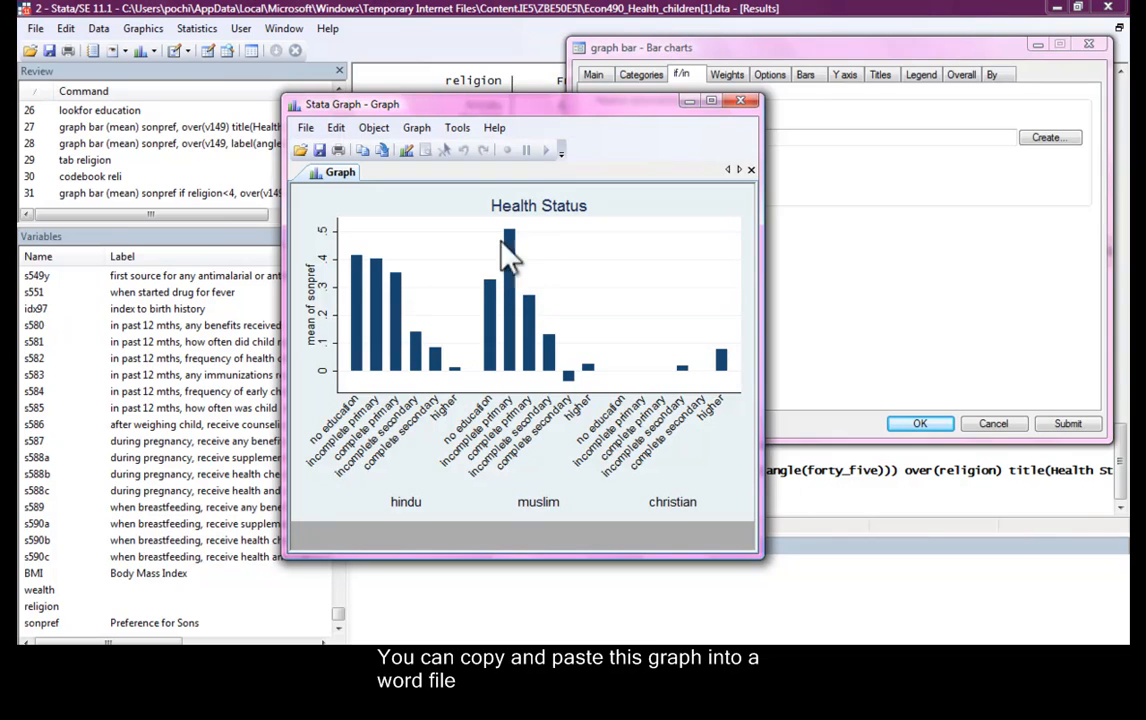
mouse_move(740, 104)
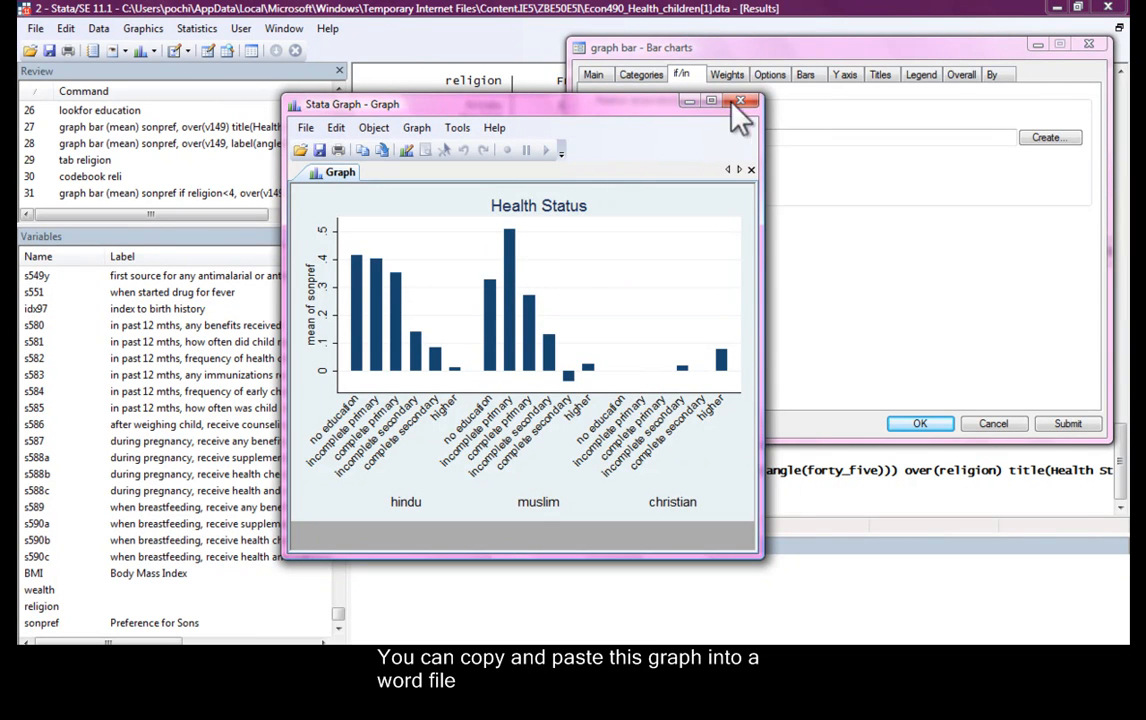
left_click(740, 102)
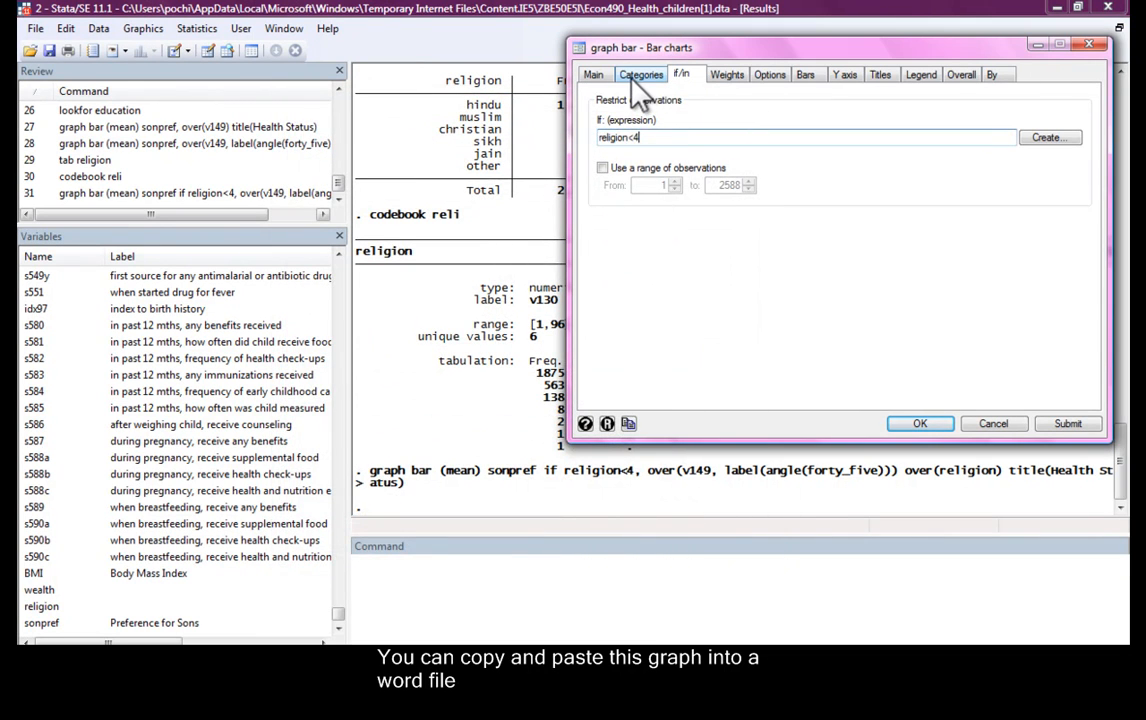
Revisit the if/in and Categories settings, checking the education grouping's label properties.
left_click(640, 74)
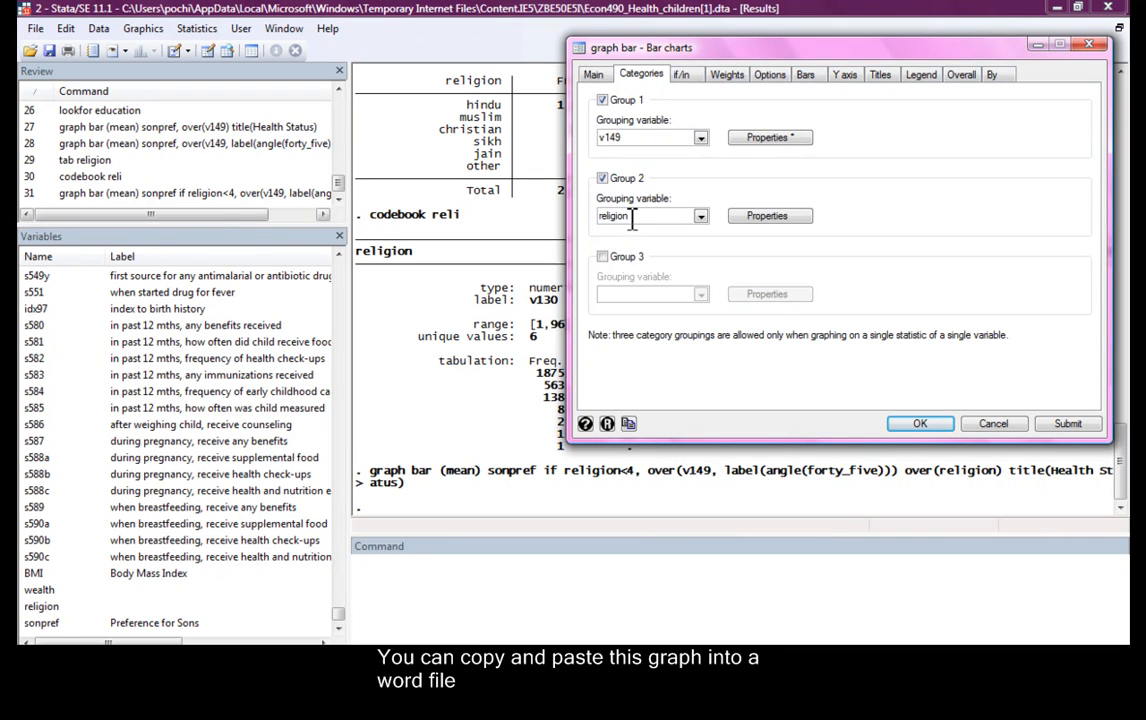
left_click(680, 74)
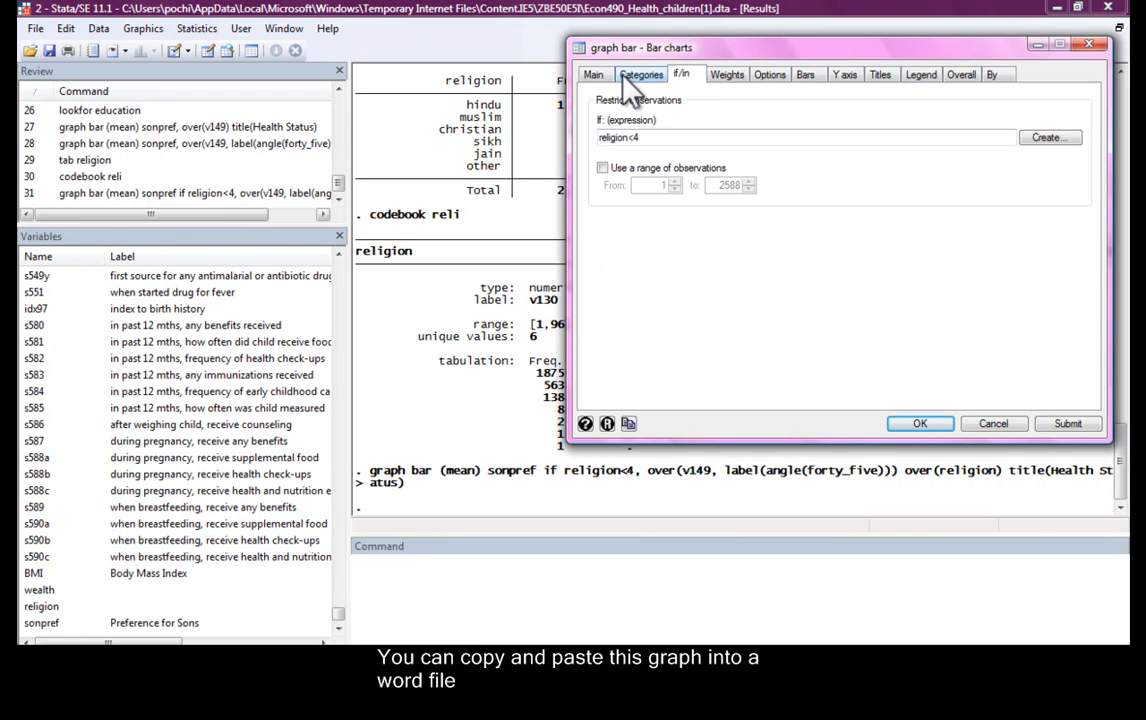
left_click(640, 74)
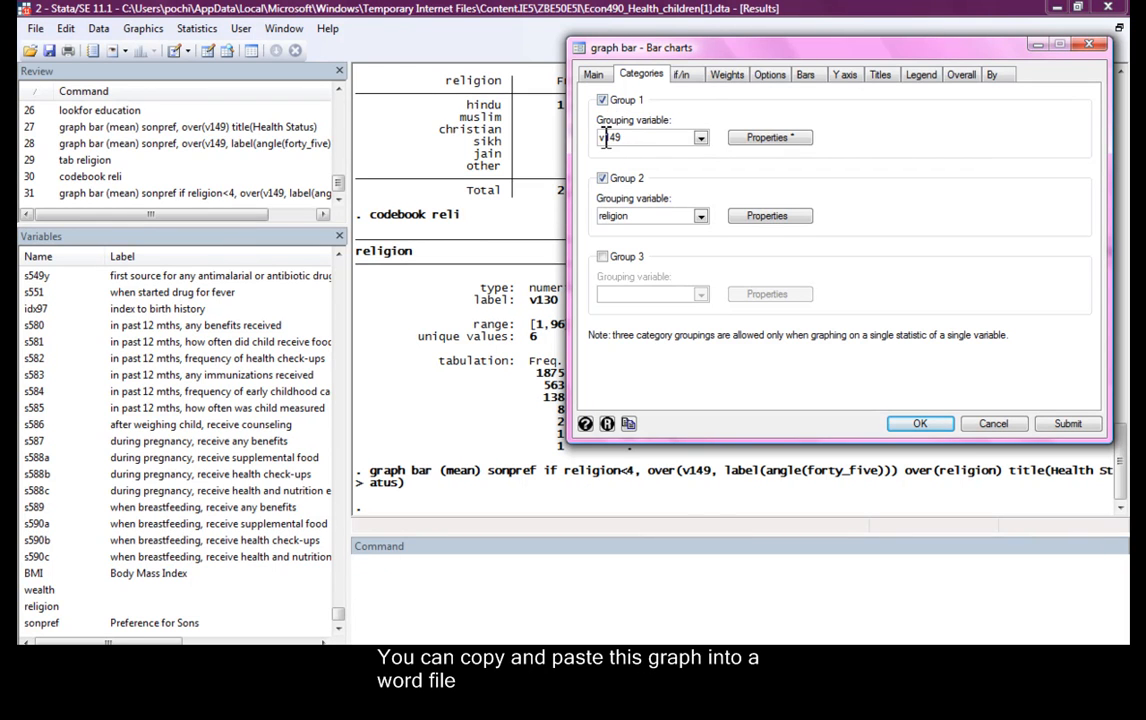
mouse_move(670, 160)
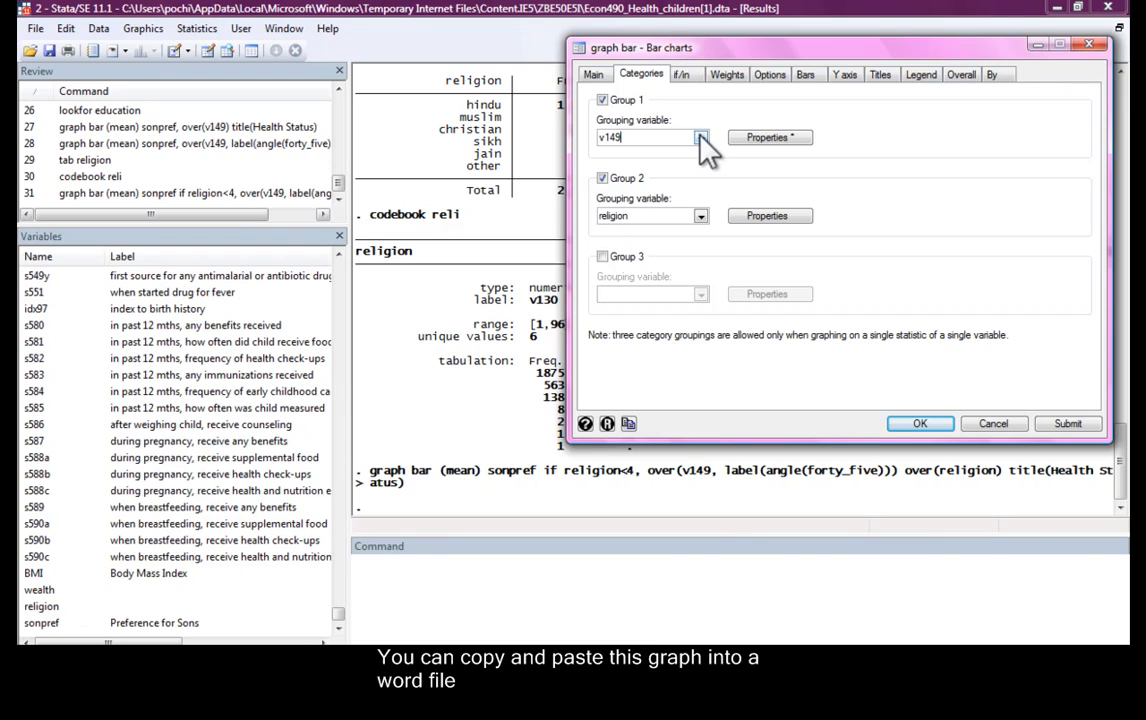
left_click(768, 136)
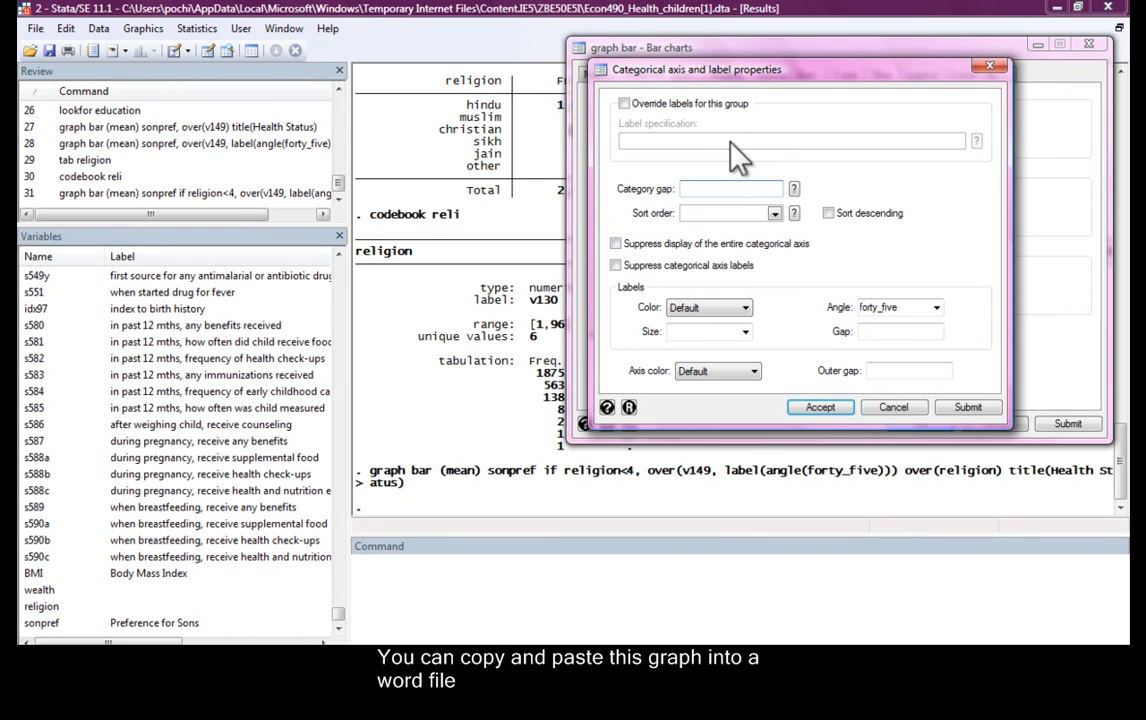
left_click(624, 104)
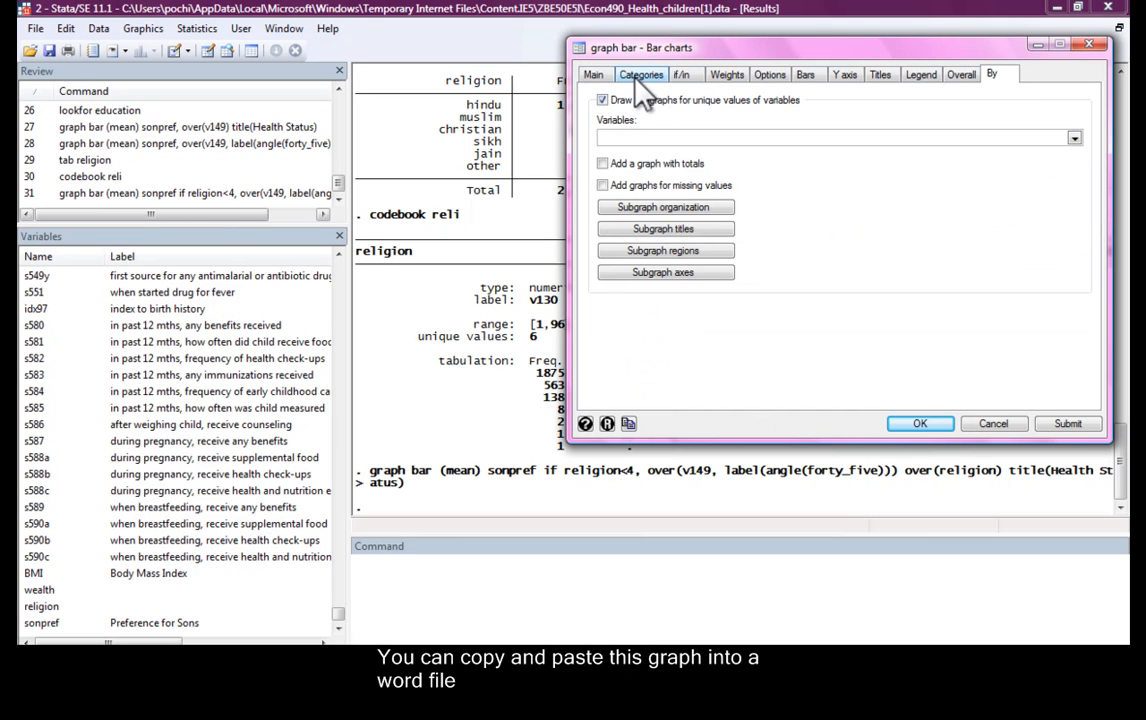
Draw subgraphs by state v024 showing son preference by education for Gujarat and Kerala, then close the graph.
left_click(640, 72)
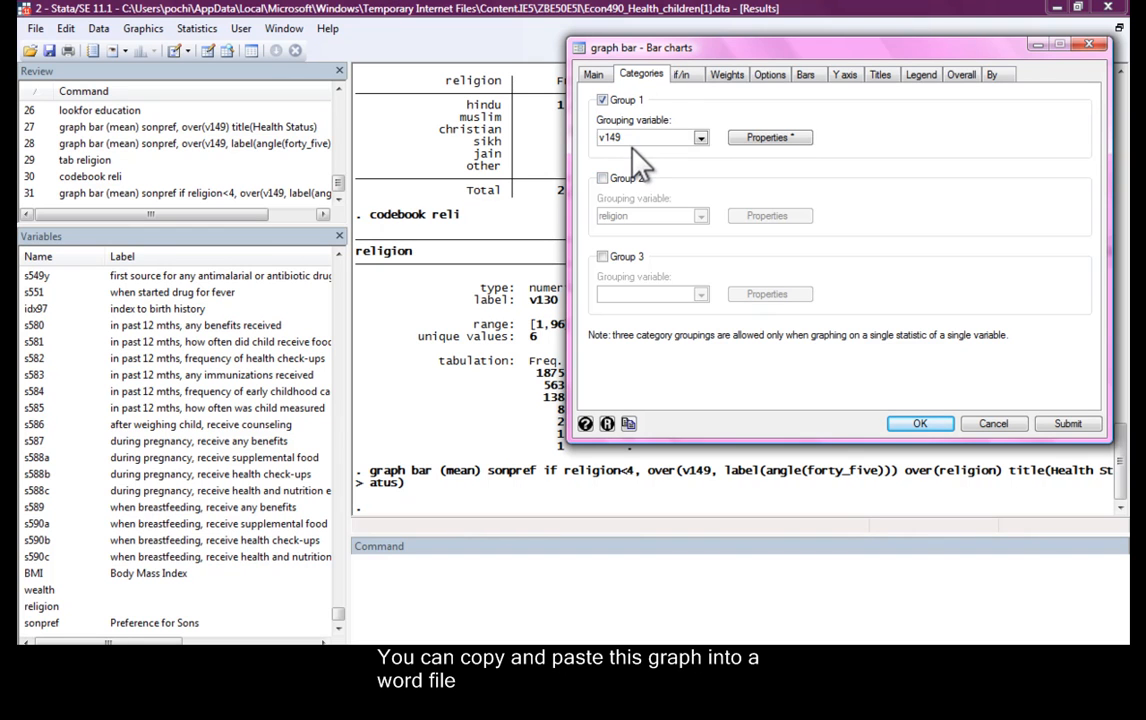
left_click(992, 74)
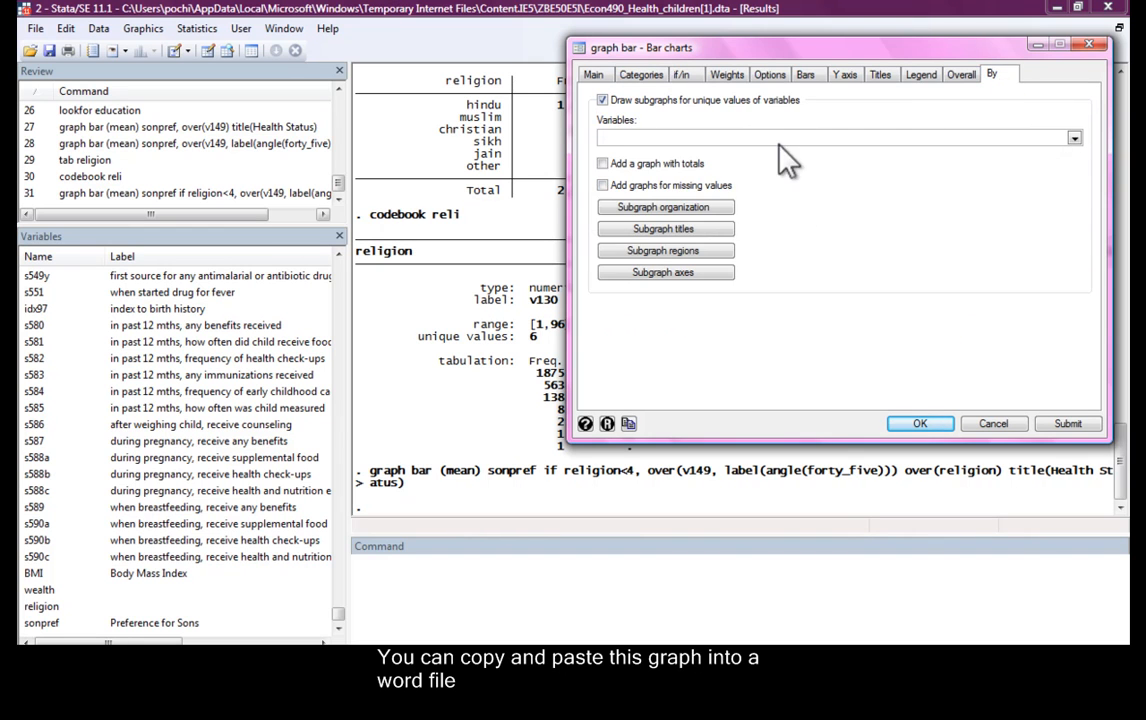
type("v024")
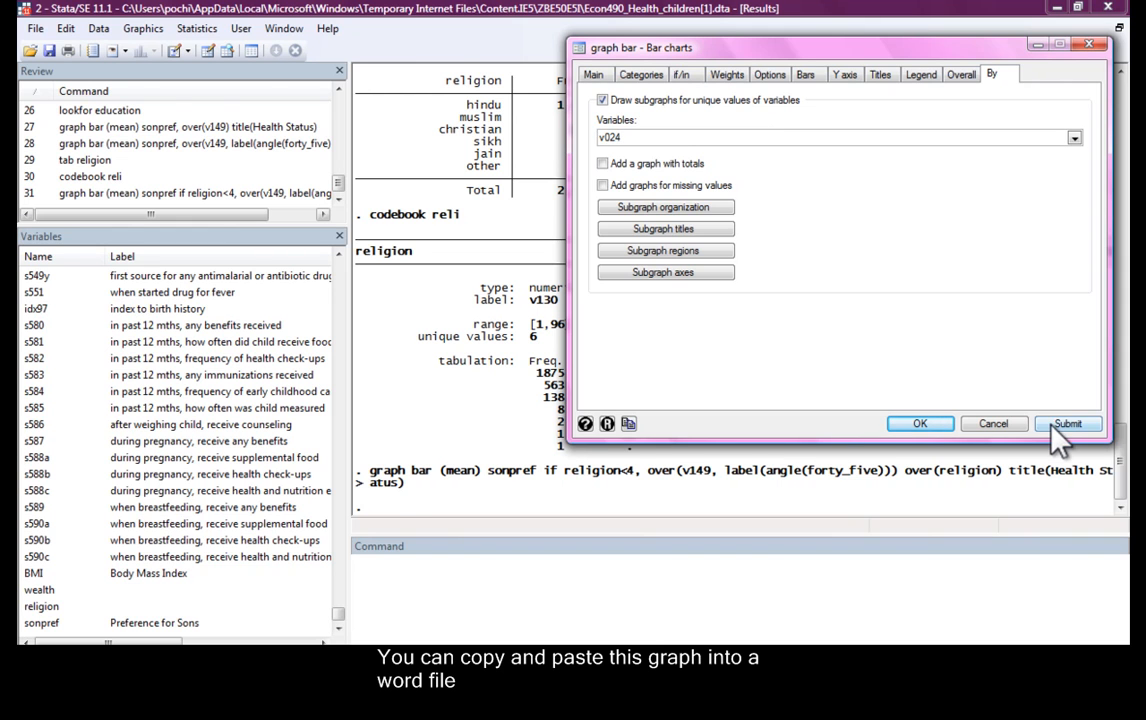
left_click(1068, 424)
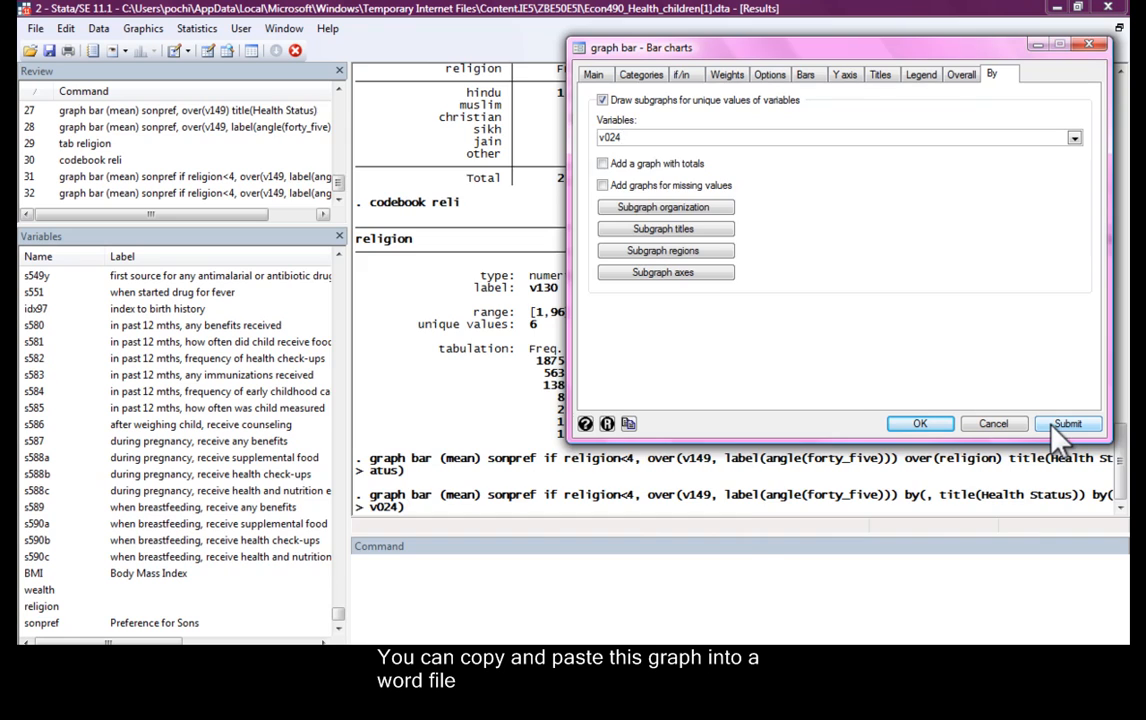
left_click(1068, 424)
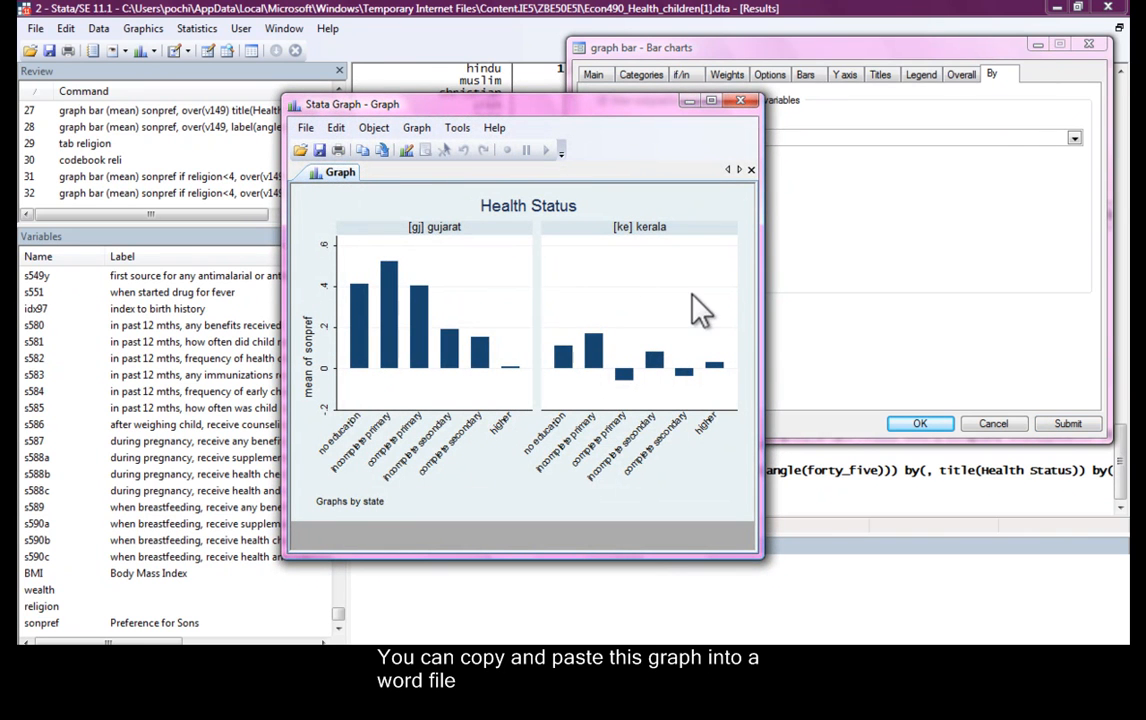
mouse_move(500, 360)
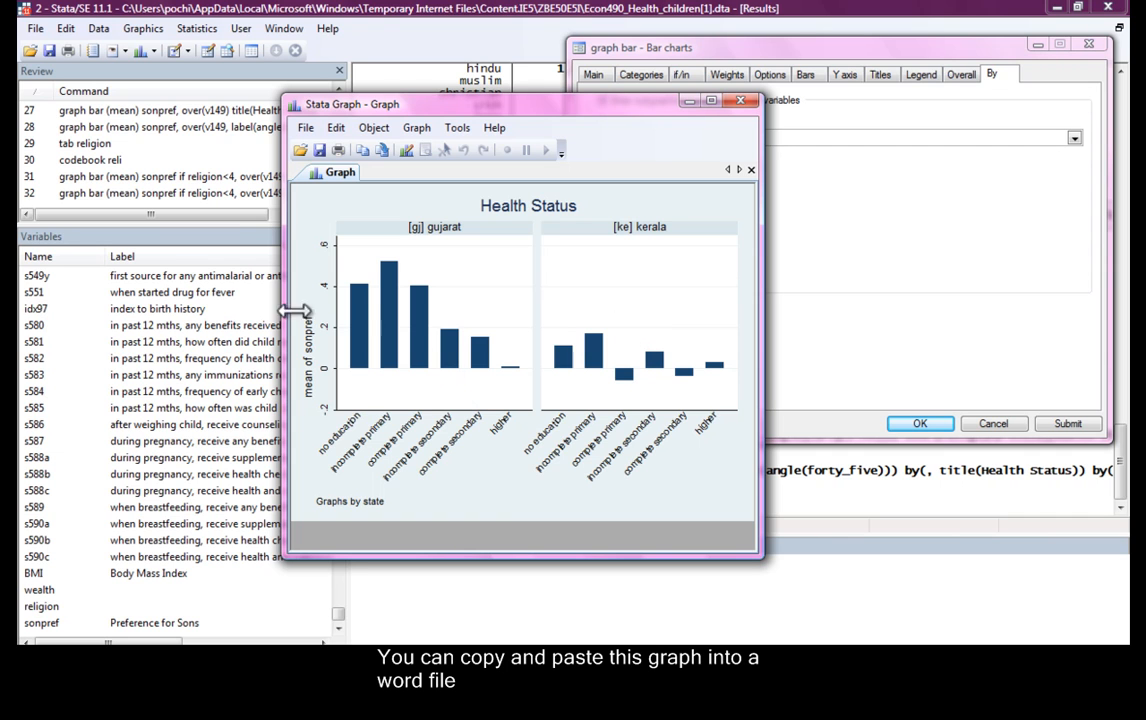
mouse_move(498, 458)
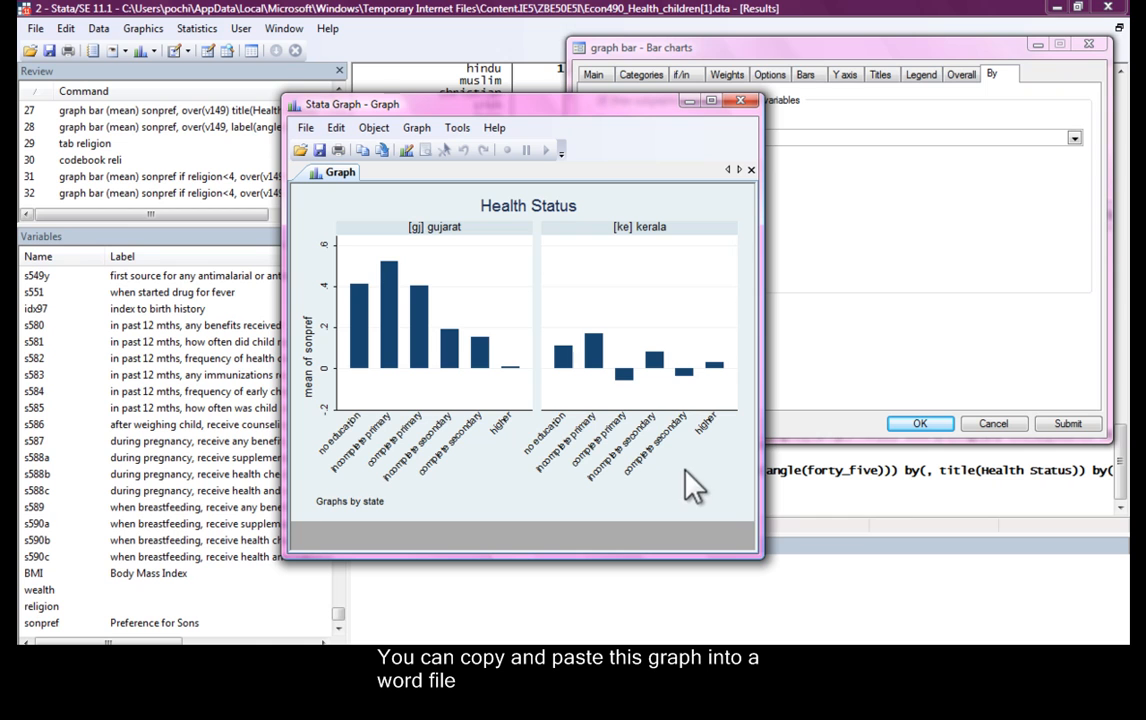
mouse_move(700, 376)
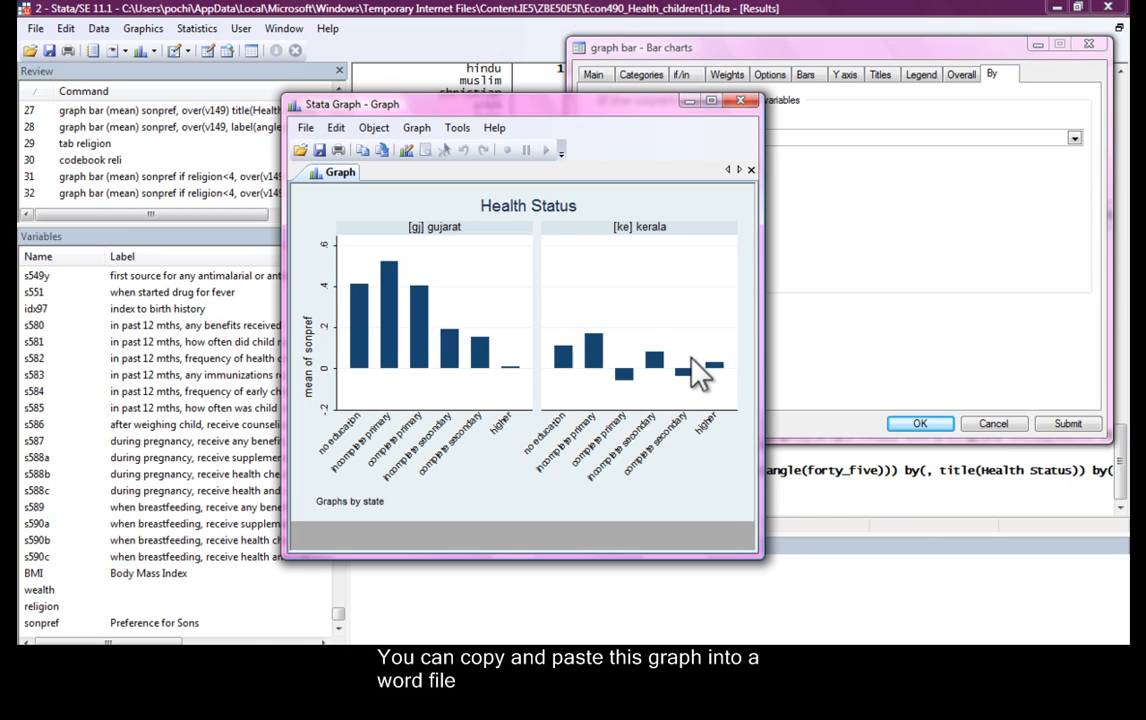
mouse_move(622, 436)
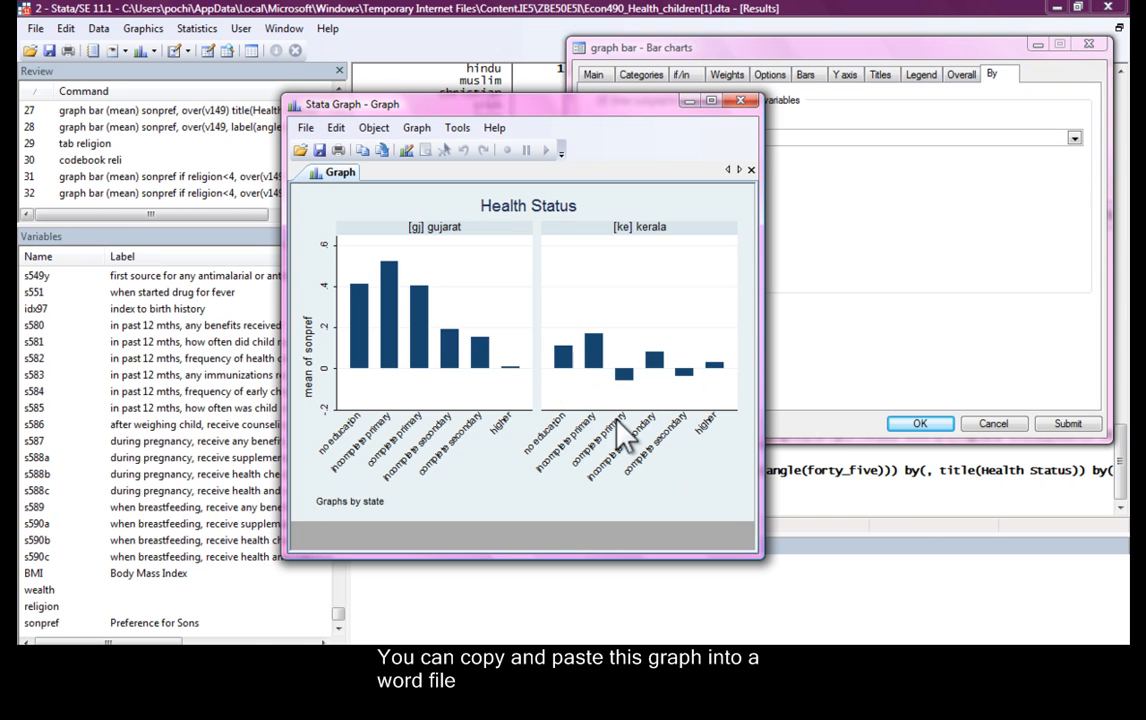
mouse_move(556, 278)
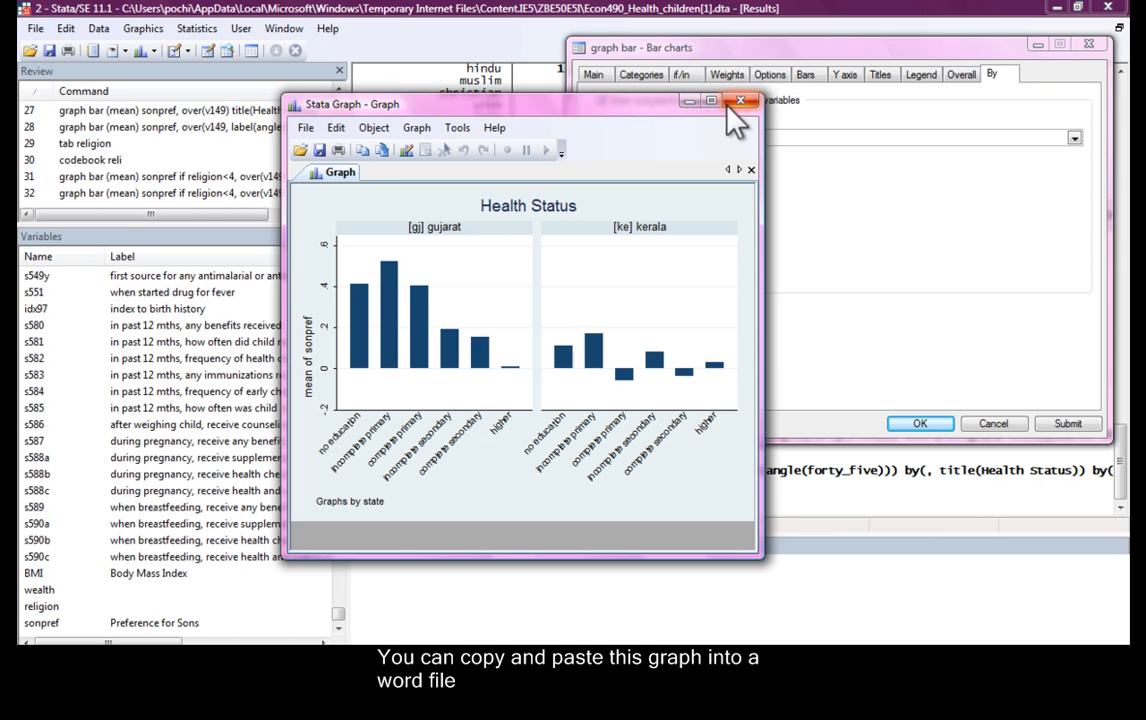
left_click(740, 100)
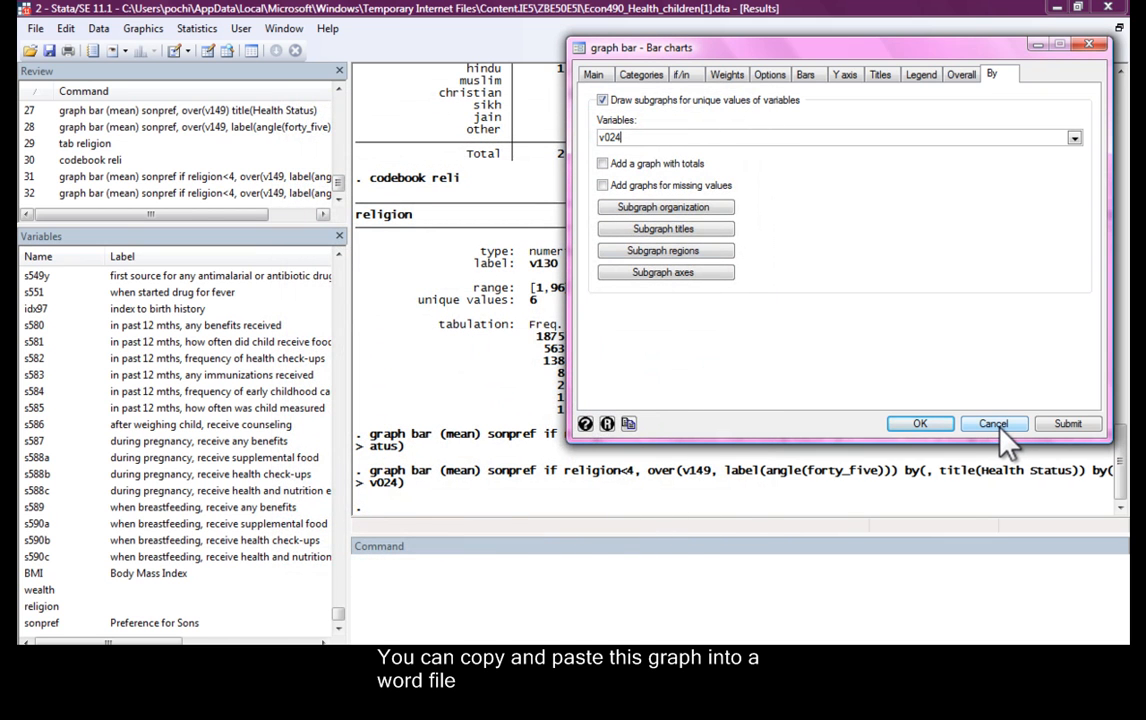